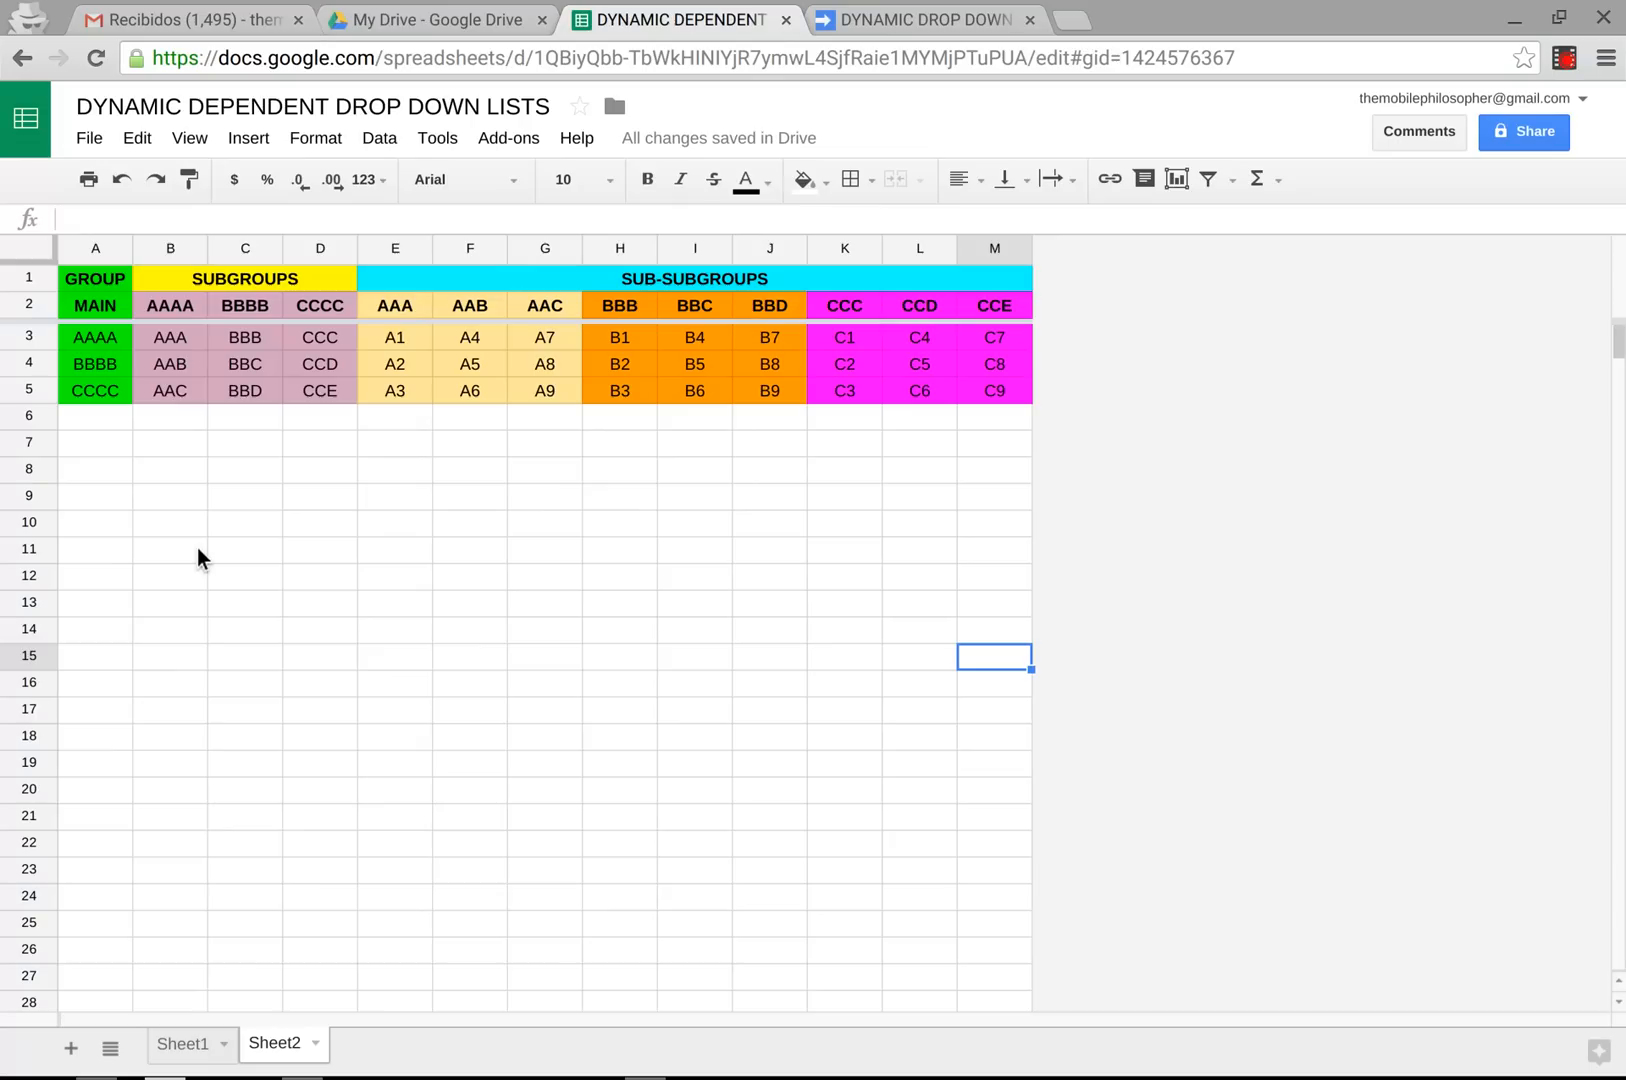
# Inspect the MAIN, AAAA and CCCC group header cells and their formulas.
pyautogui.click(170, 549)
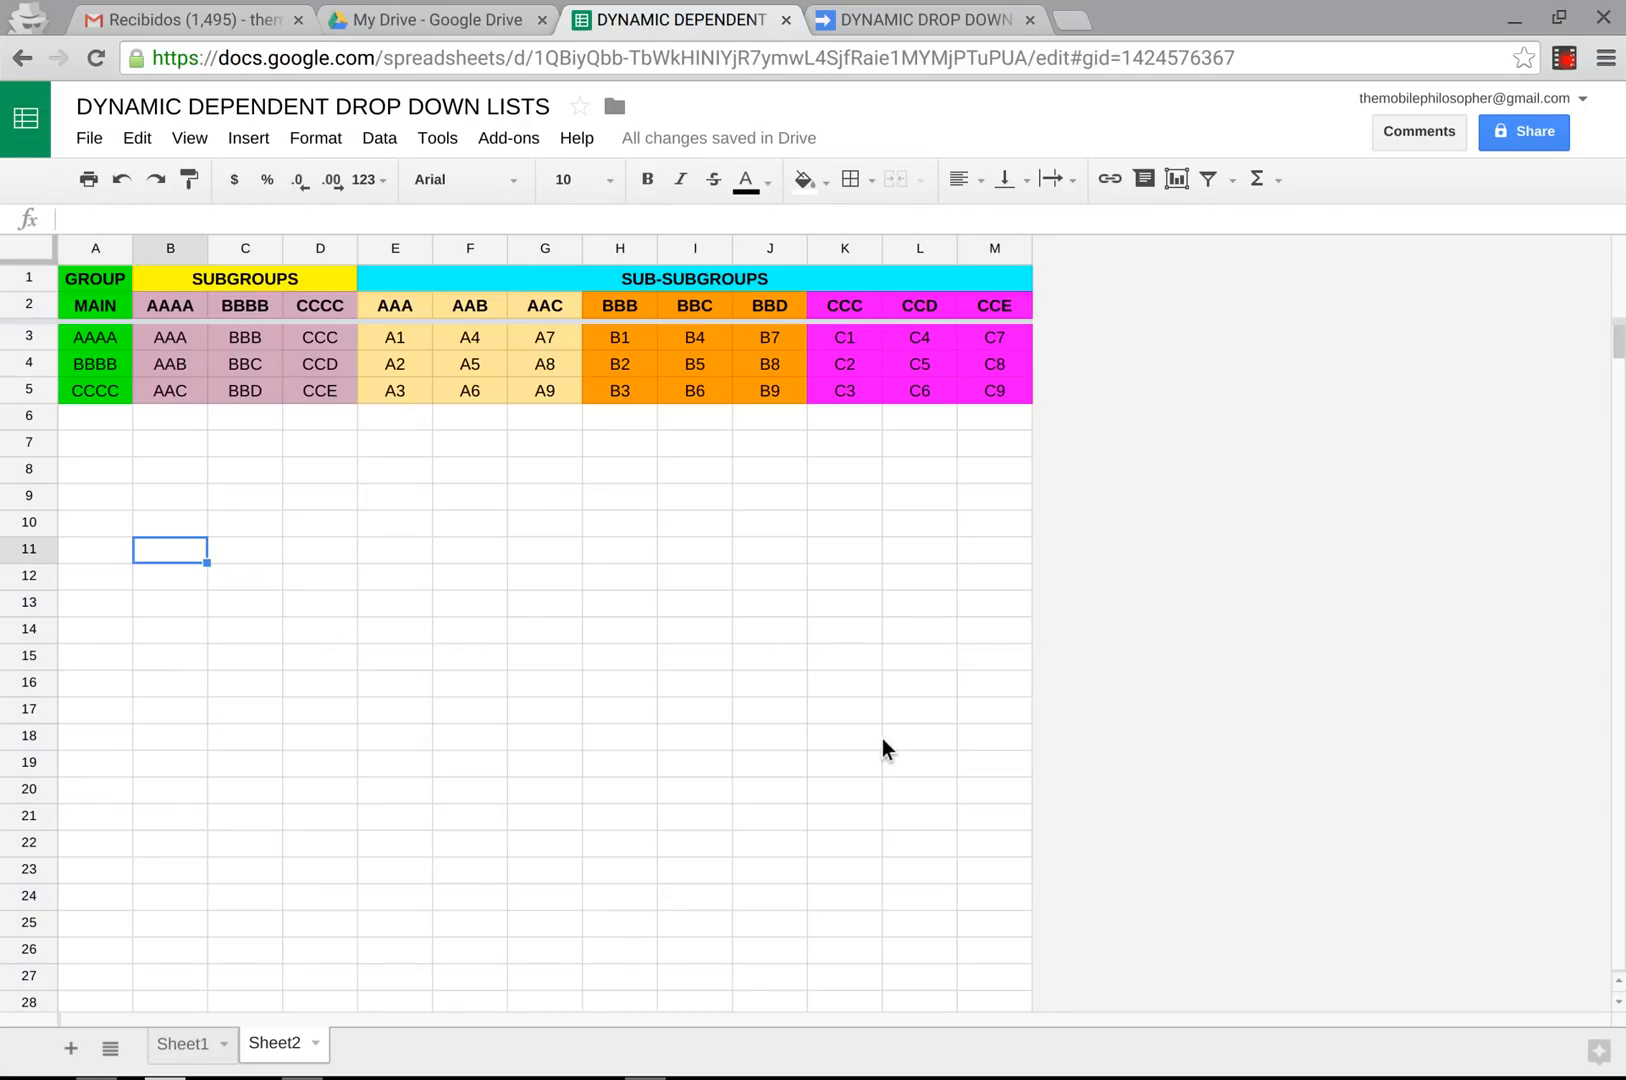
pyautogui.click(918, 736)
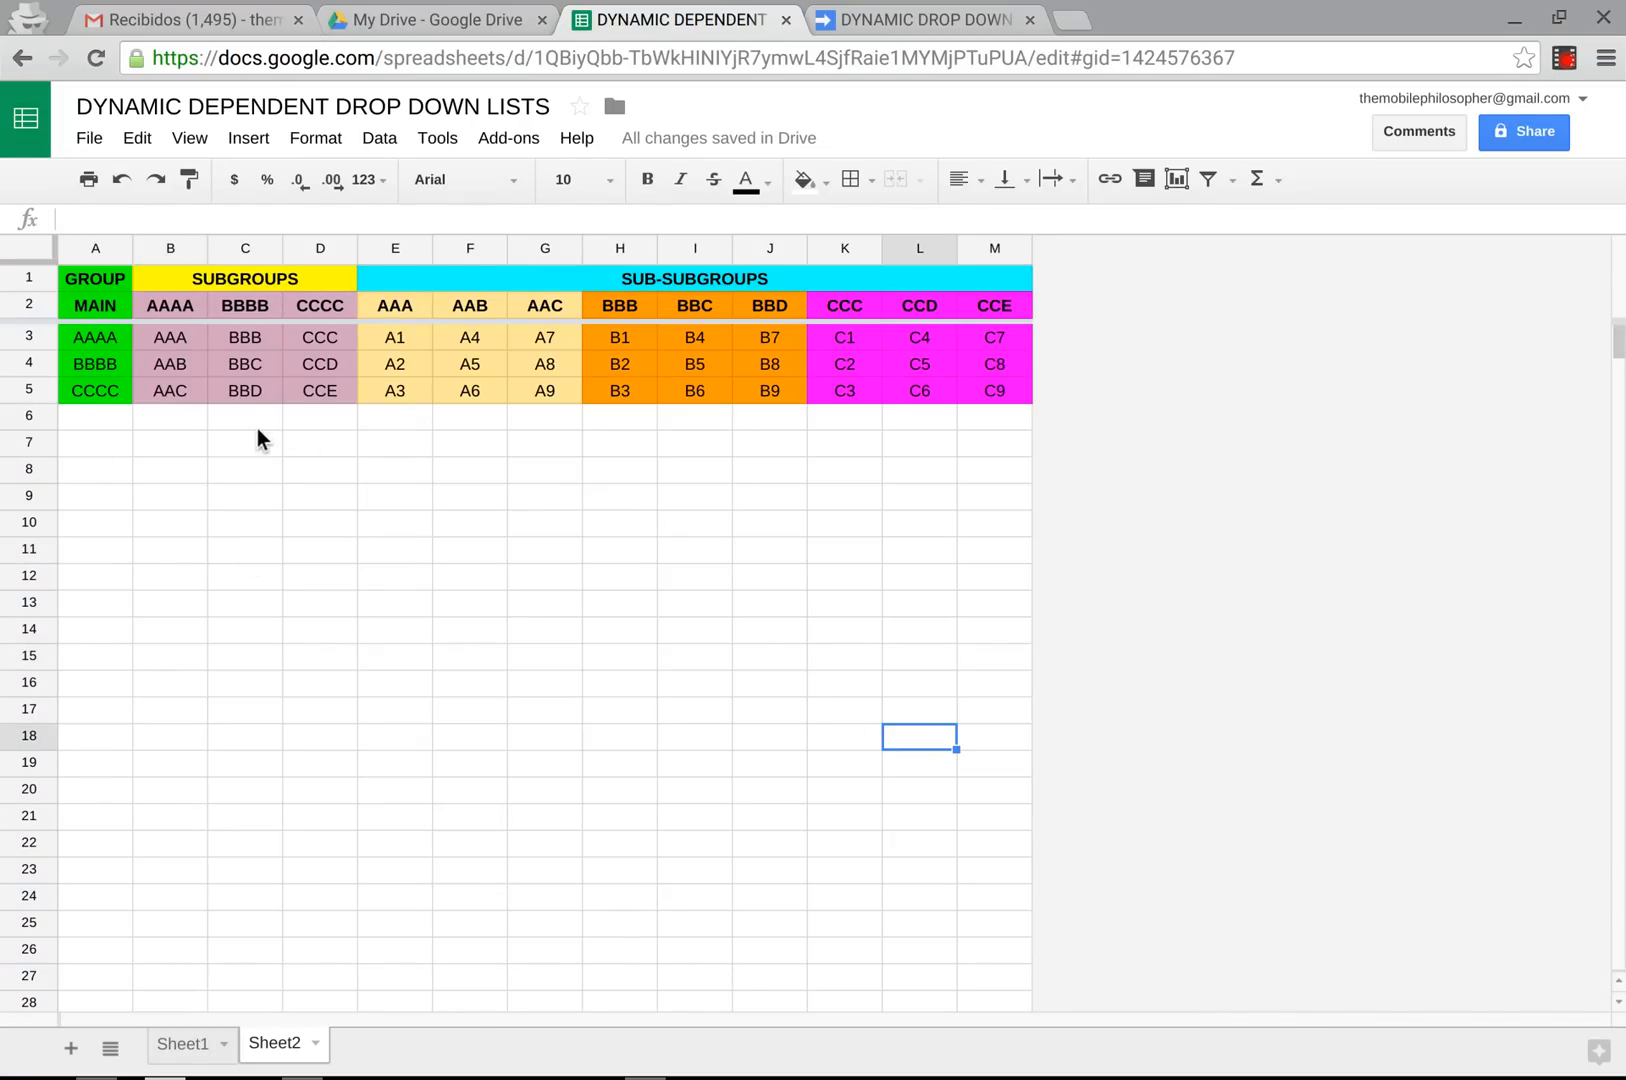
pyautogui.click(244, 416)
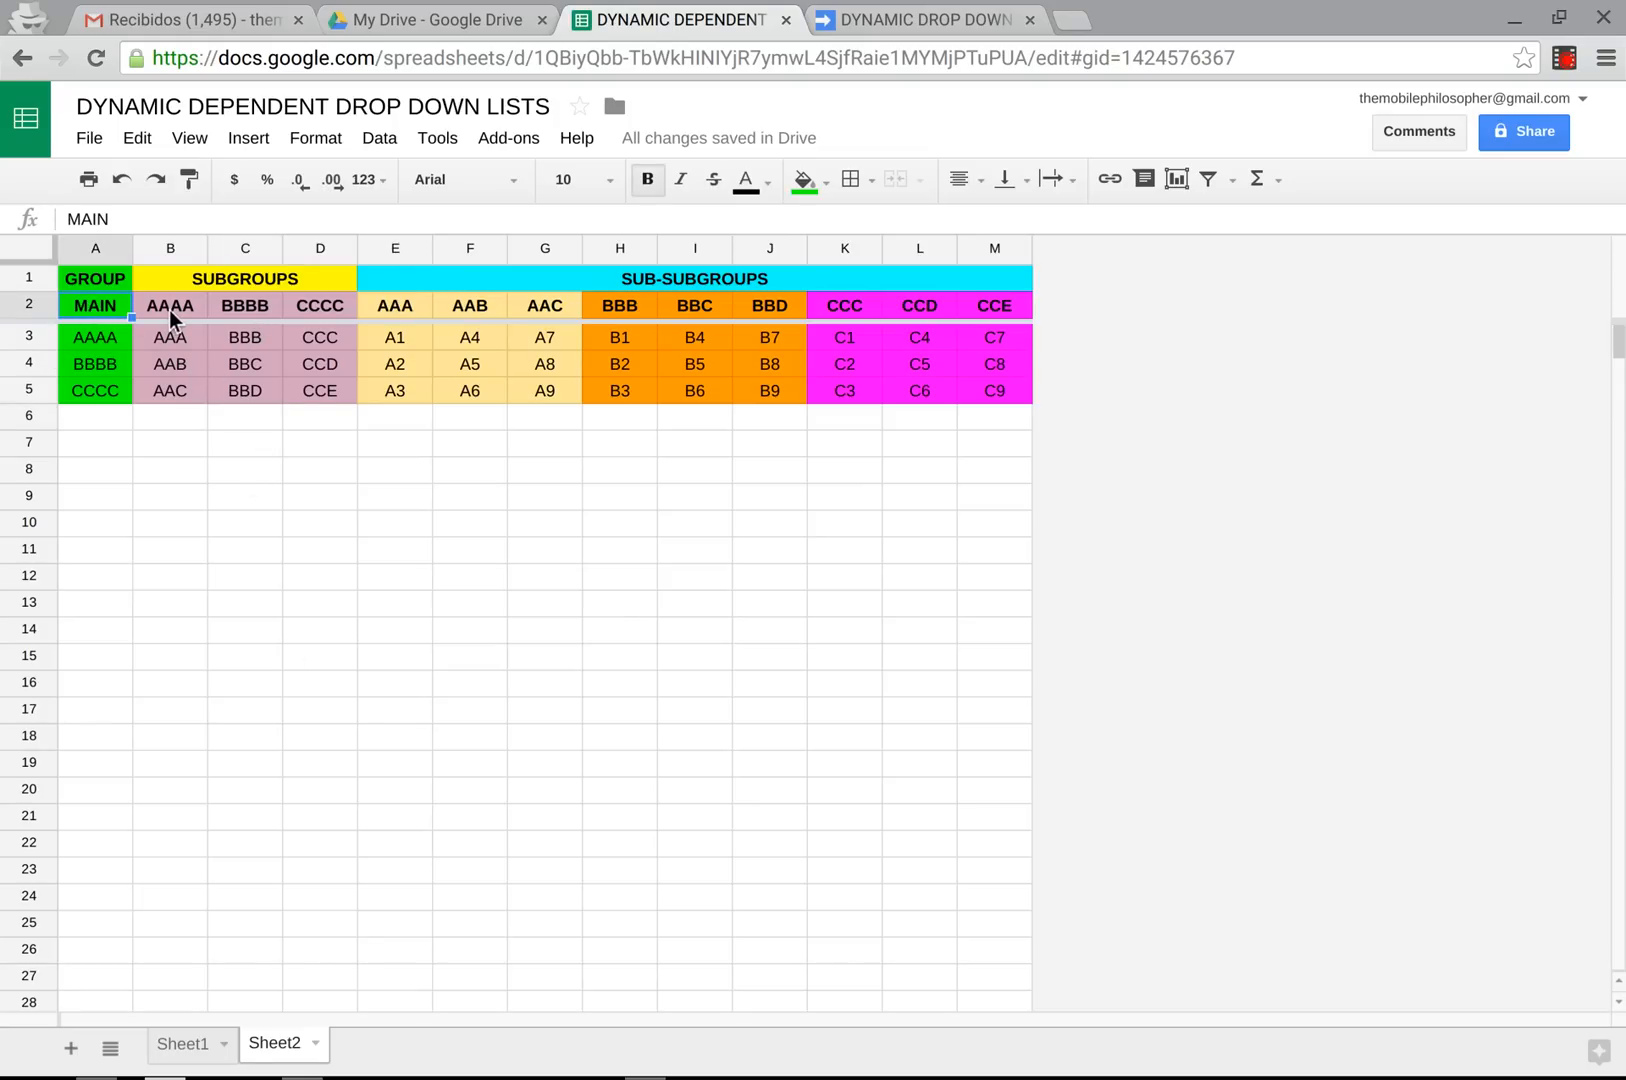
pyautogui.click(169, 305)
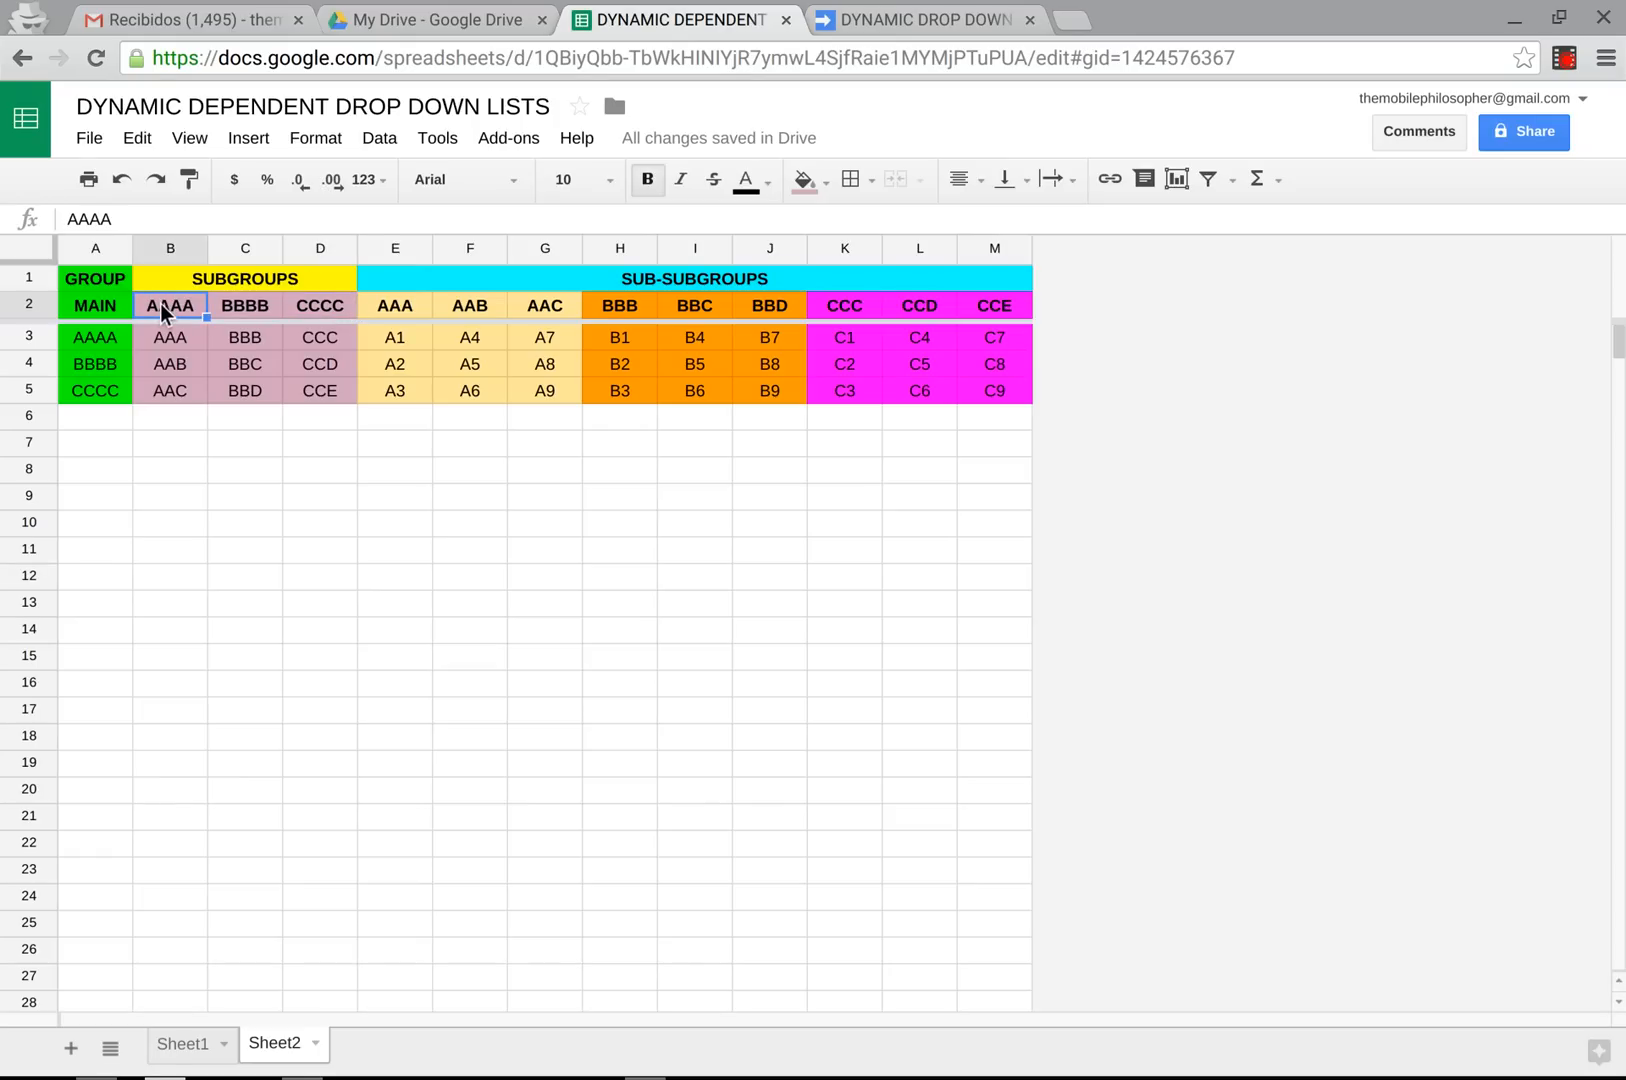
pyautogui.moveTo(175, 313)
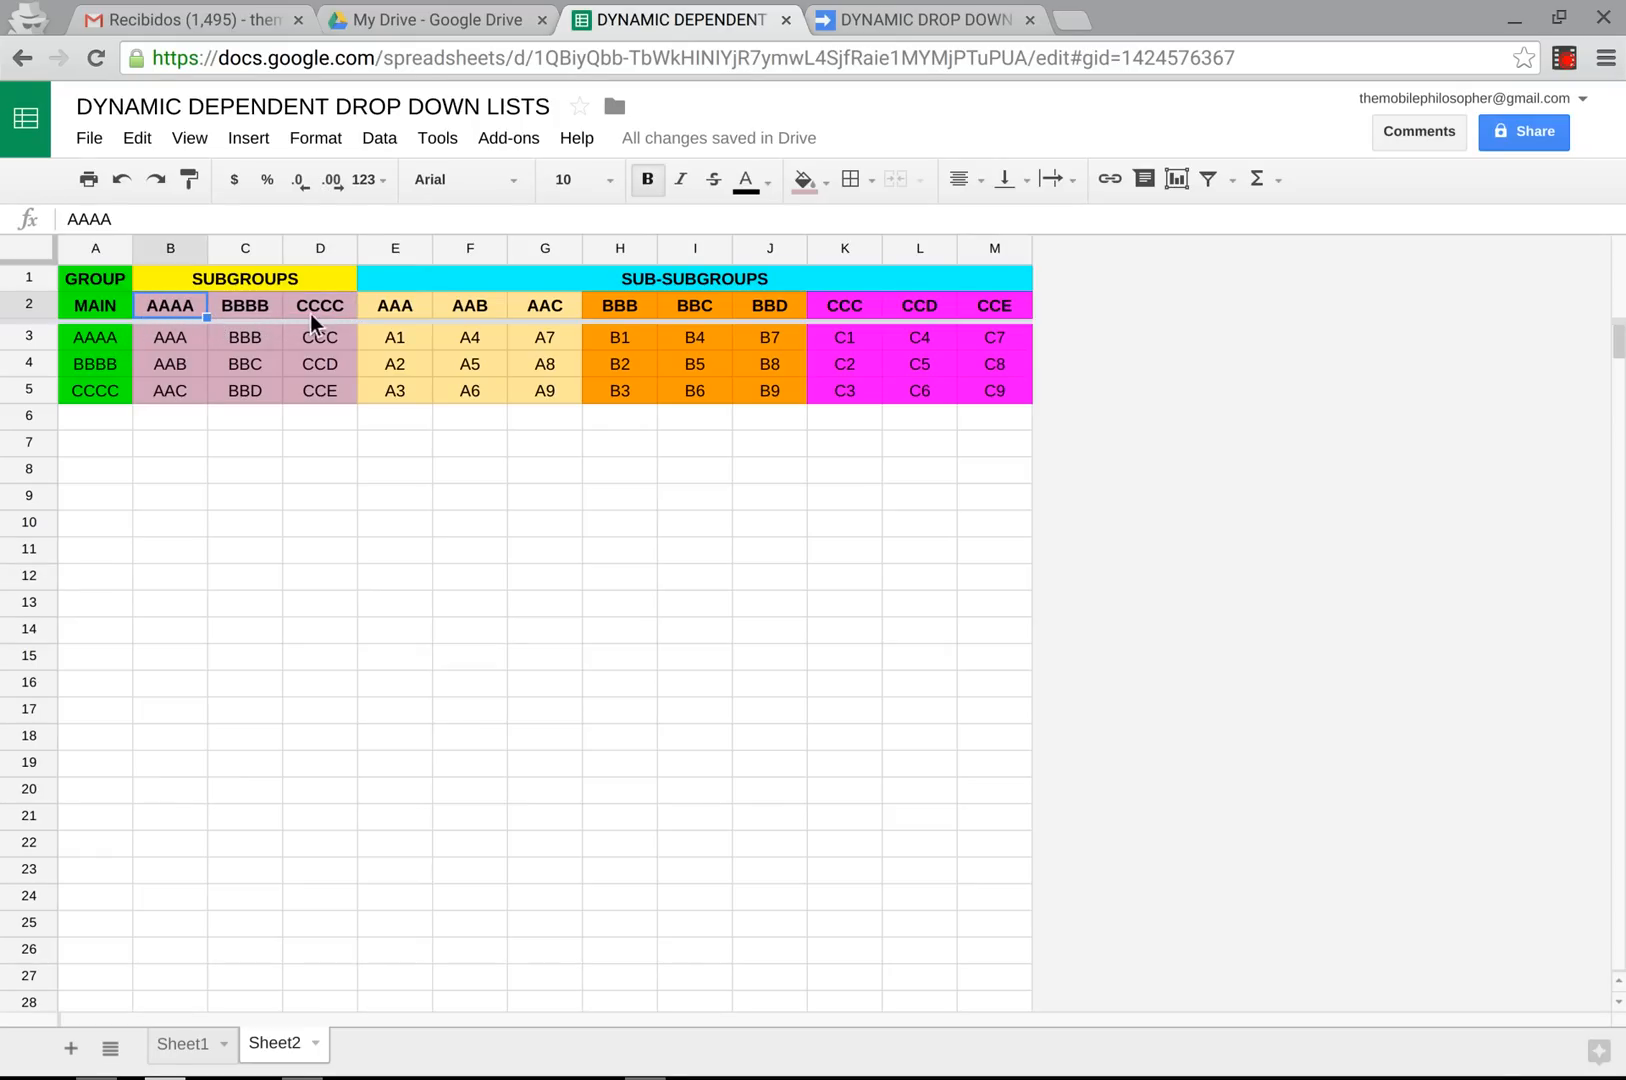
pyautogui.click(94, 337)
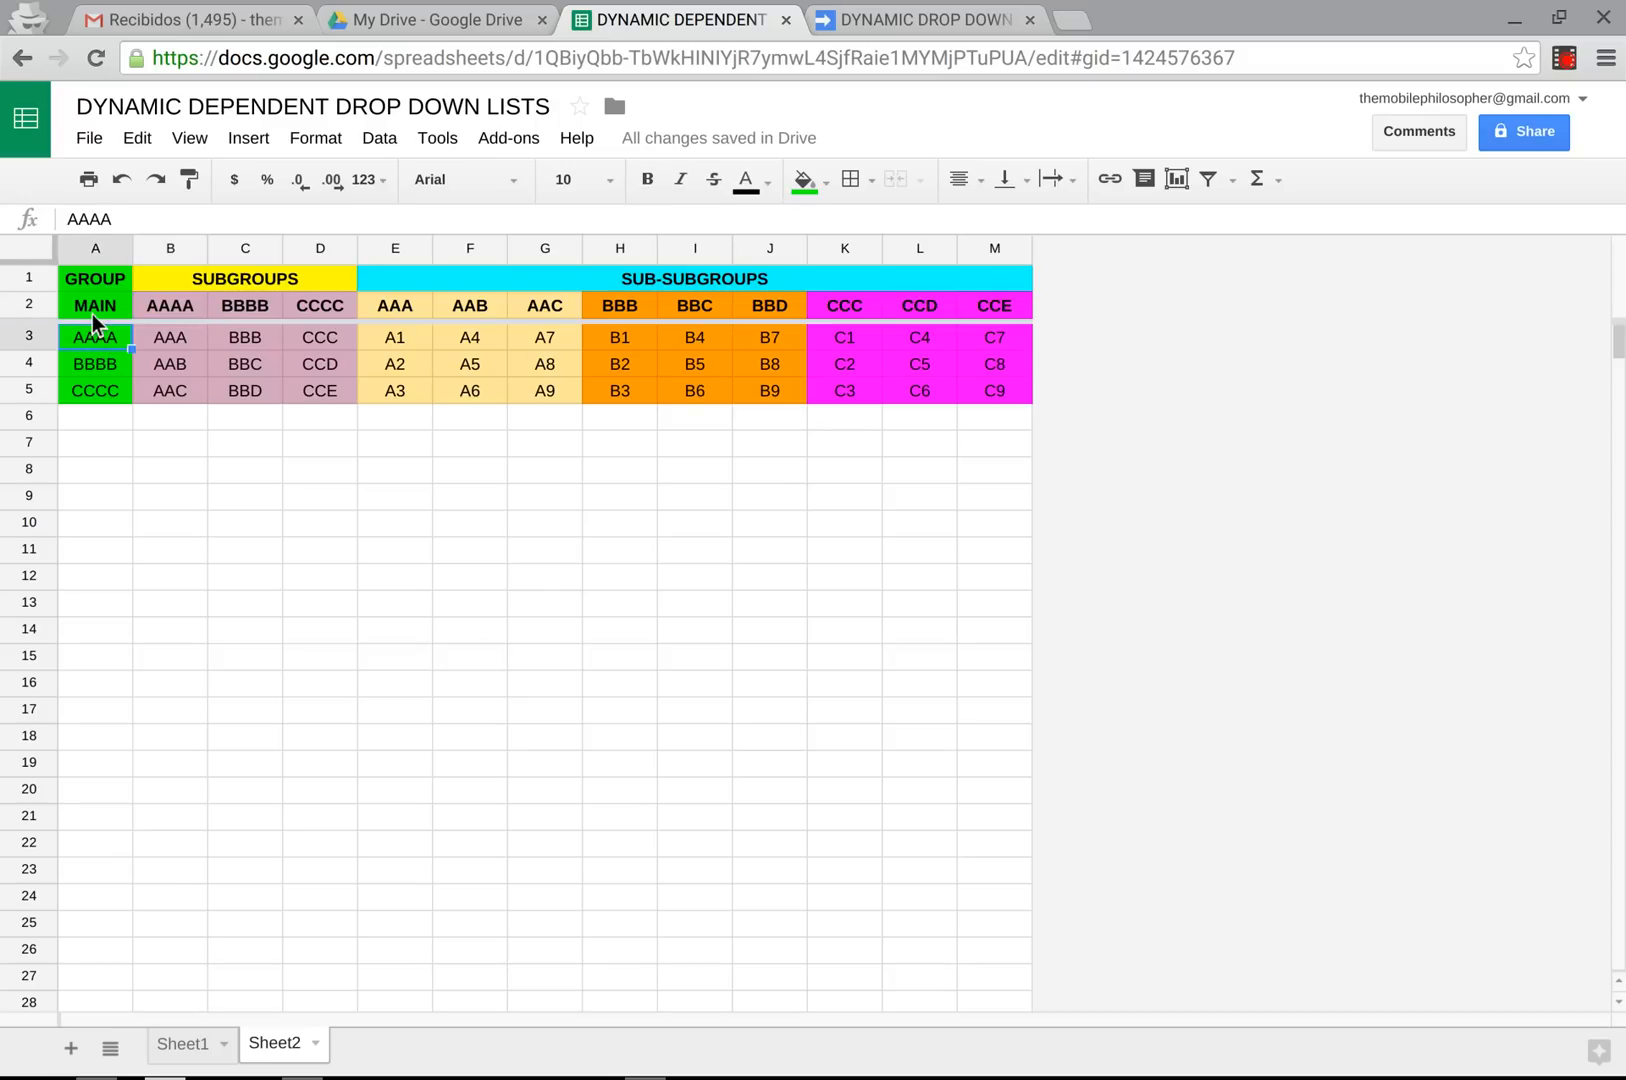
pyautogui.click(95, 248)
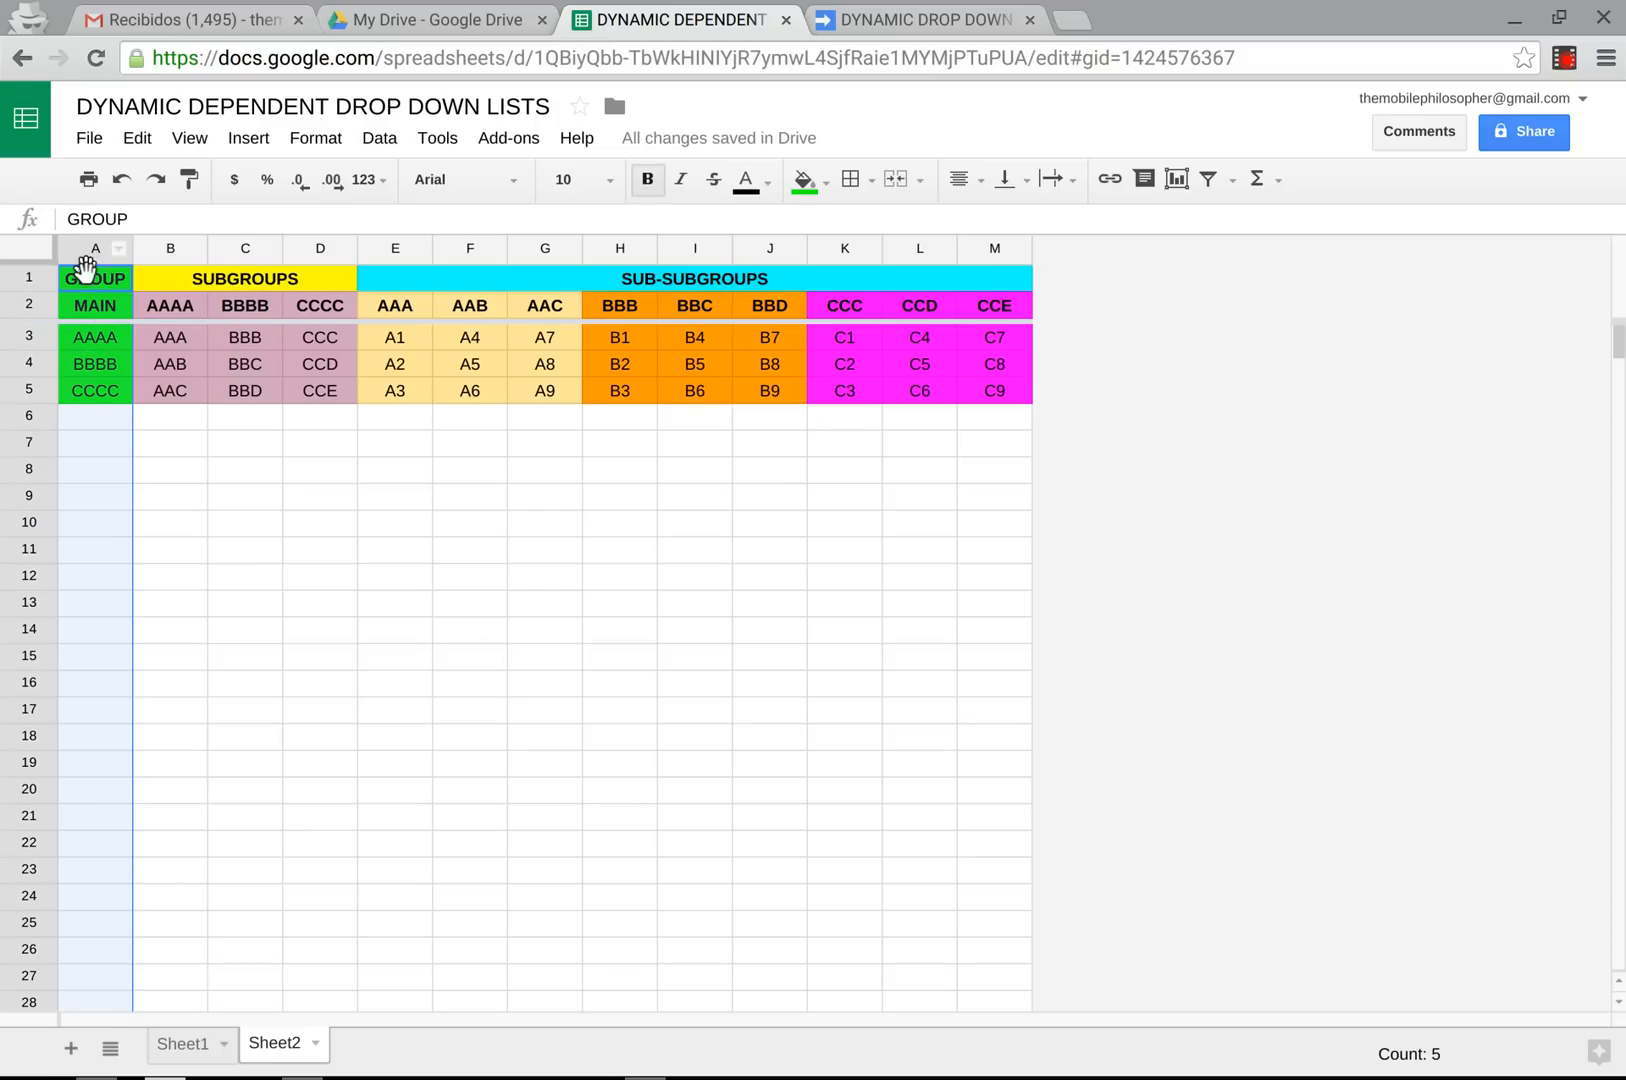
pyautogui.click(95, 337)
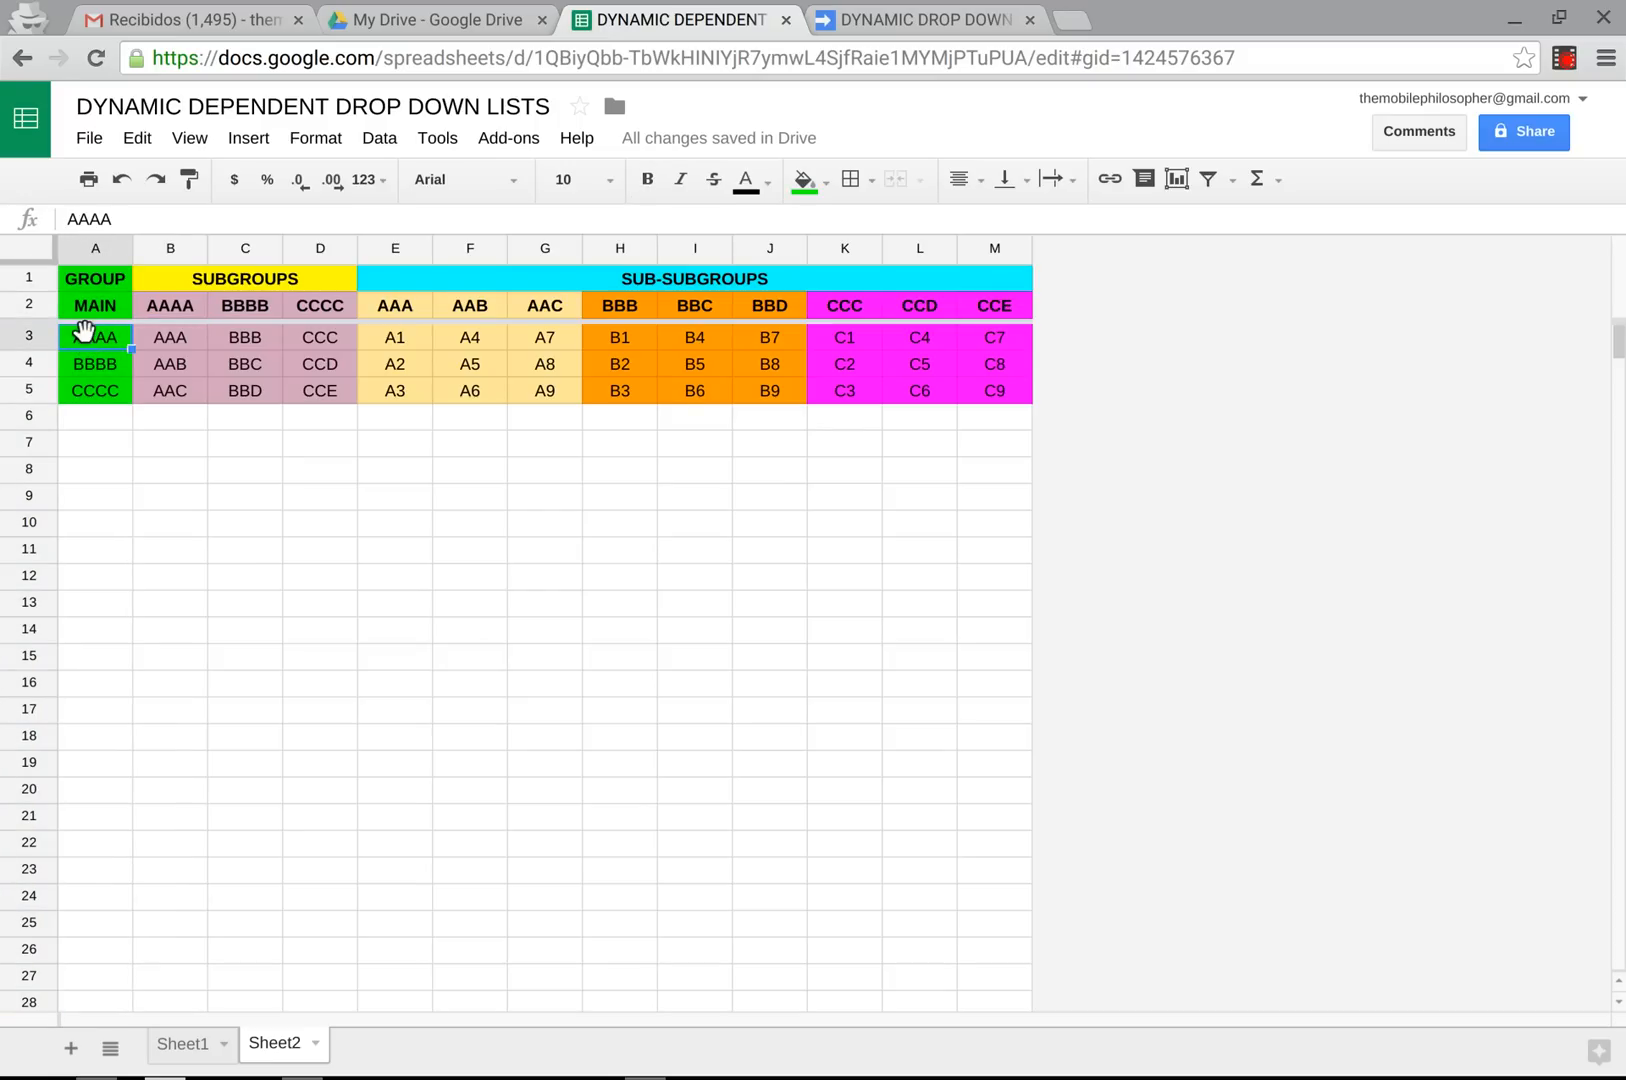
pyautogui.click(94, 305)
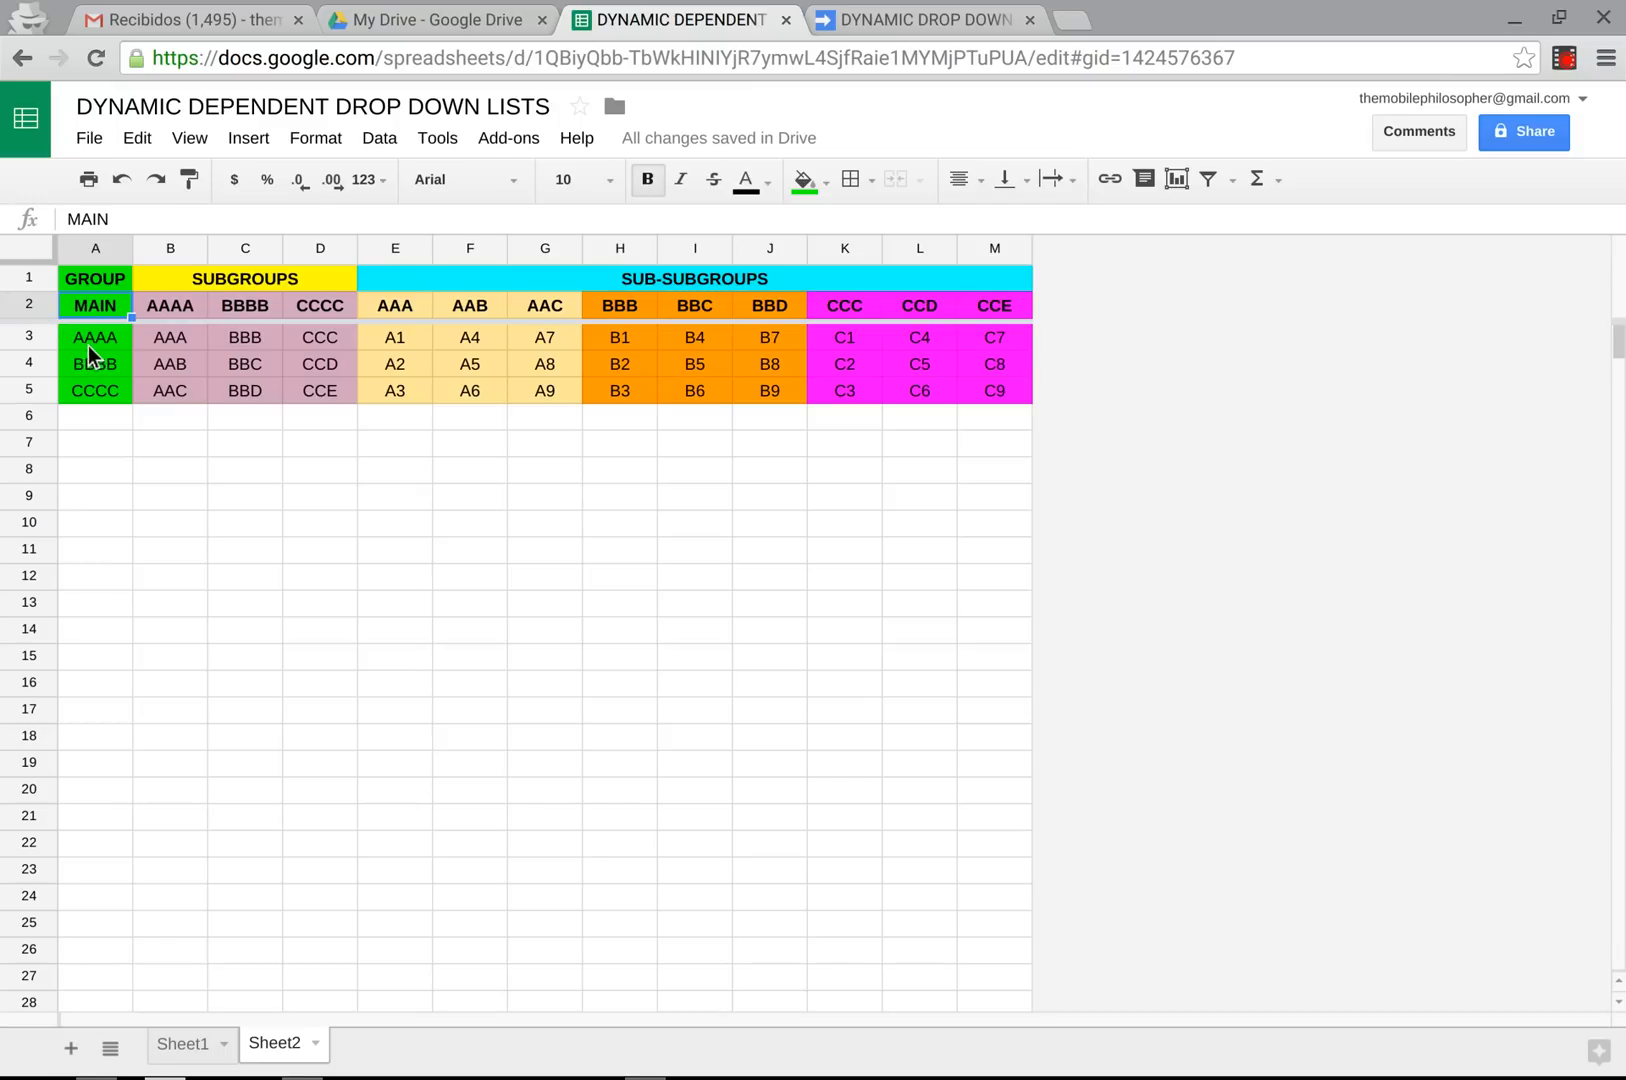
pyautogui.click(170, 305)
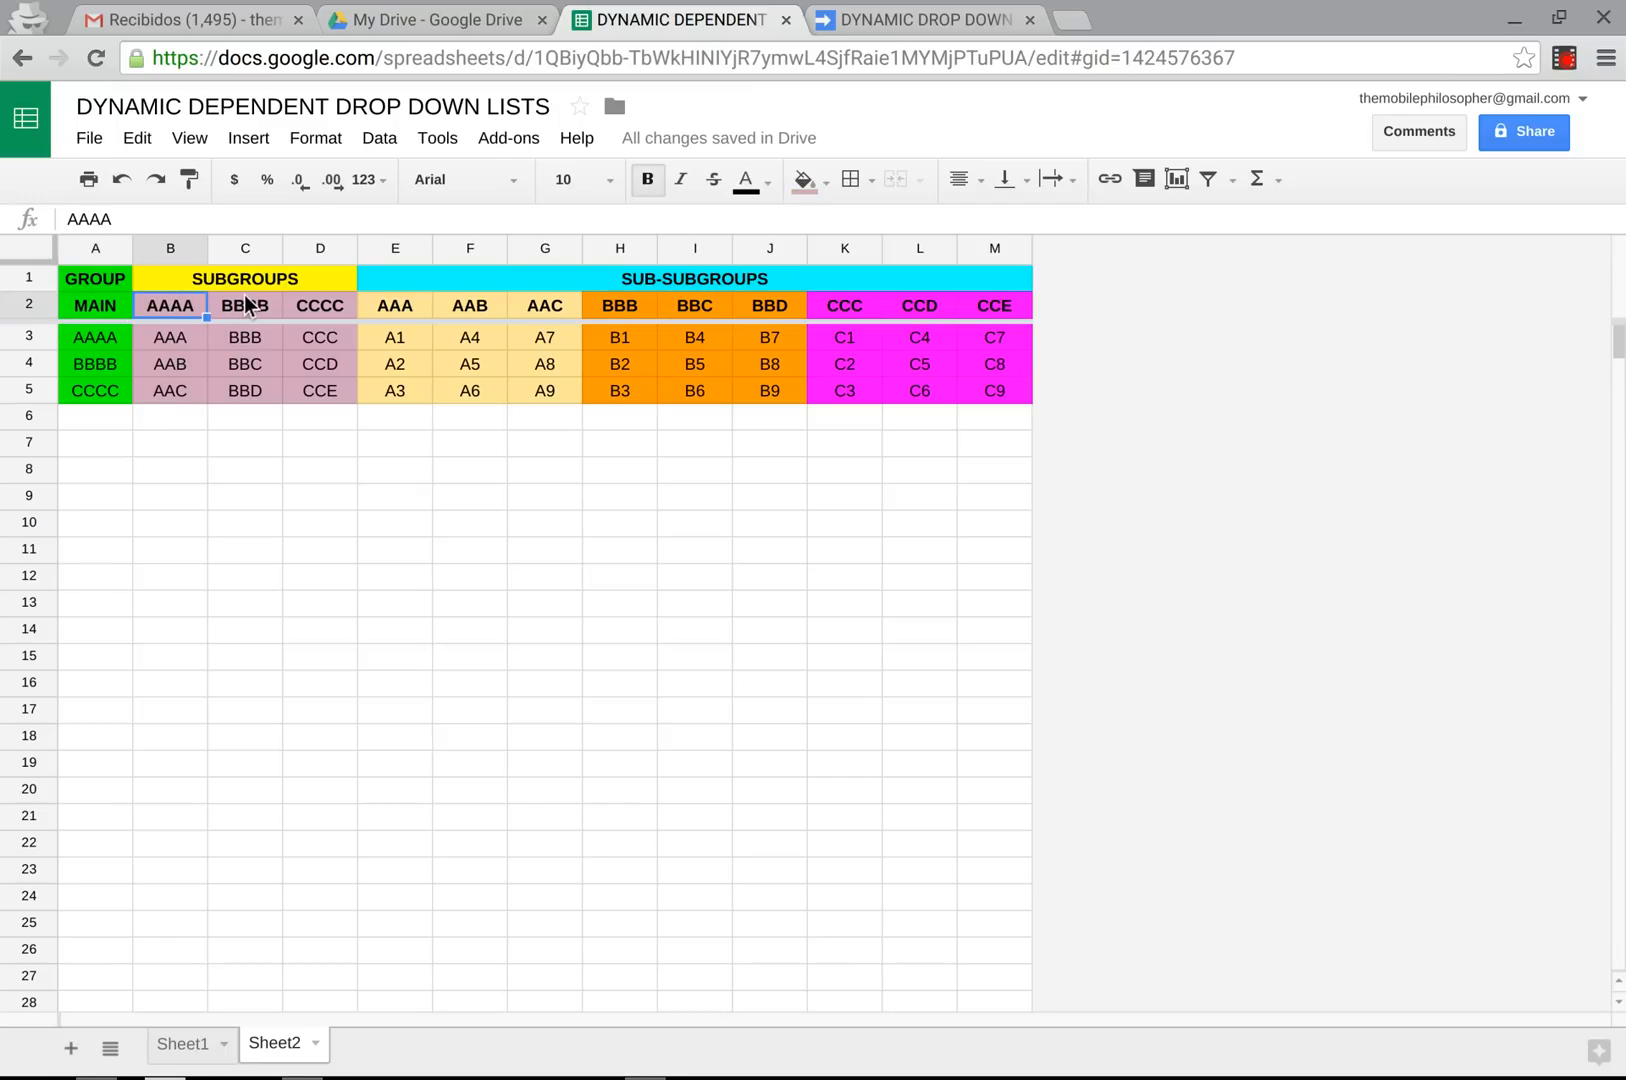
pyautogui.click(244, 305)
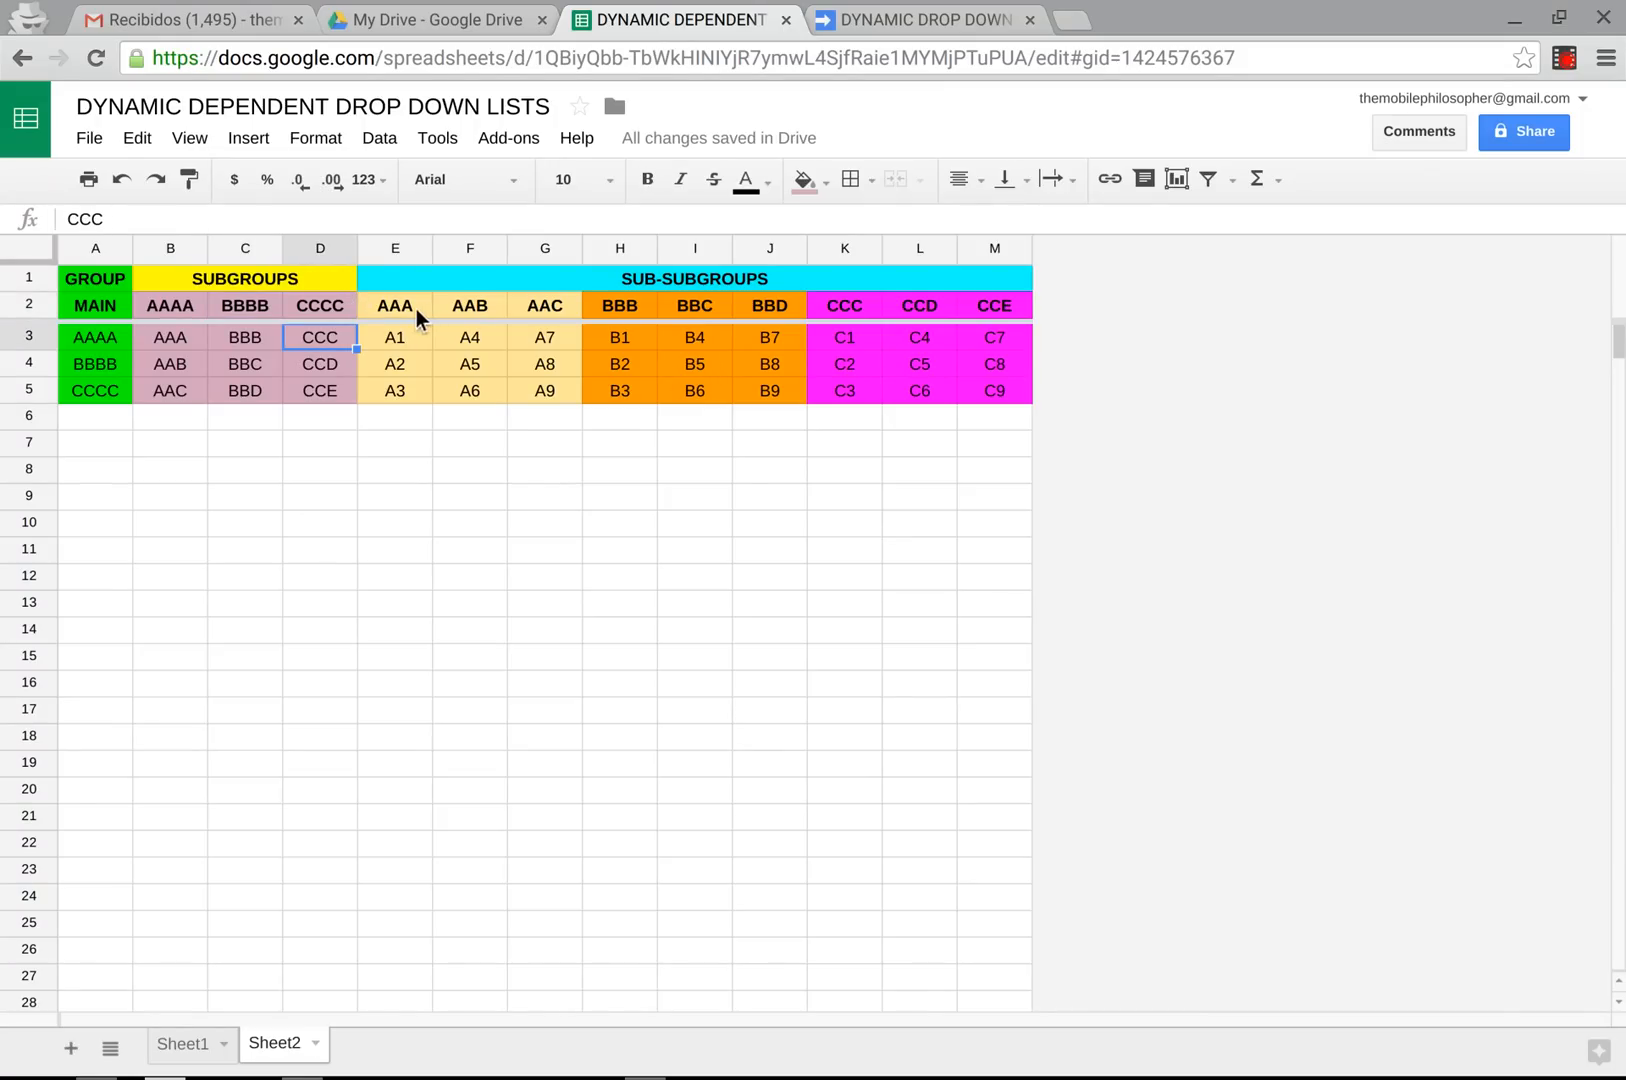
pyautogui.click(395, 305)
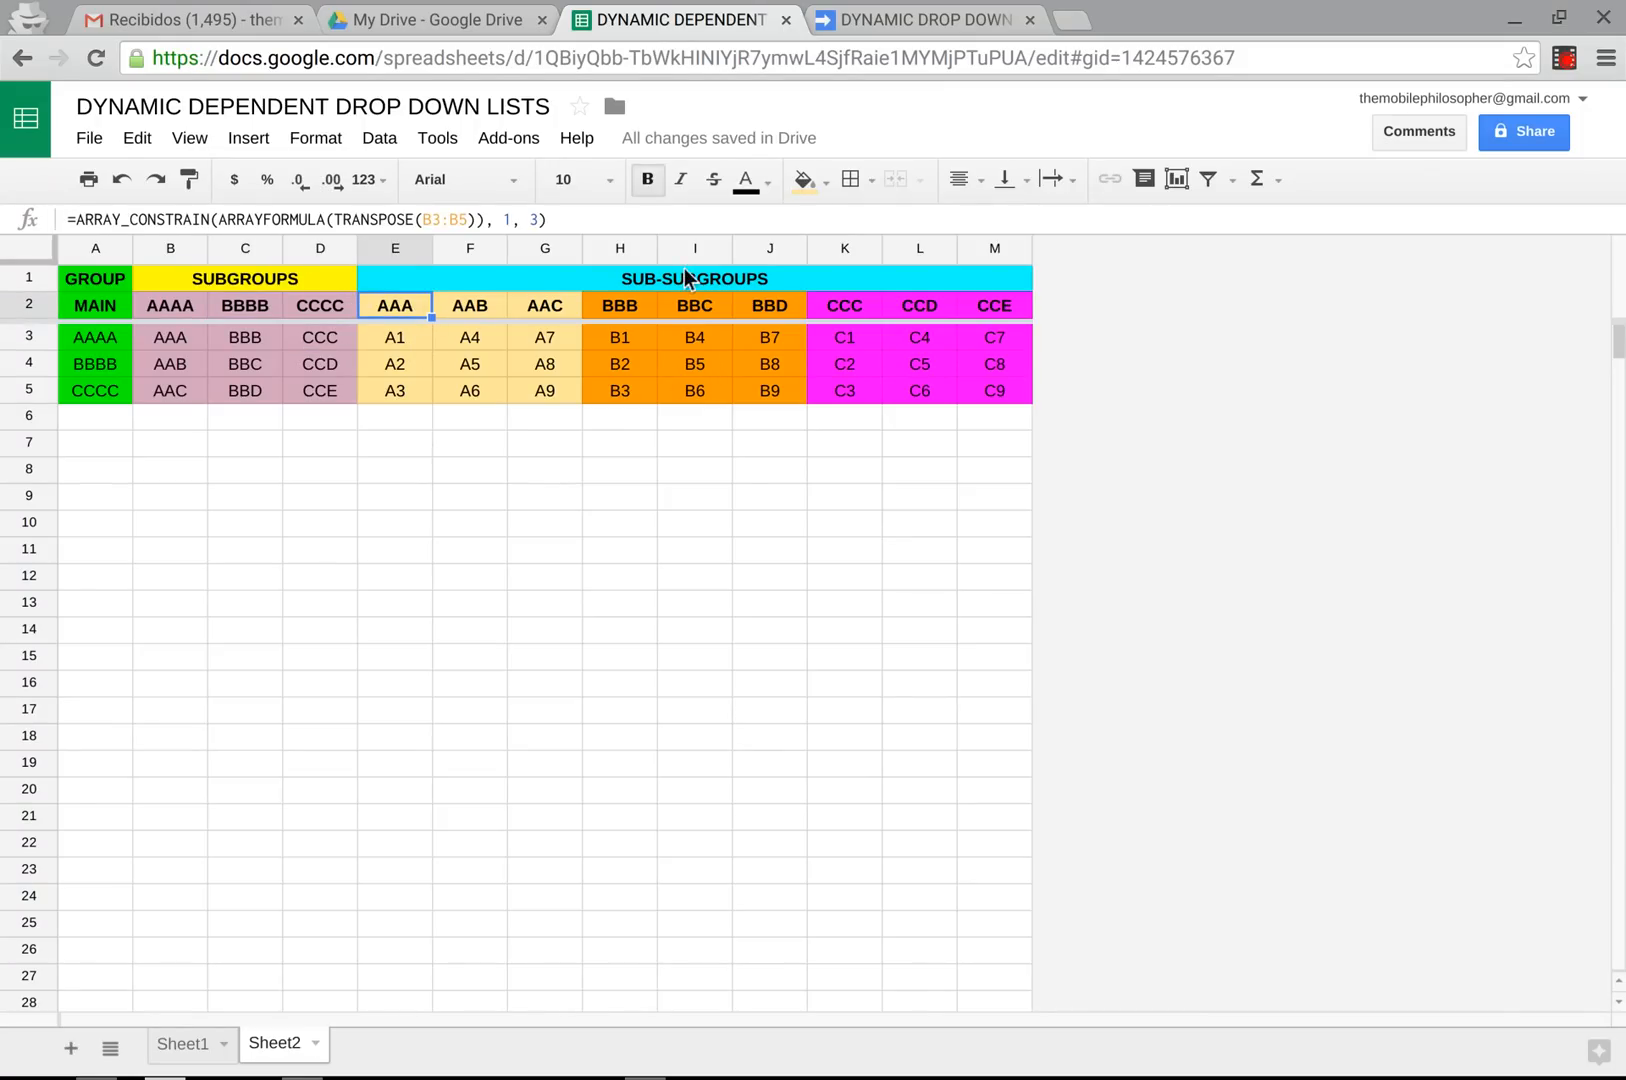
pyautogui.moveTo(122, 281)
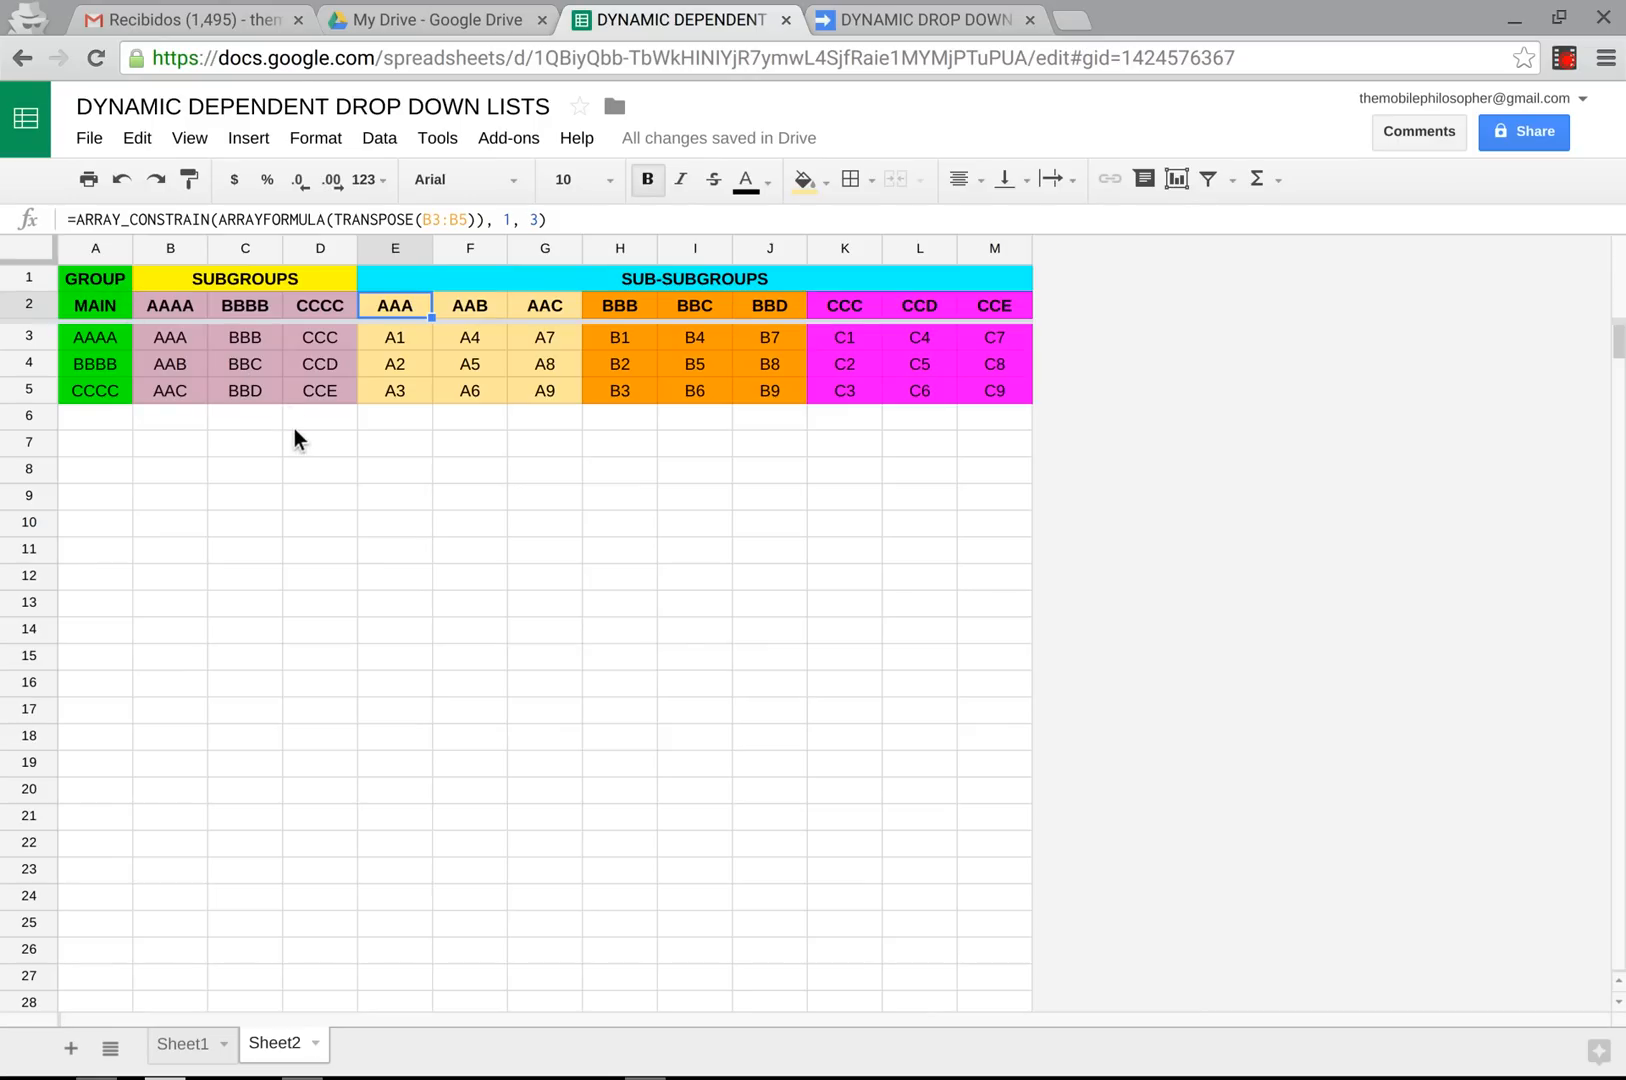
# Select the CCD header cell and bring up the Named ranges sidebar.
pyautogui.click(320, 416)
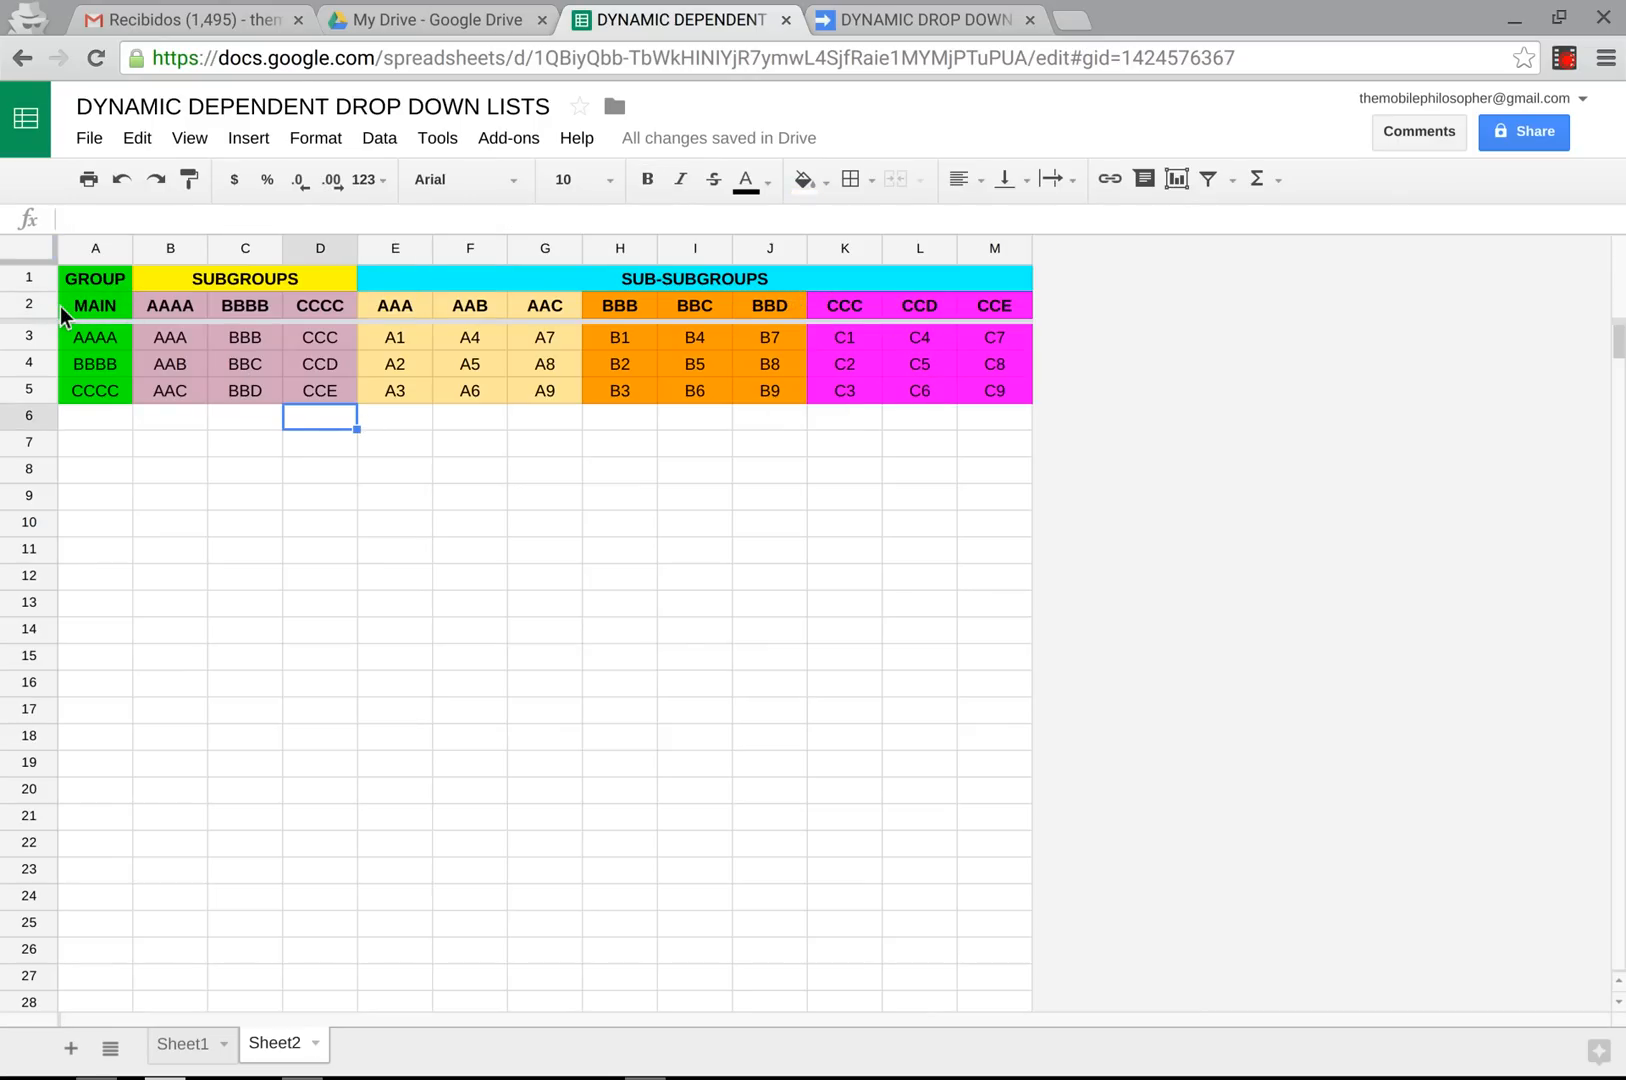
pyautogui.moveTo(920, 332)
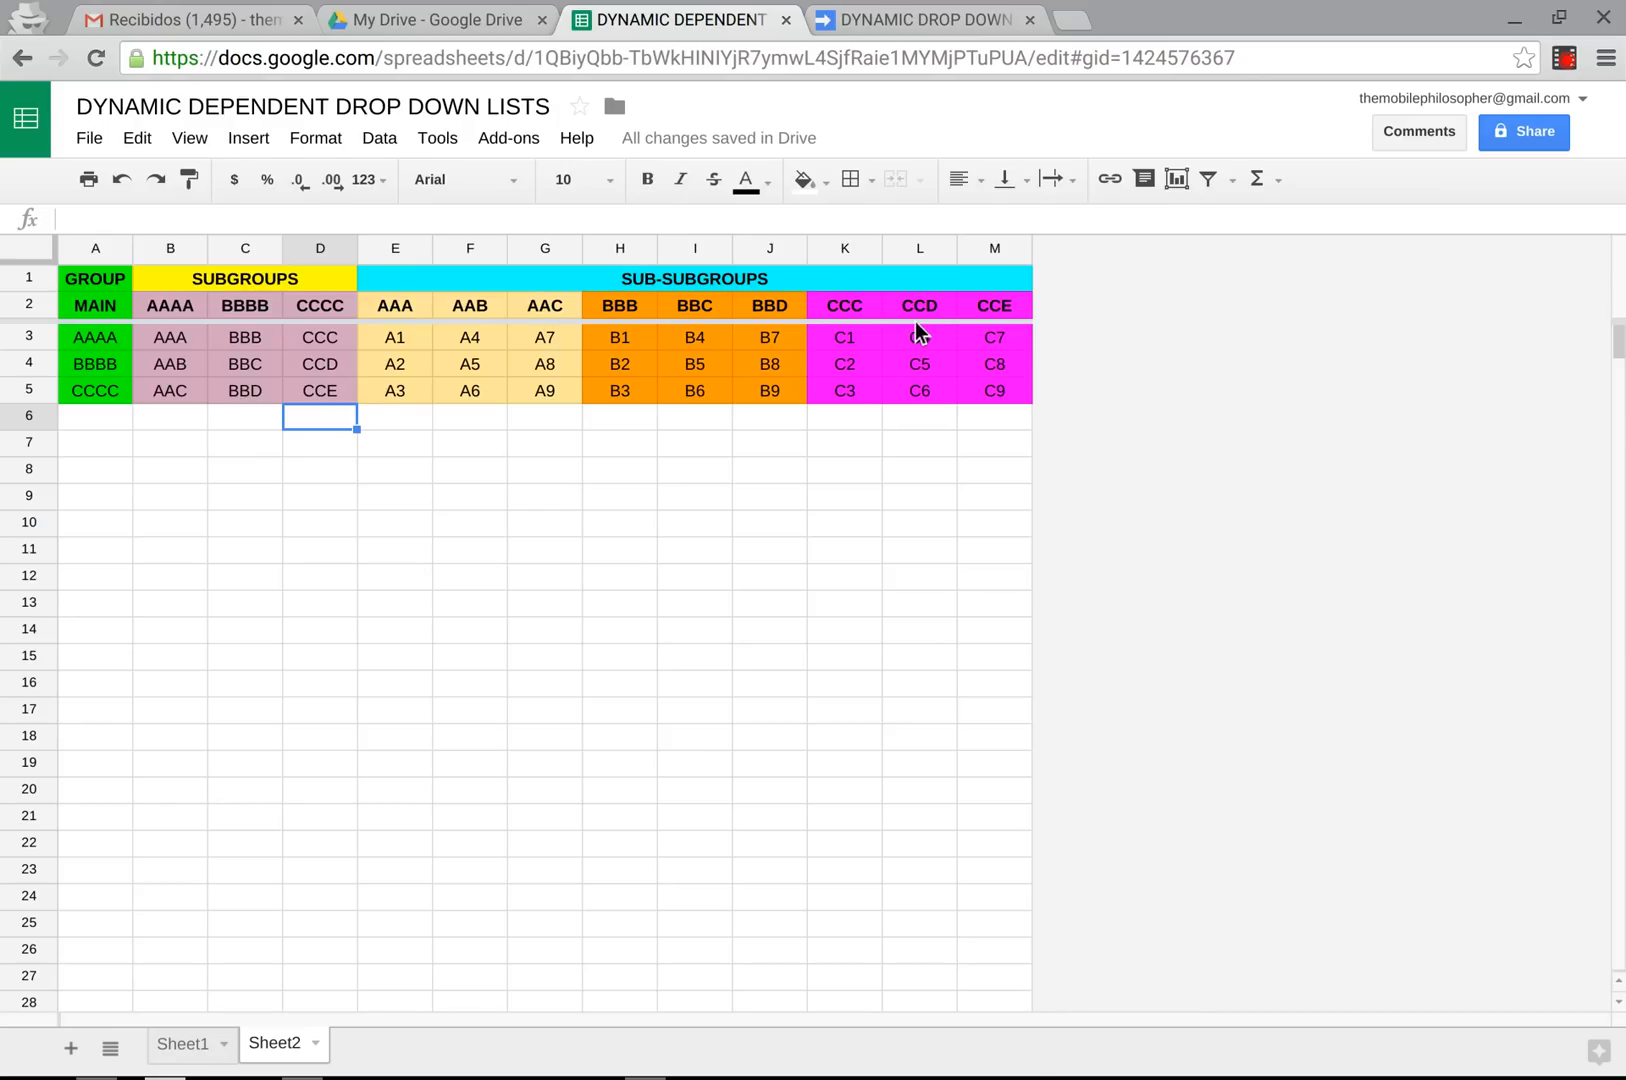
pyautogui.click(919, 305)
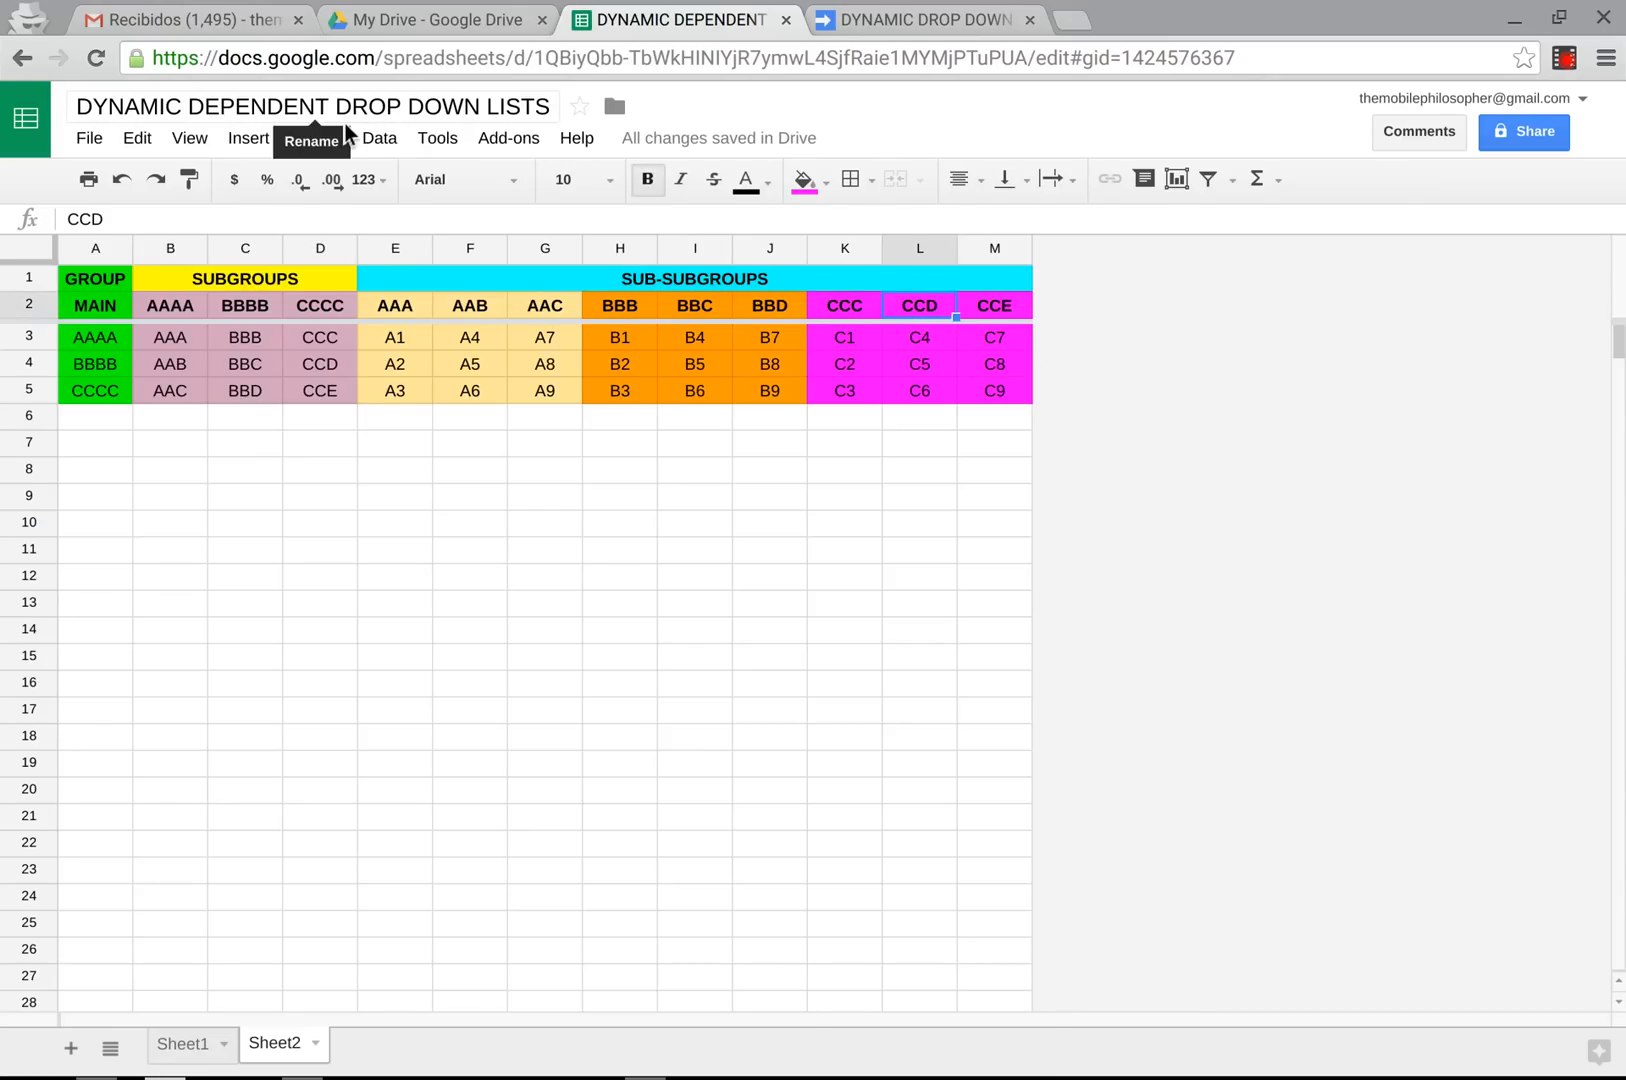
pyautogui.click(379, 138)
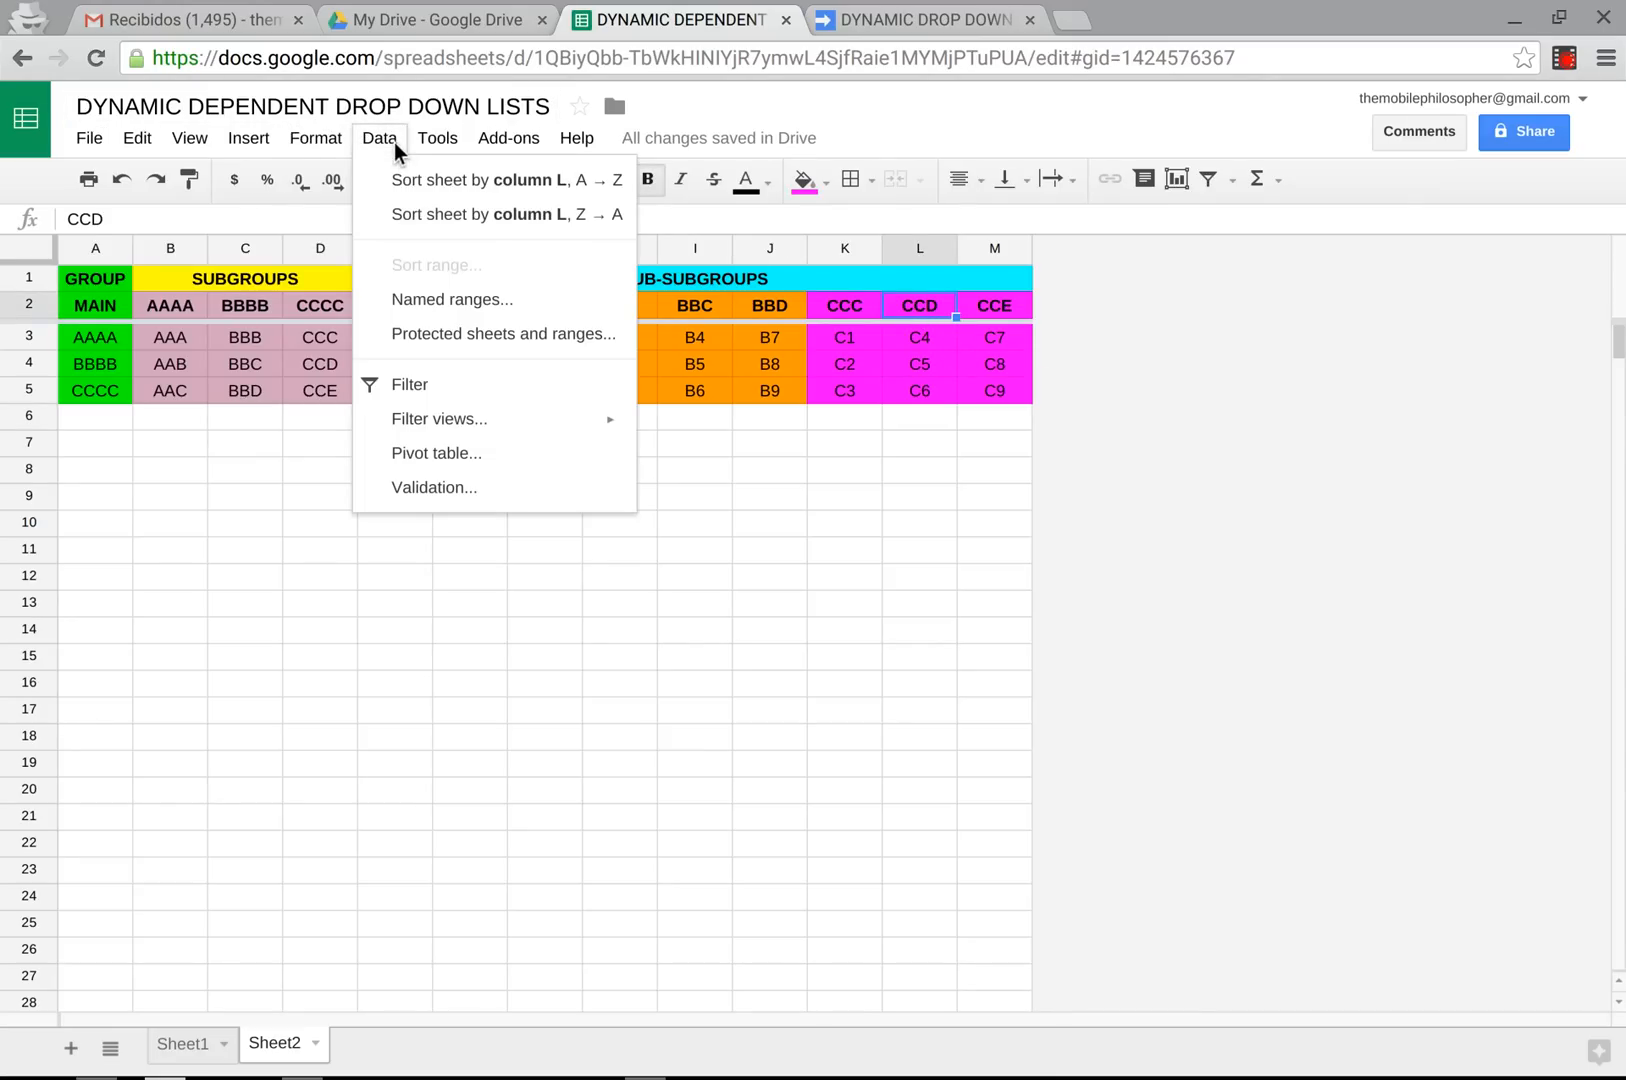
pyautogui.moveTo(416, 313)
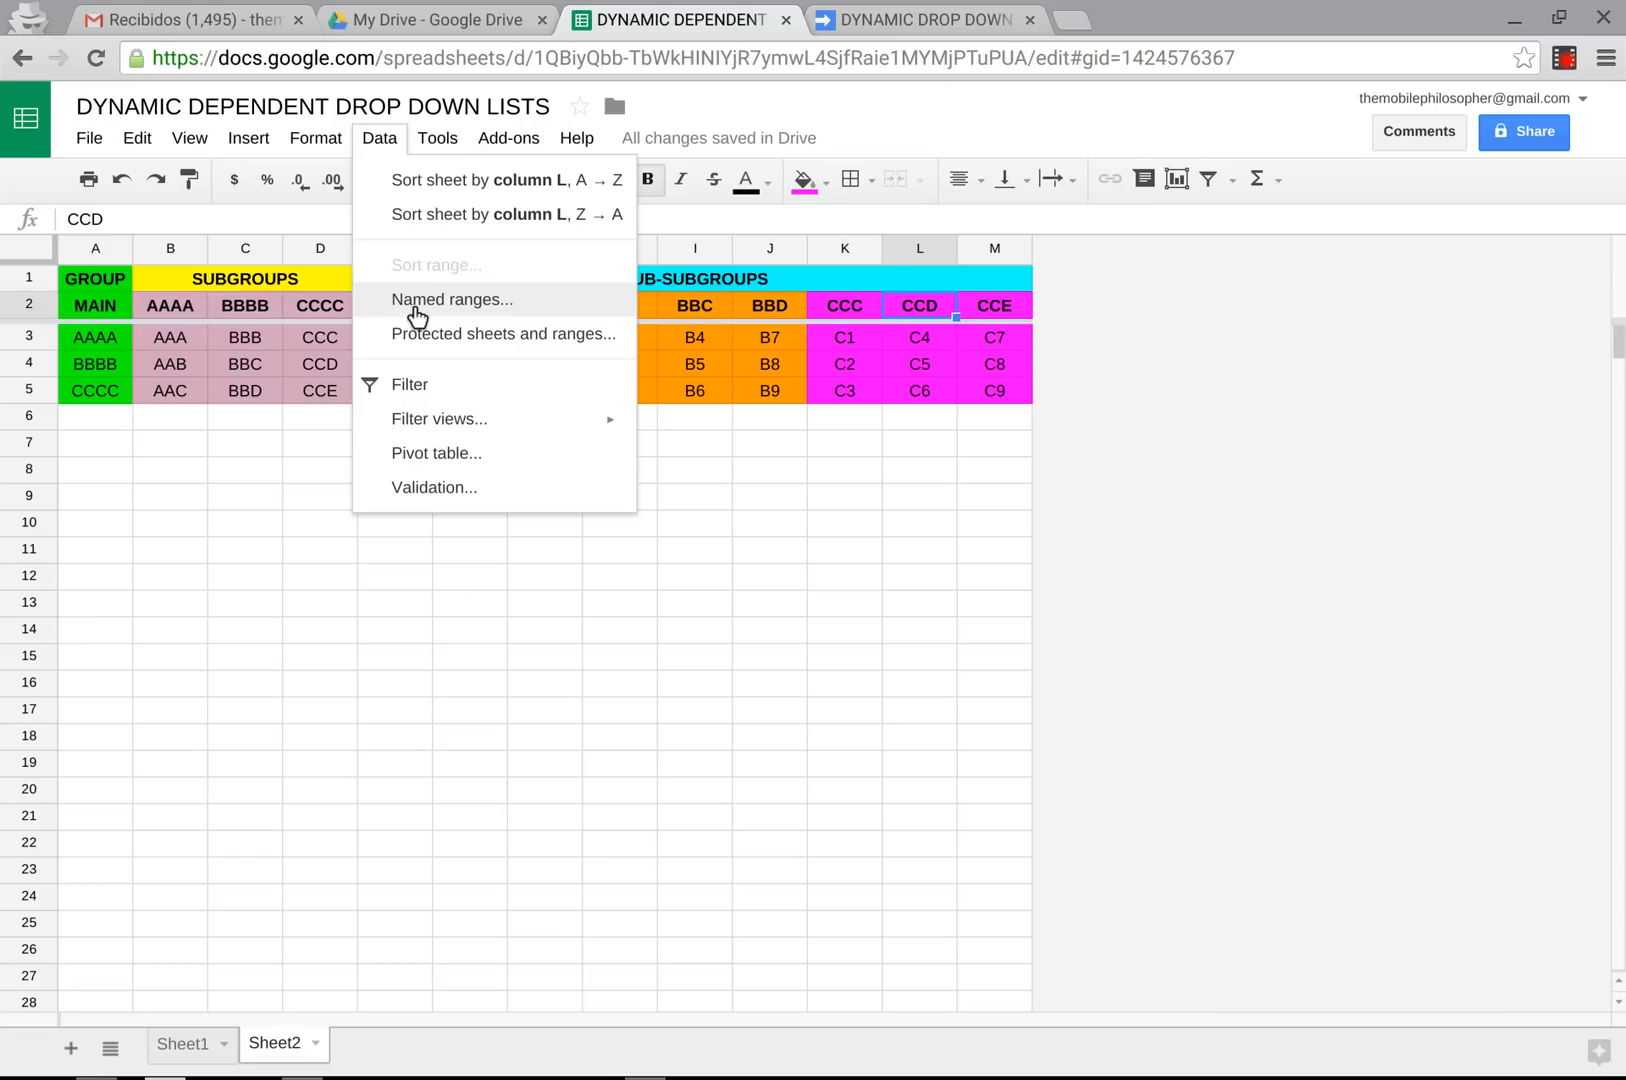
pyautogui.click(452, 299)
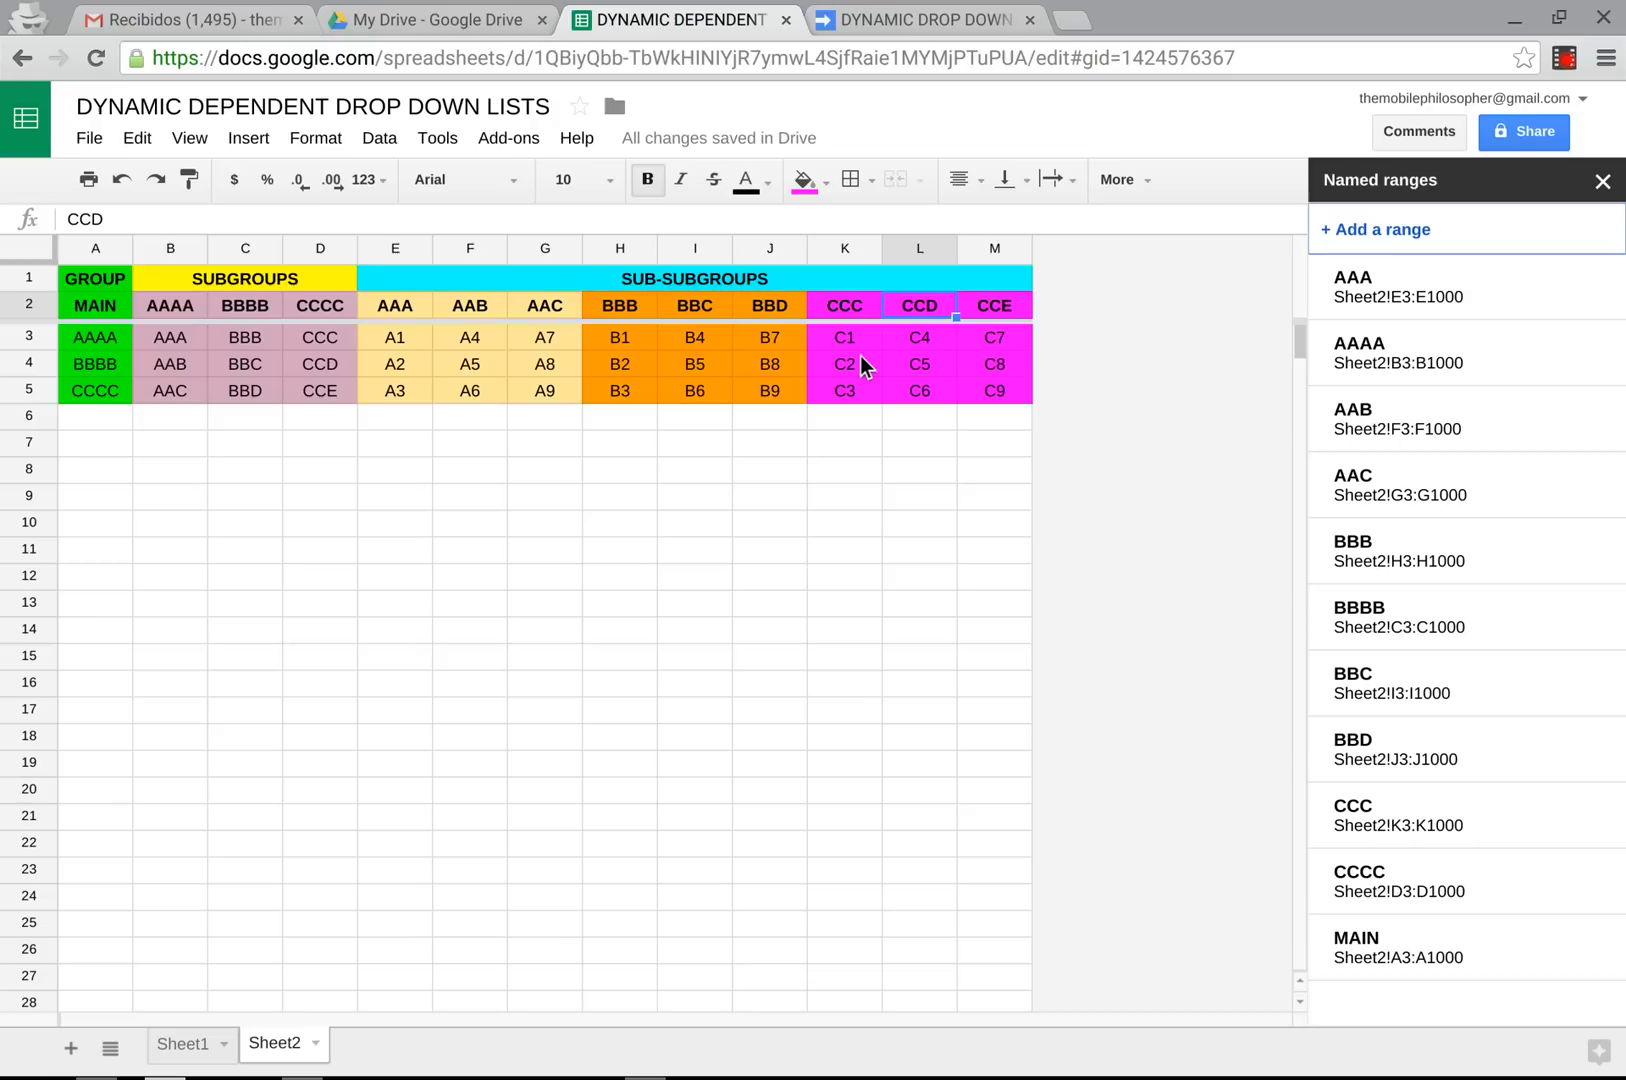
pyautogui.moveTo(872, 434)
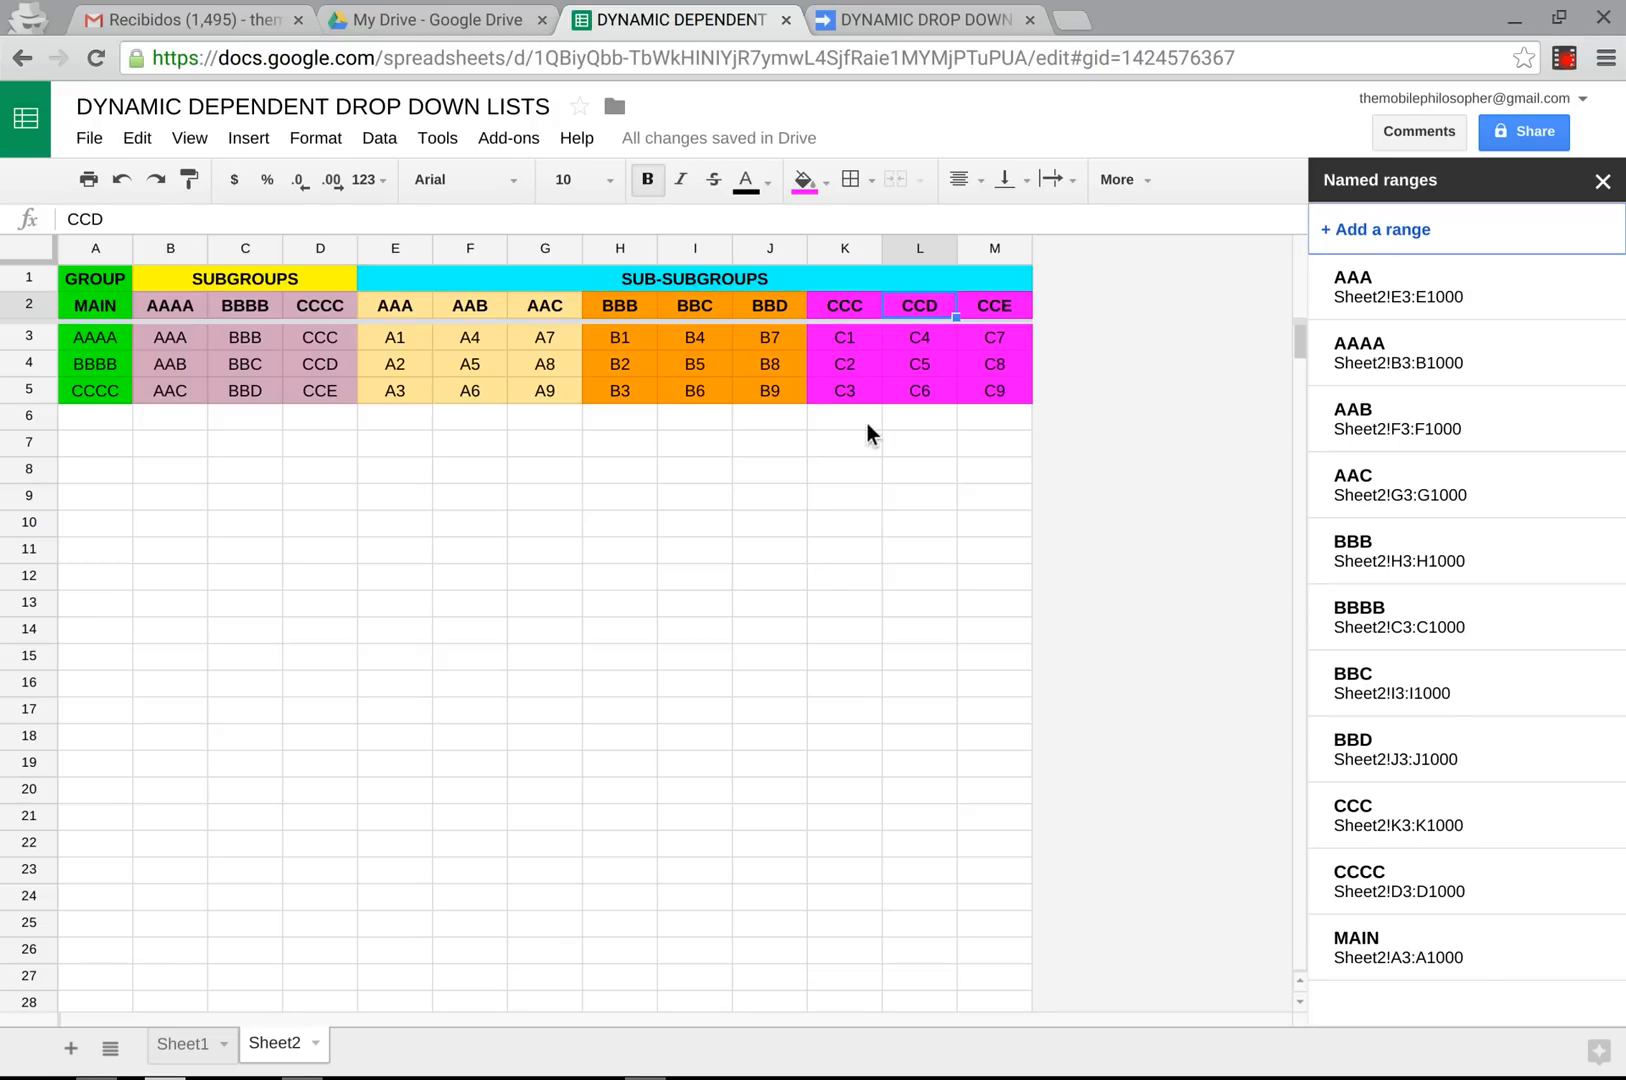
pyautogui.moveTo(1500, 298)
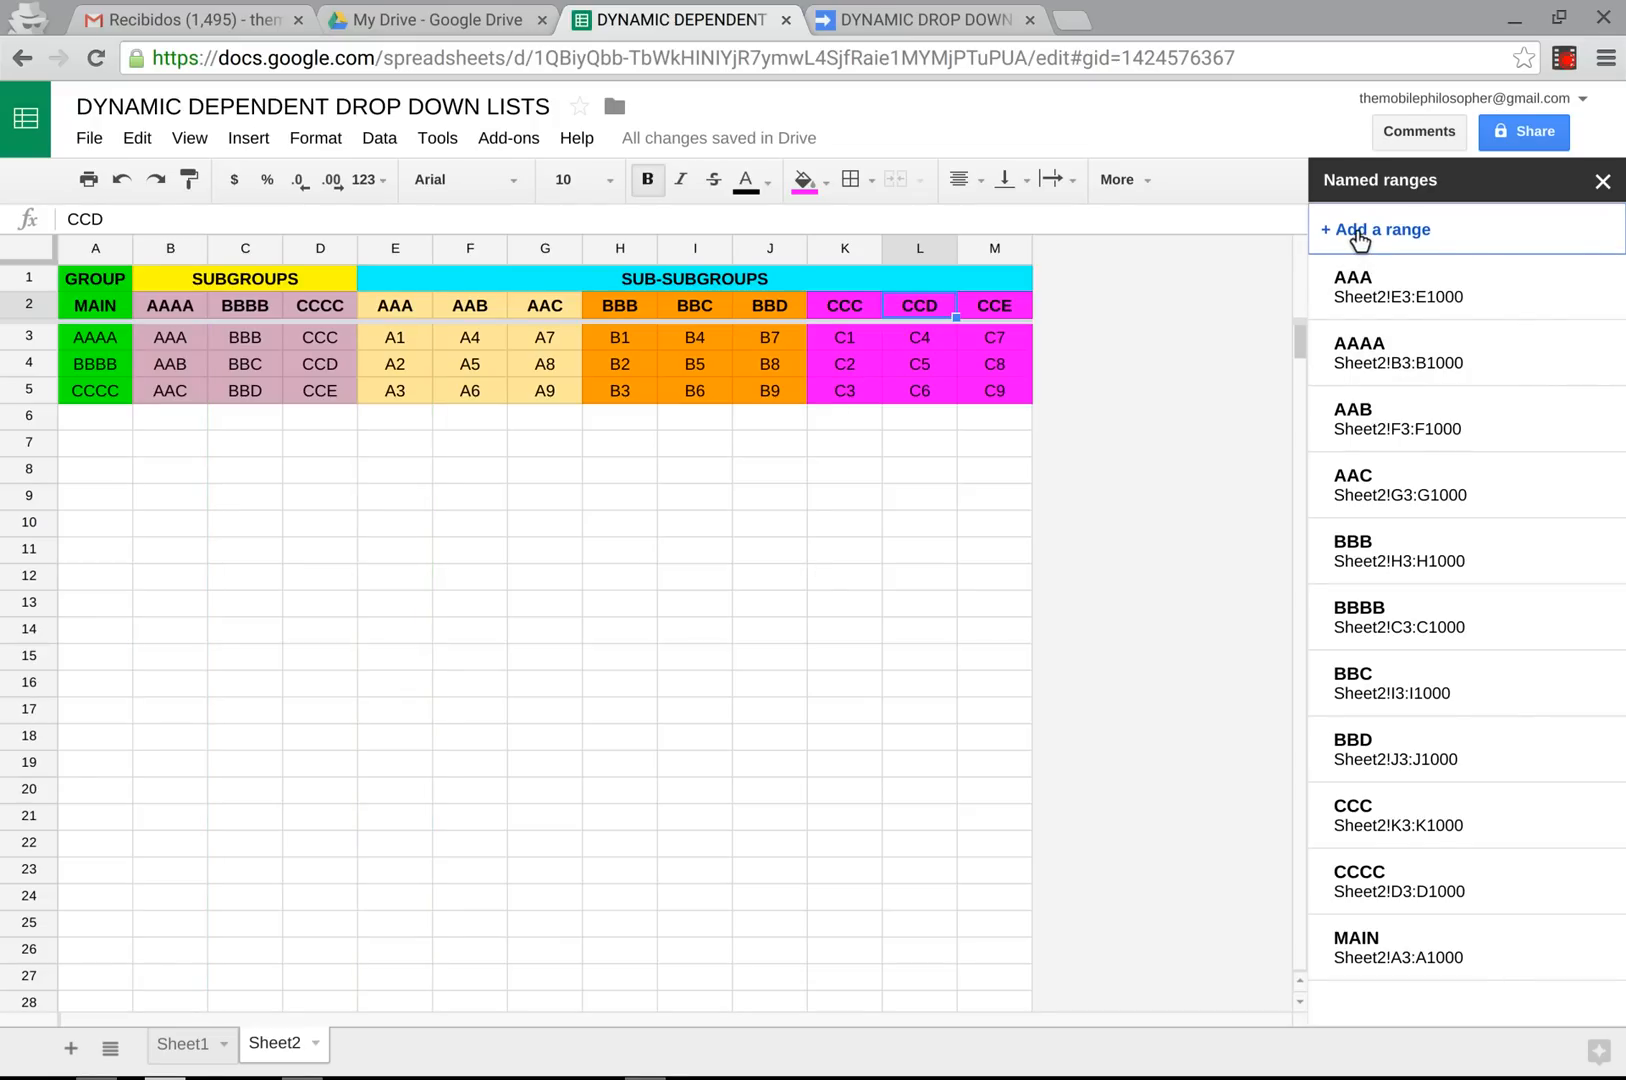
# Add a named range CCD pointing to Sheet2!L3:L.
pyautogui.click(1376, 230)
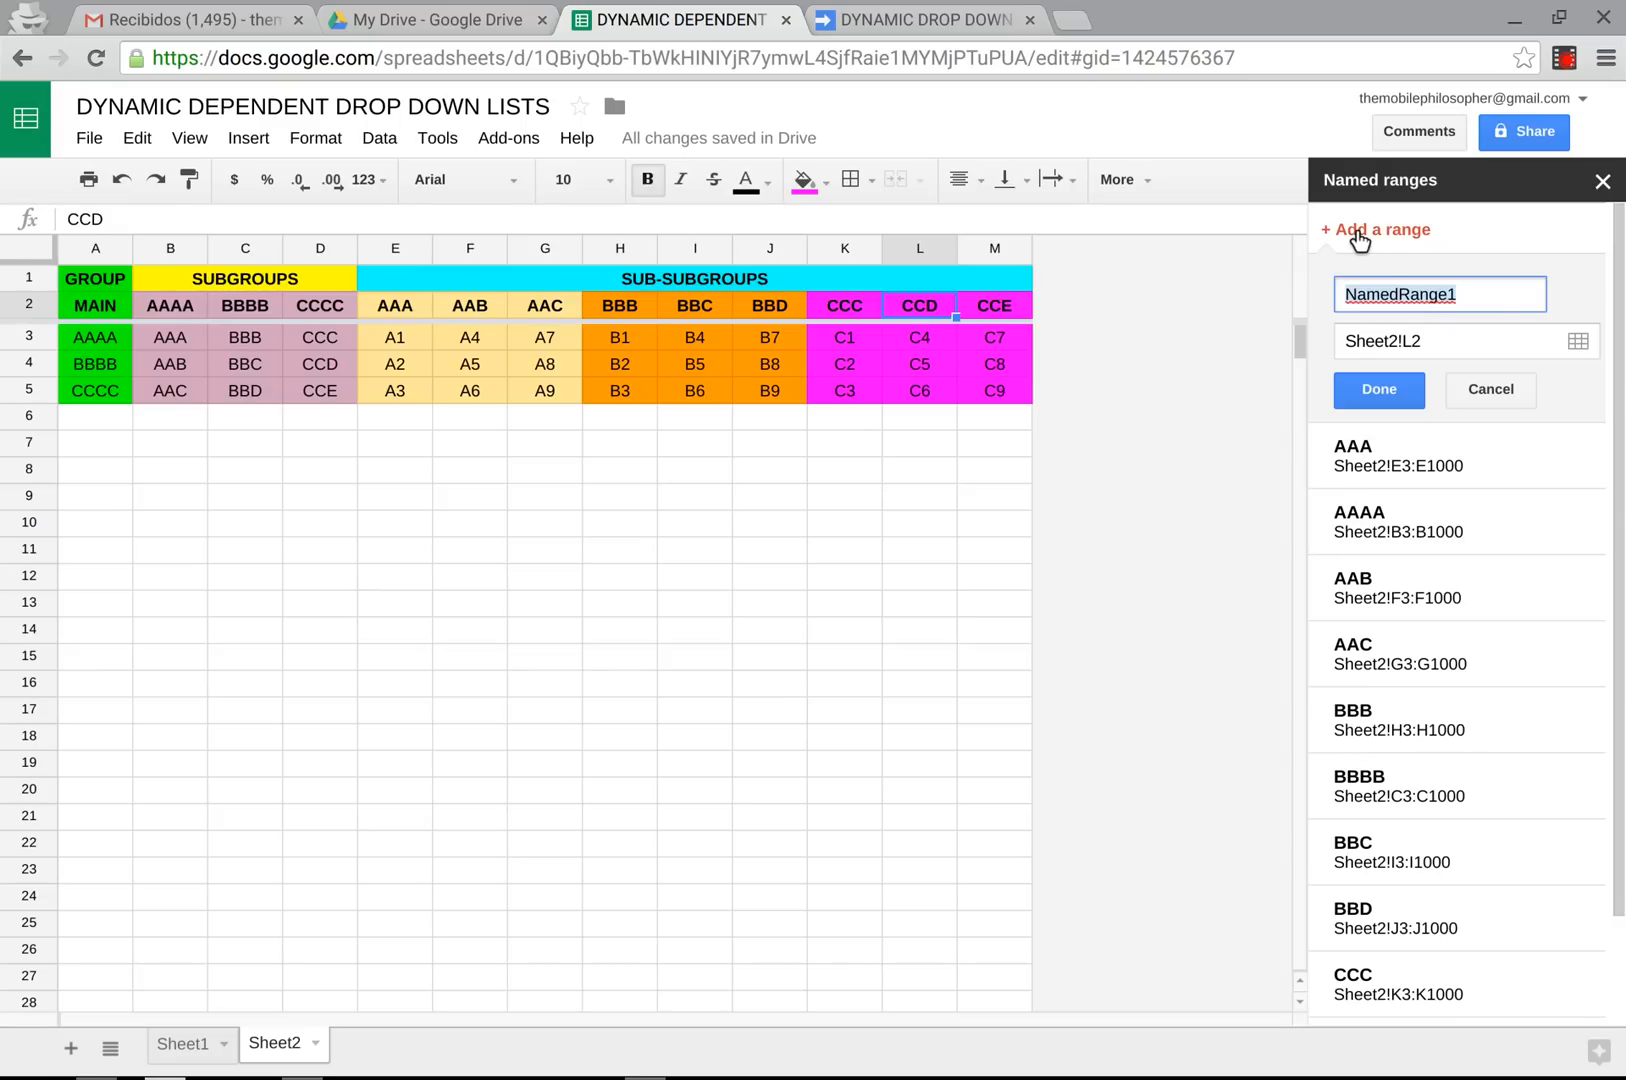
pyautogui.write('c')
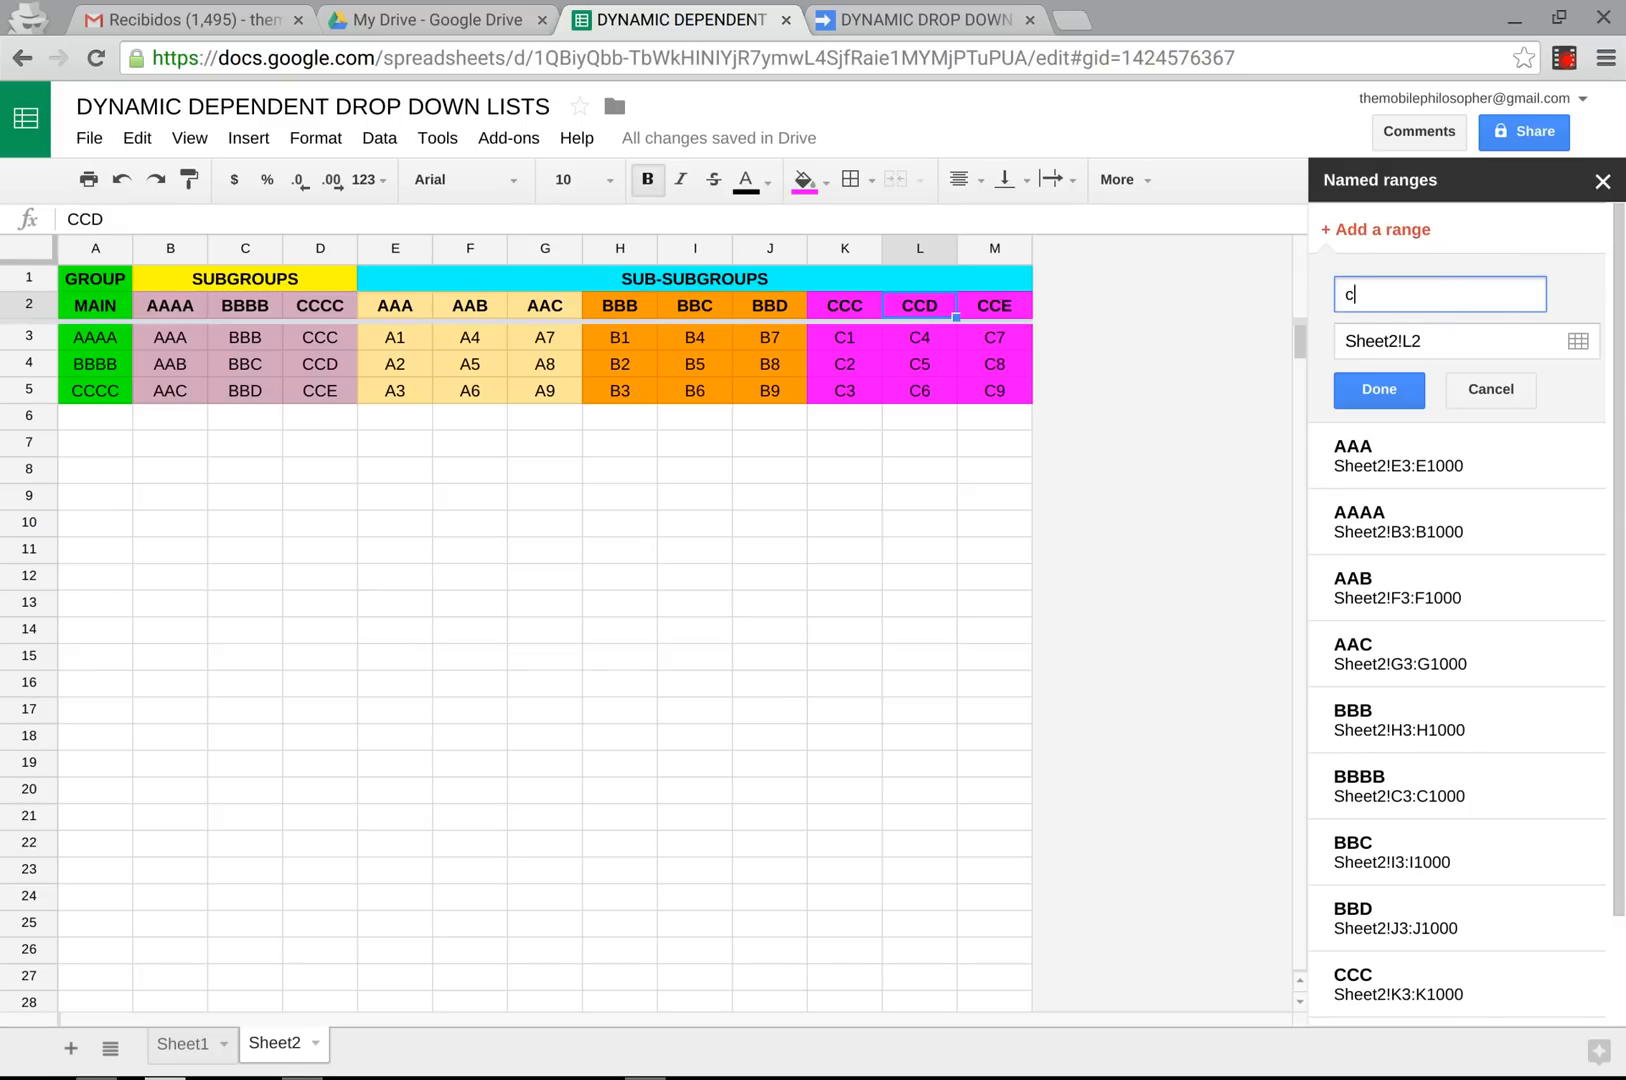
pyautogui.write('CCD')
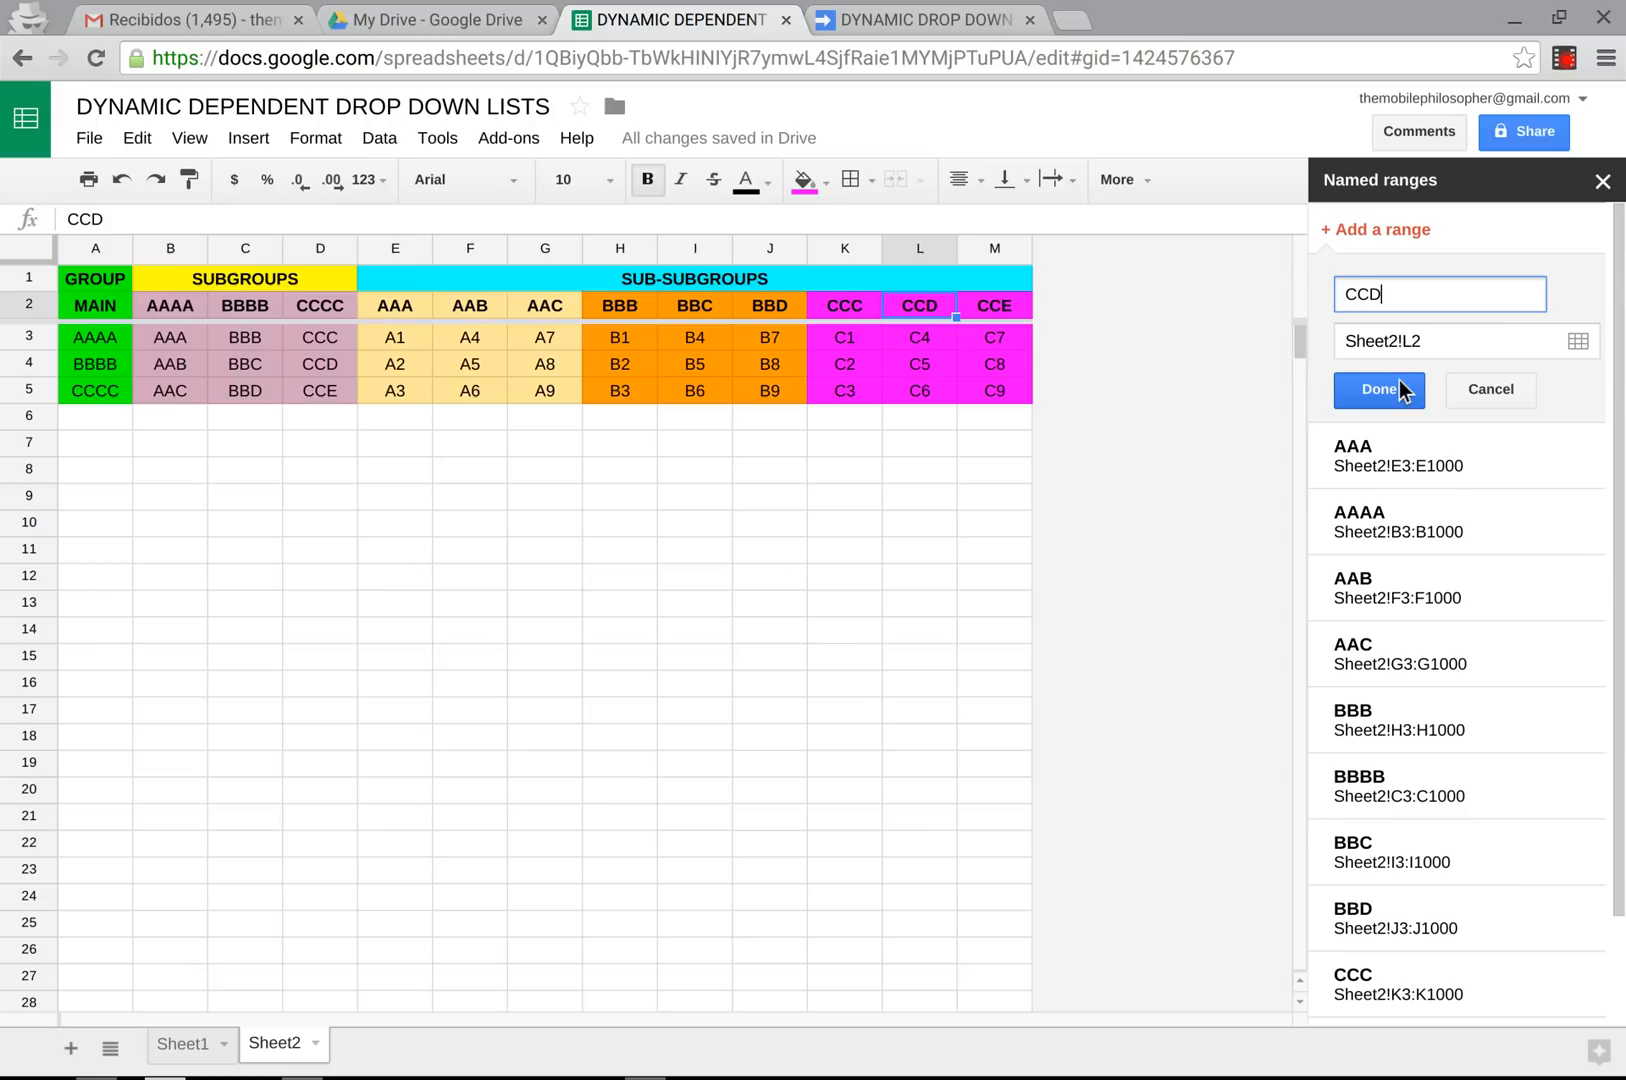
pyautogui.click(1425, 341)
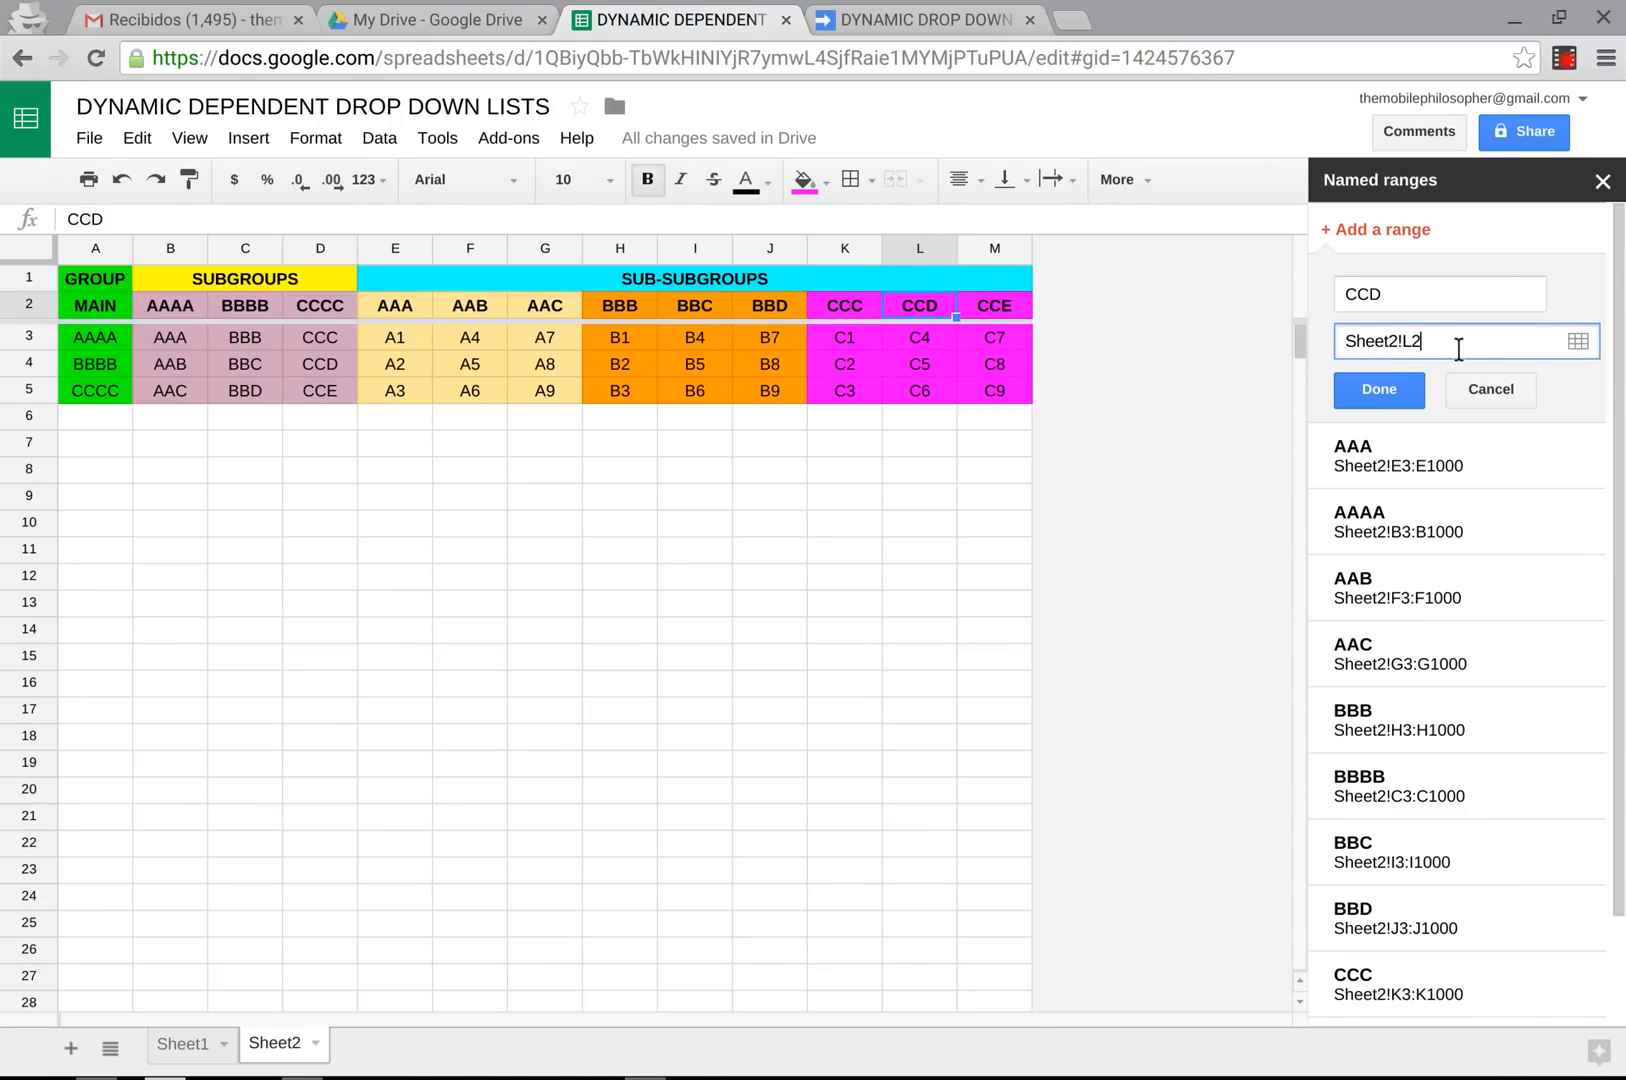
pyautogui.press('Backspace')
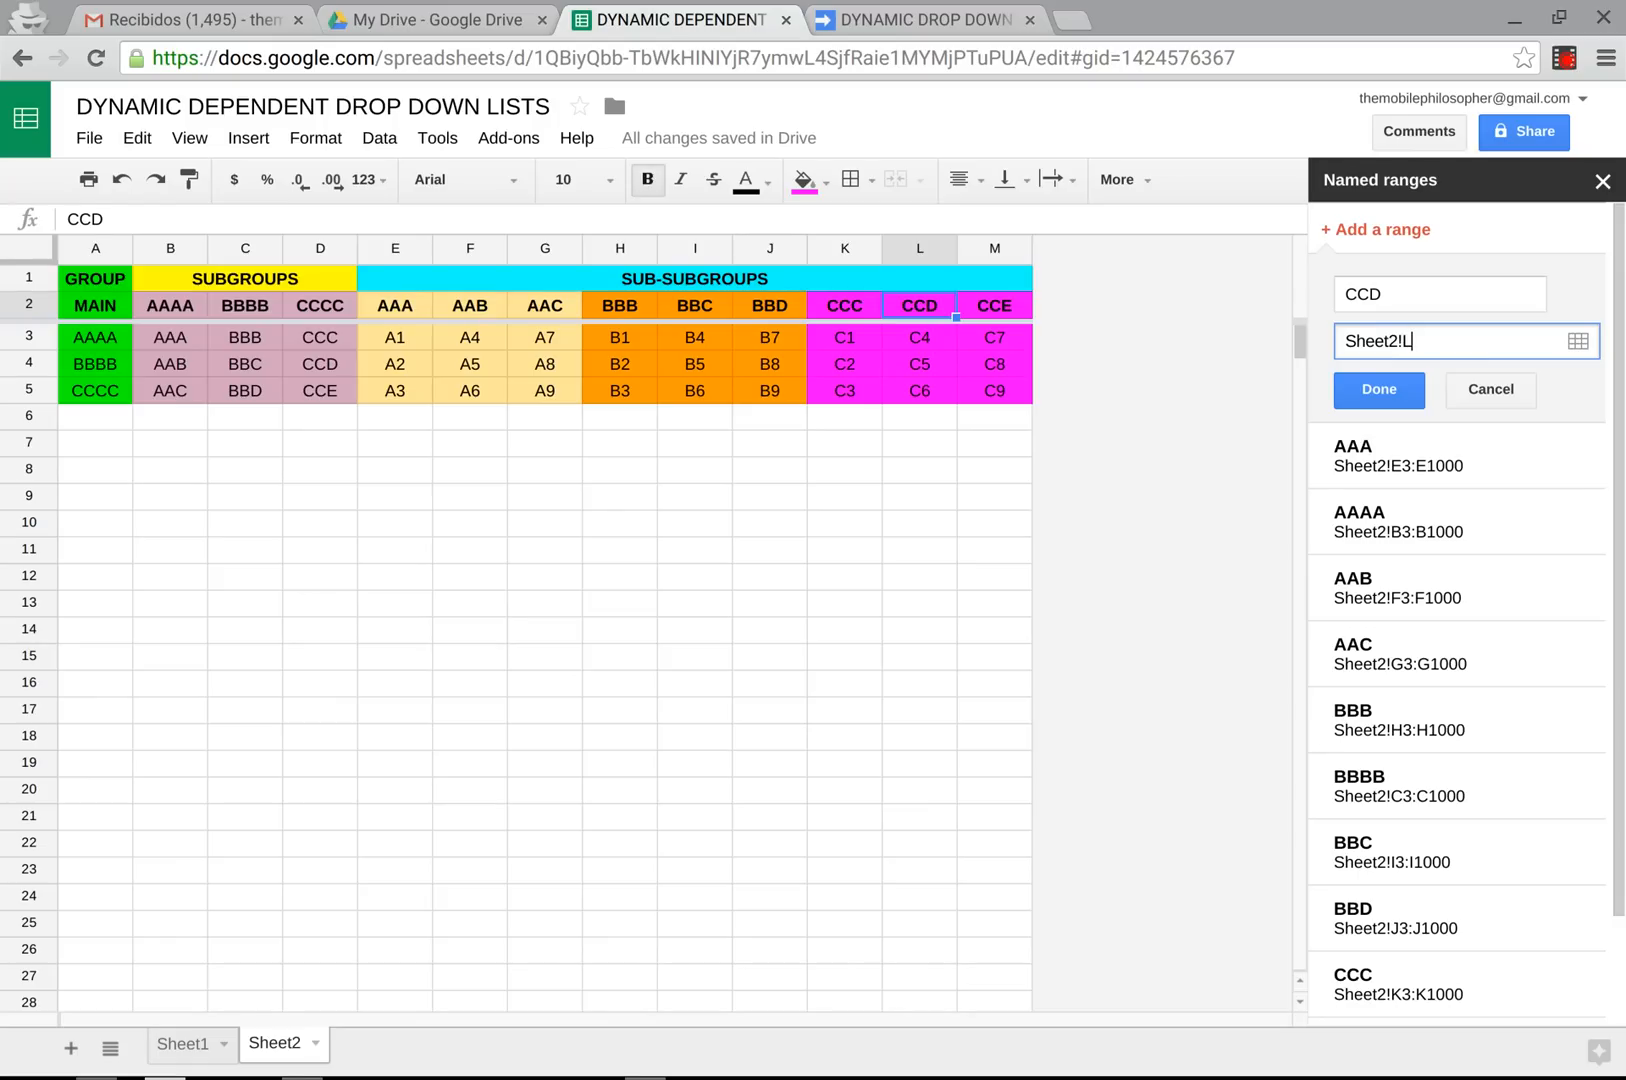
pyautogui.write('3:L')
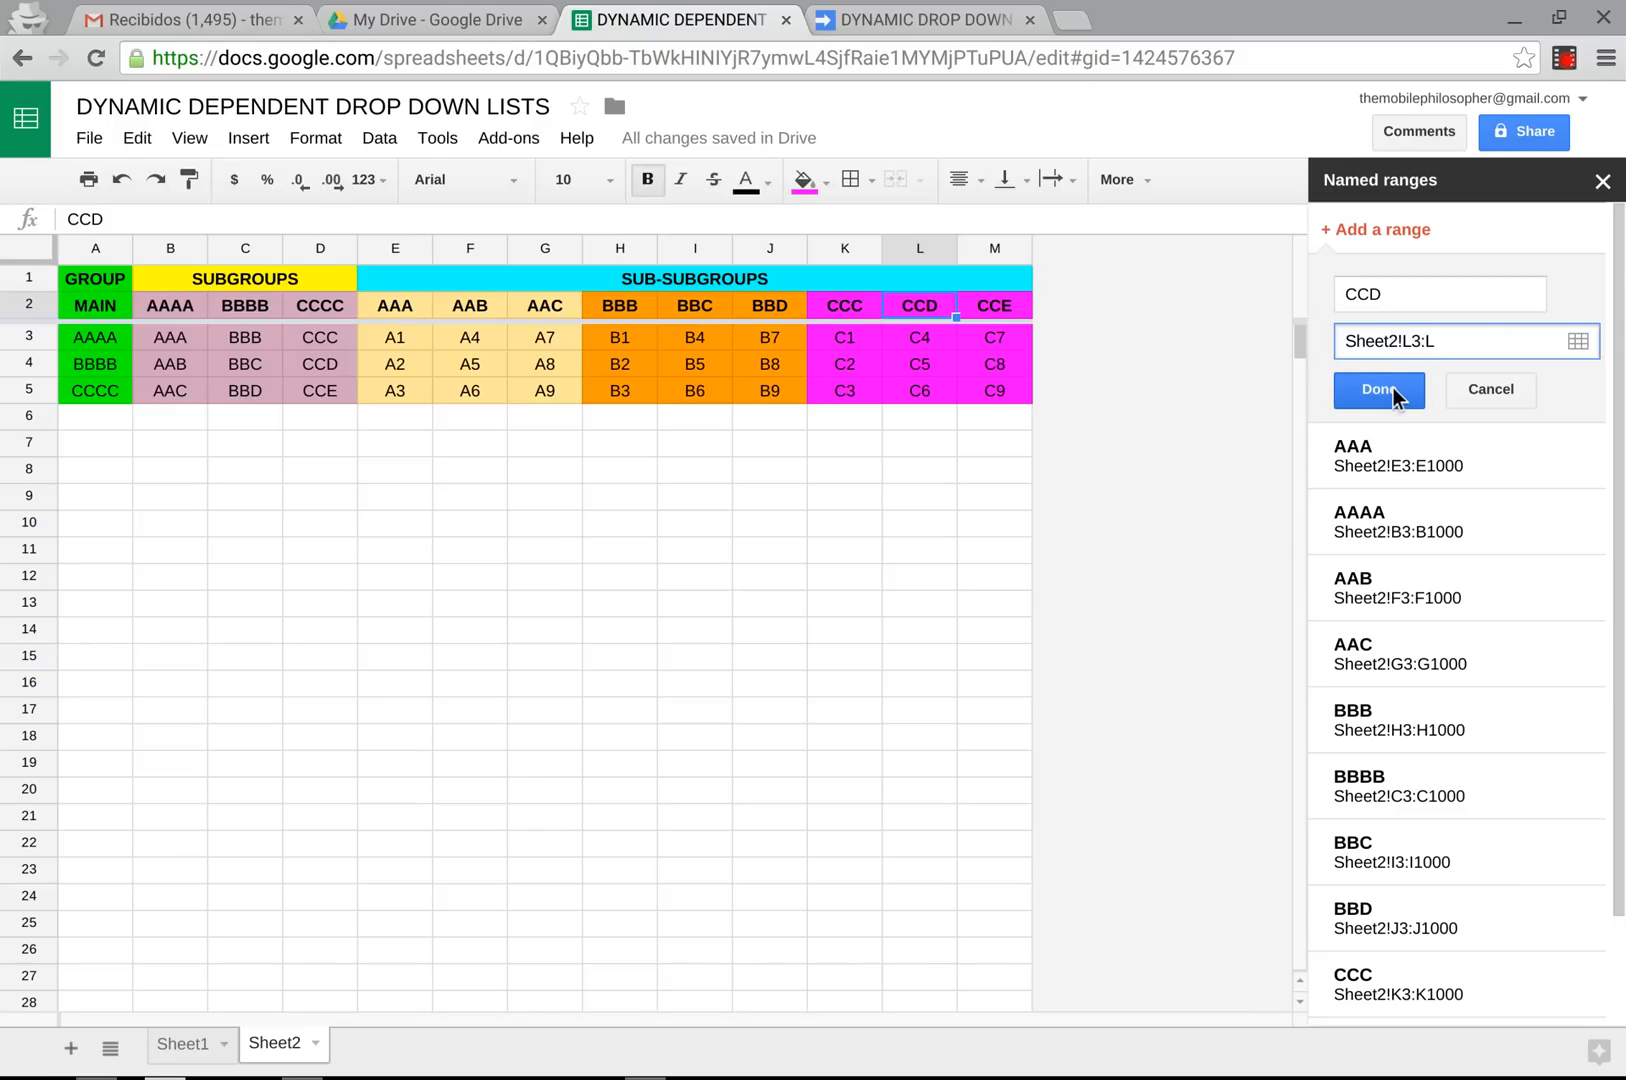
pyautogui.click(1378, 389)
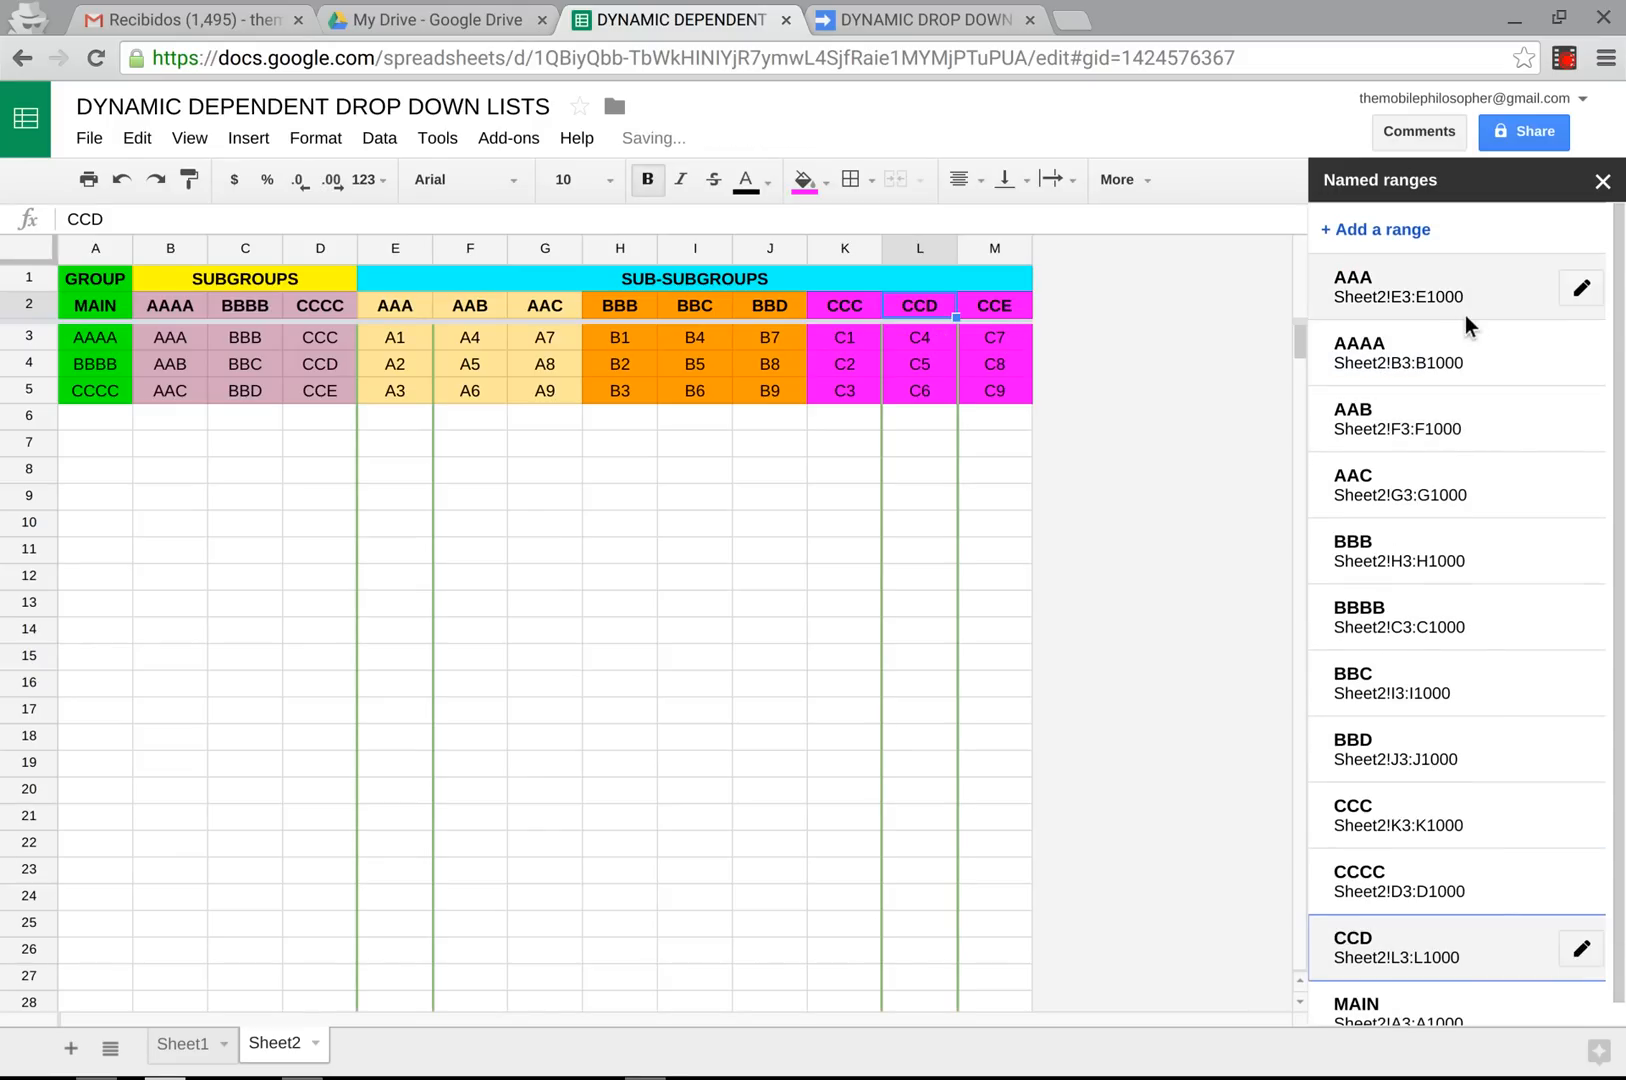
# Add a named range CCE set to Sheet2!M3:M, then select cell M3.
pyautogui.click(1374, 229)
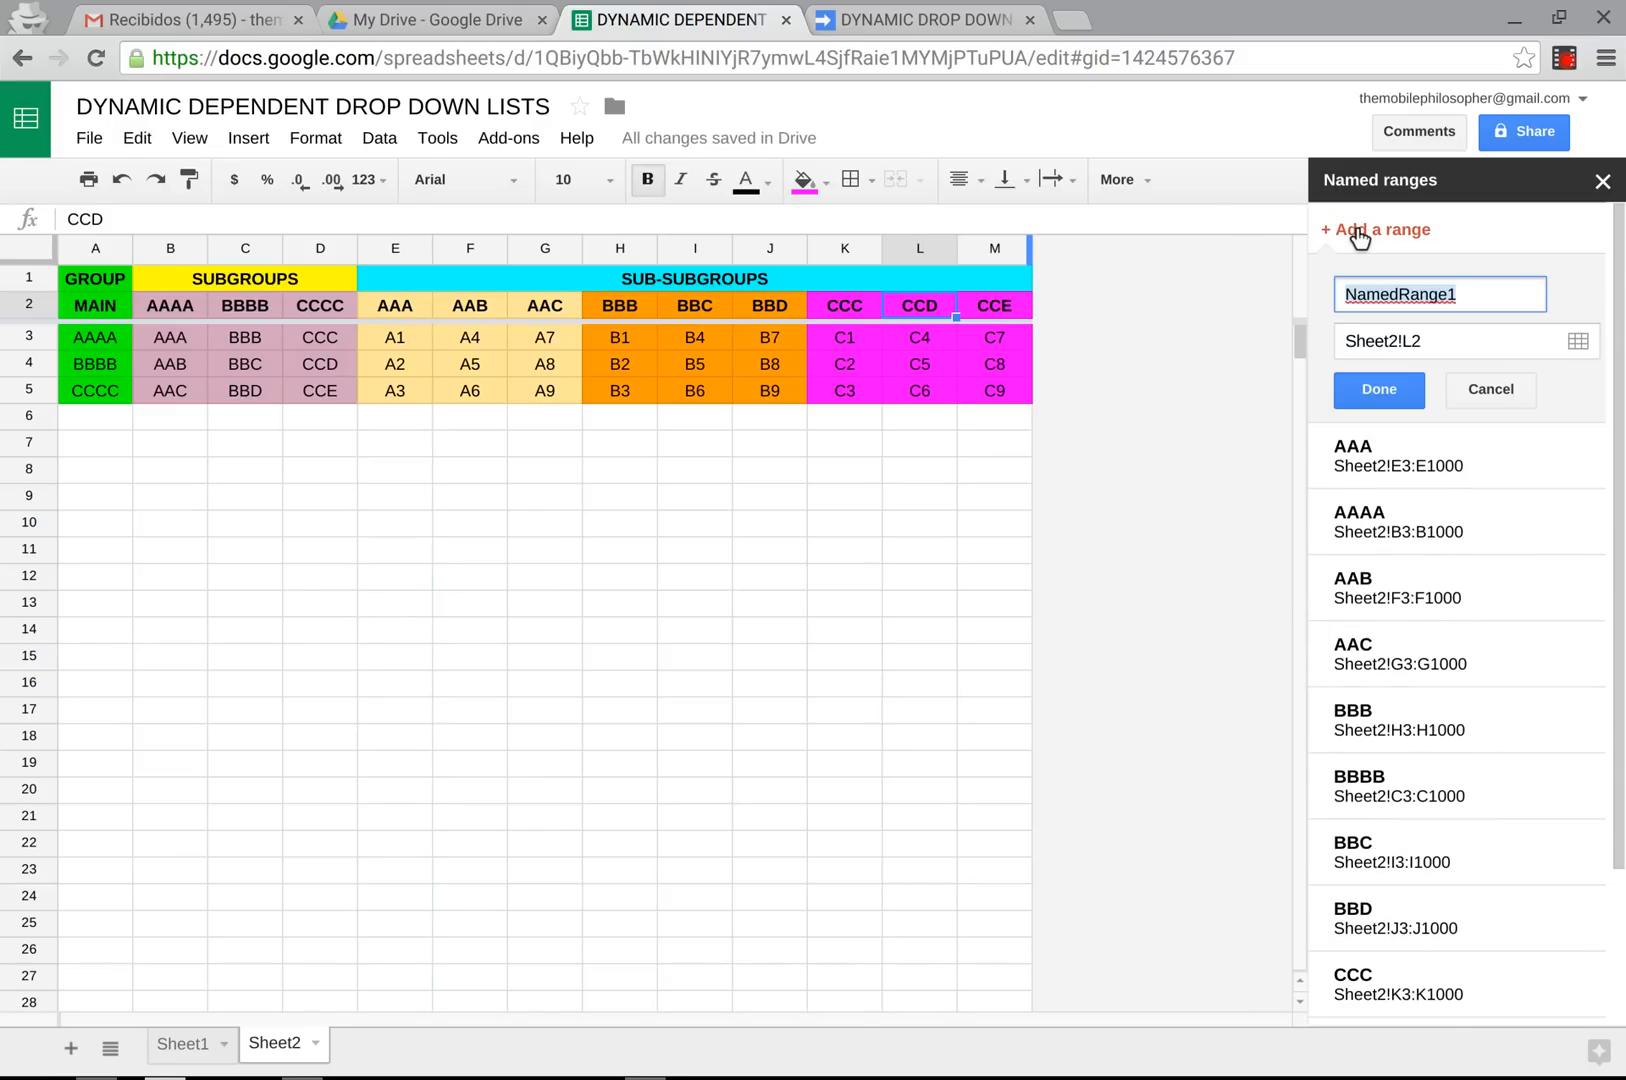
pyautogui.write('CCE')
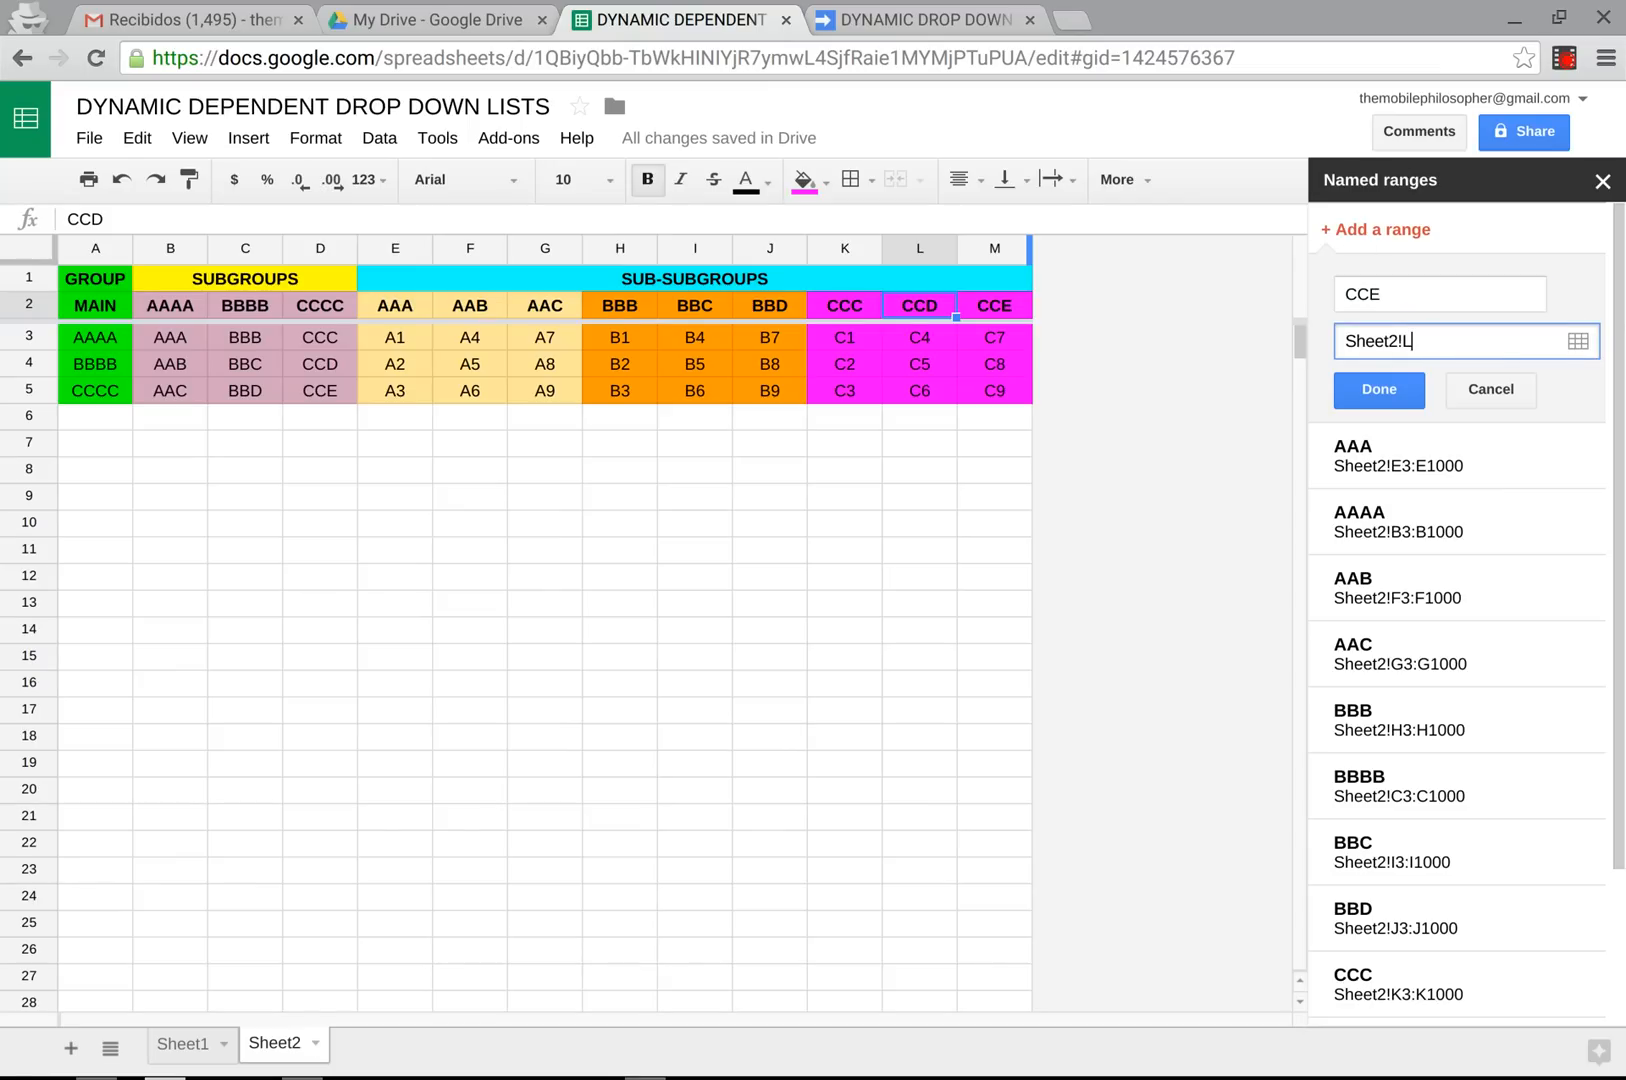
pyautogui.write('M')
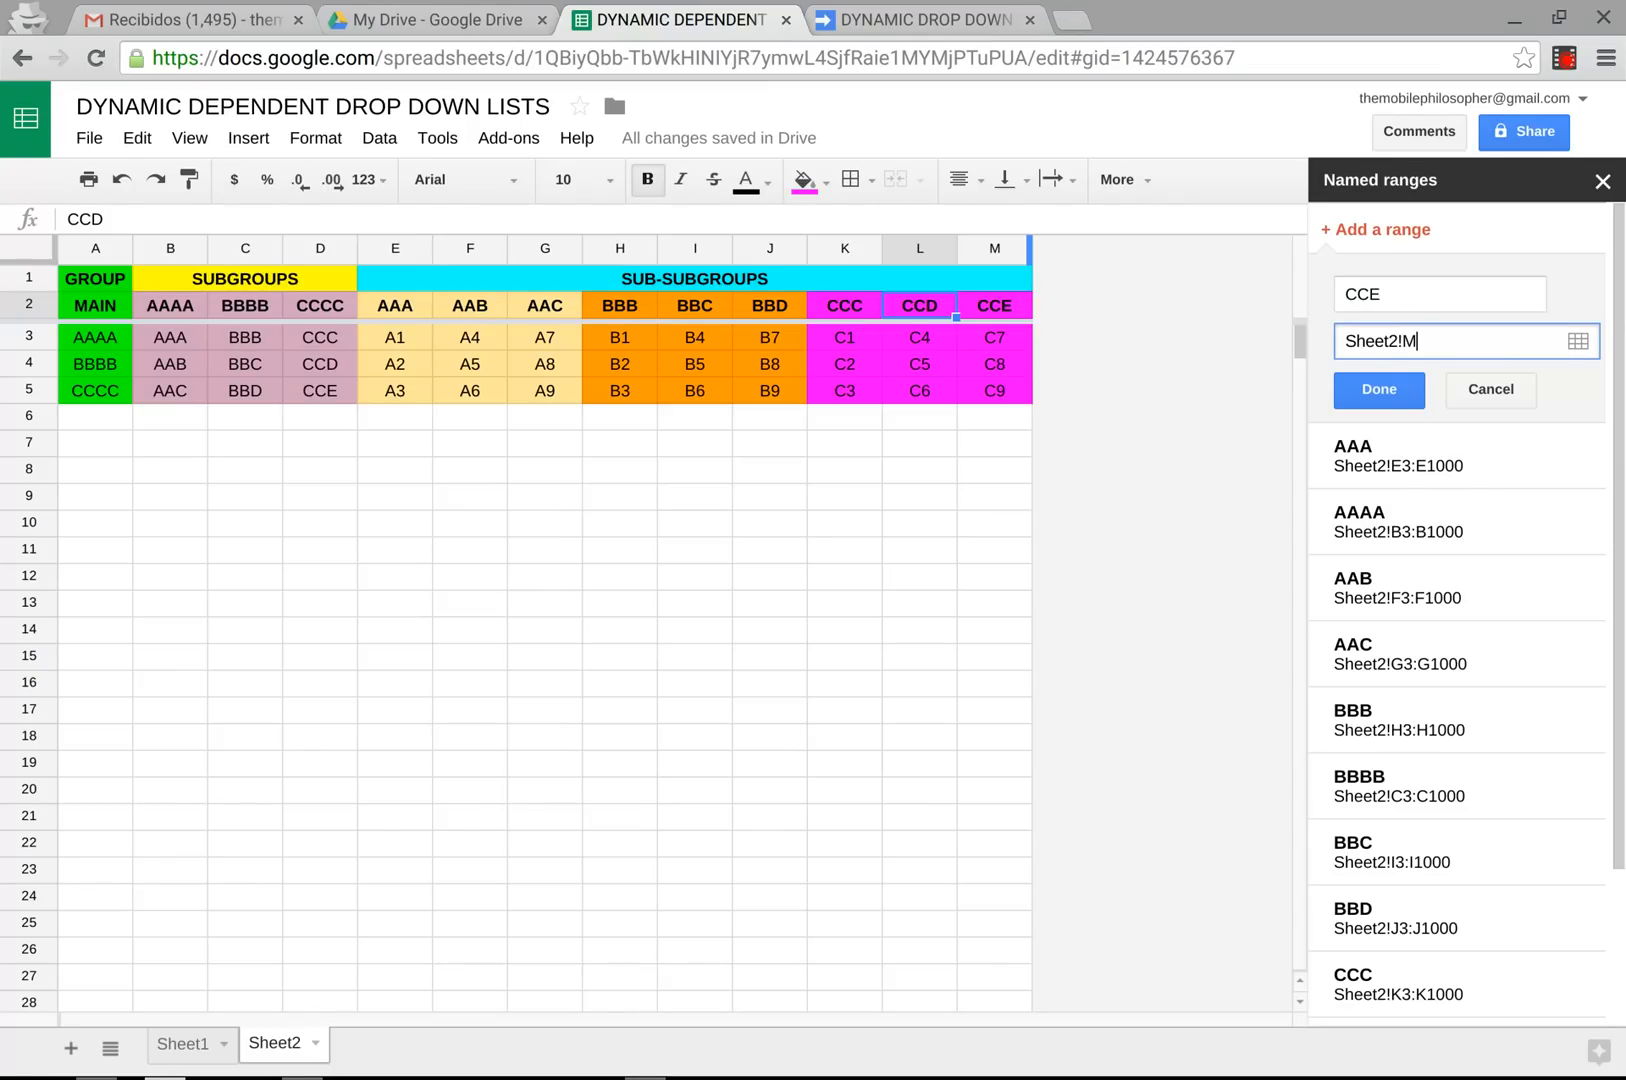
pyautogui.write('3')
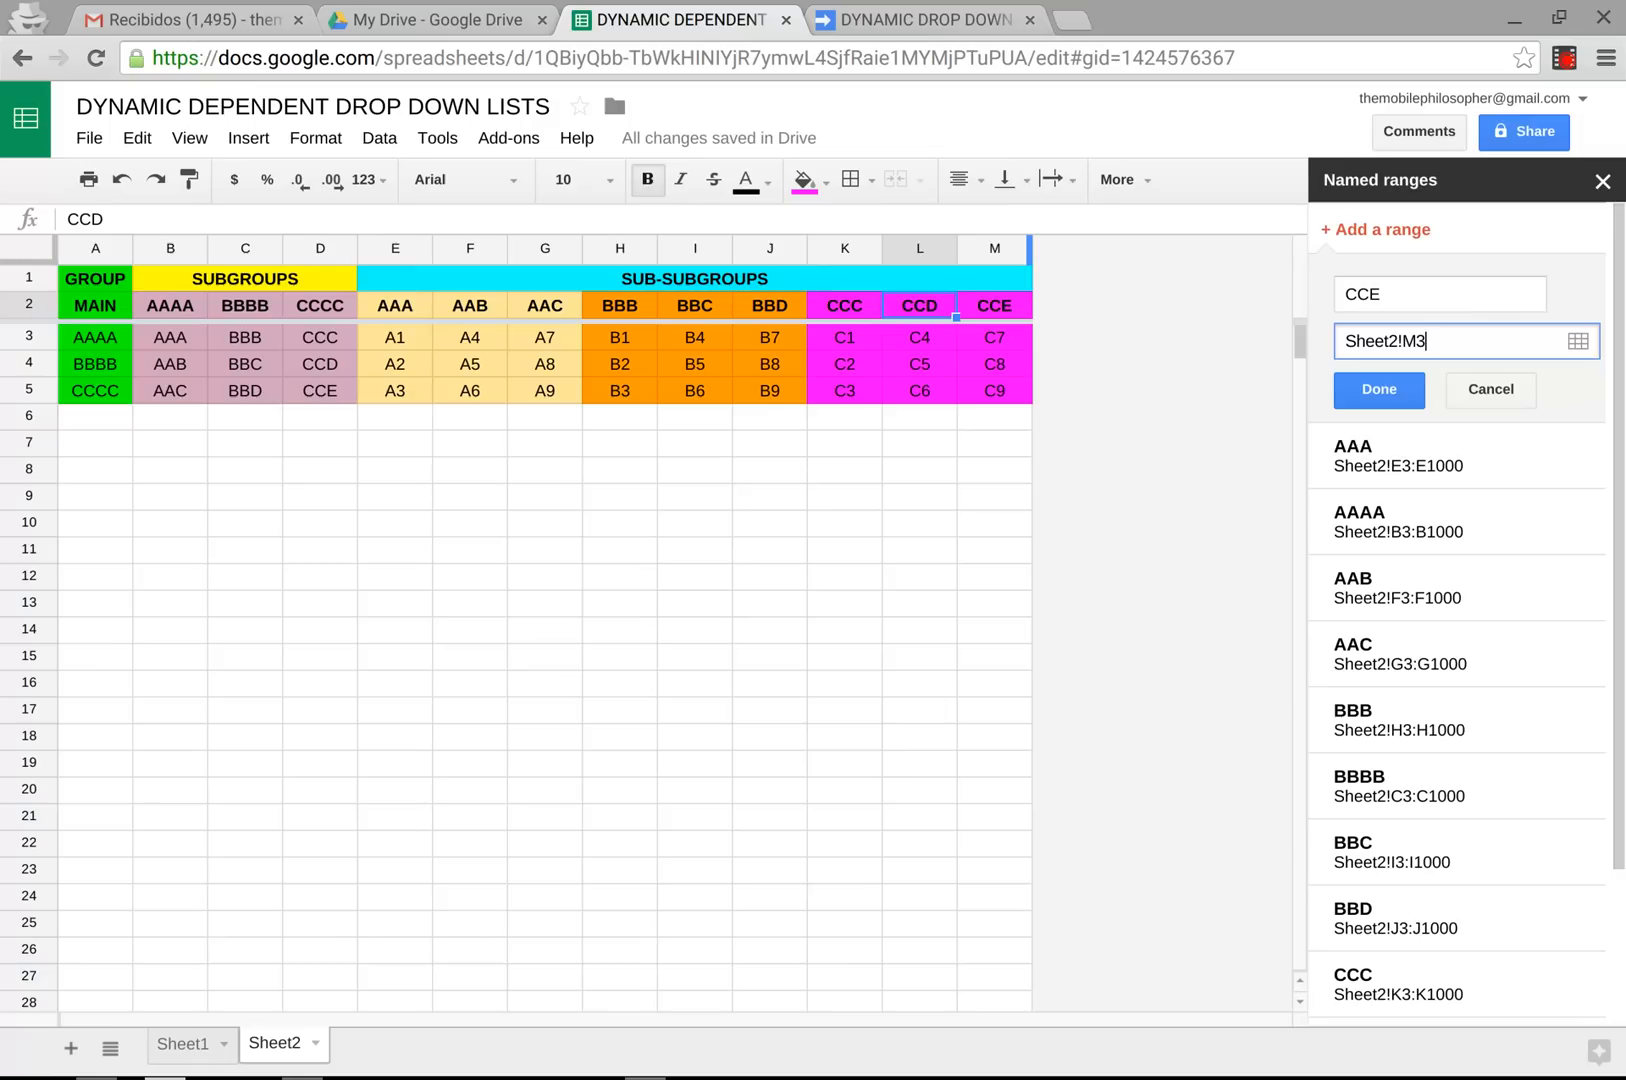
pyautogui.write(':M')
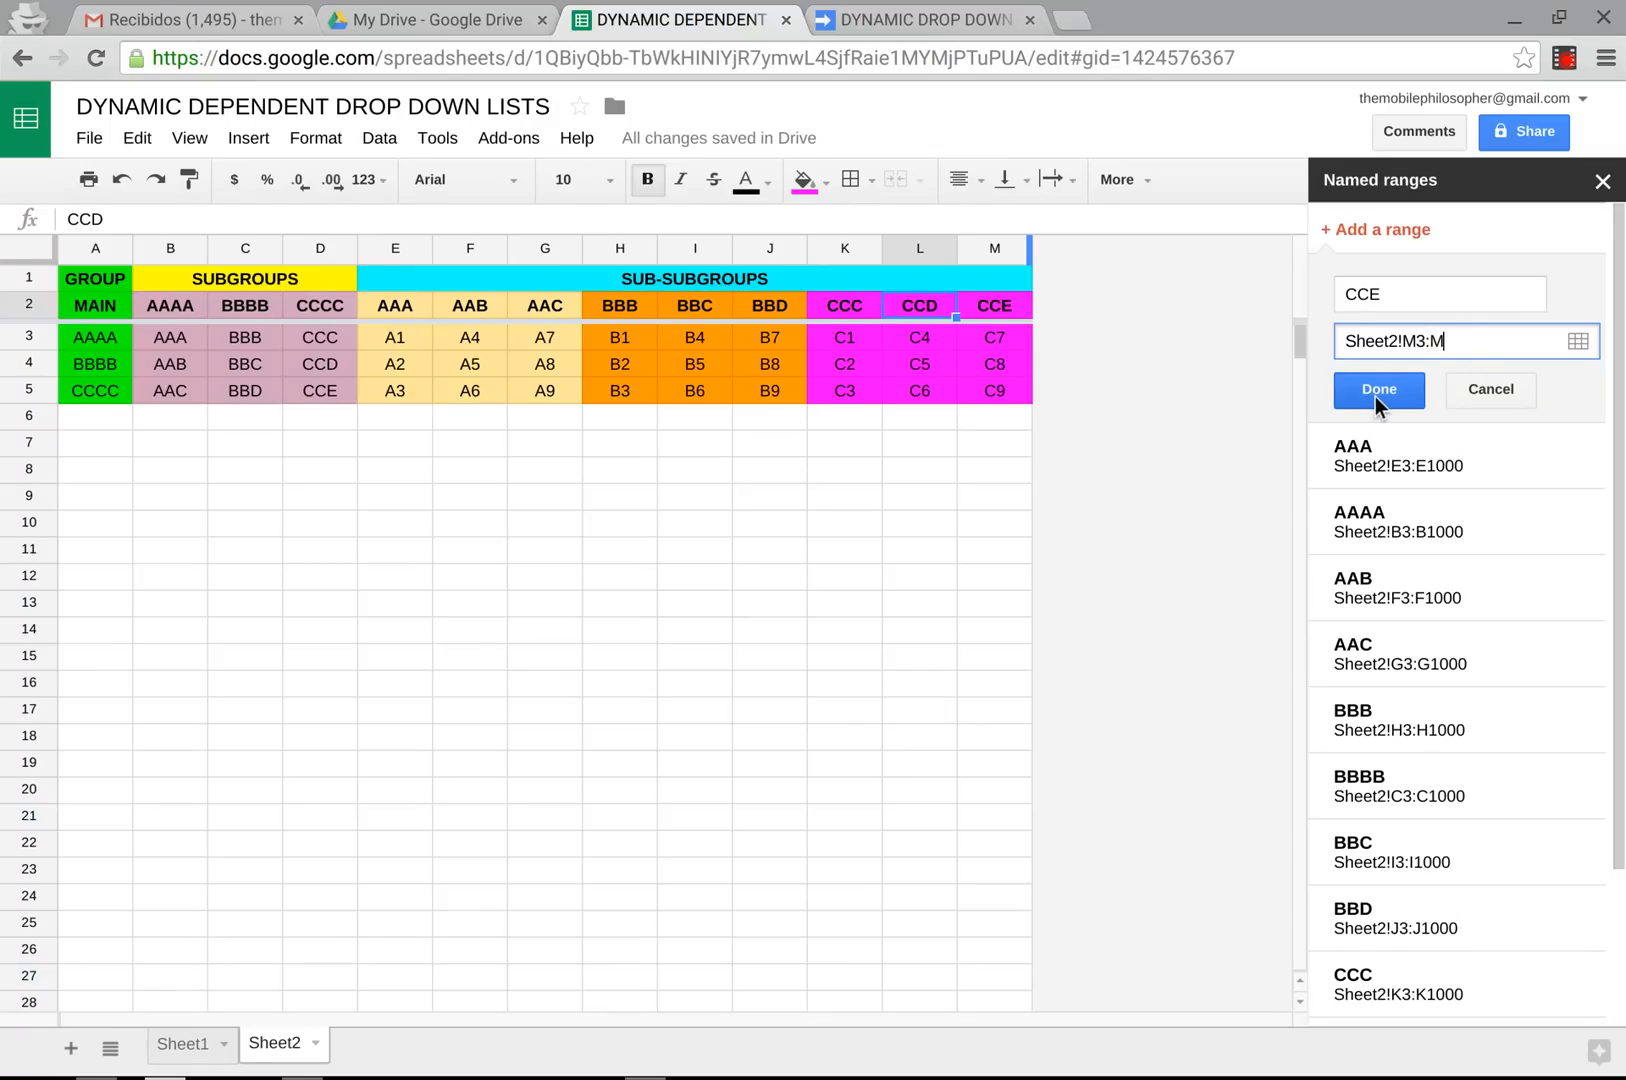
pyautogui.click(1378, 389)
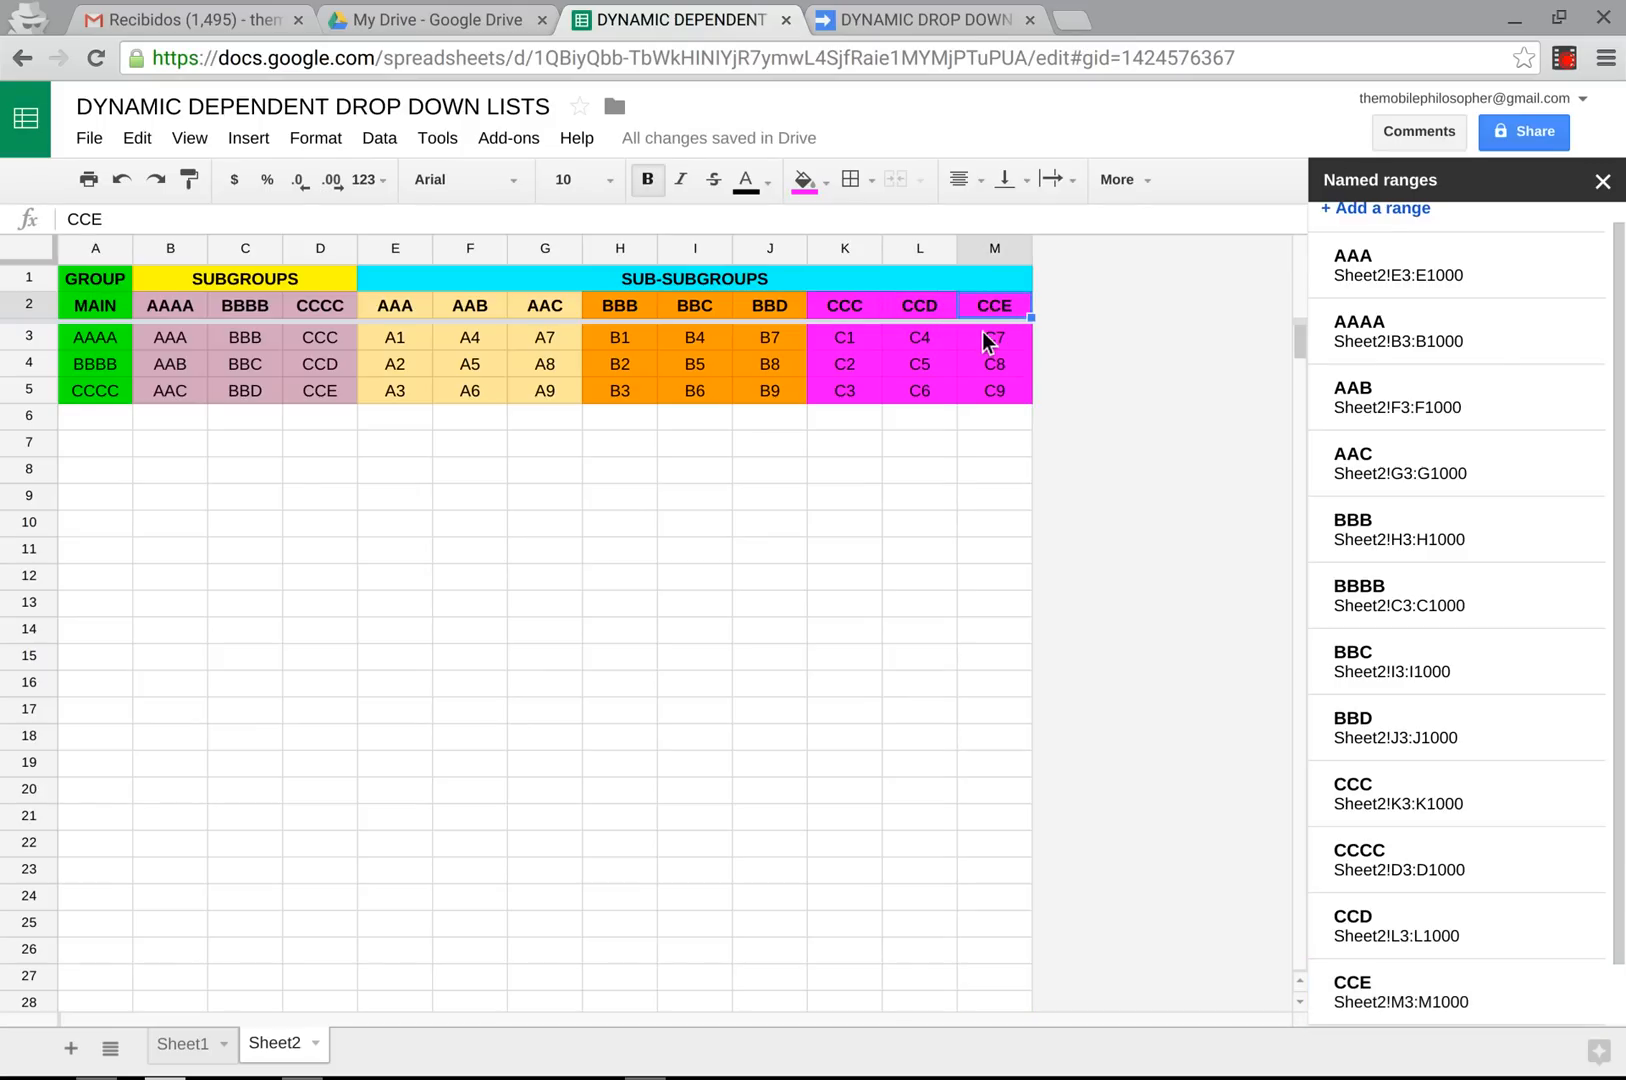
pyautogui.click(994, 337)
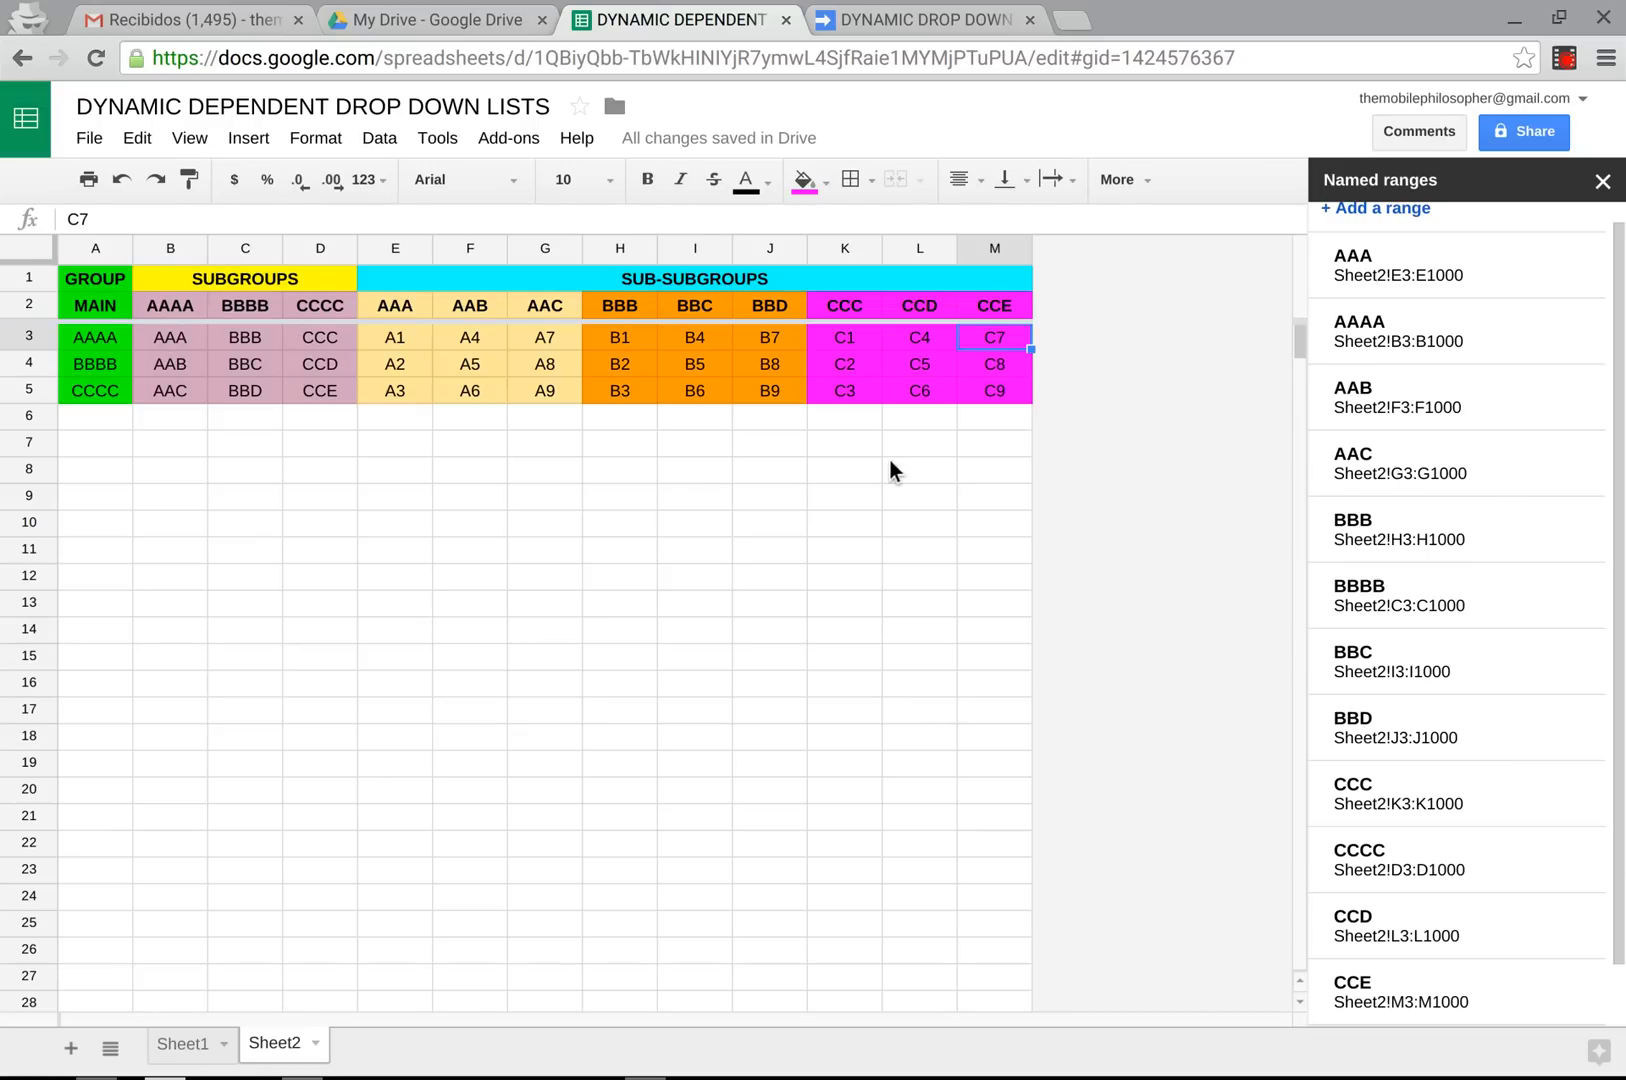
pyautogui.moveTo(661, 456)
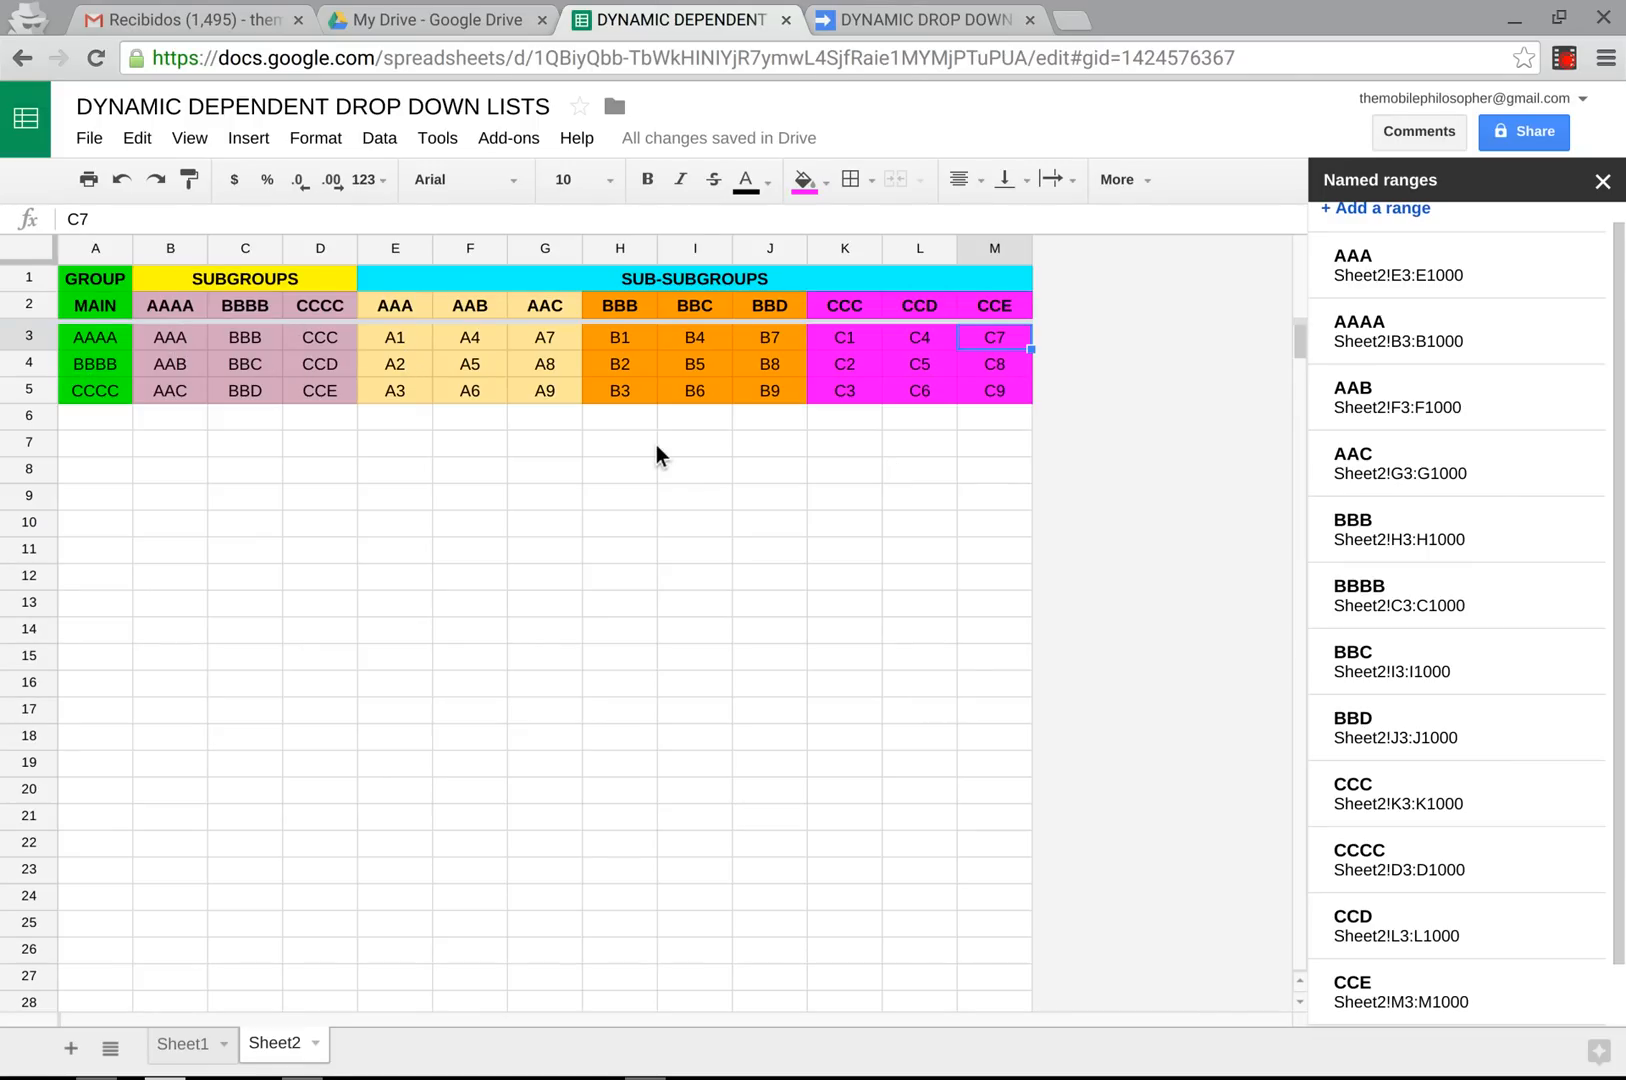
pyautogui.moveTo(155, 717)
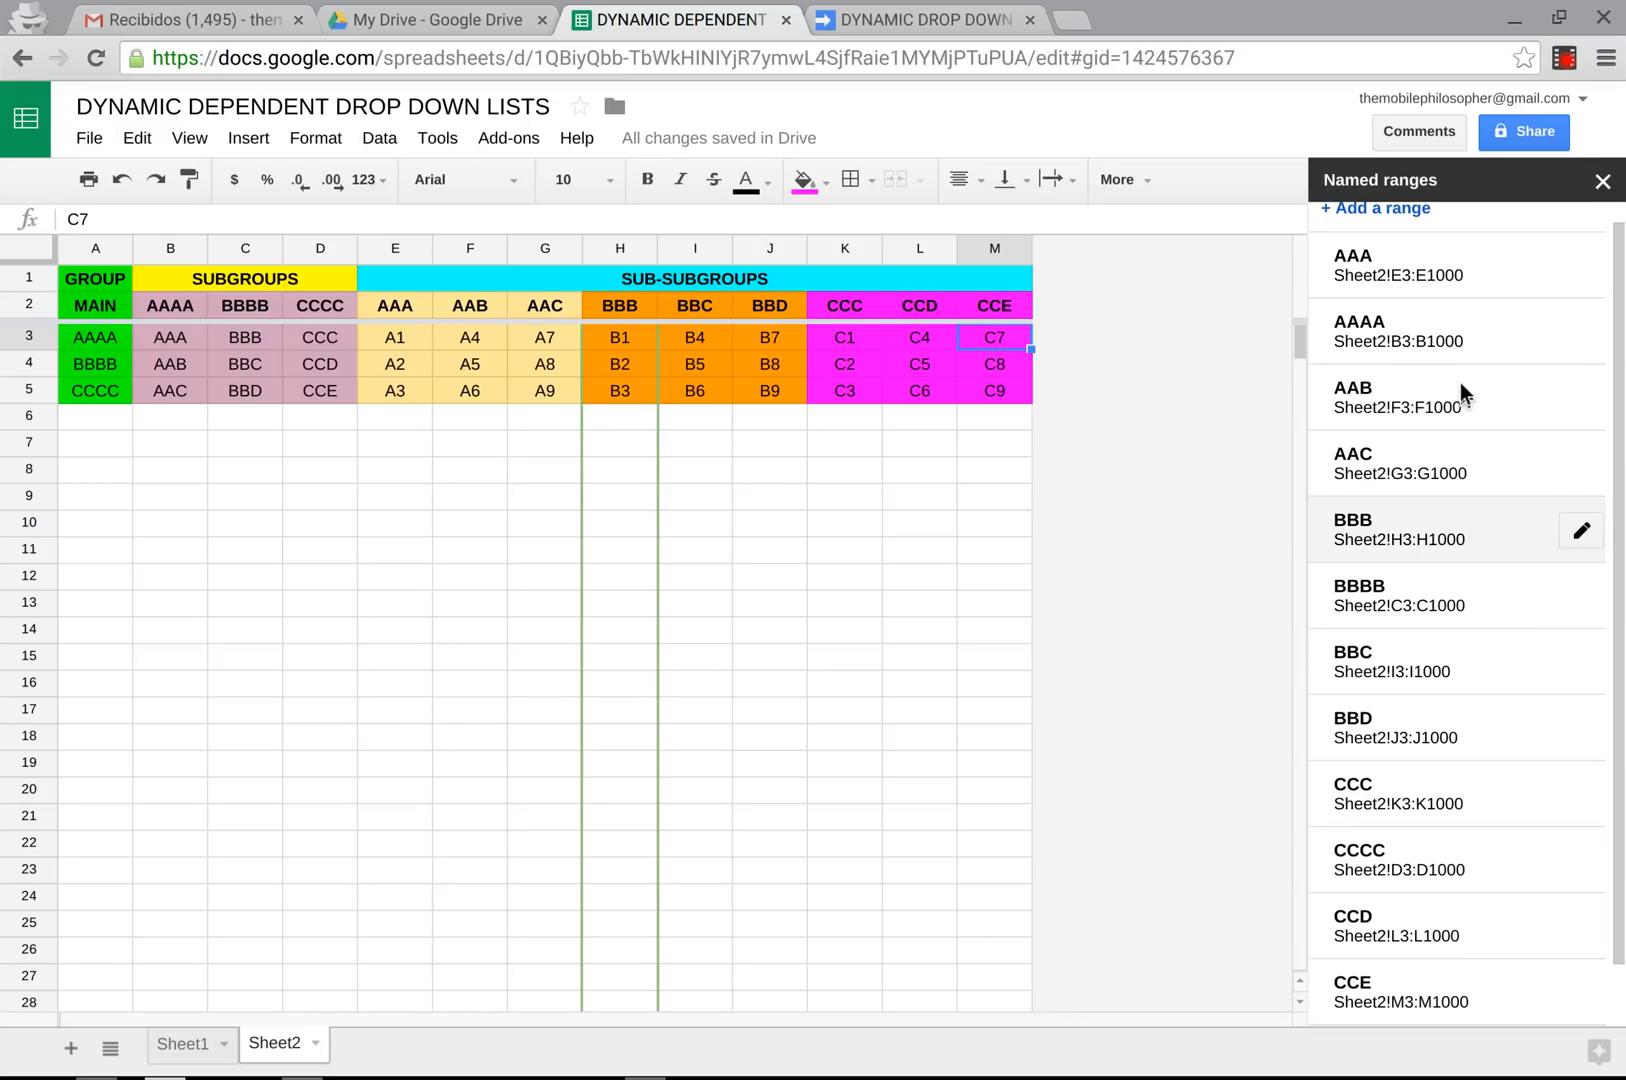
pyautogui.moveTo(1245, 333)
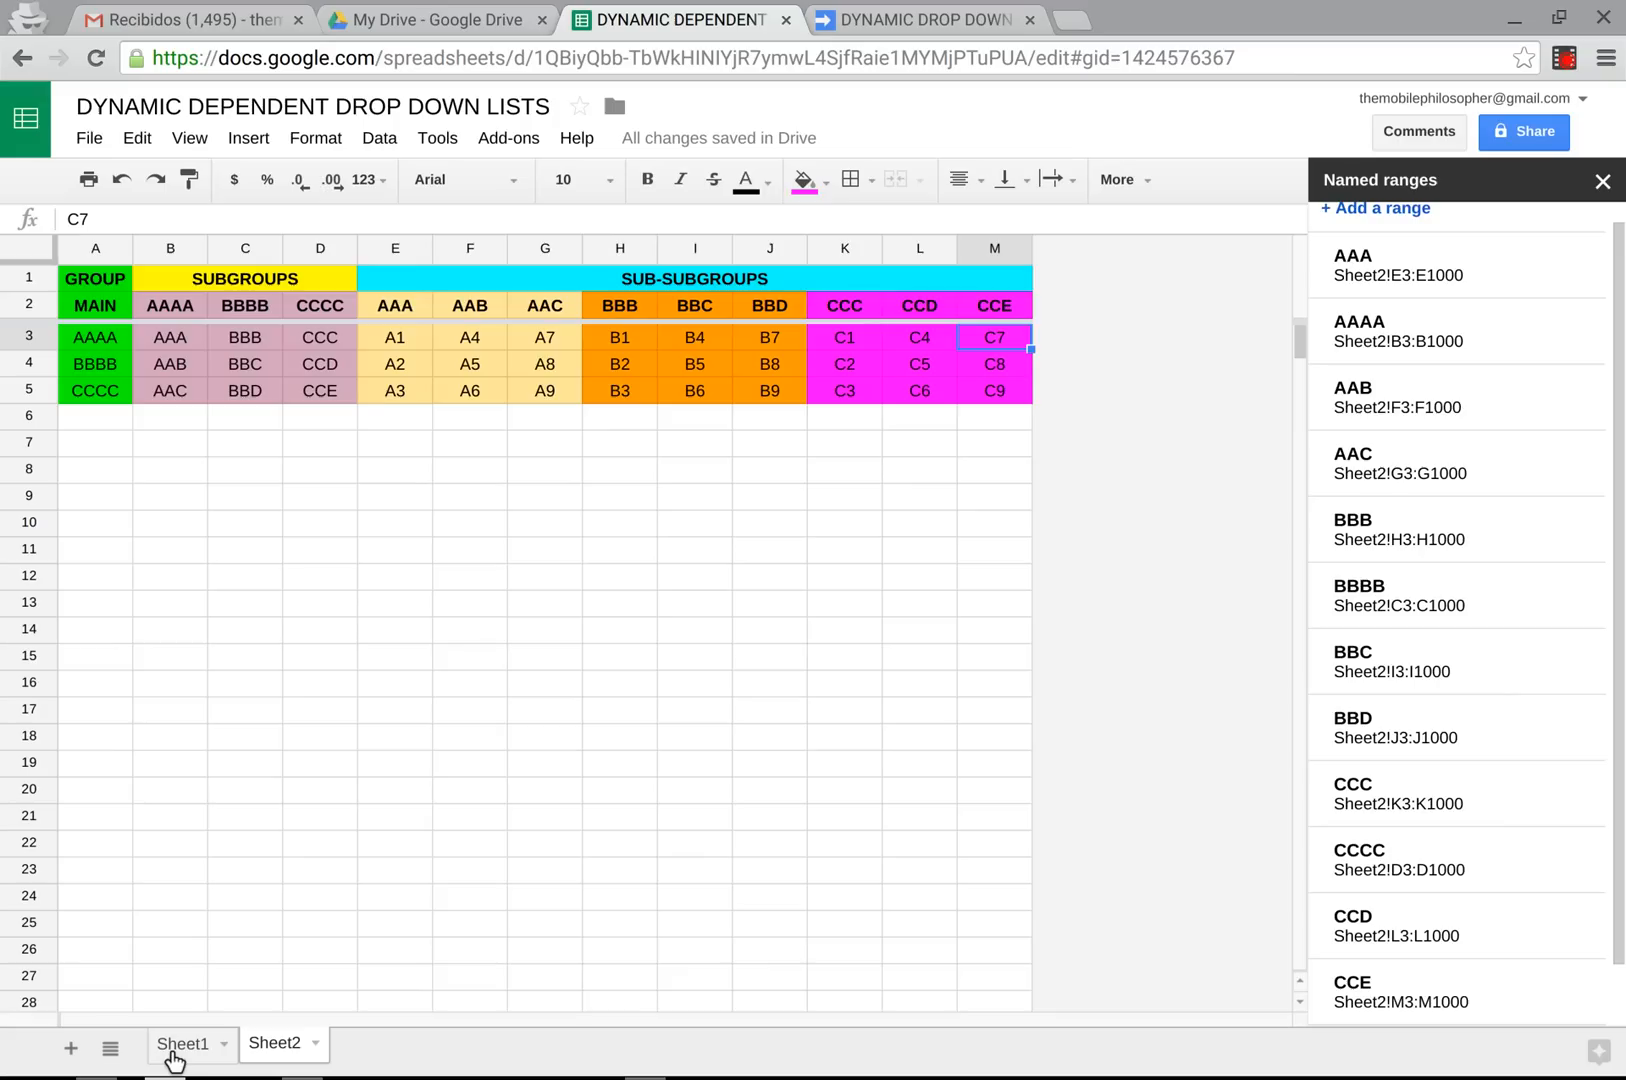
# Go to Sheet1, close the Named ranges sidebar, and select column A.
pyautogui.click(182, 1044)
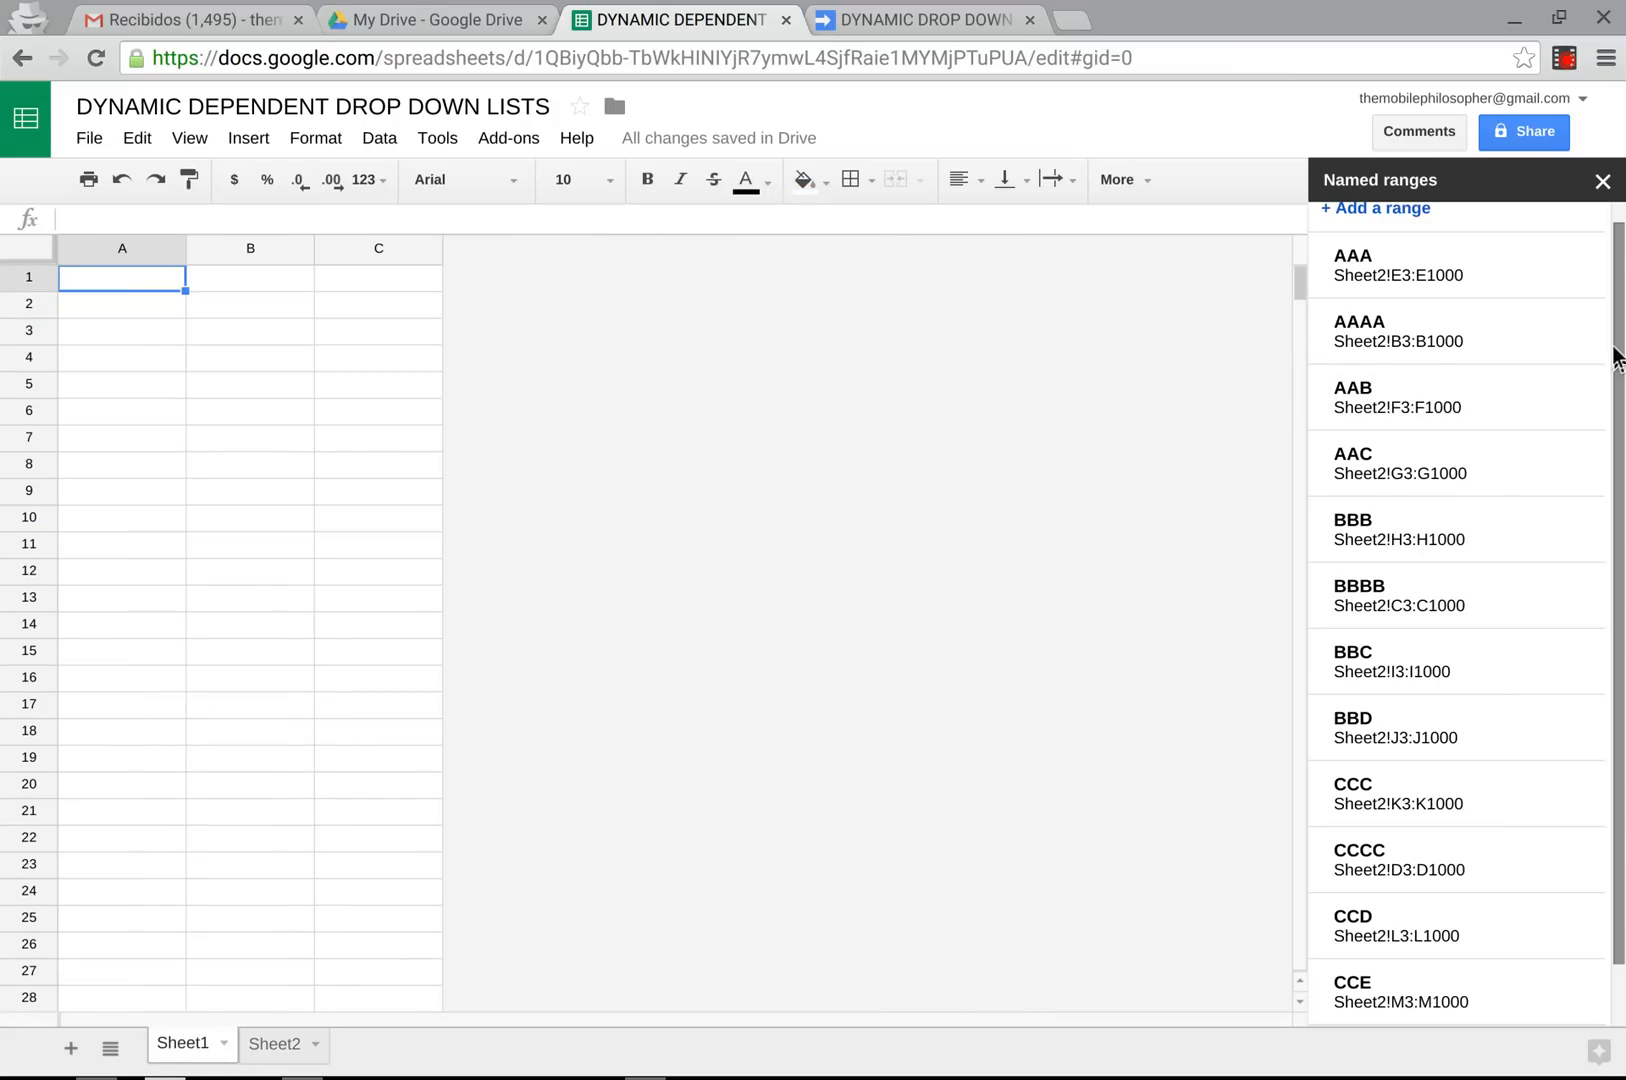
pyautogui.click(1602, 181)
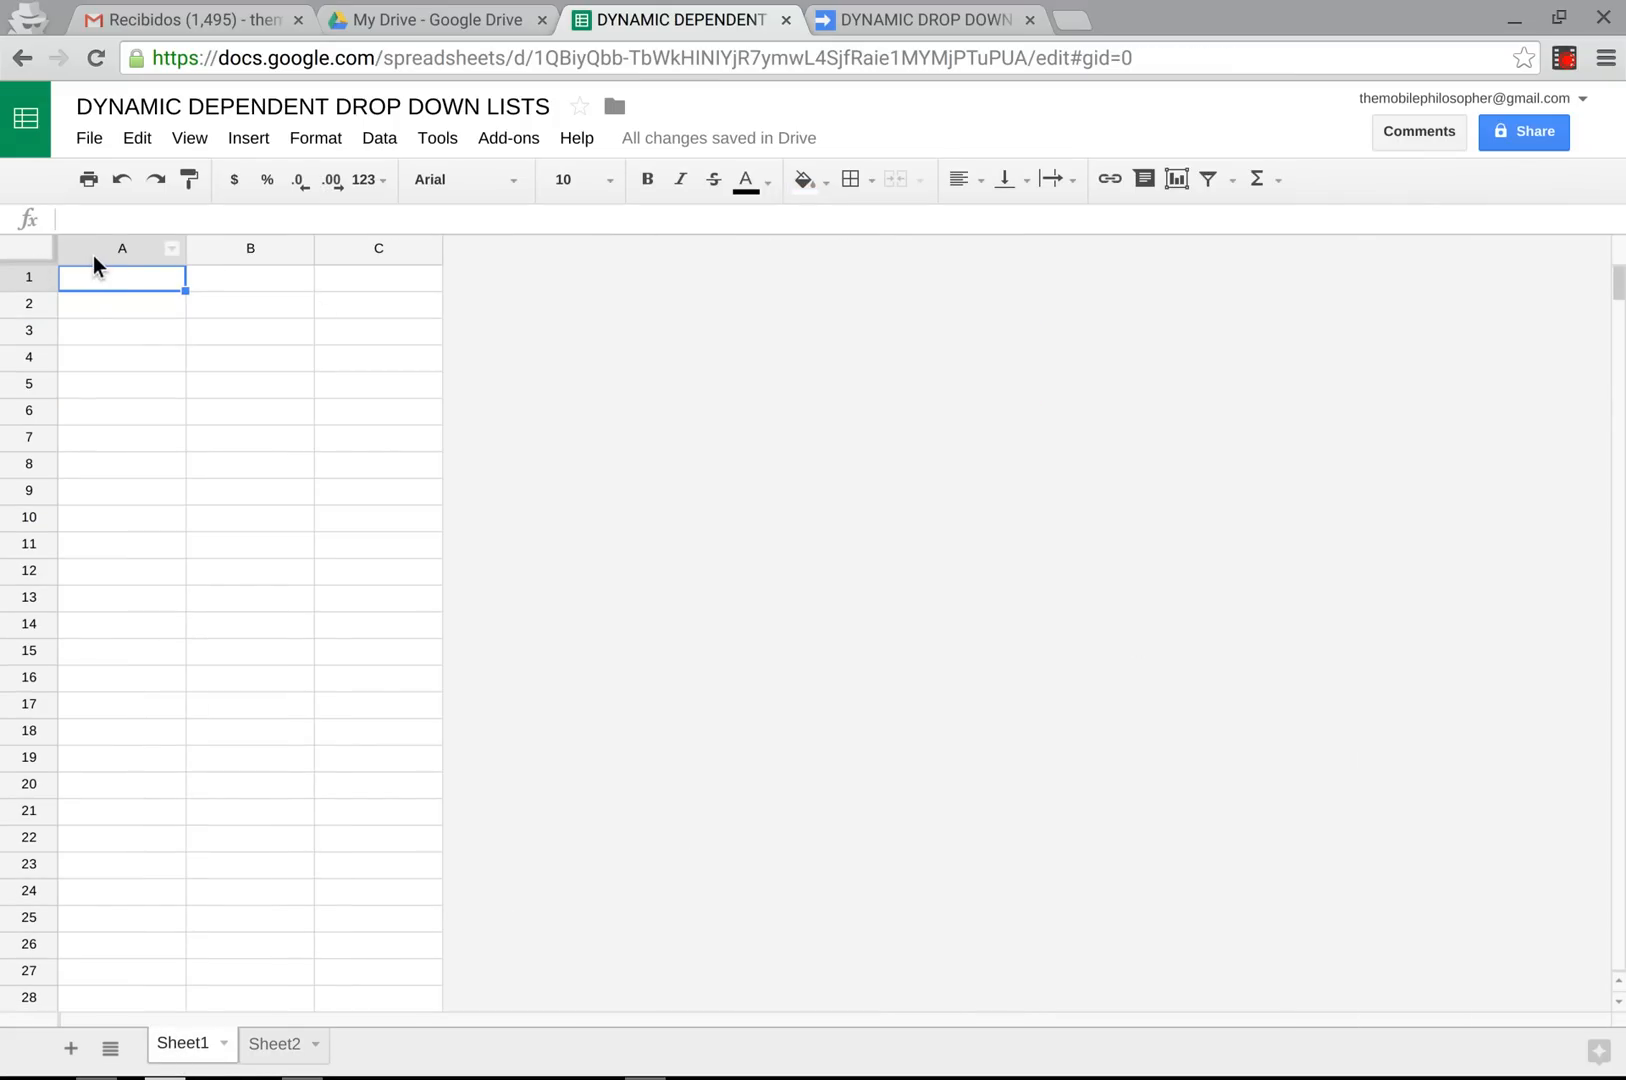
pyautogui.click(122, 248)
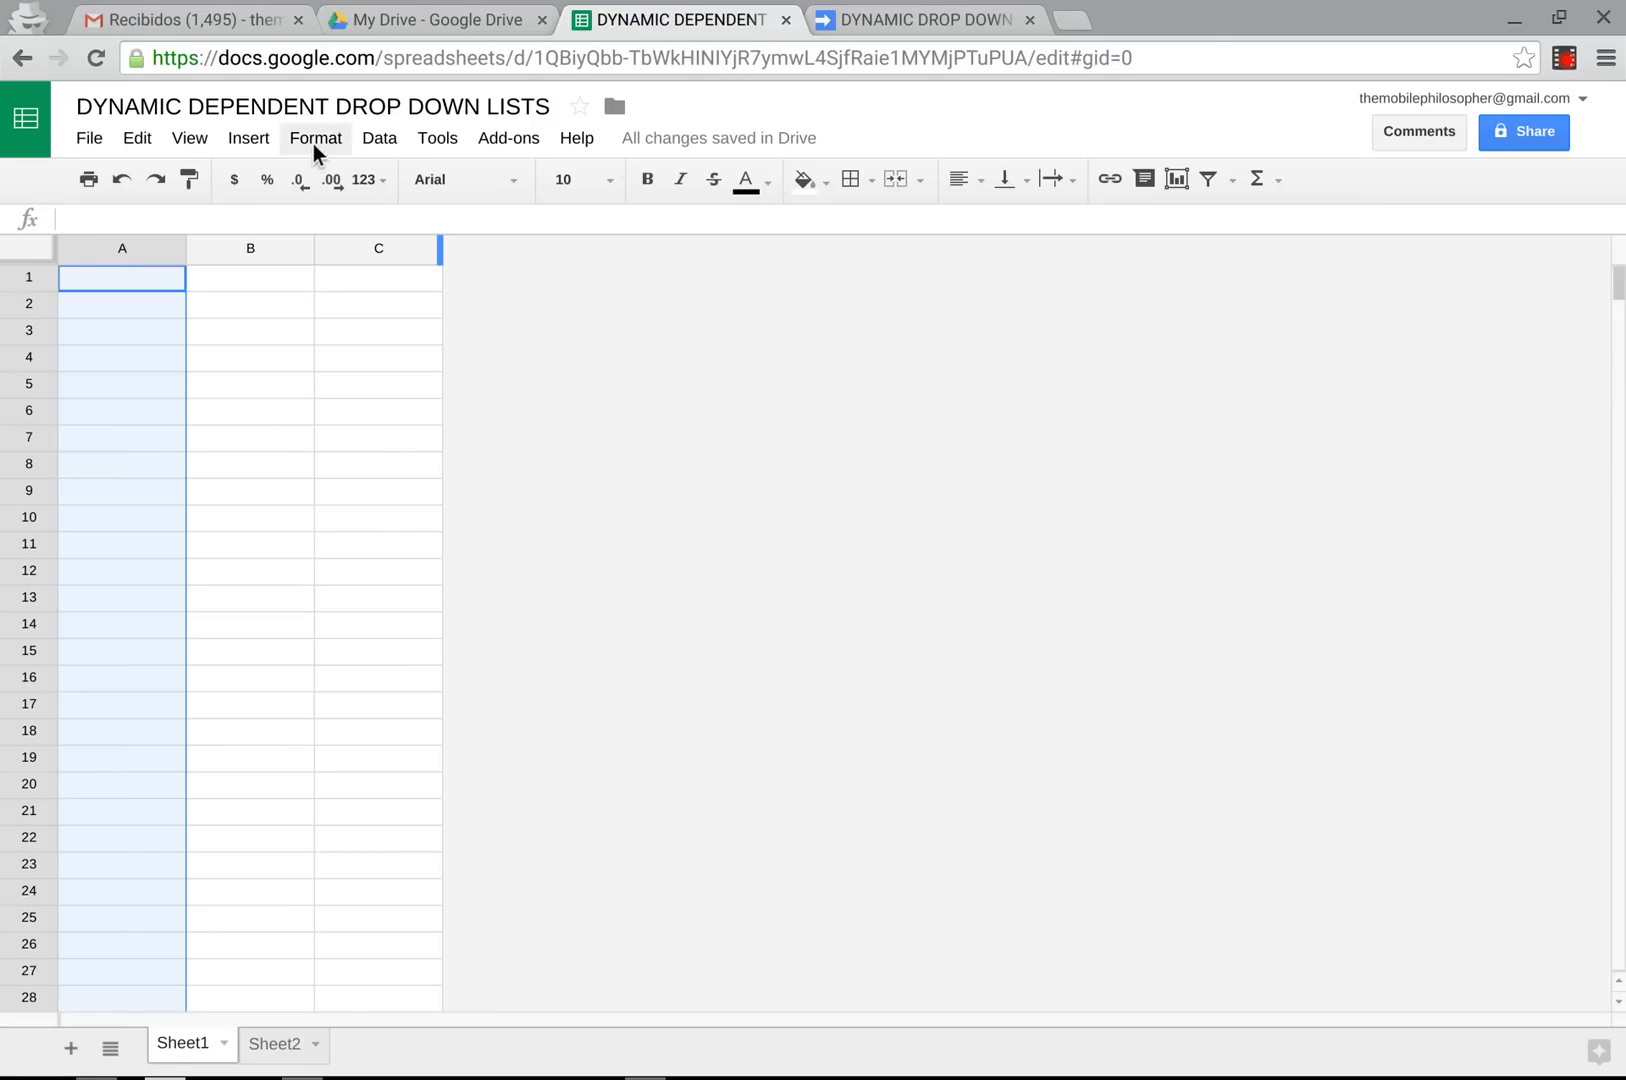
pyautogui.moveTo(385, 146)
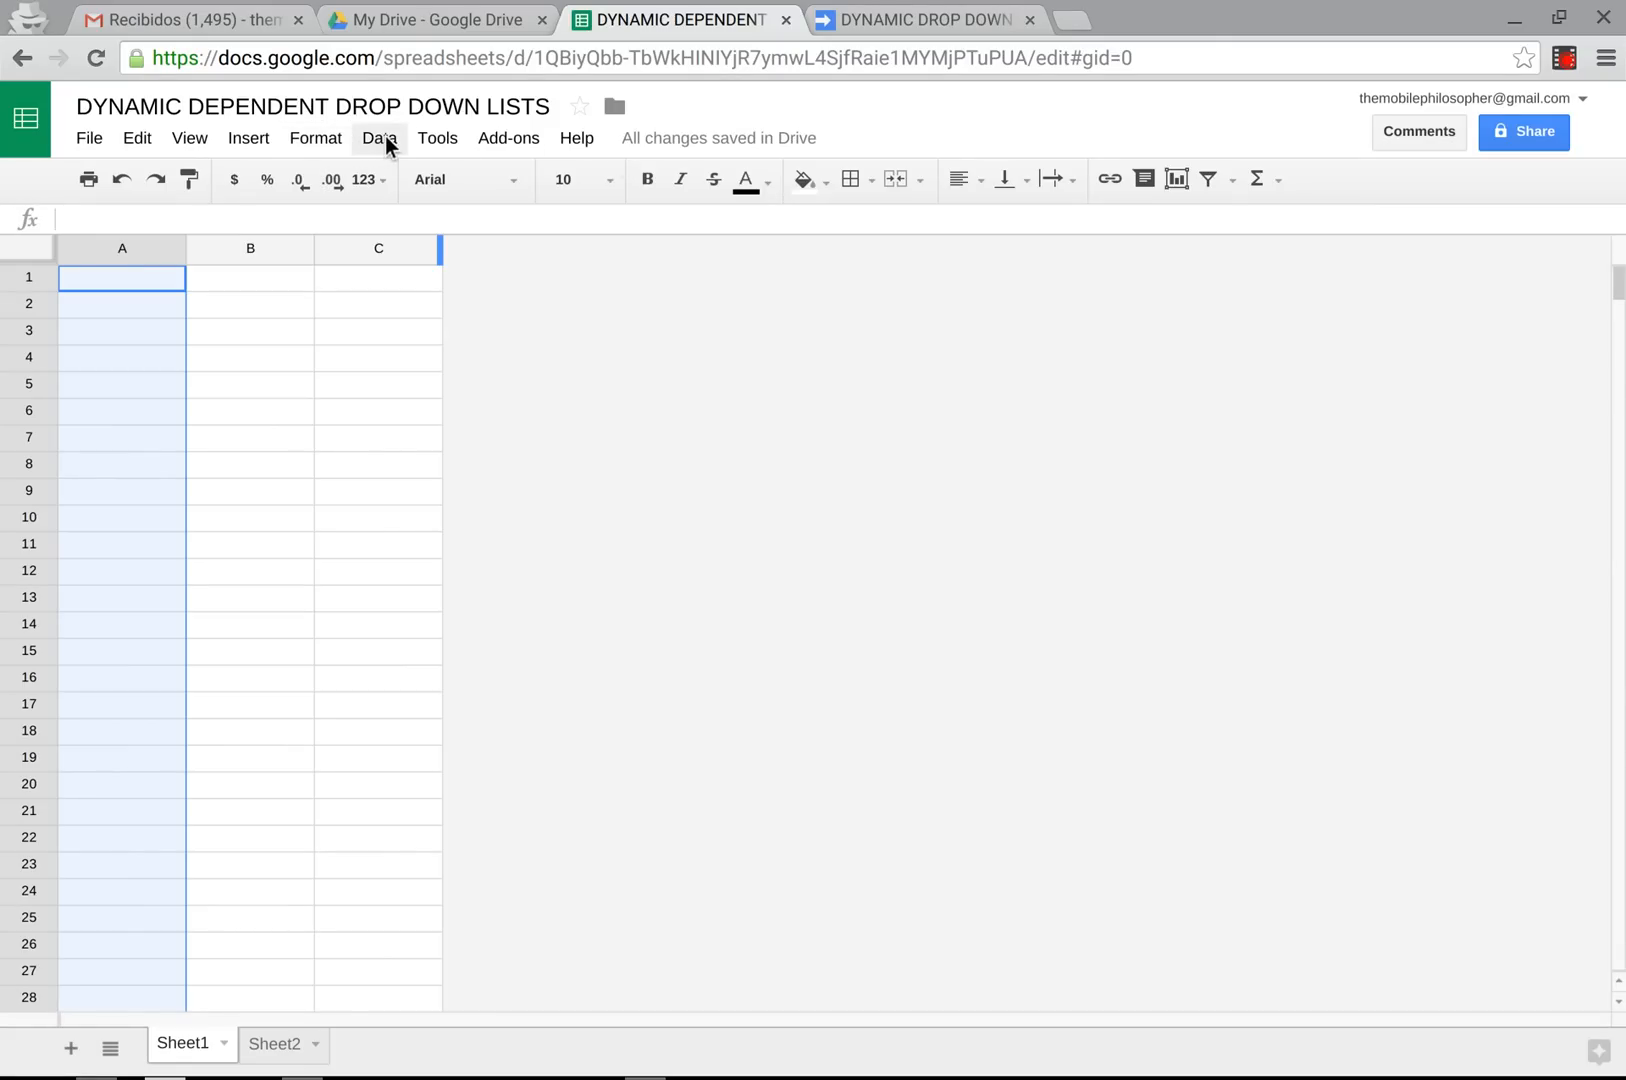
# Start a column A validation rule using 'List from a range' with source MAIN.
pyautogui.click(378, 138)
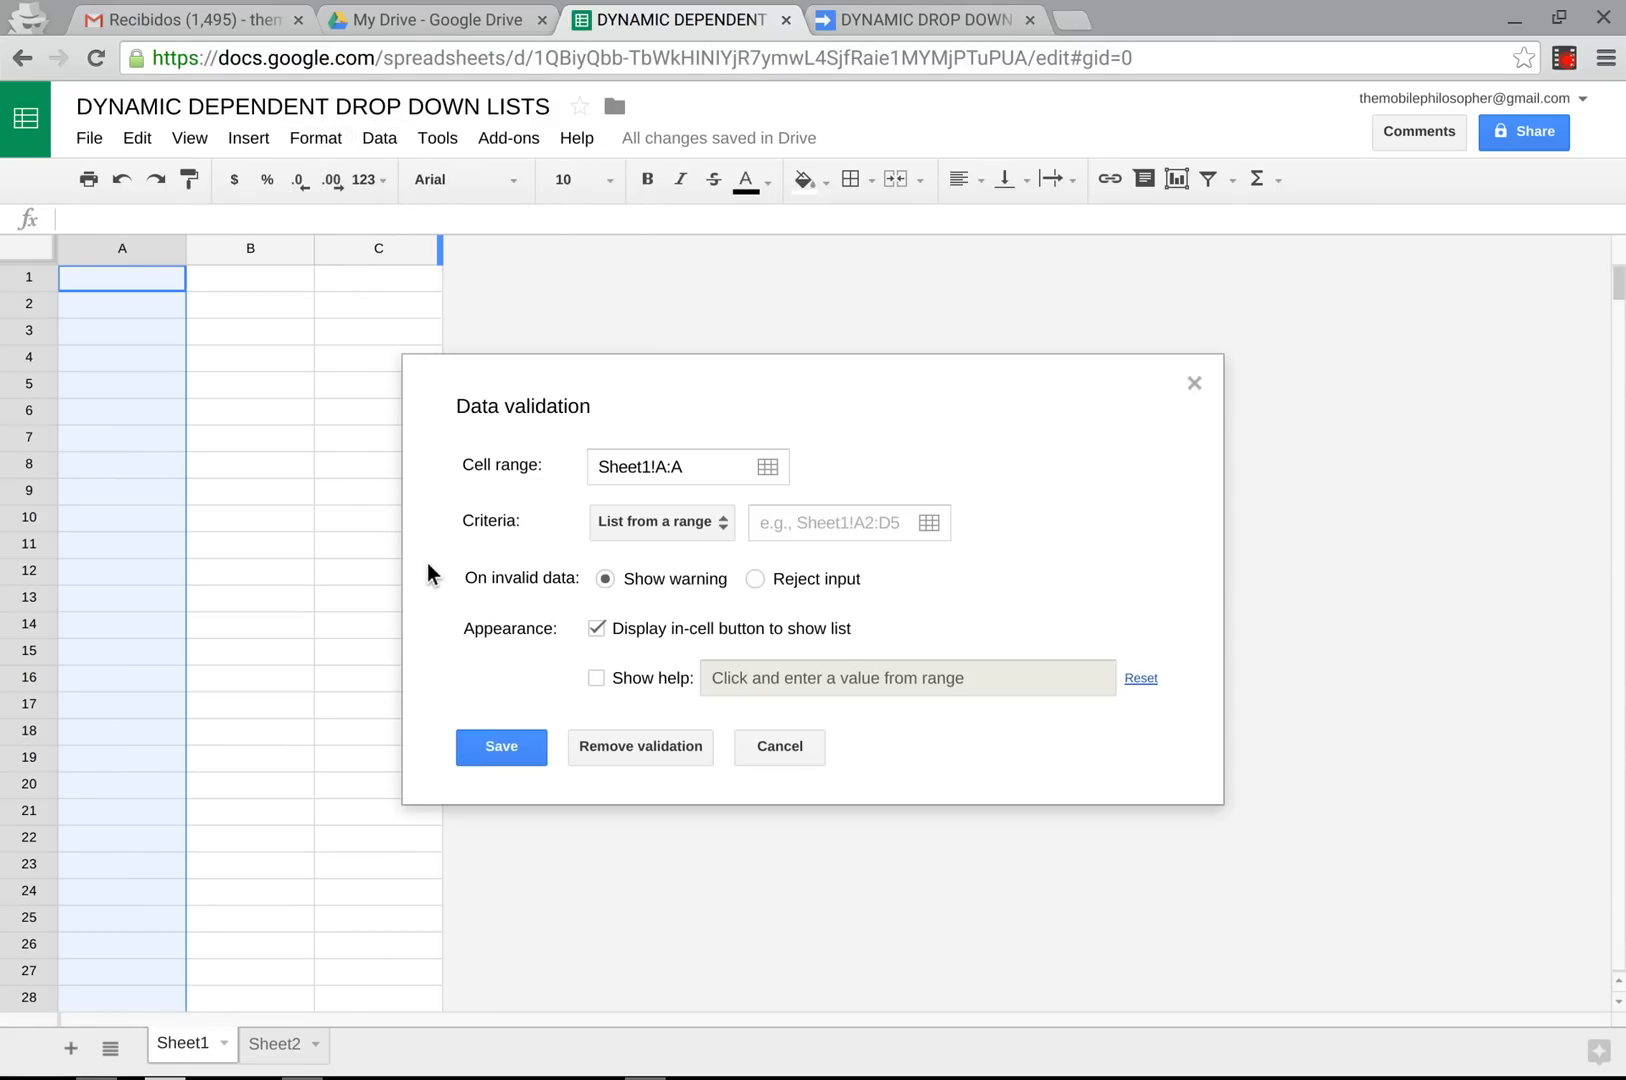
pyautogui.moveTo(744, 537)
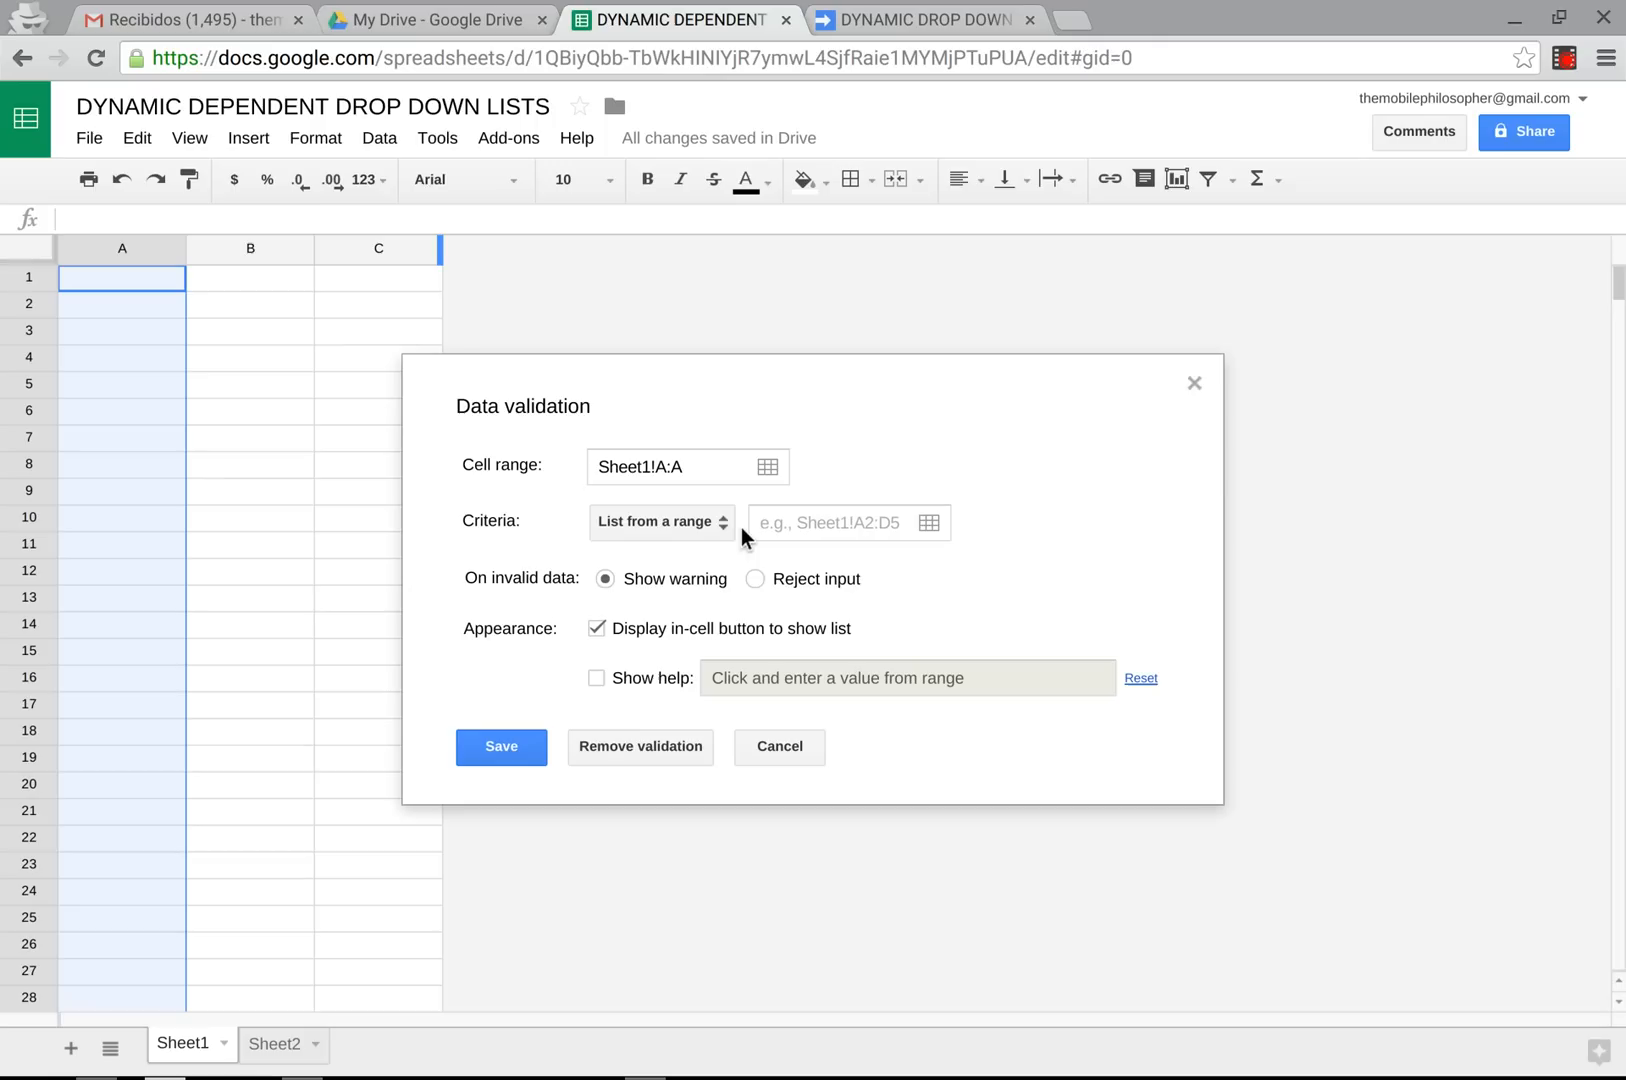
pyautogui.click(658, 522)
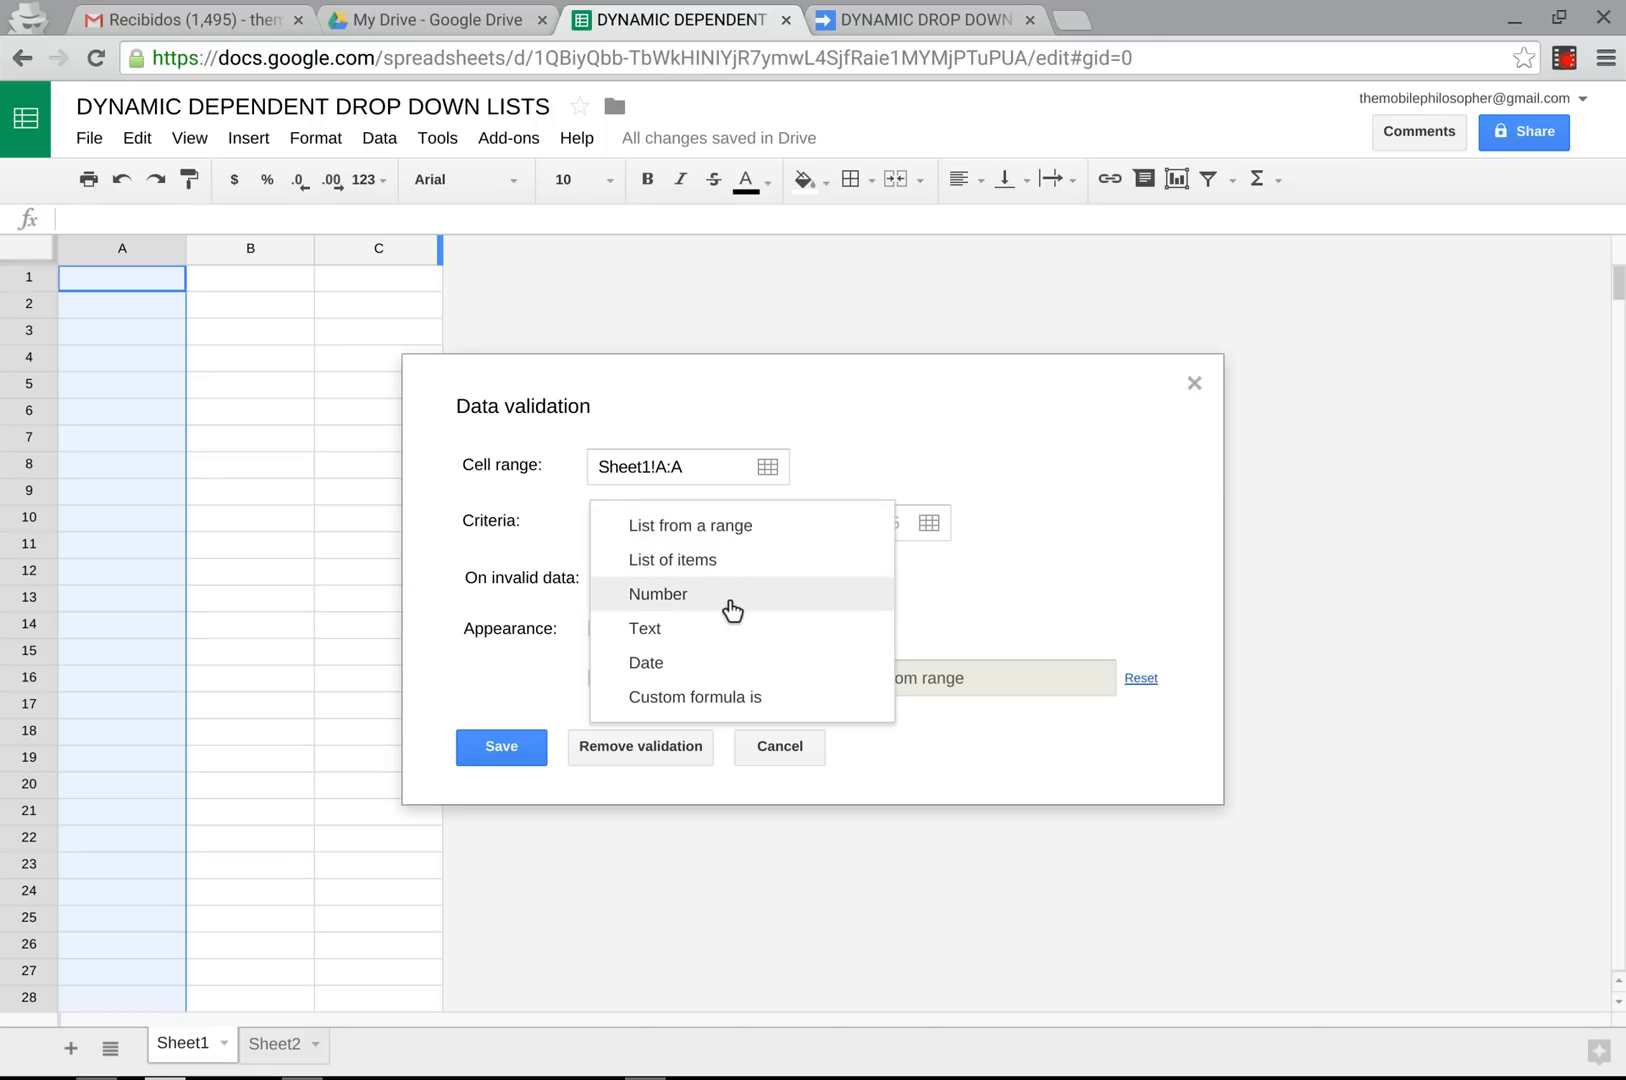
pyautogui.moveTo(714, 539)
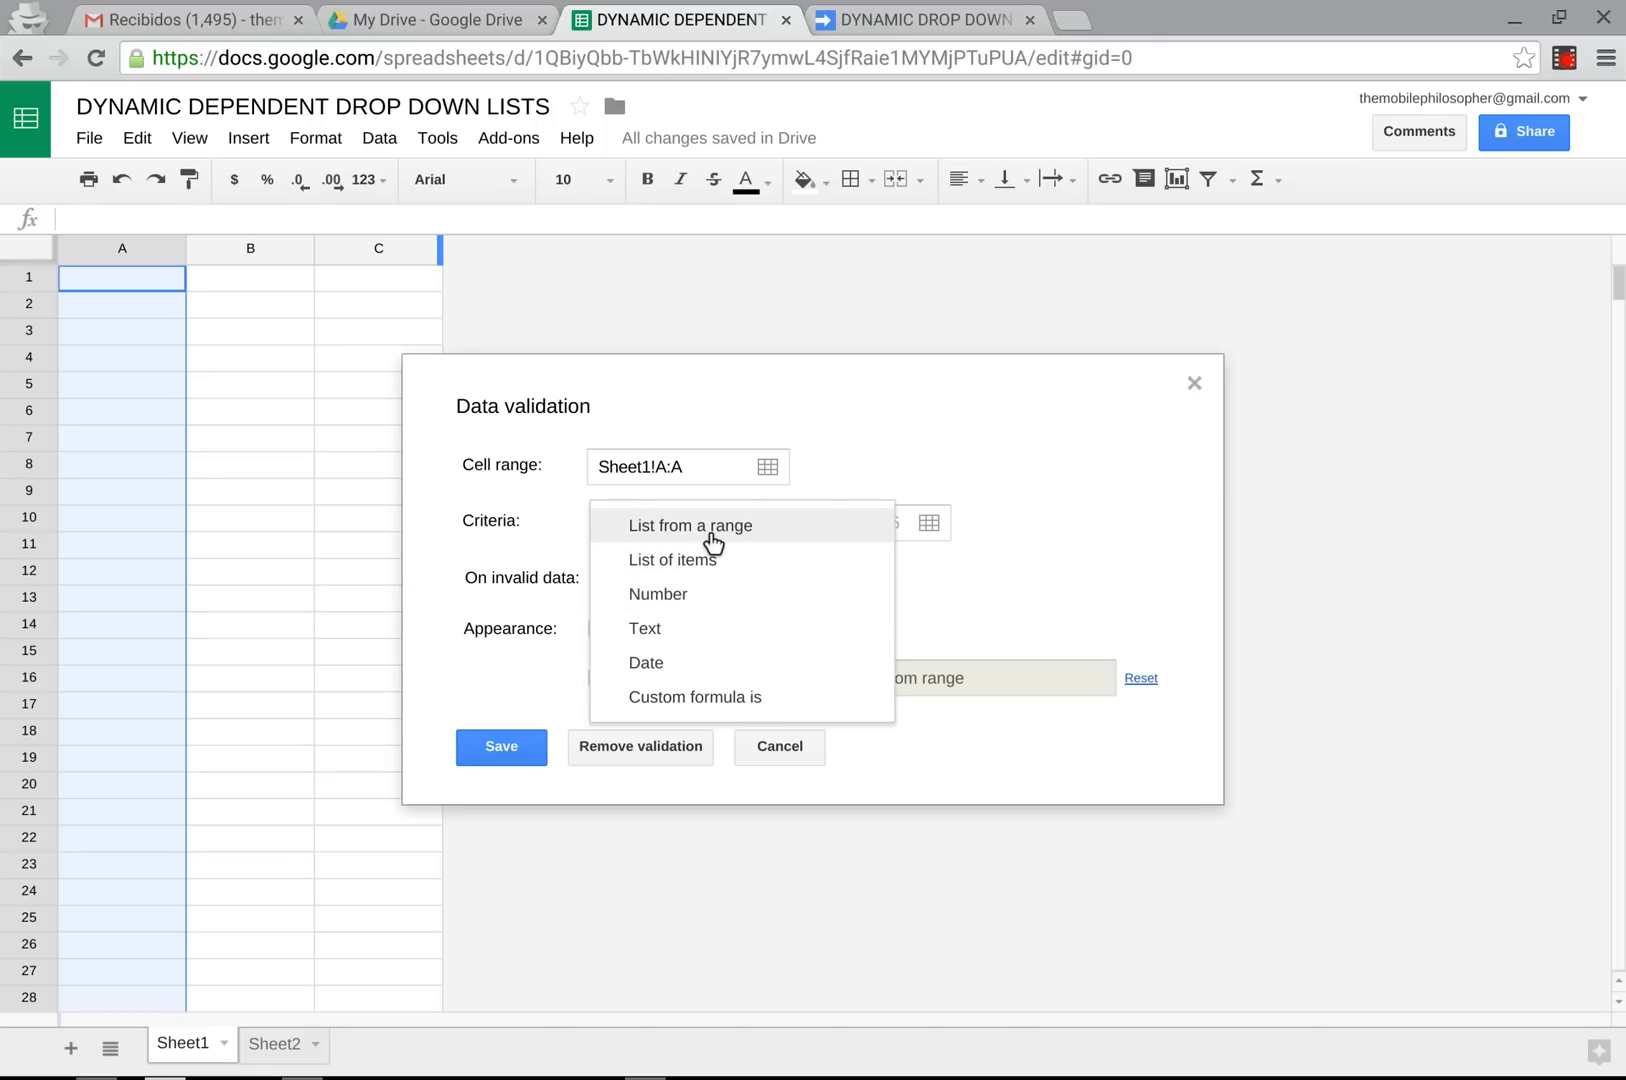
pyautogui.click(690, 525)
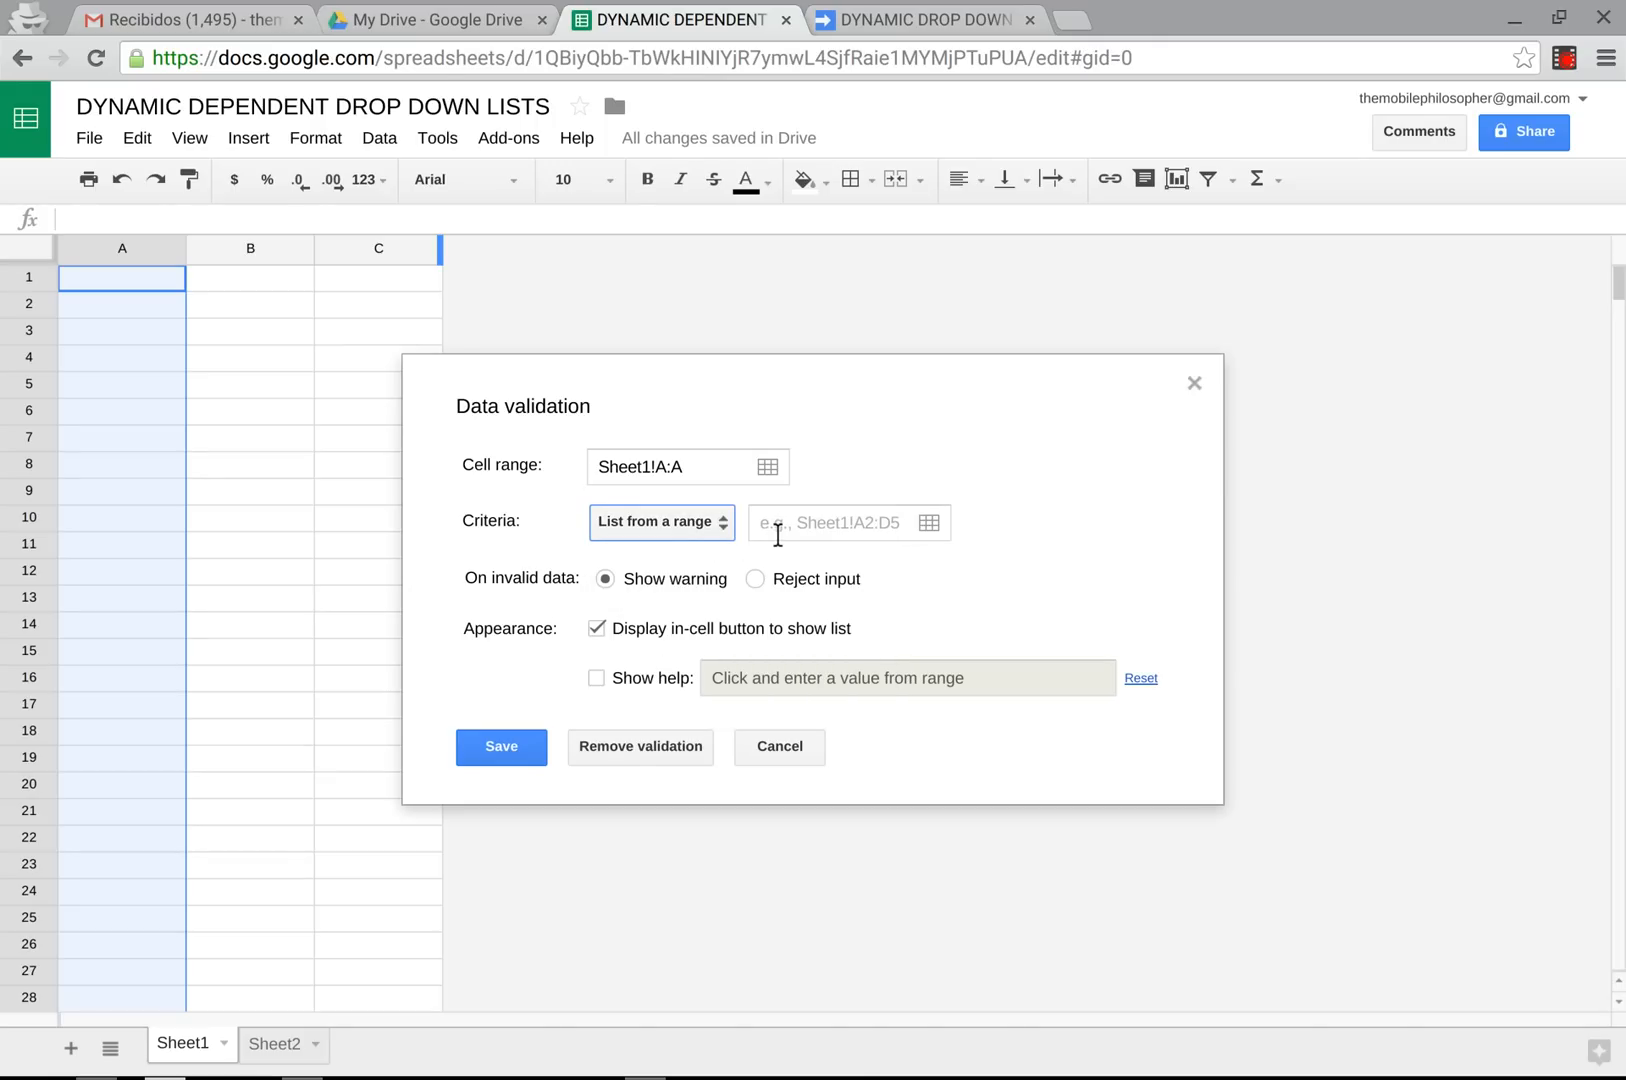
pyautogui.click(834, 523)
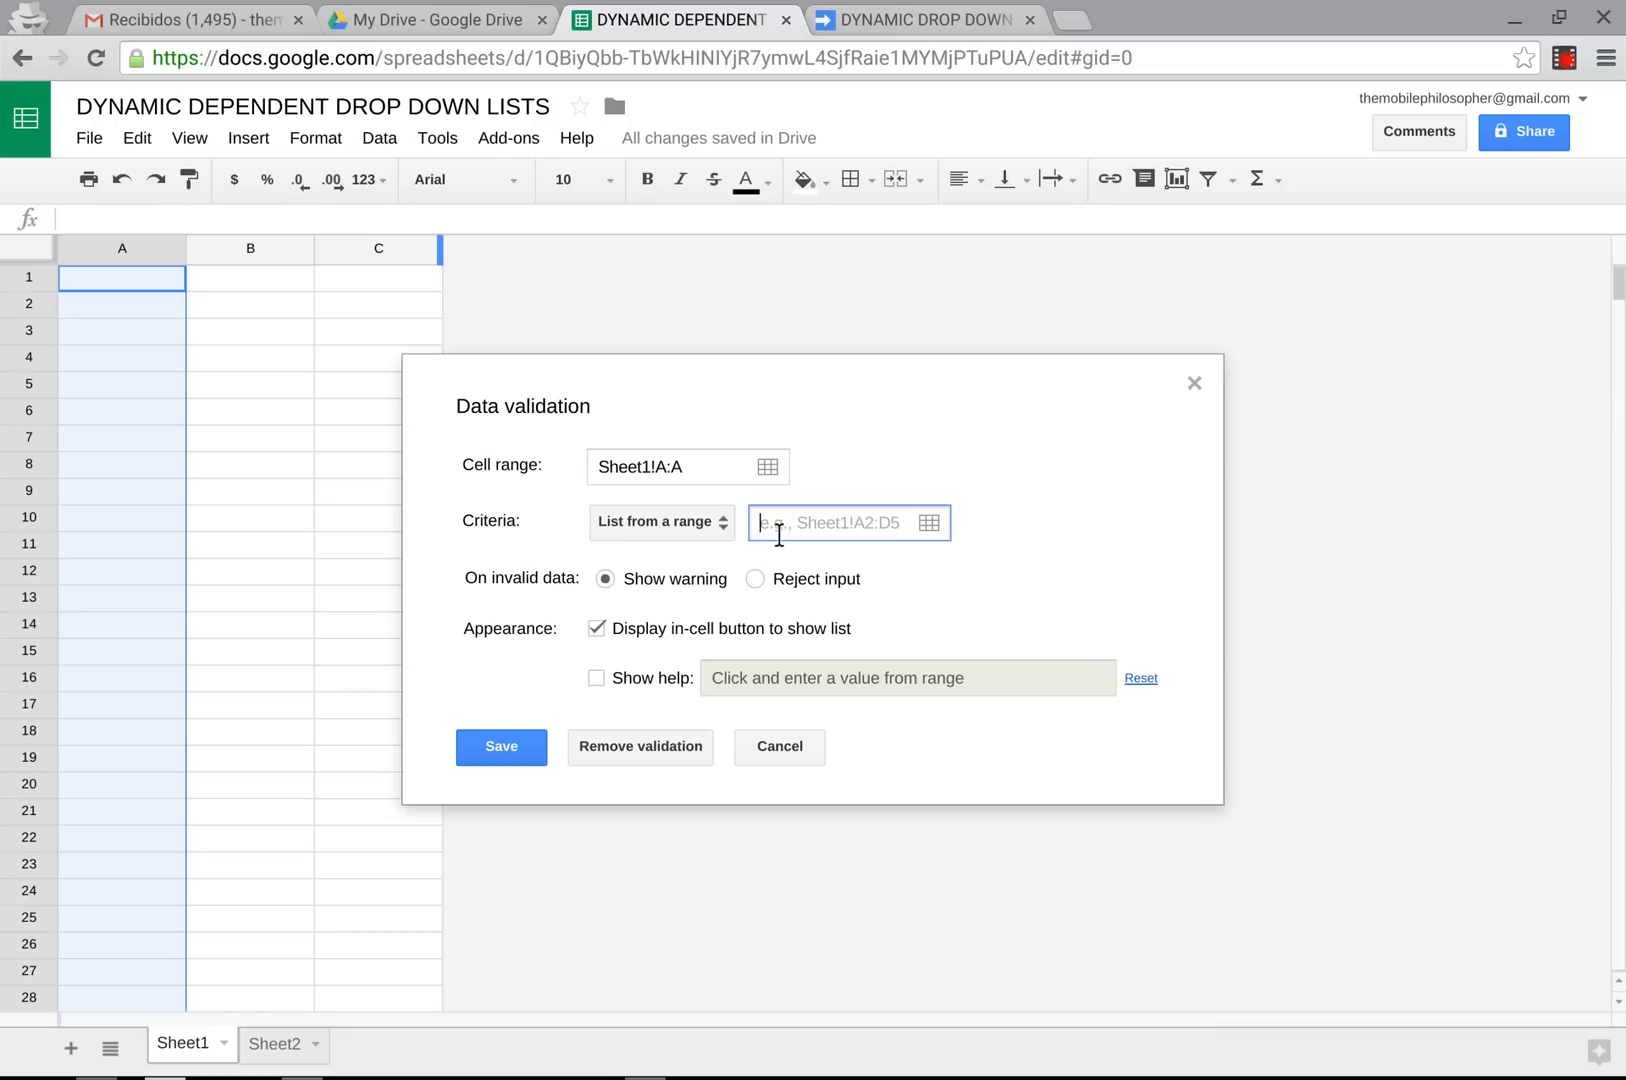
pyautogui.write('MAIN')
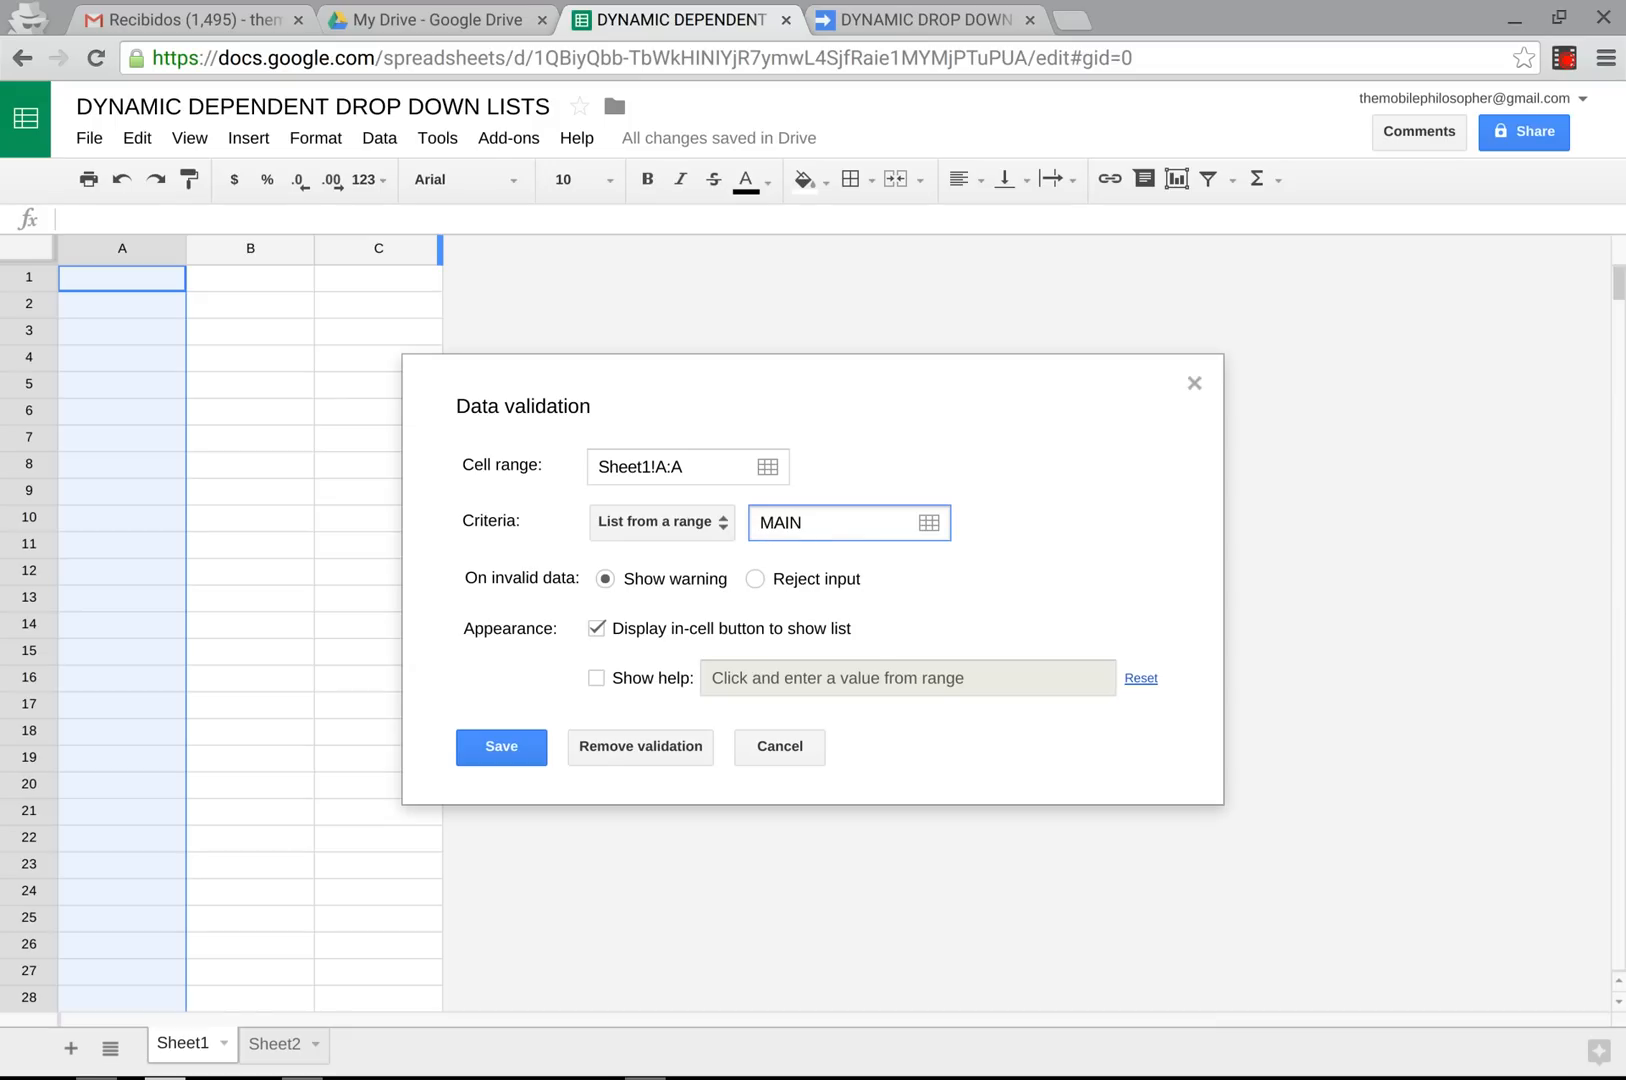
pyautogui.moveTo(794, 502)
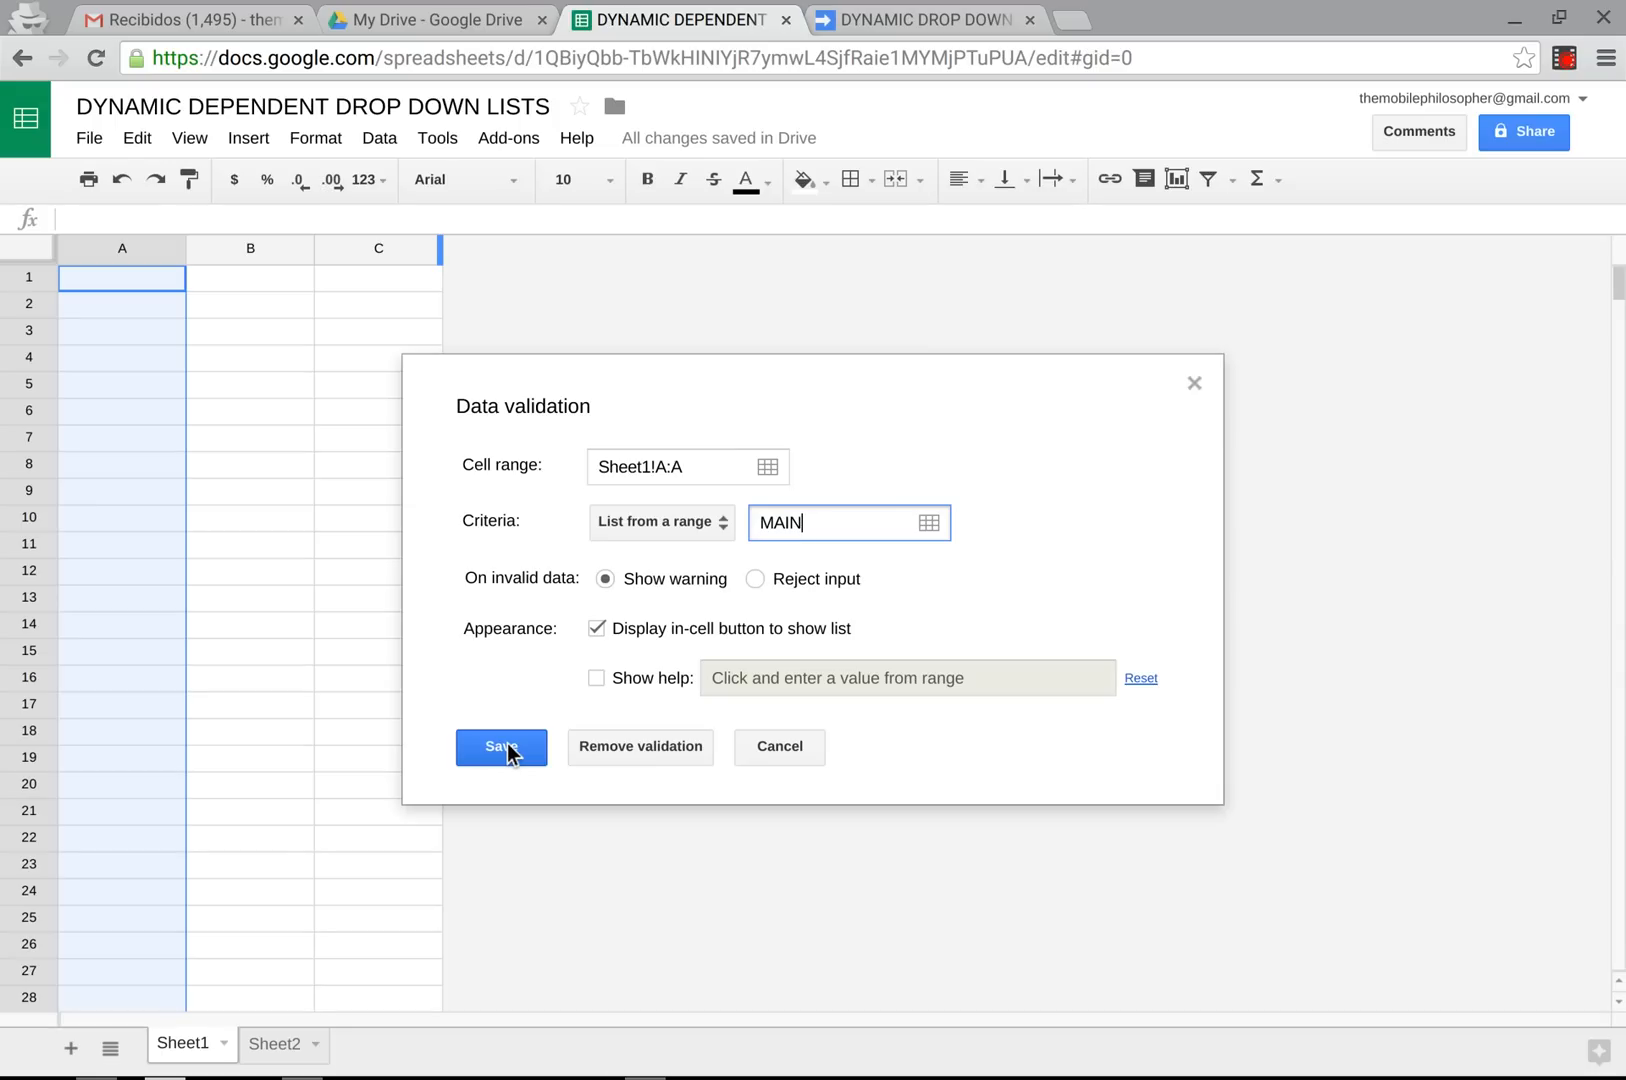
pyautogui.click(501, 747)
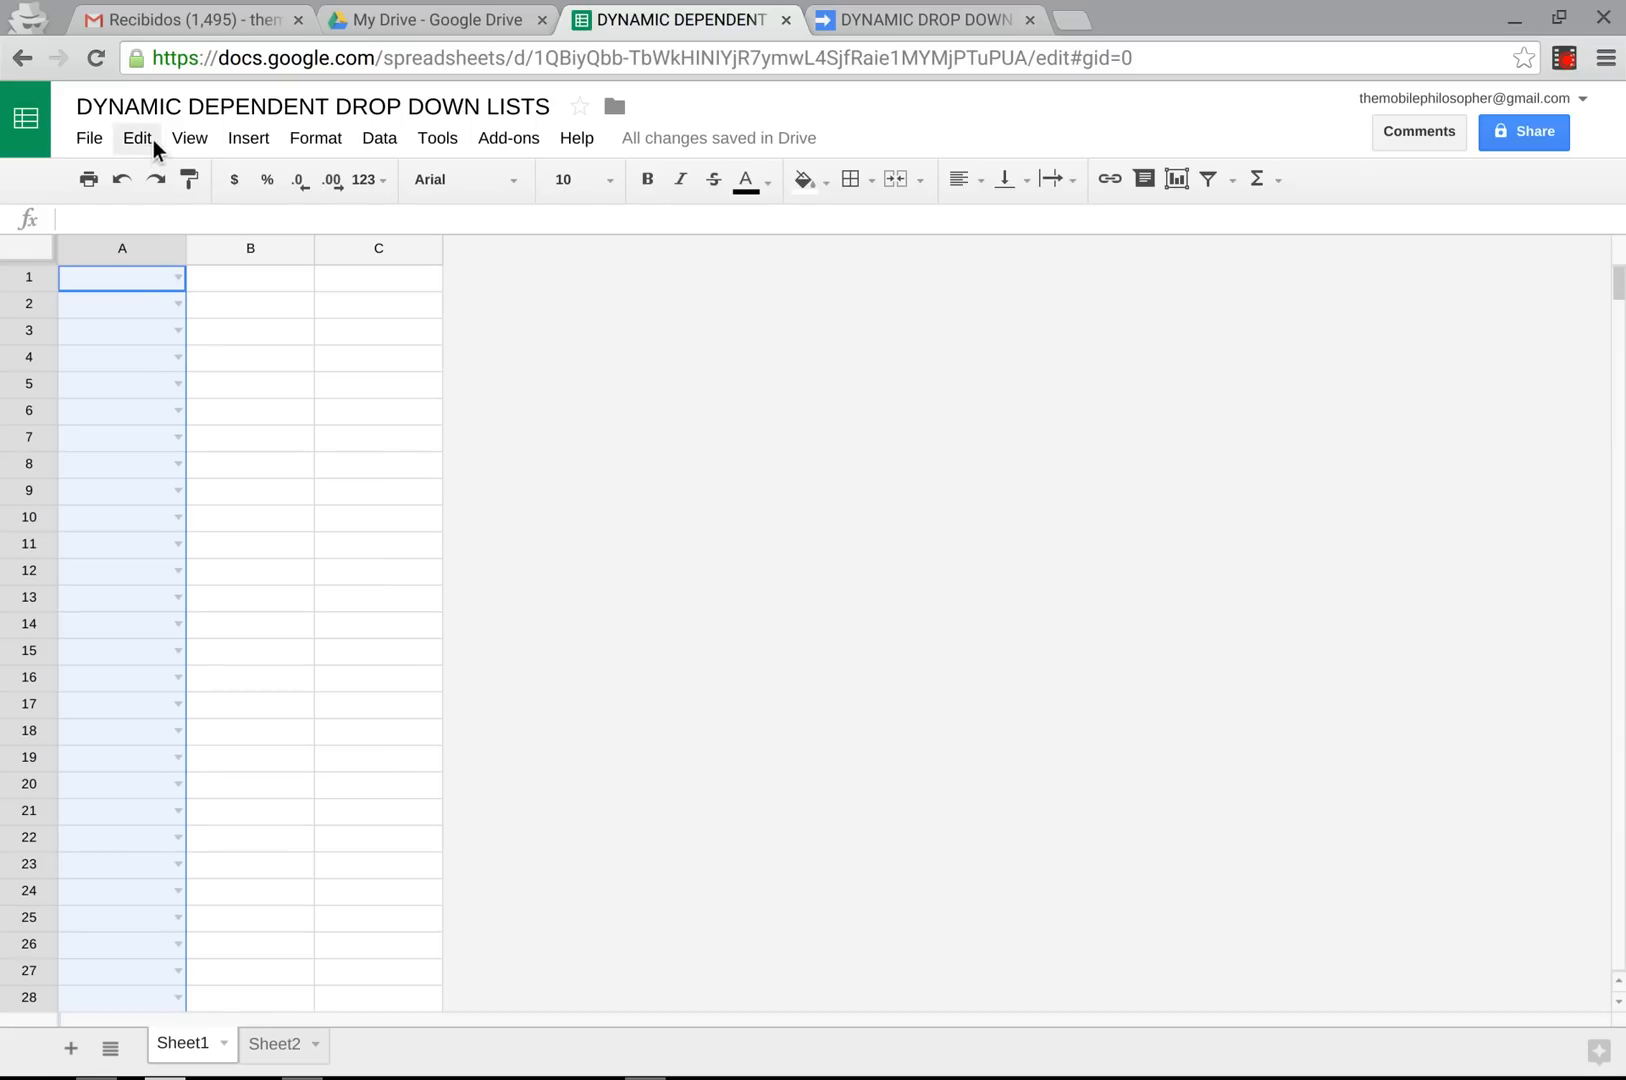
pyautogui.click(174, 277)
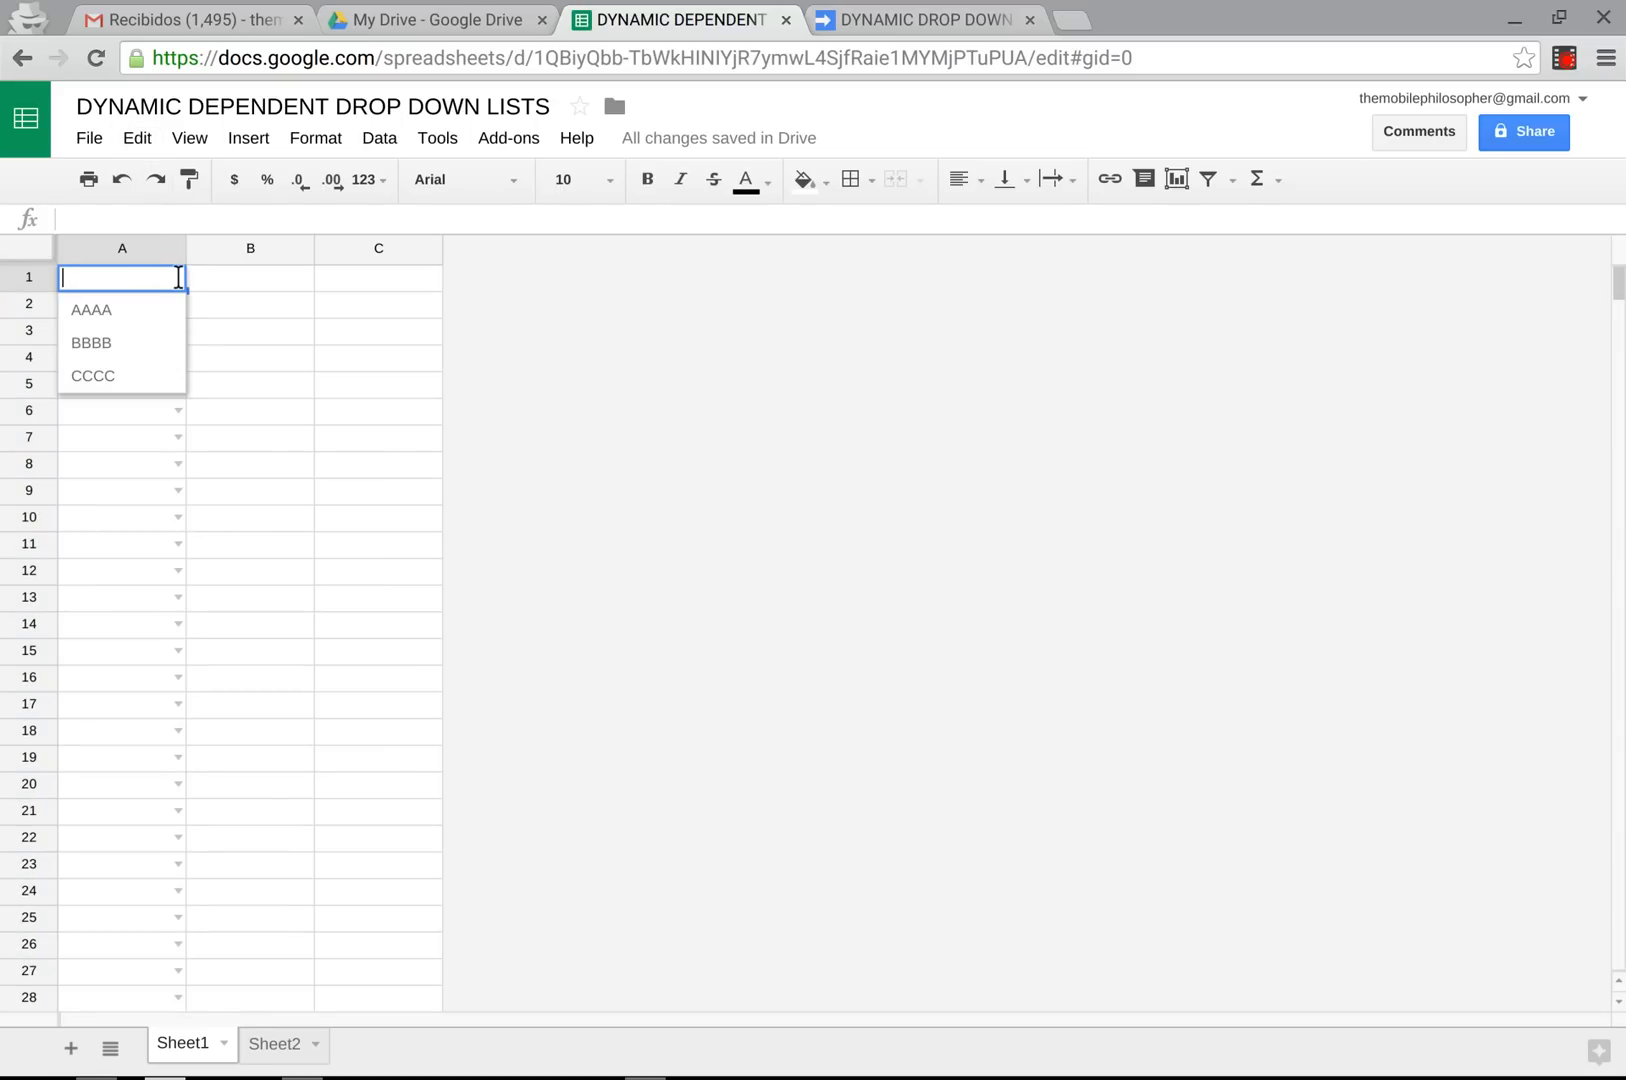
pyautogui.moveTo(225, 435)
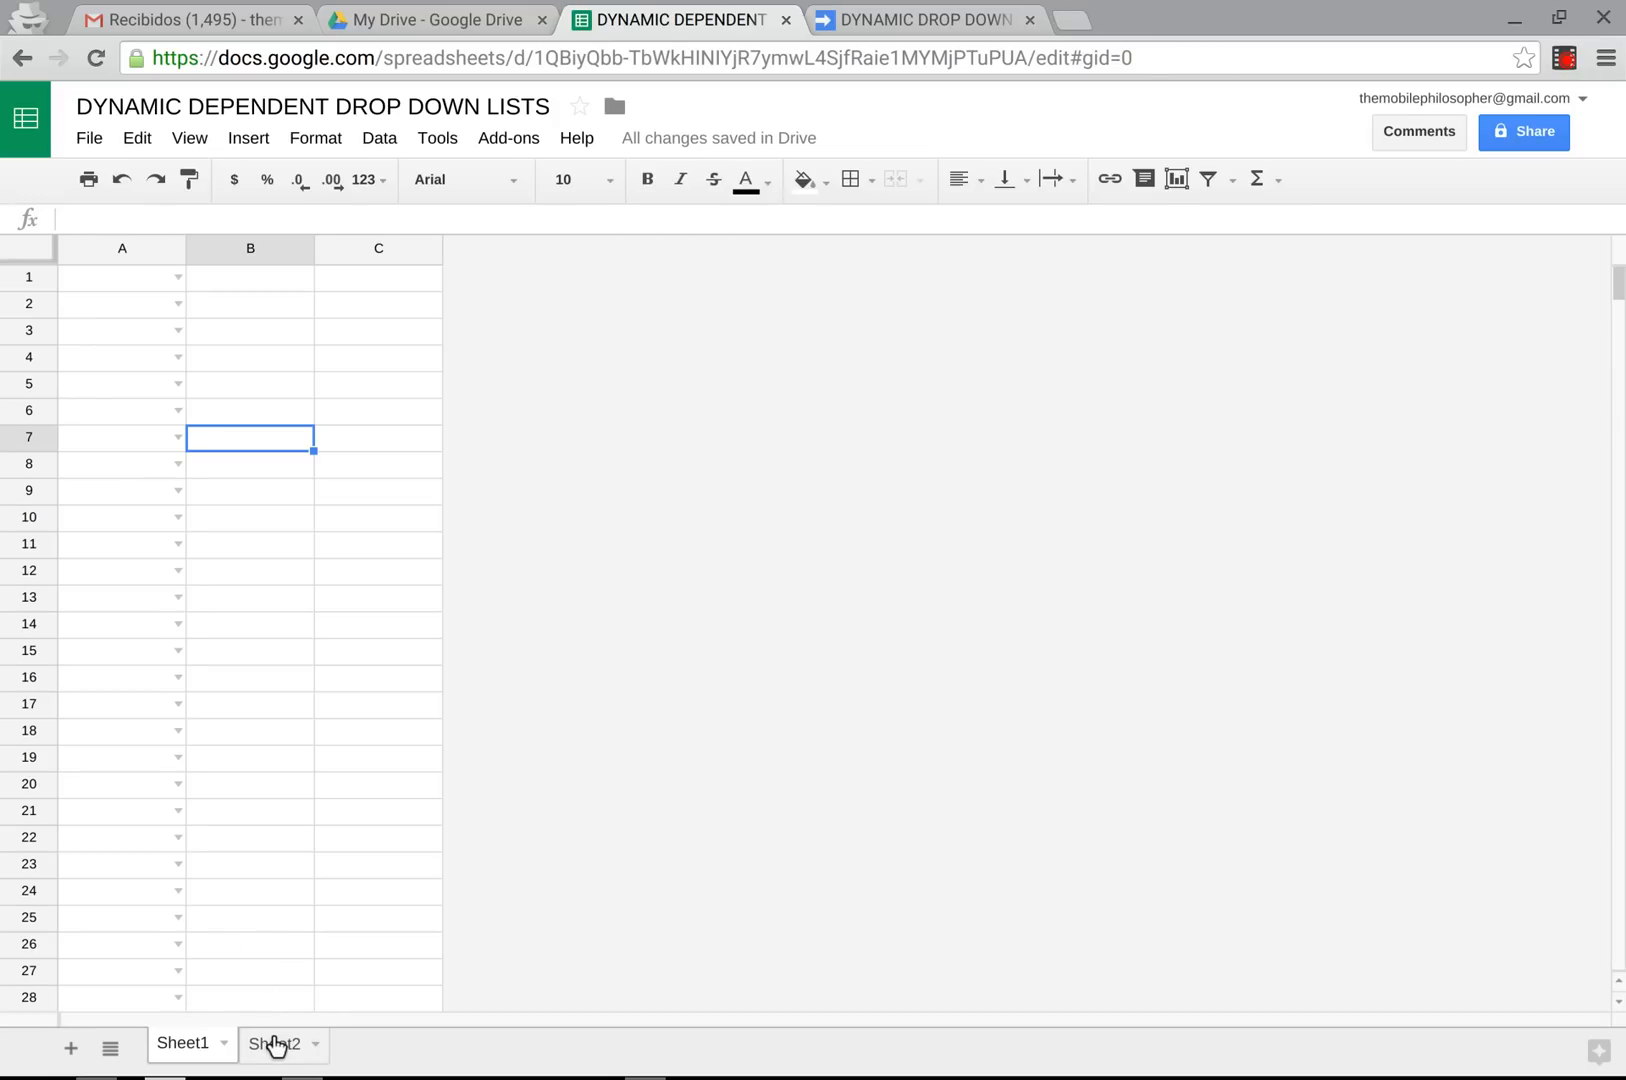
pyautogui.click(273, 1072)
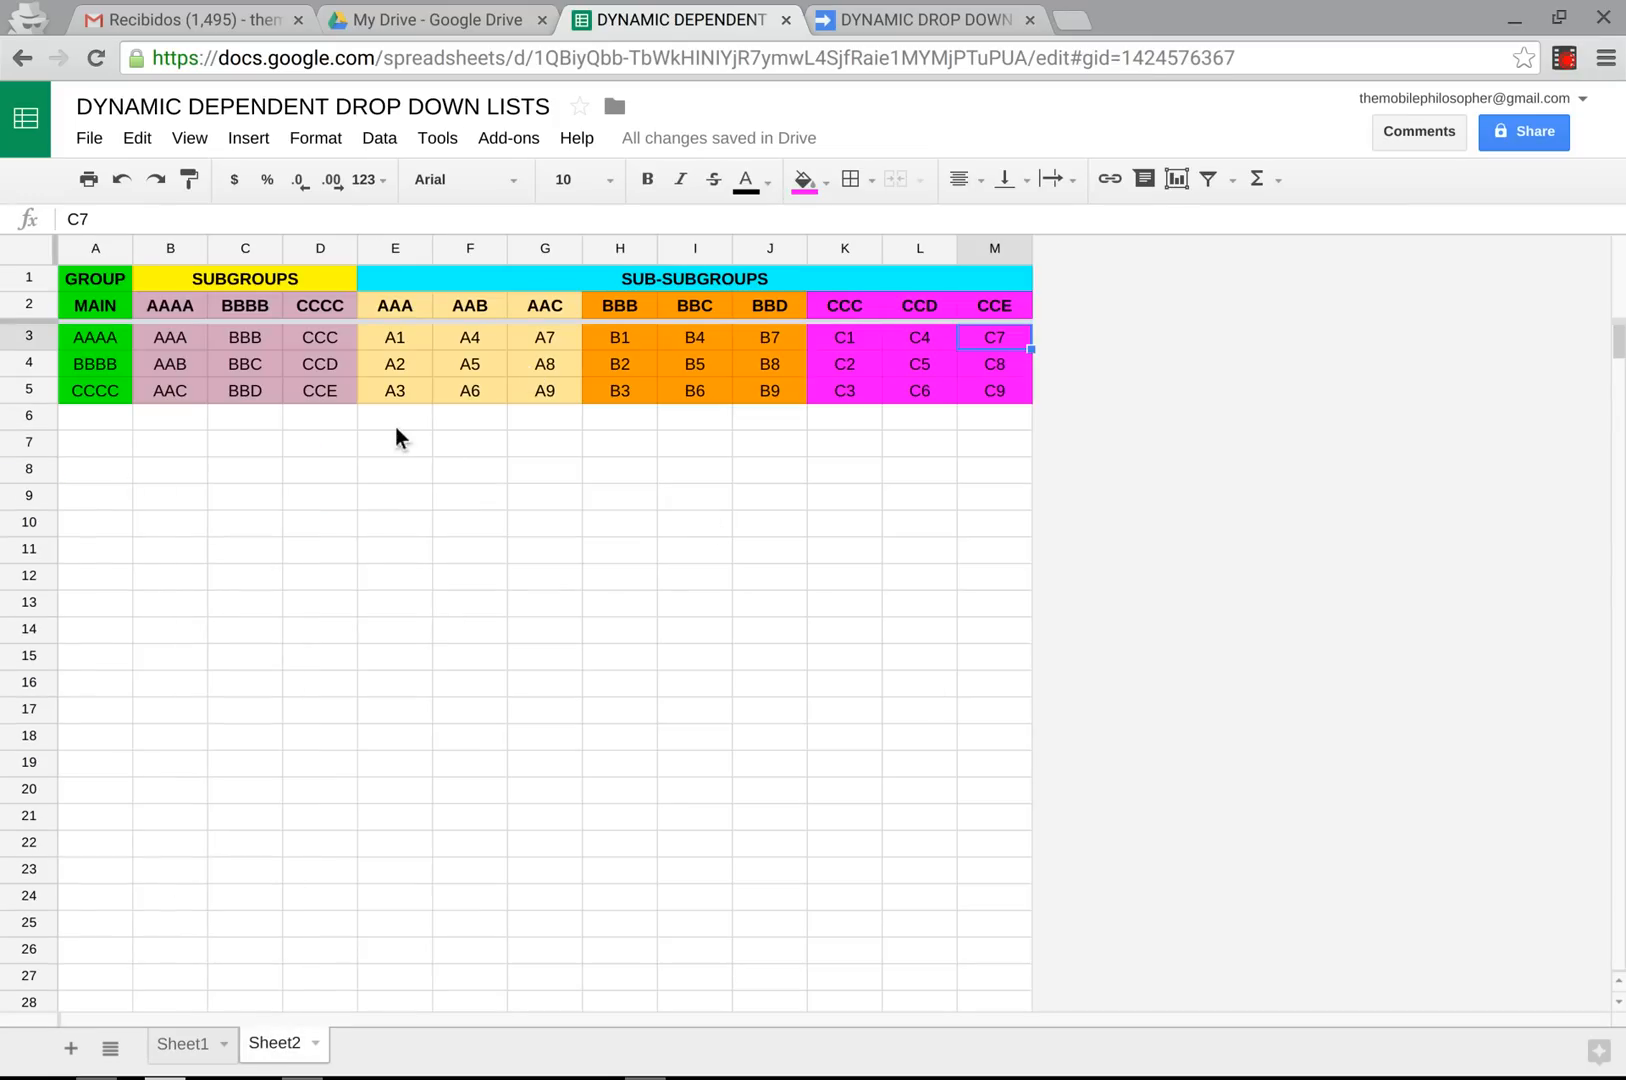
pyautogui.click(95, 415)
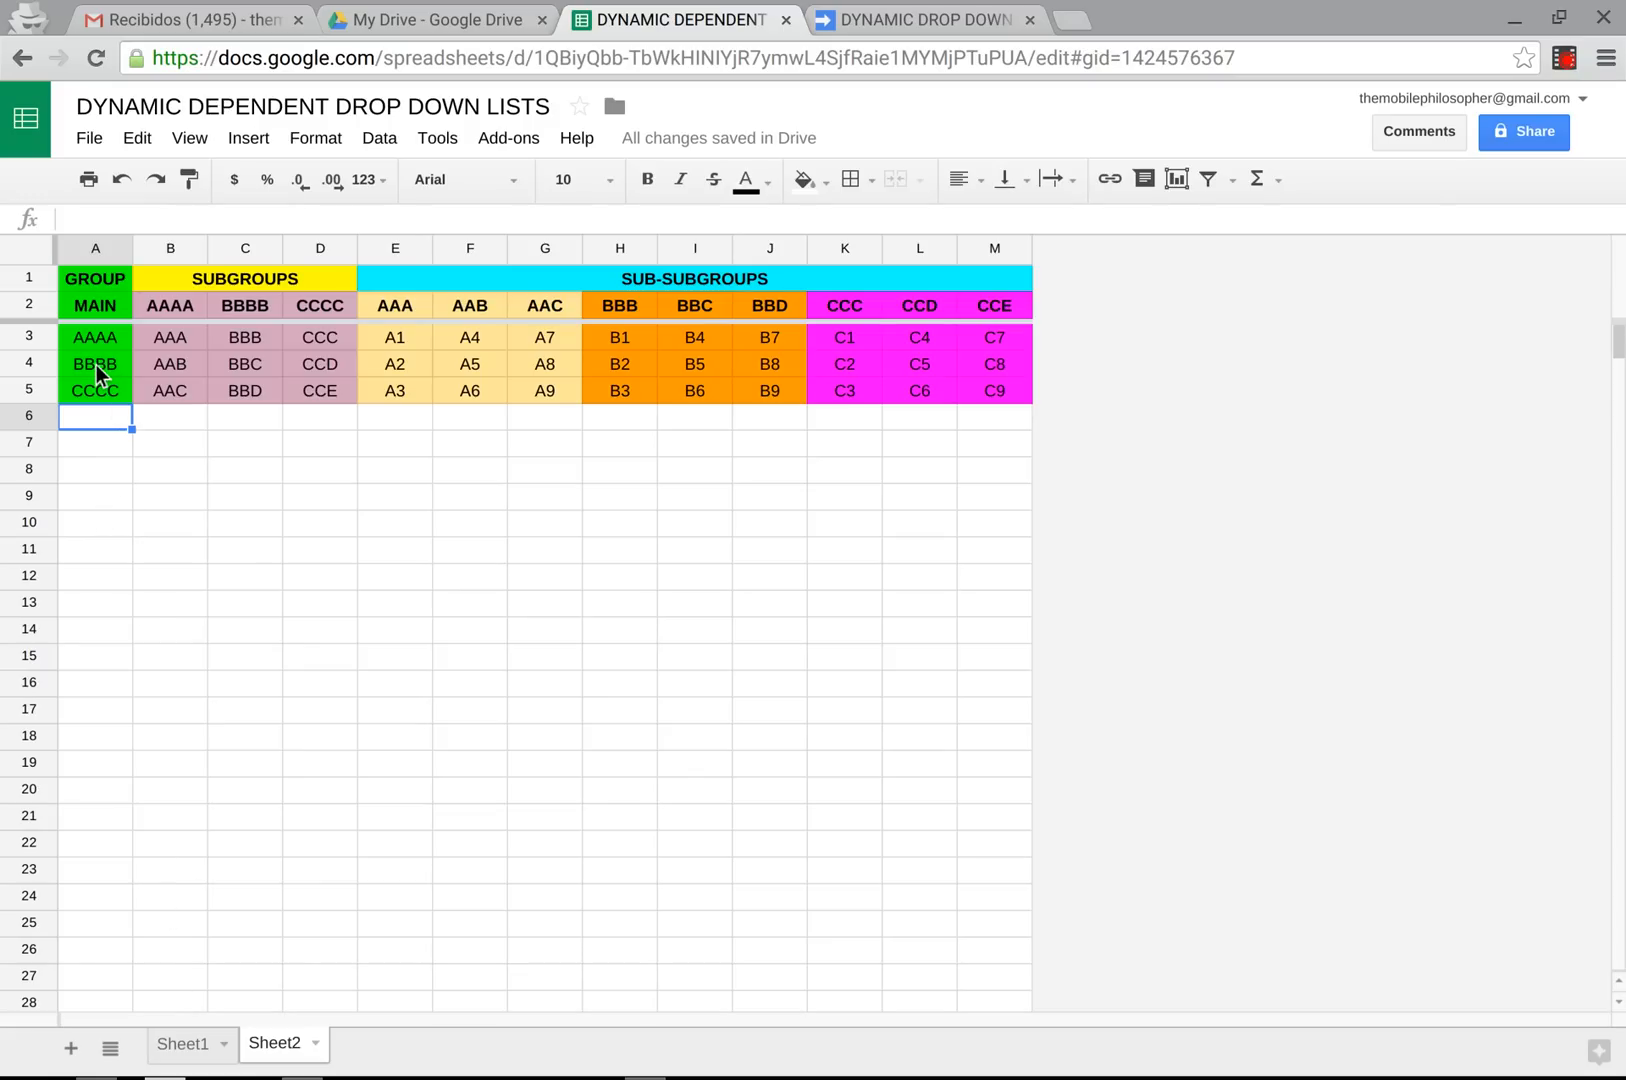
pyautogui.write('DDDD')
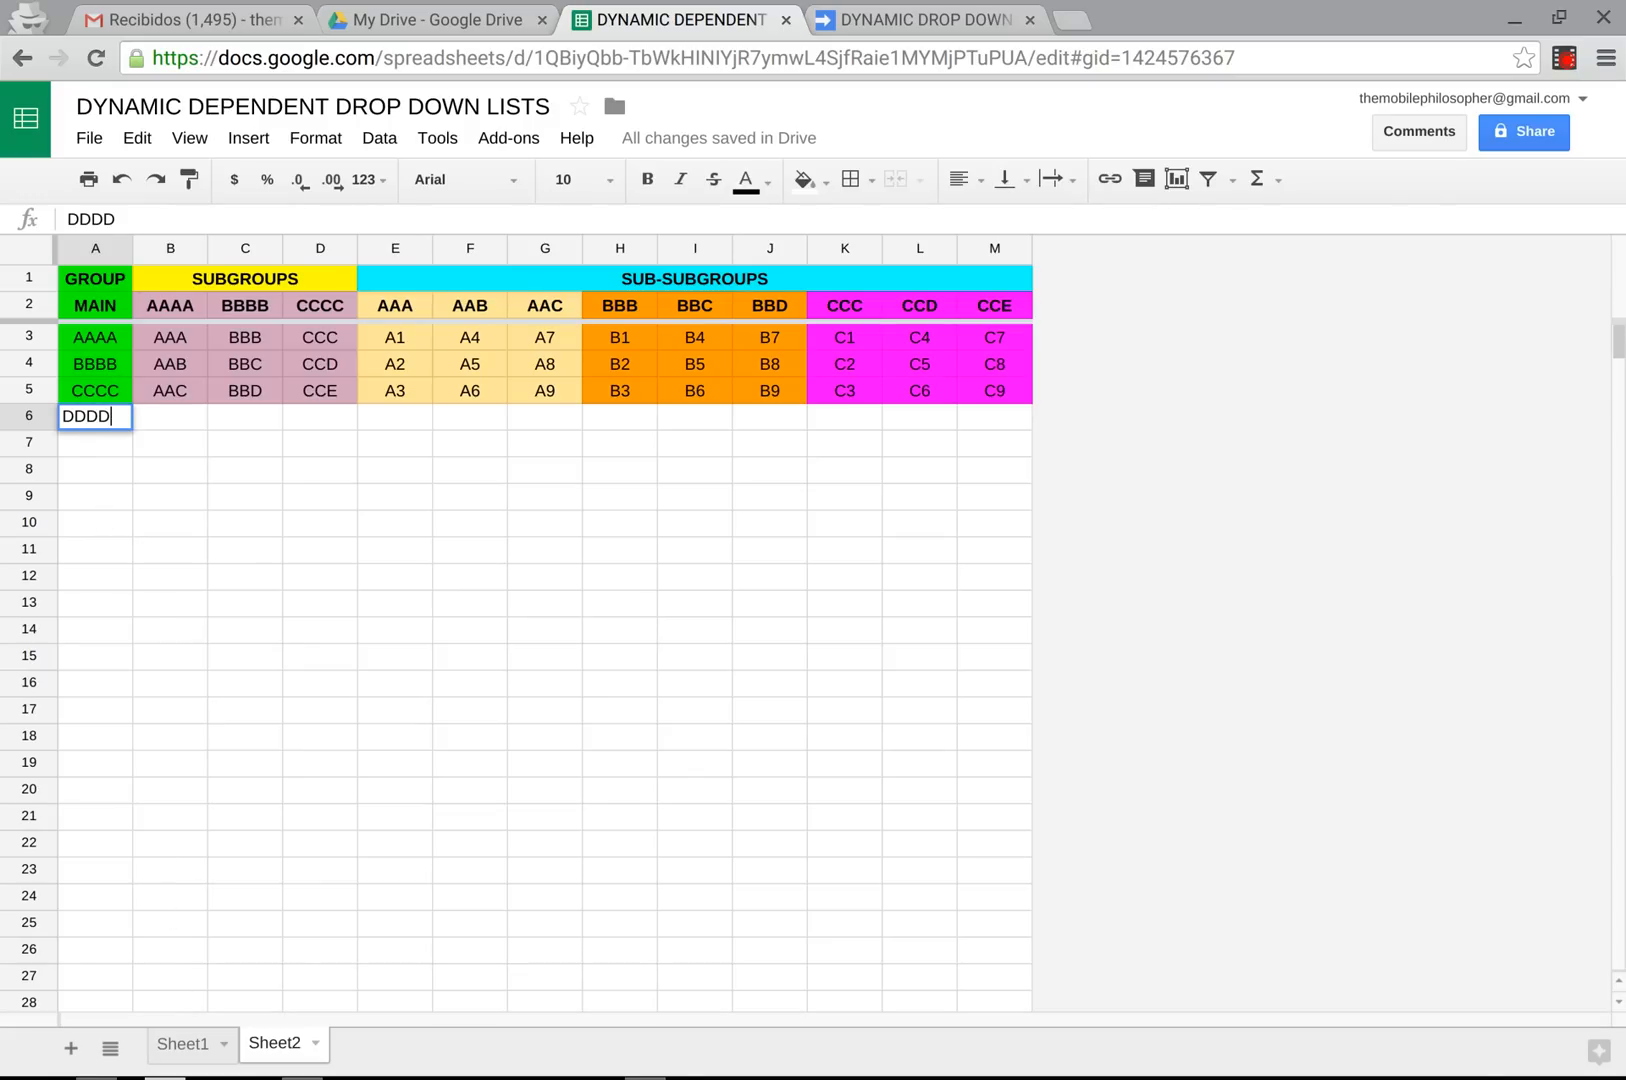
pyautogui.click(187, 1072)
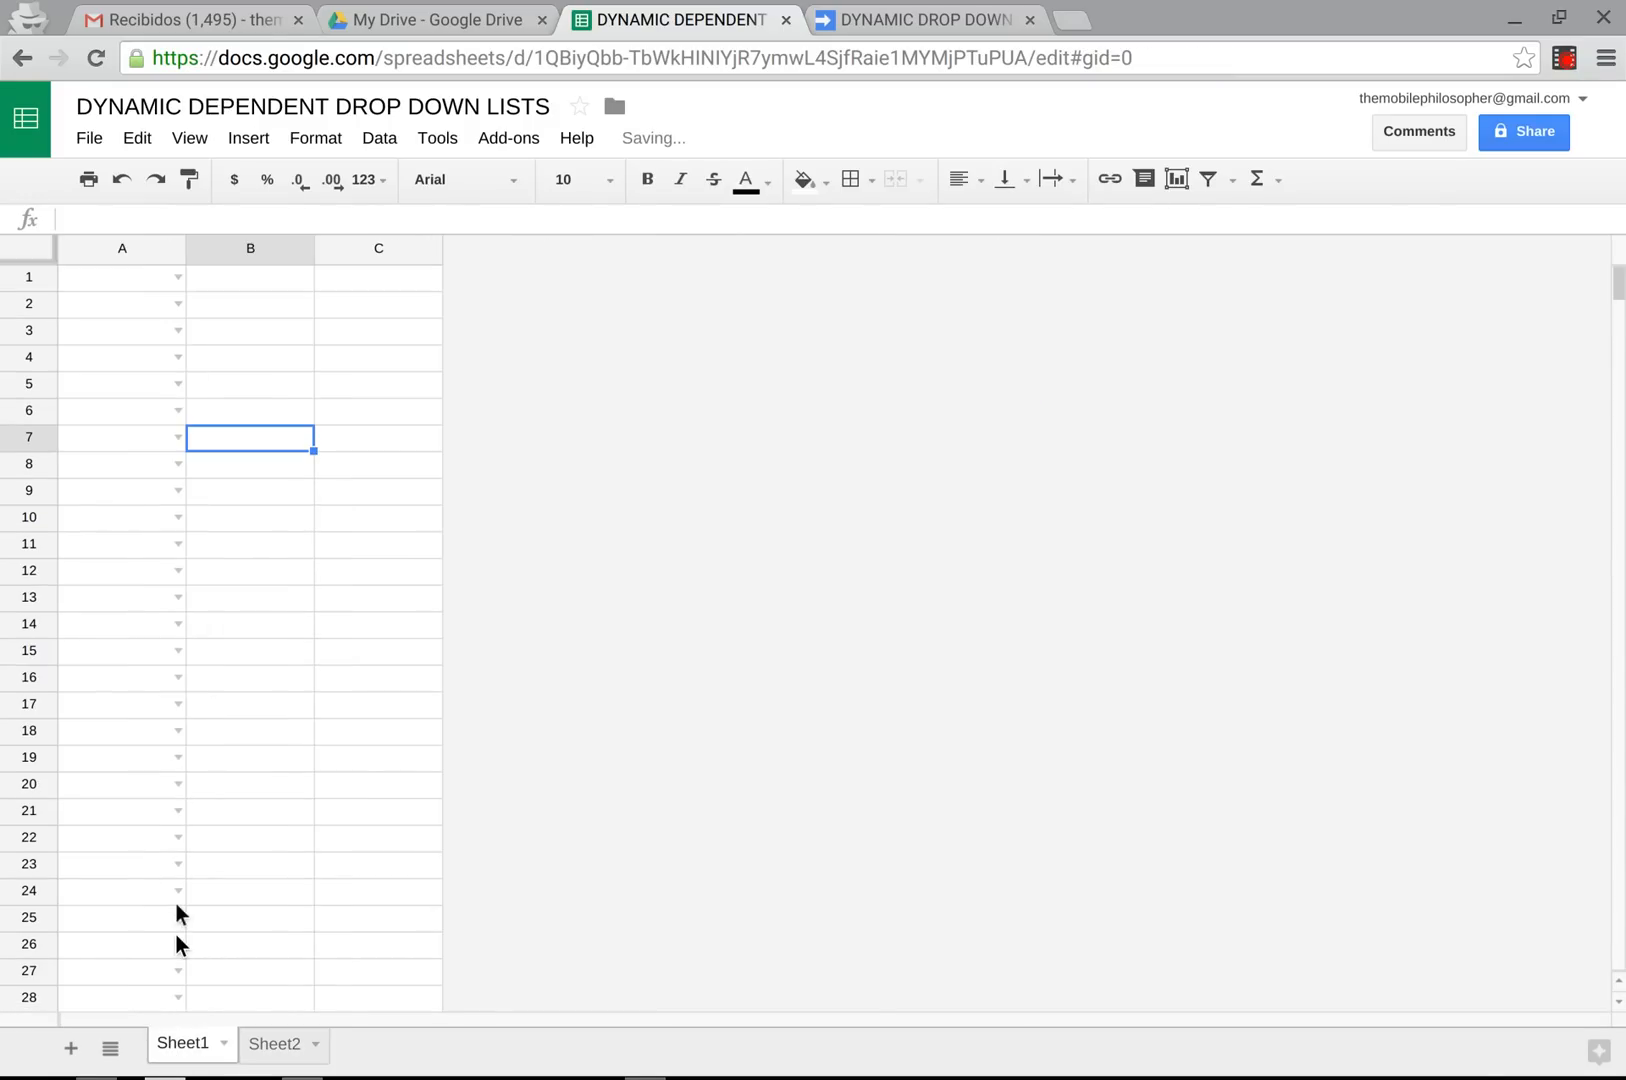
pyautogui.click(121, 276)
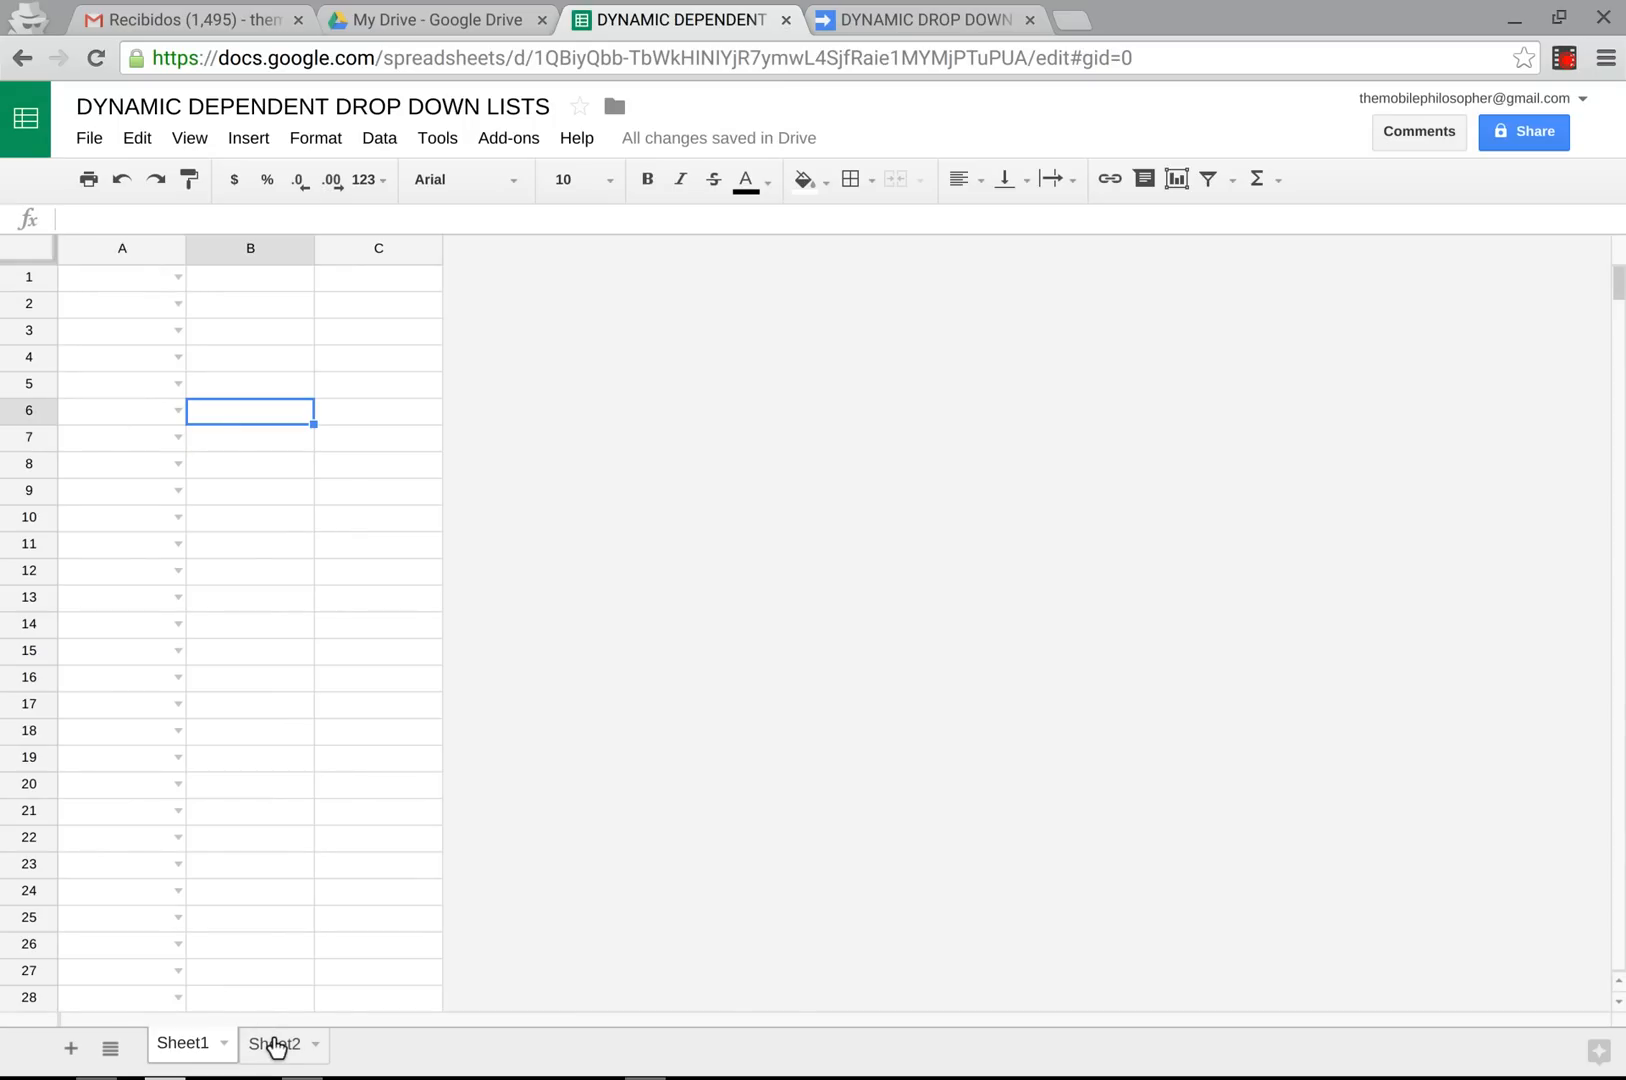
pyautogui.click(272, 1045)
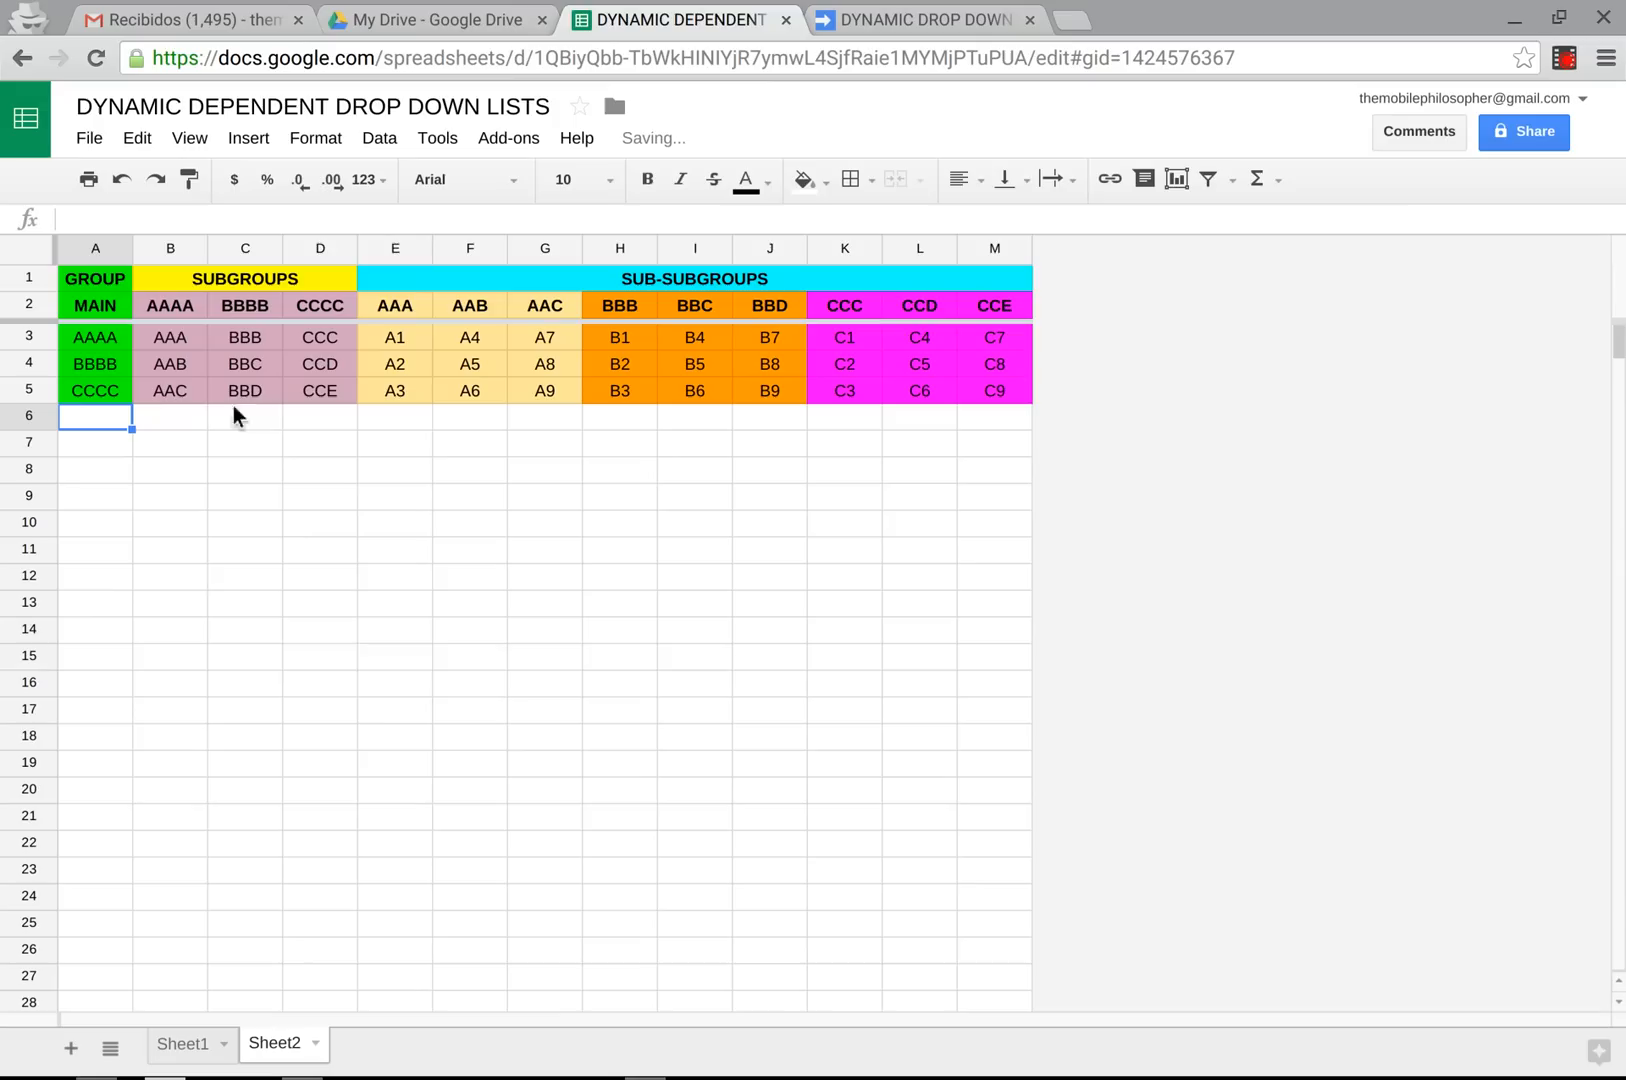
pyautogui.moveTo(567, 563)
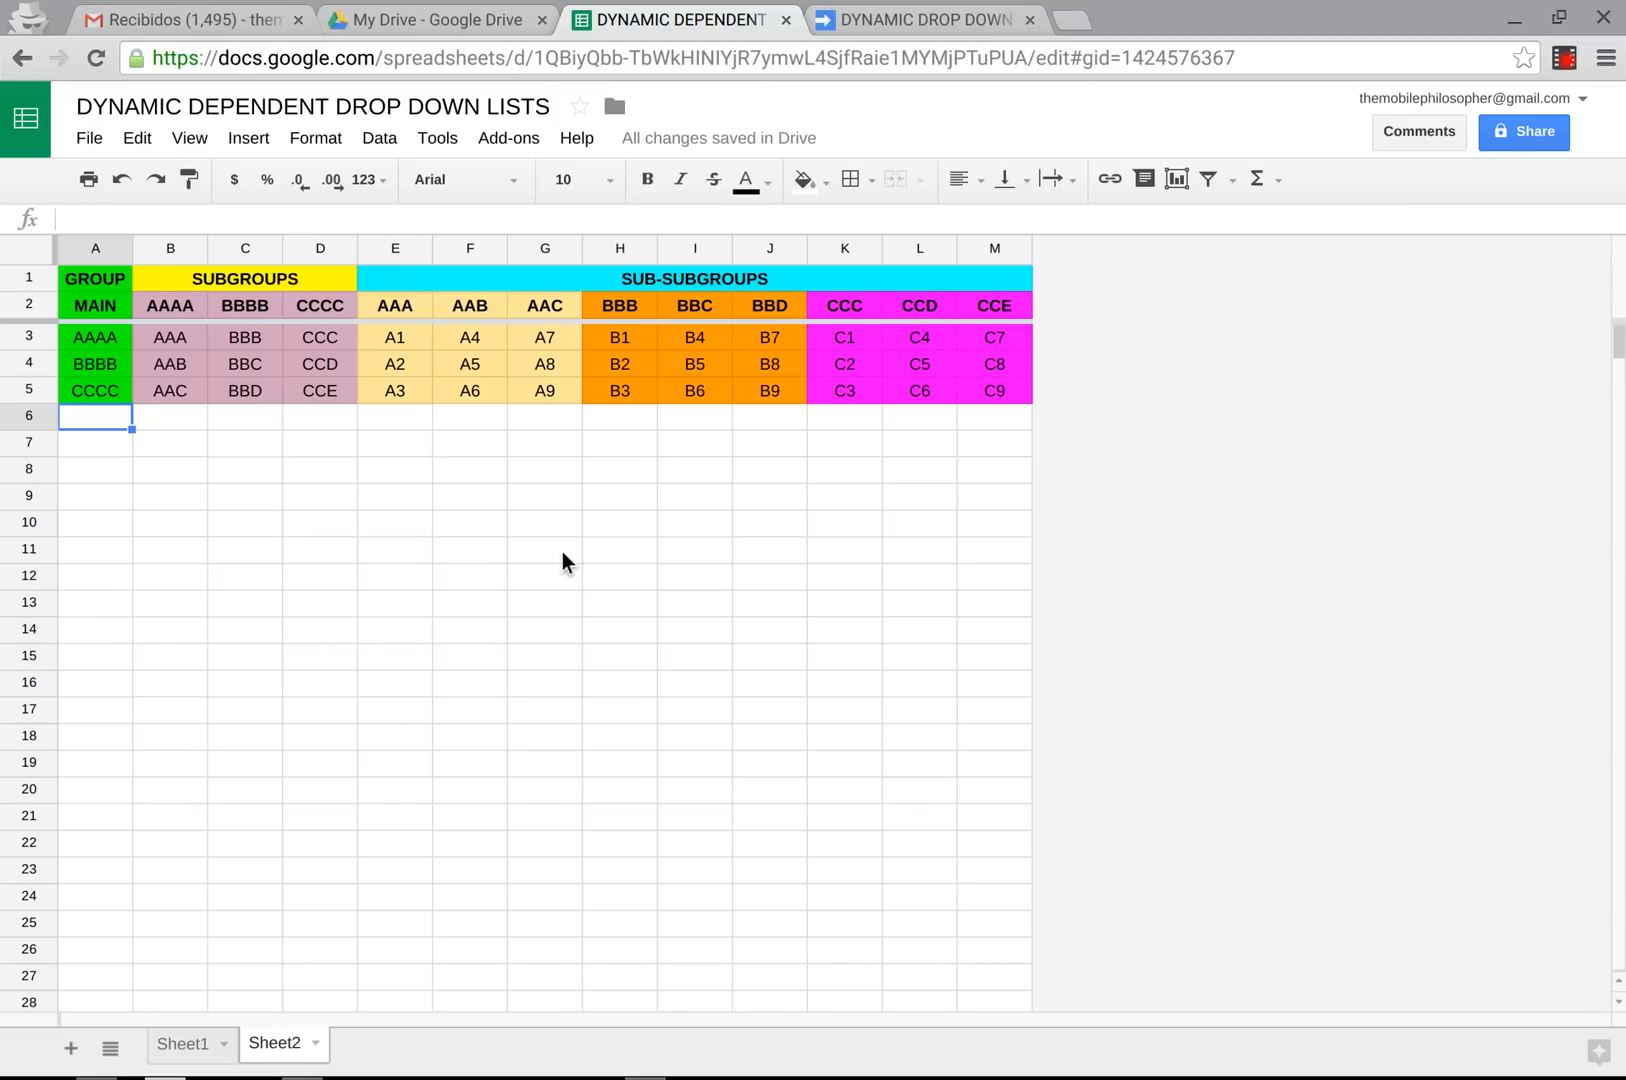
pyautogui.click(544, 550)
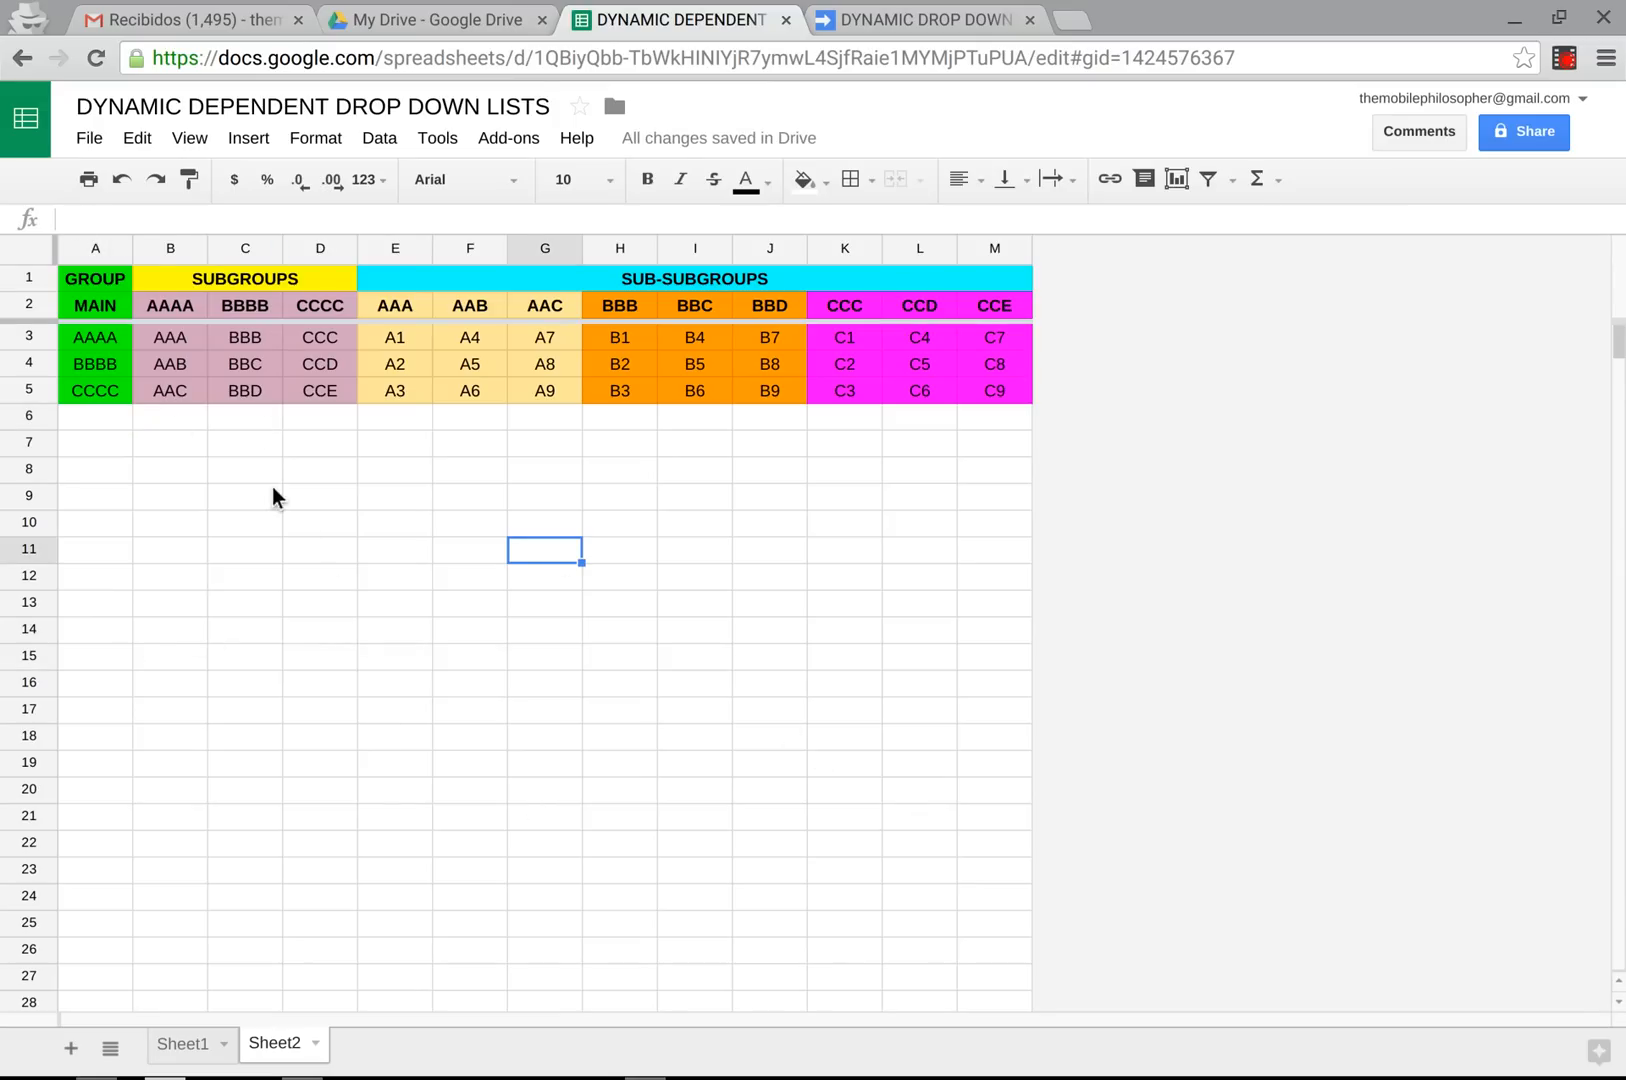
pyautogui.moveTo(197, 972)
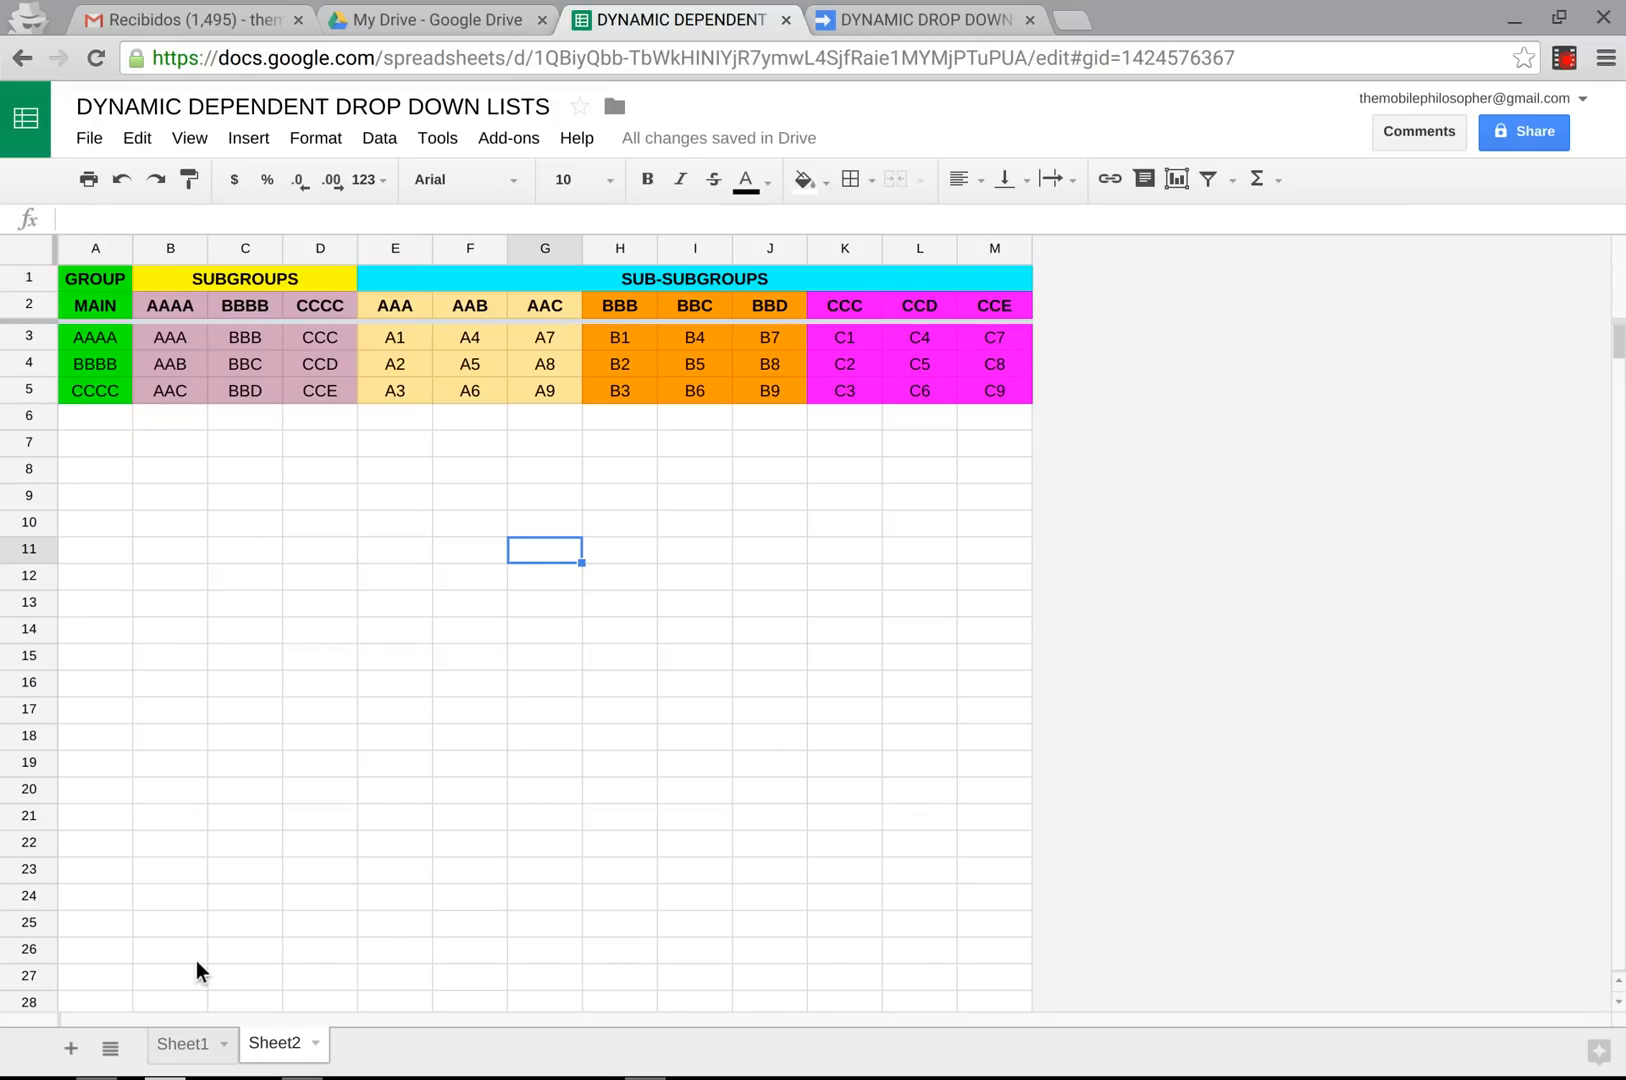
# Switch back to the Sheet1 tab.
pyautogui.click(186, 1070)
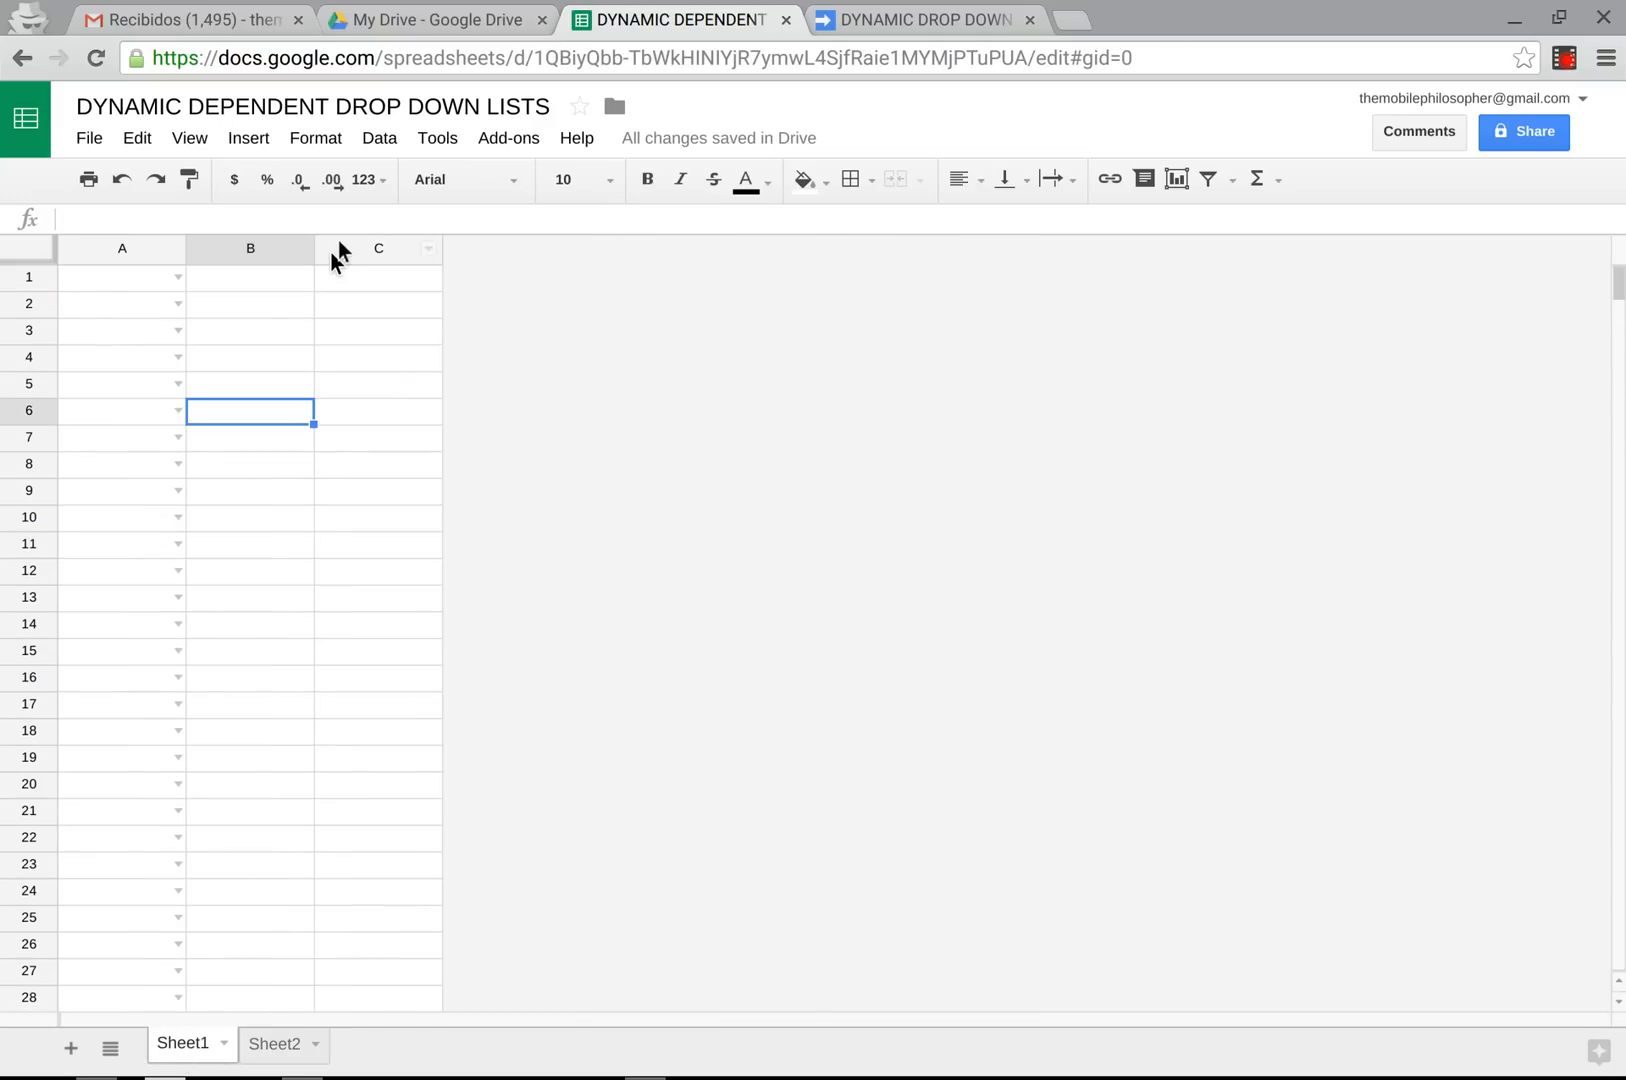
pyautogui.moveTo(285, 291)
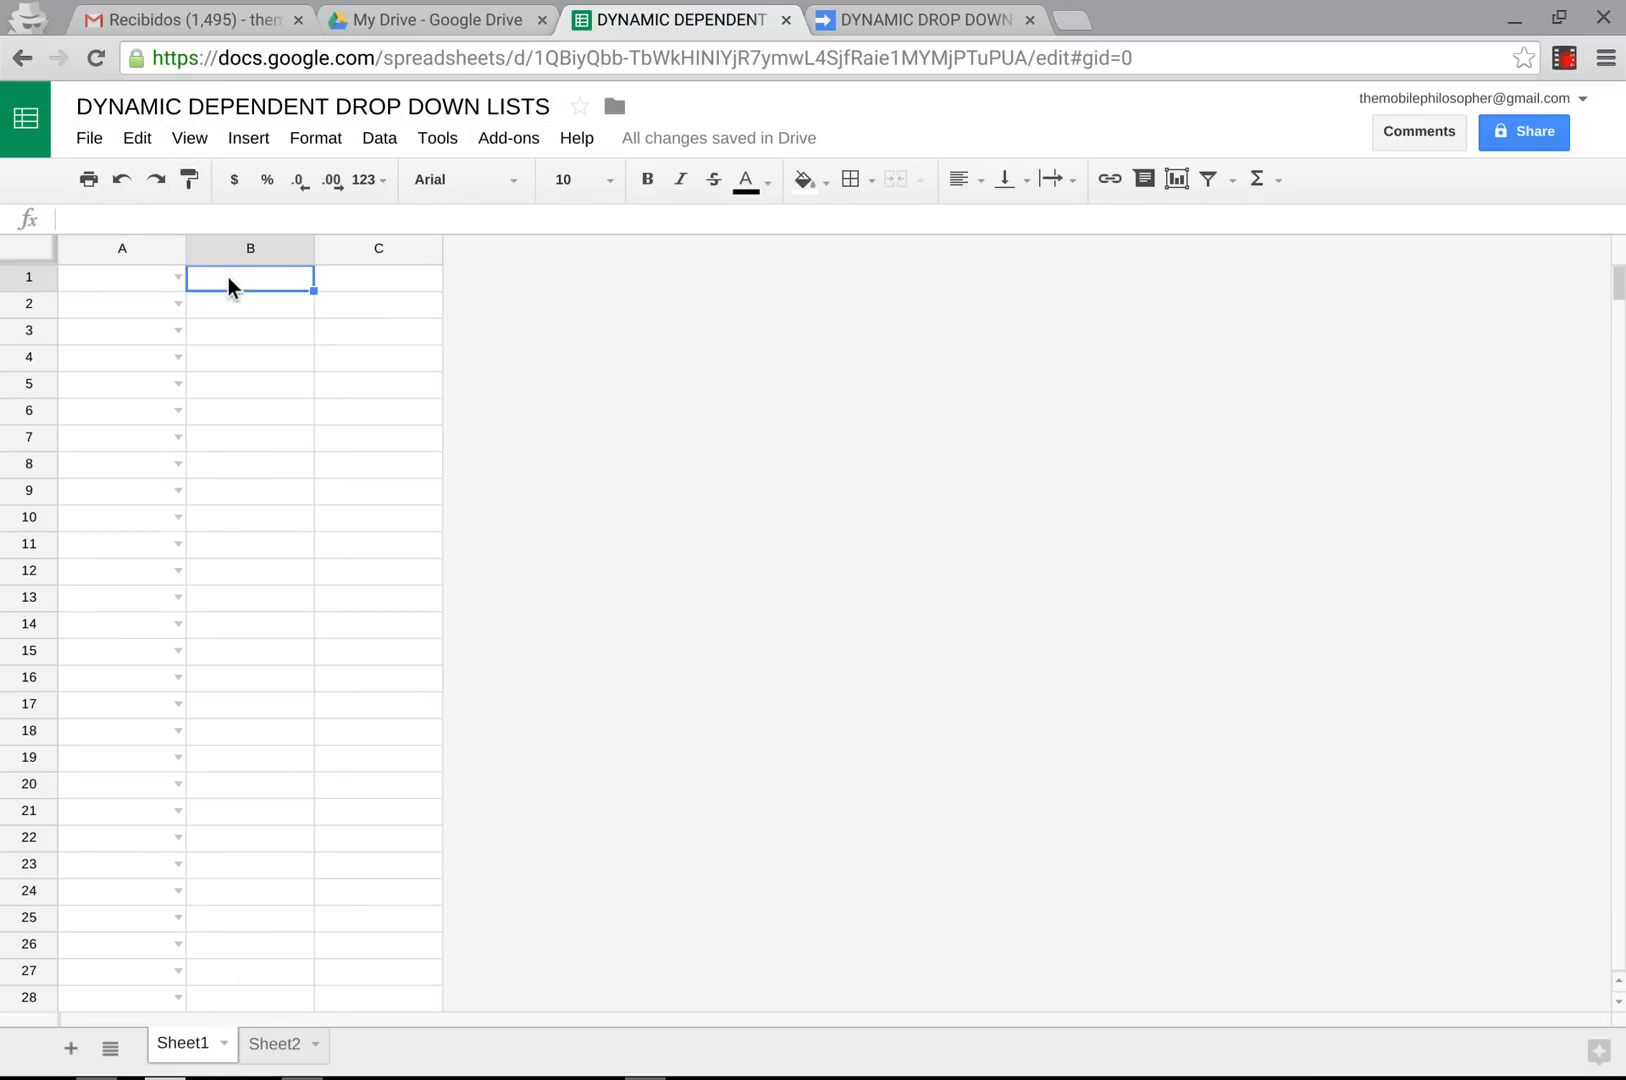
pyautogui.moveTo(278, 295)
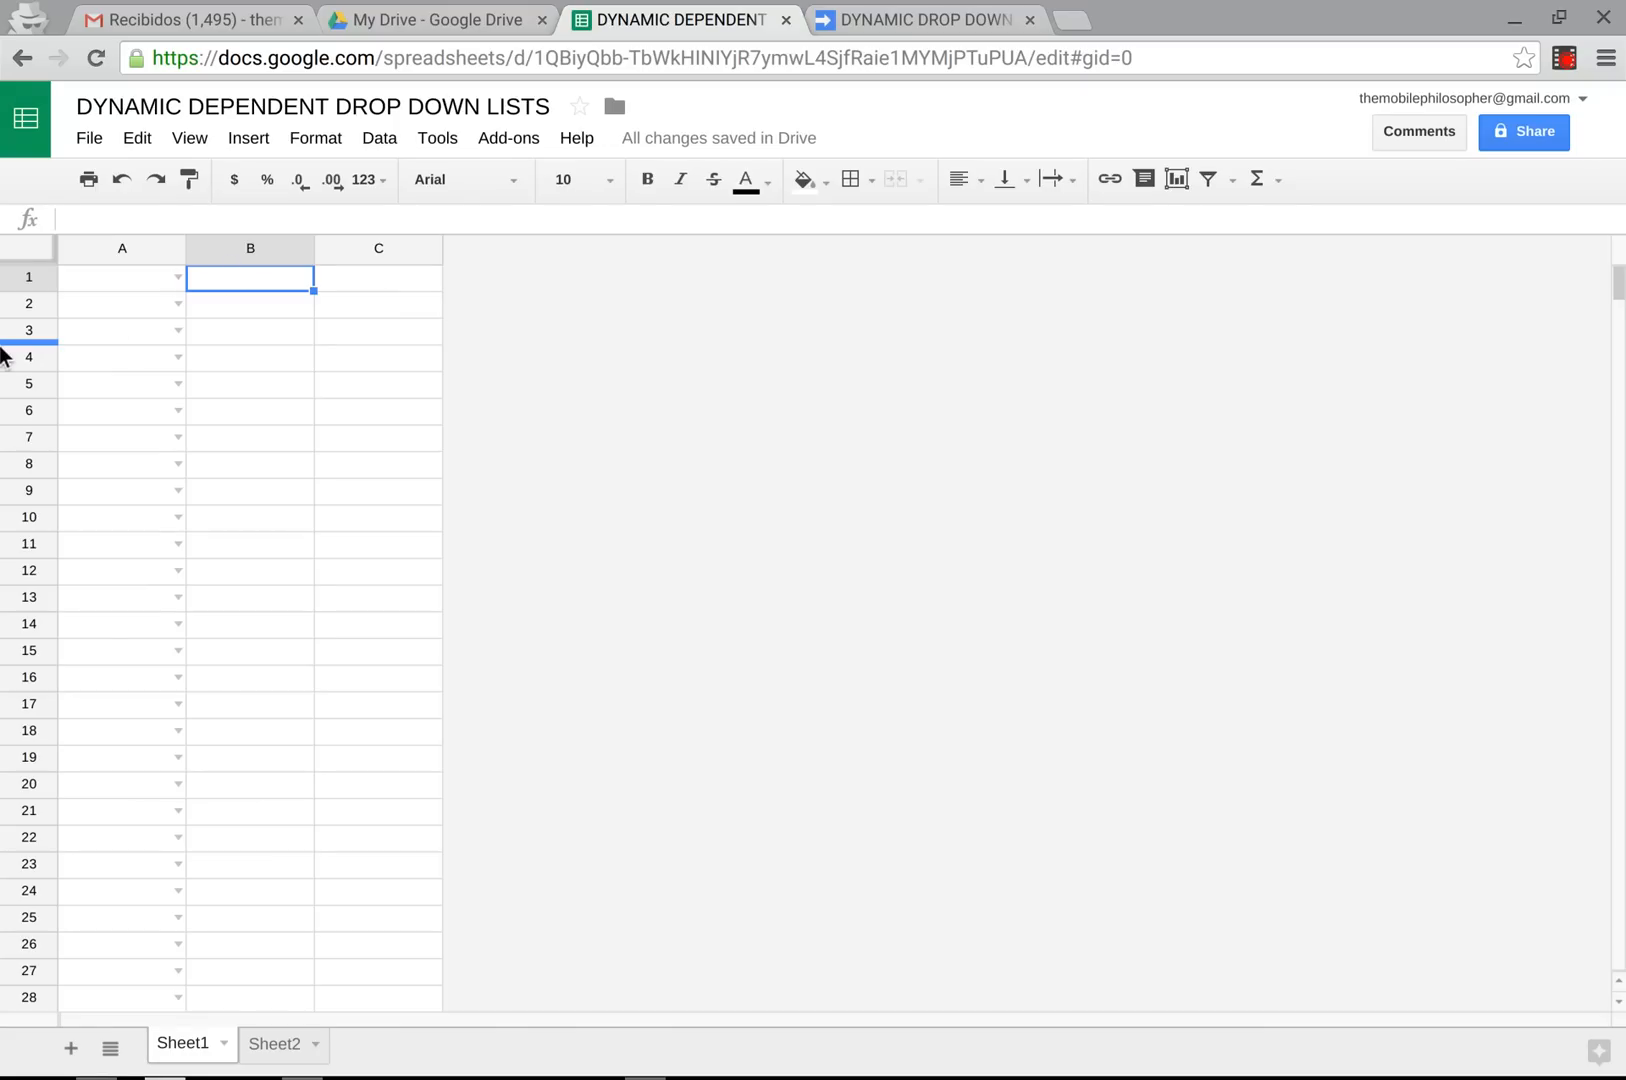
pyautogui.moveTo(272, 1053)
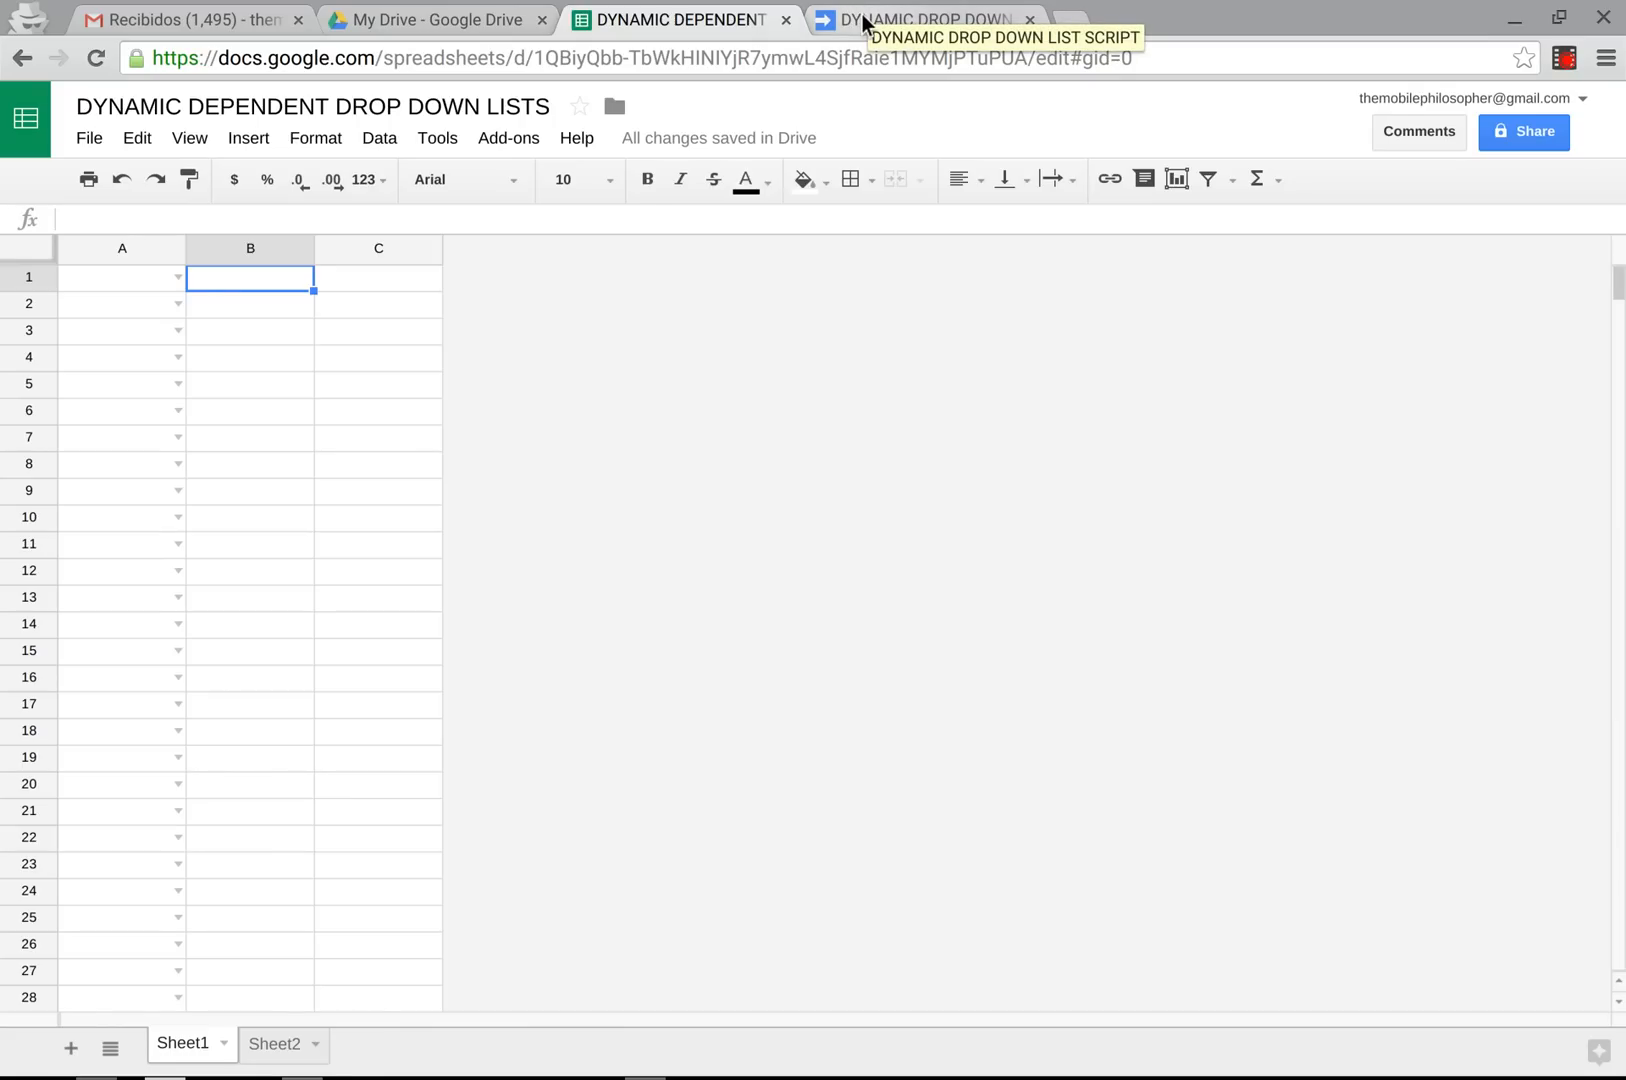
# Start a new Apps Script project and name it DROP DOWN LISTS.
pyautogui.click(930, 20)
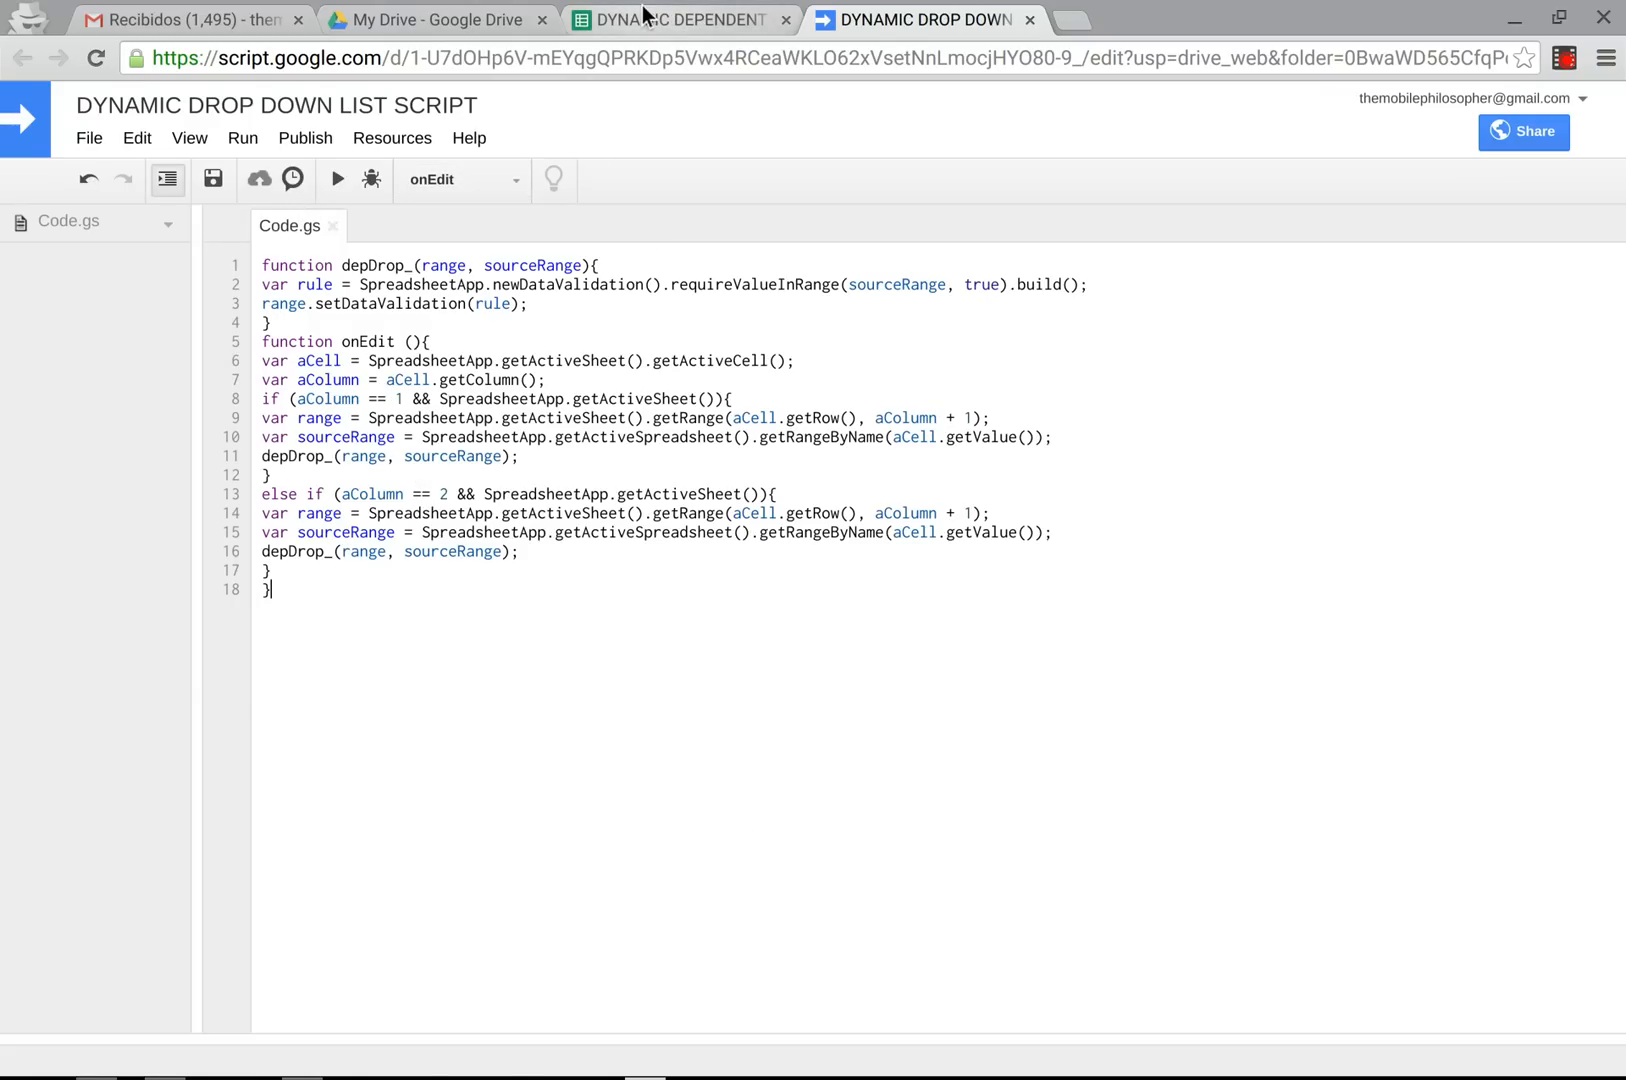
pyautogui.click(672, 19)
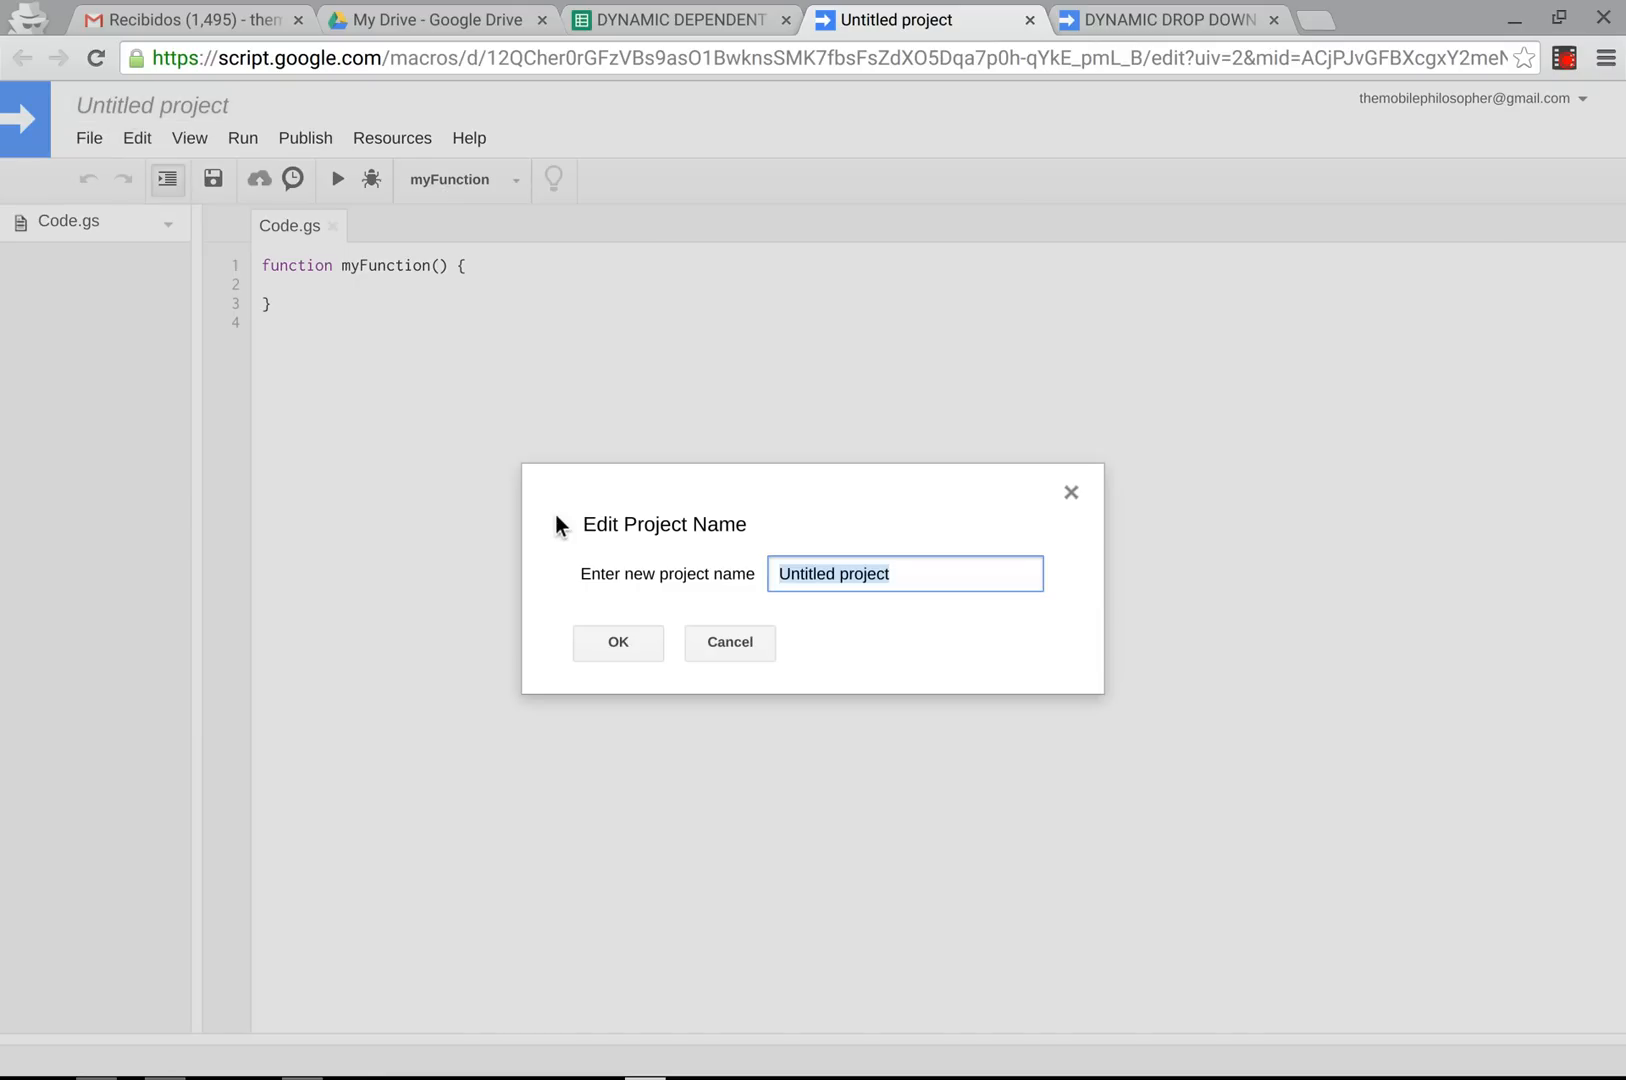
pyautogui.write('DROP')
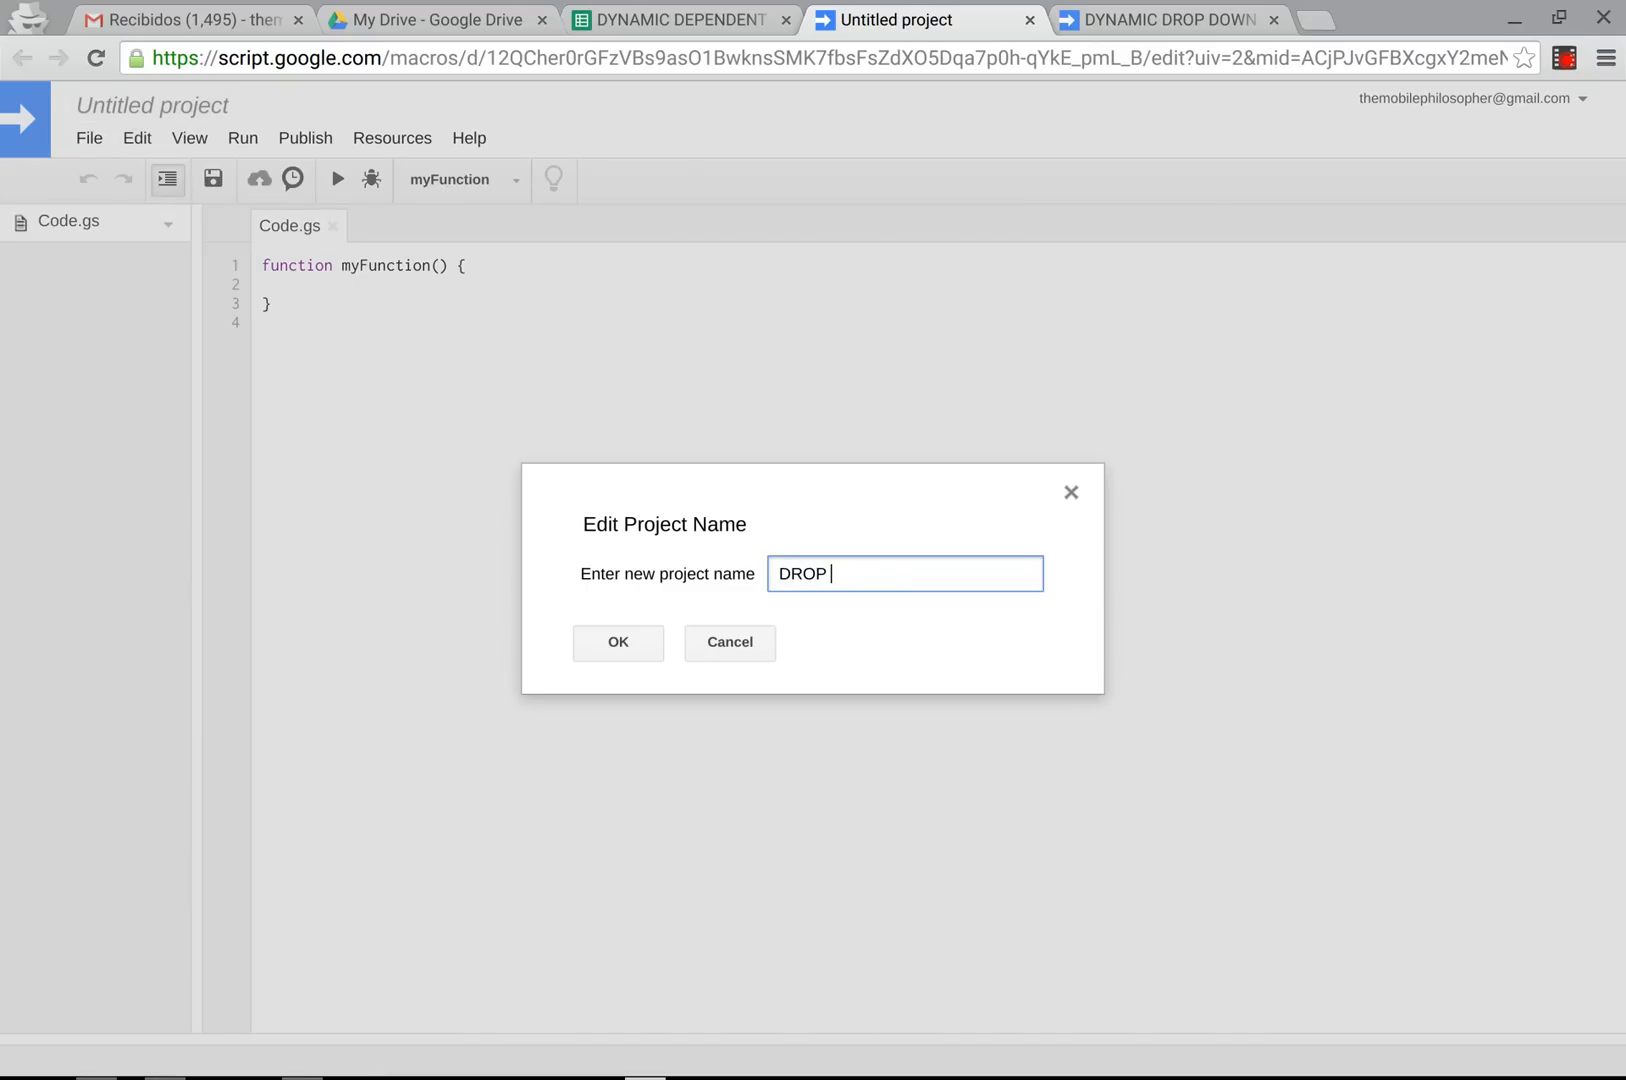
pyautogui.write('DOWN LI')
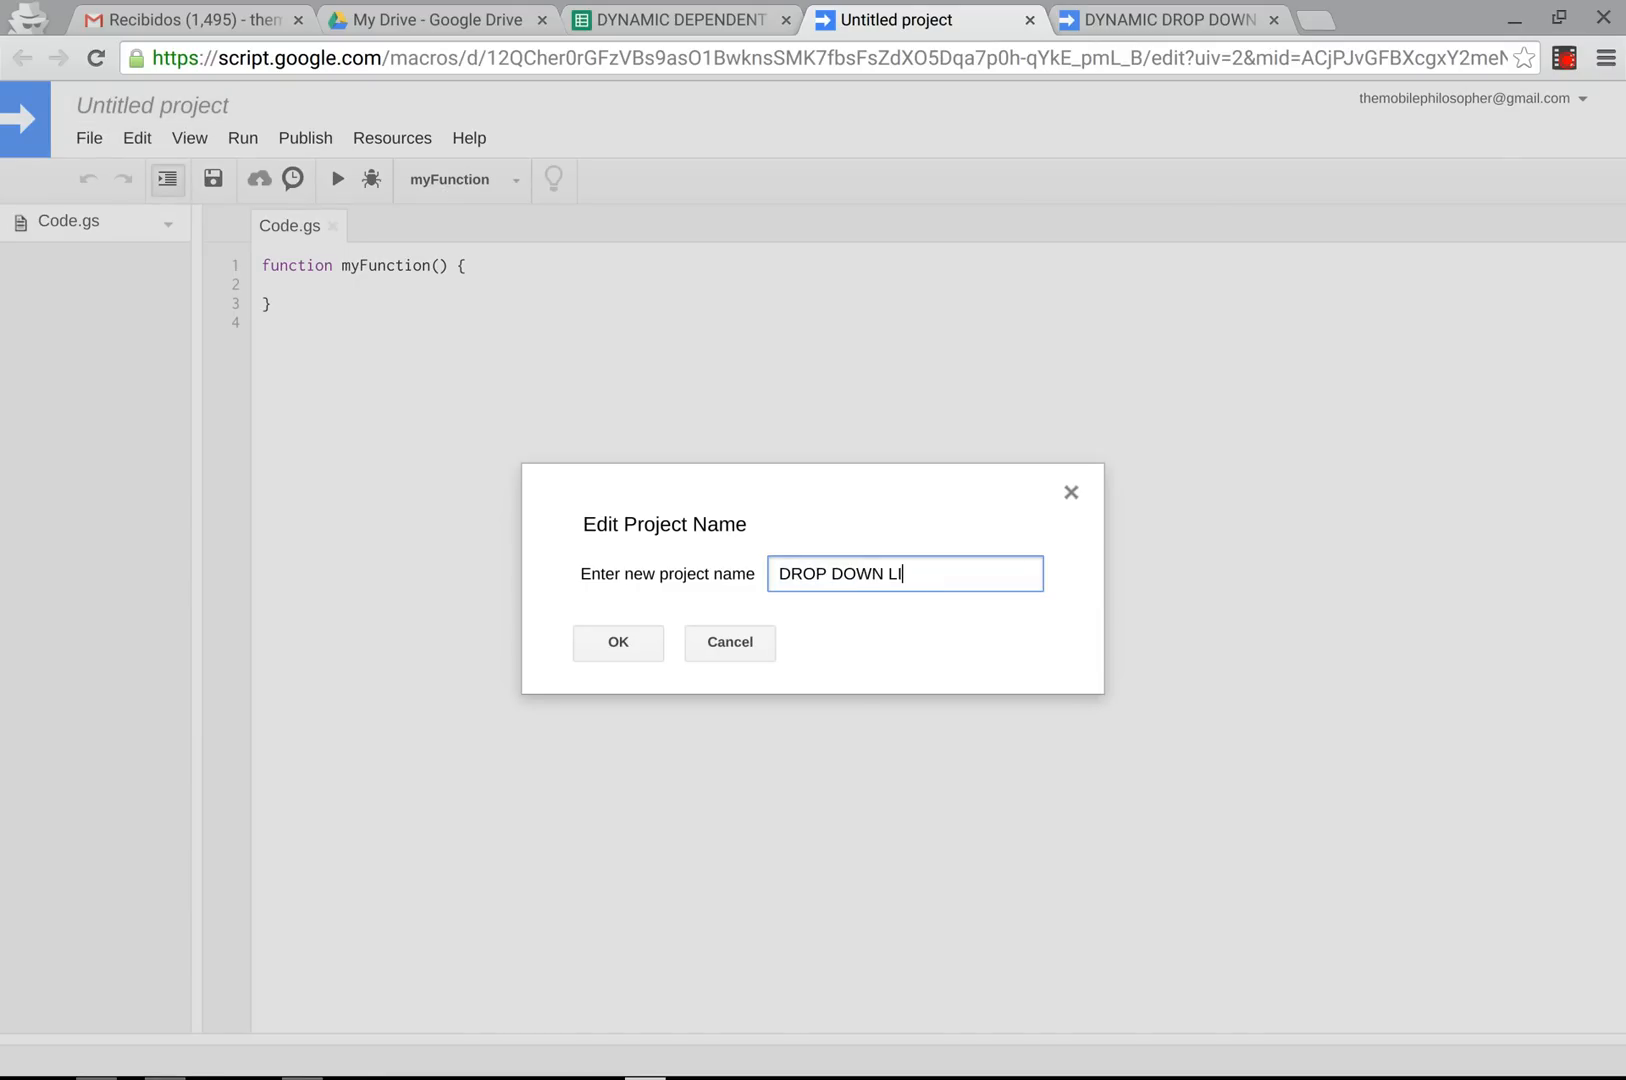
pyautogui.click(618, 642)
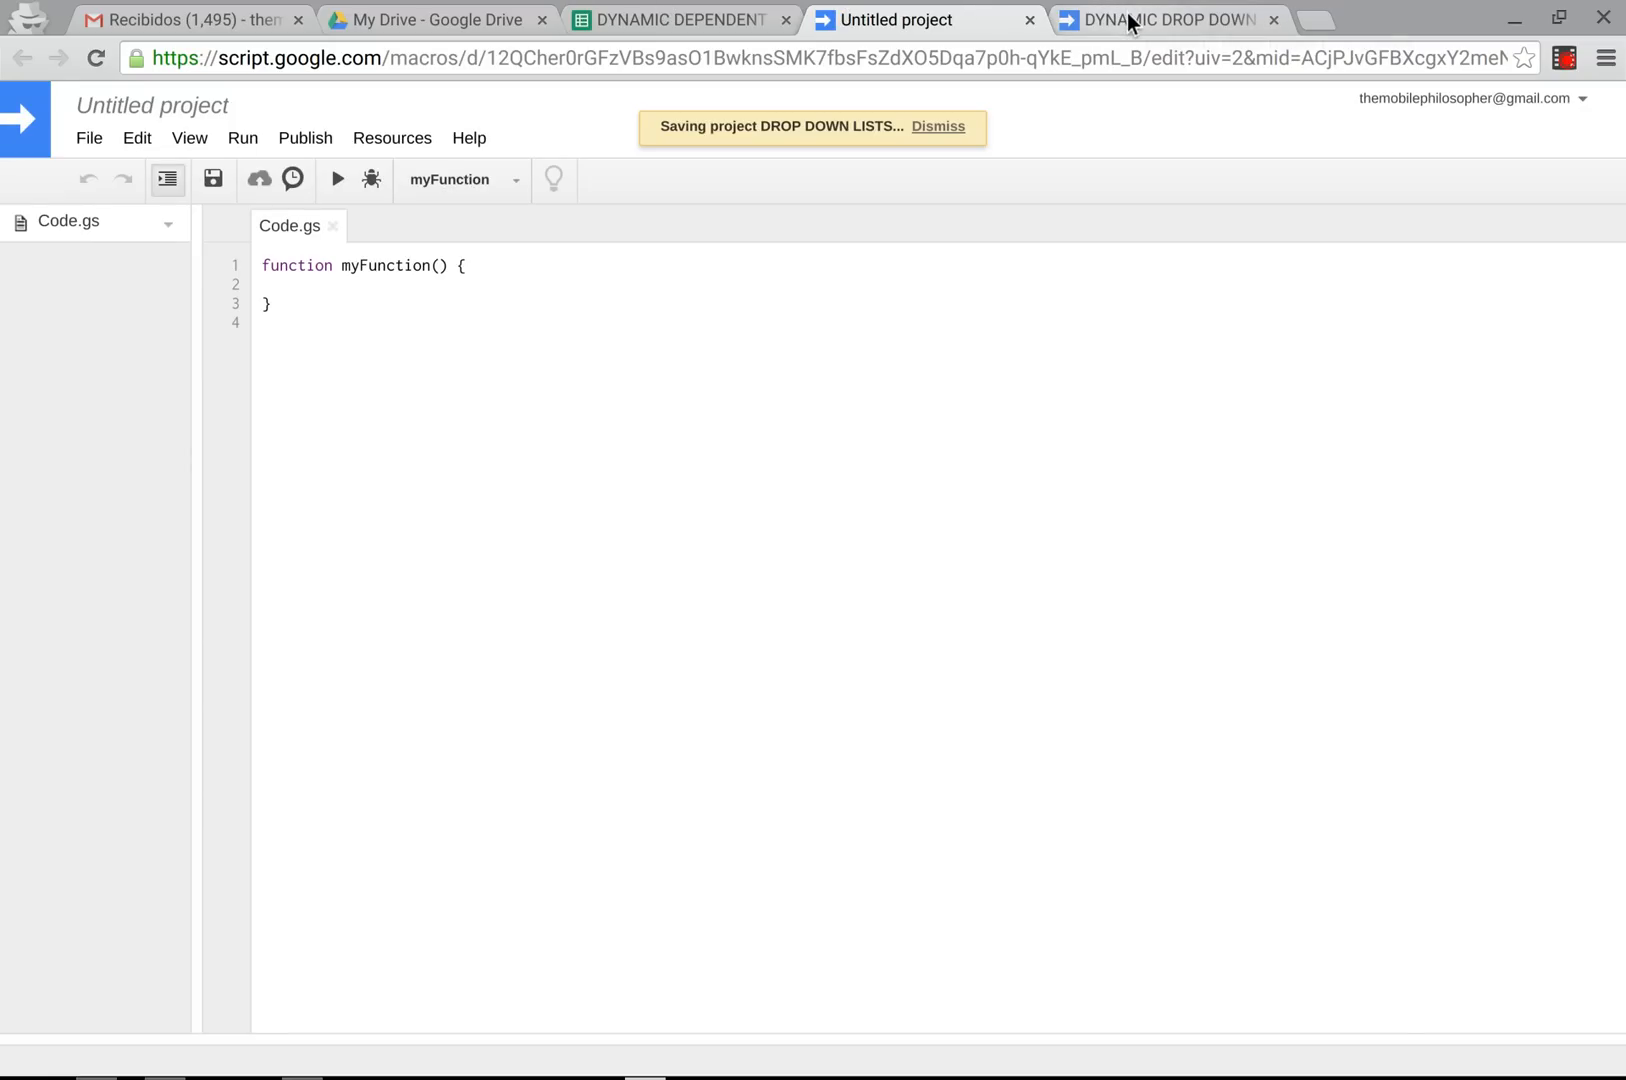
# Copy the original script's depDrop_ and onEdit code into DROP DOWN LISTS and save.
pyautogui.click(1166, 20)
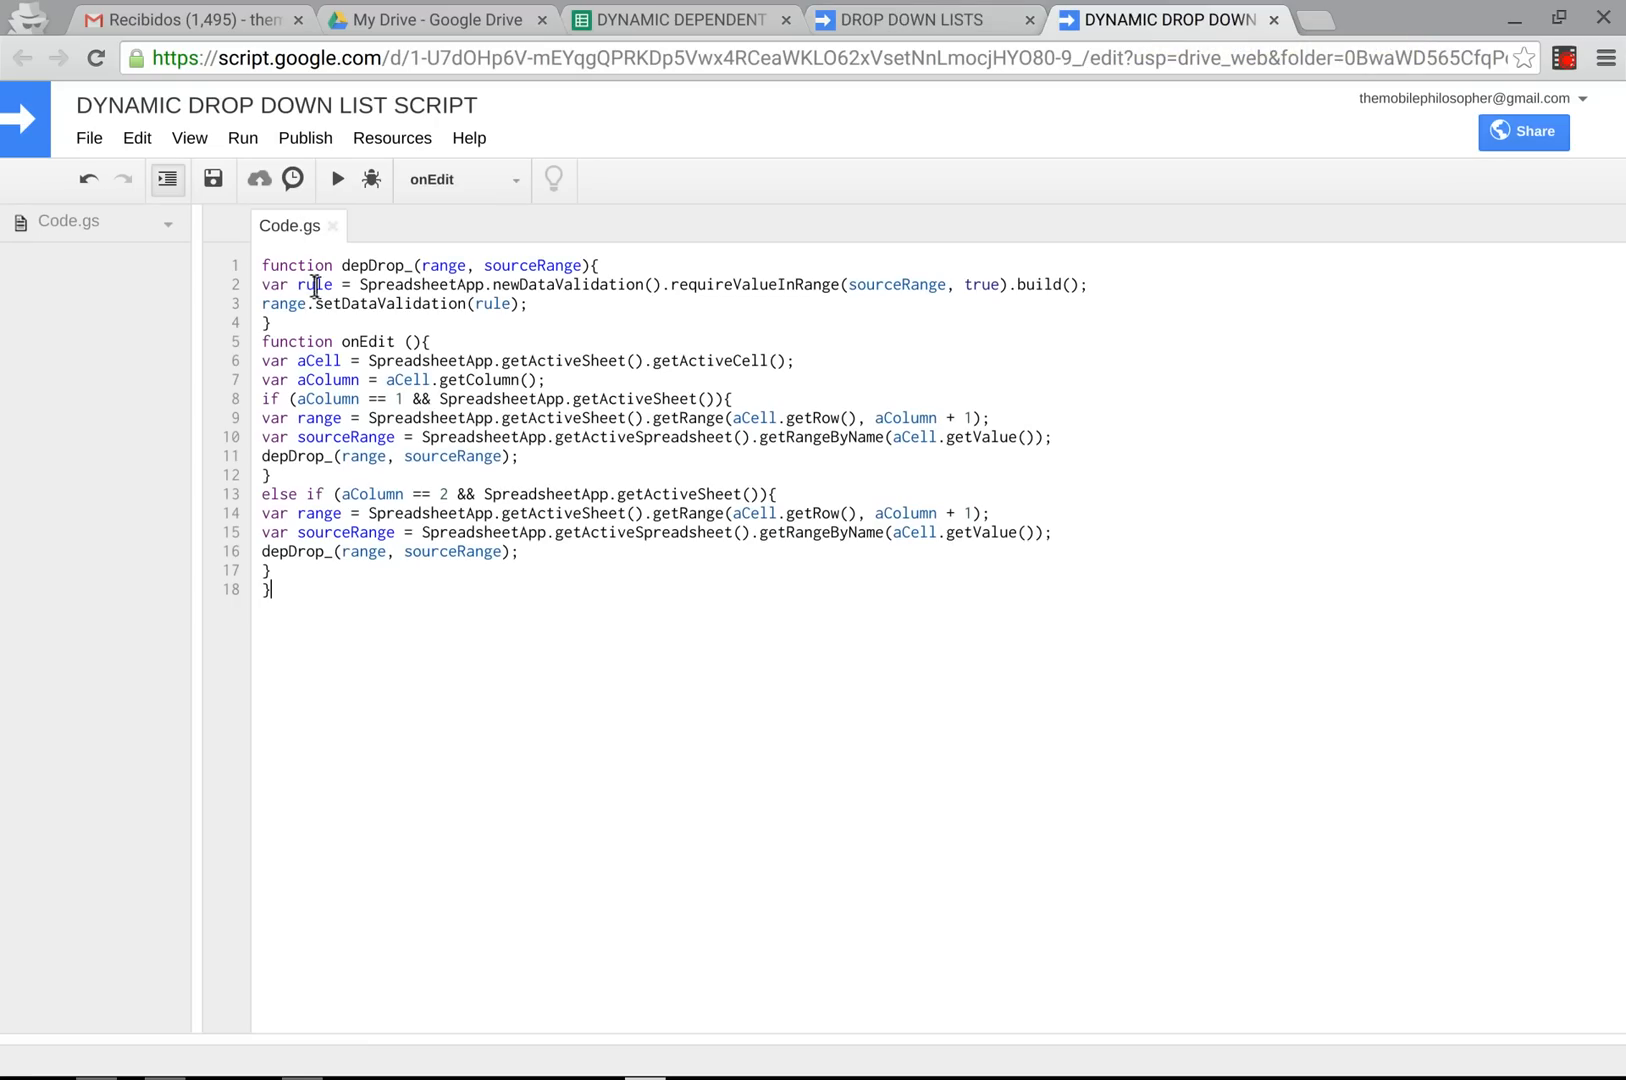
pyautogui.press('ctrl+a')
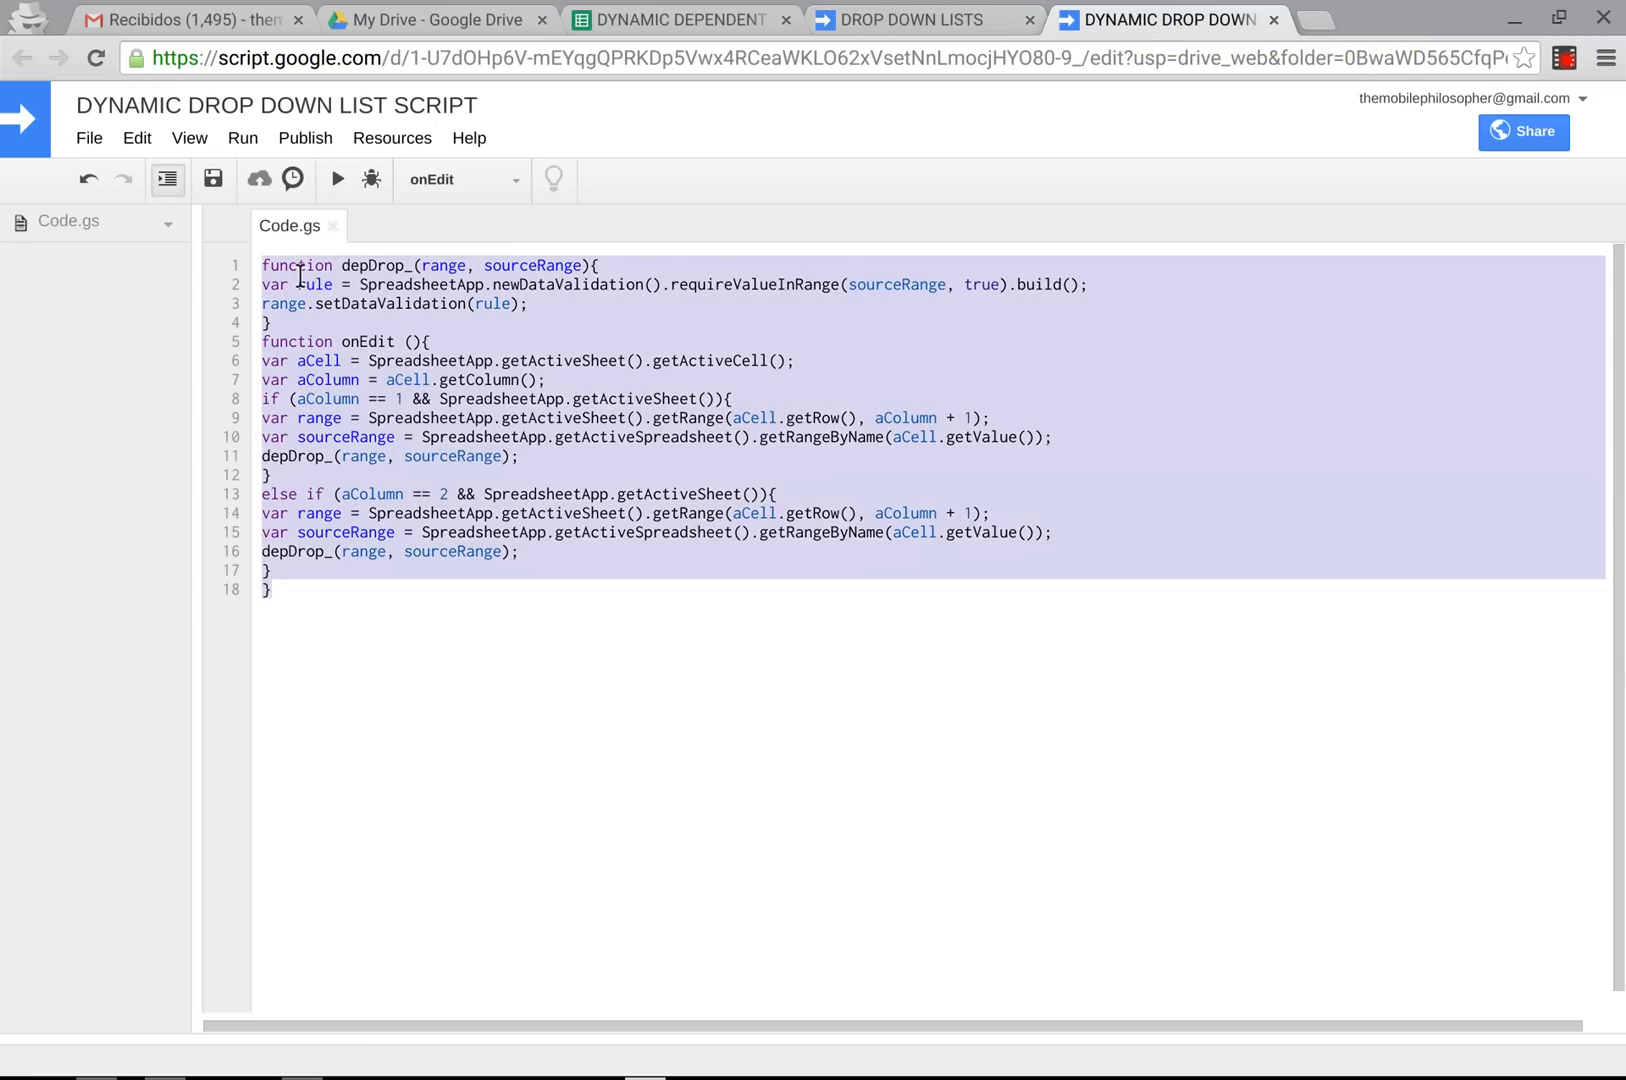
pyautogui.click(907, 19)
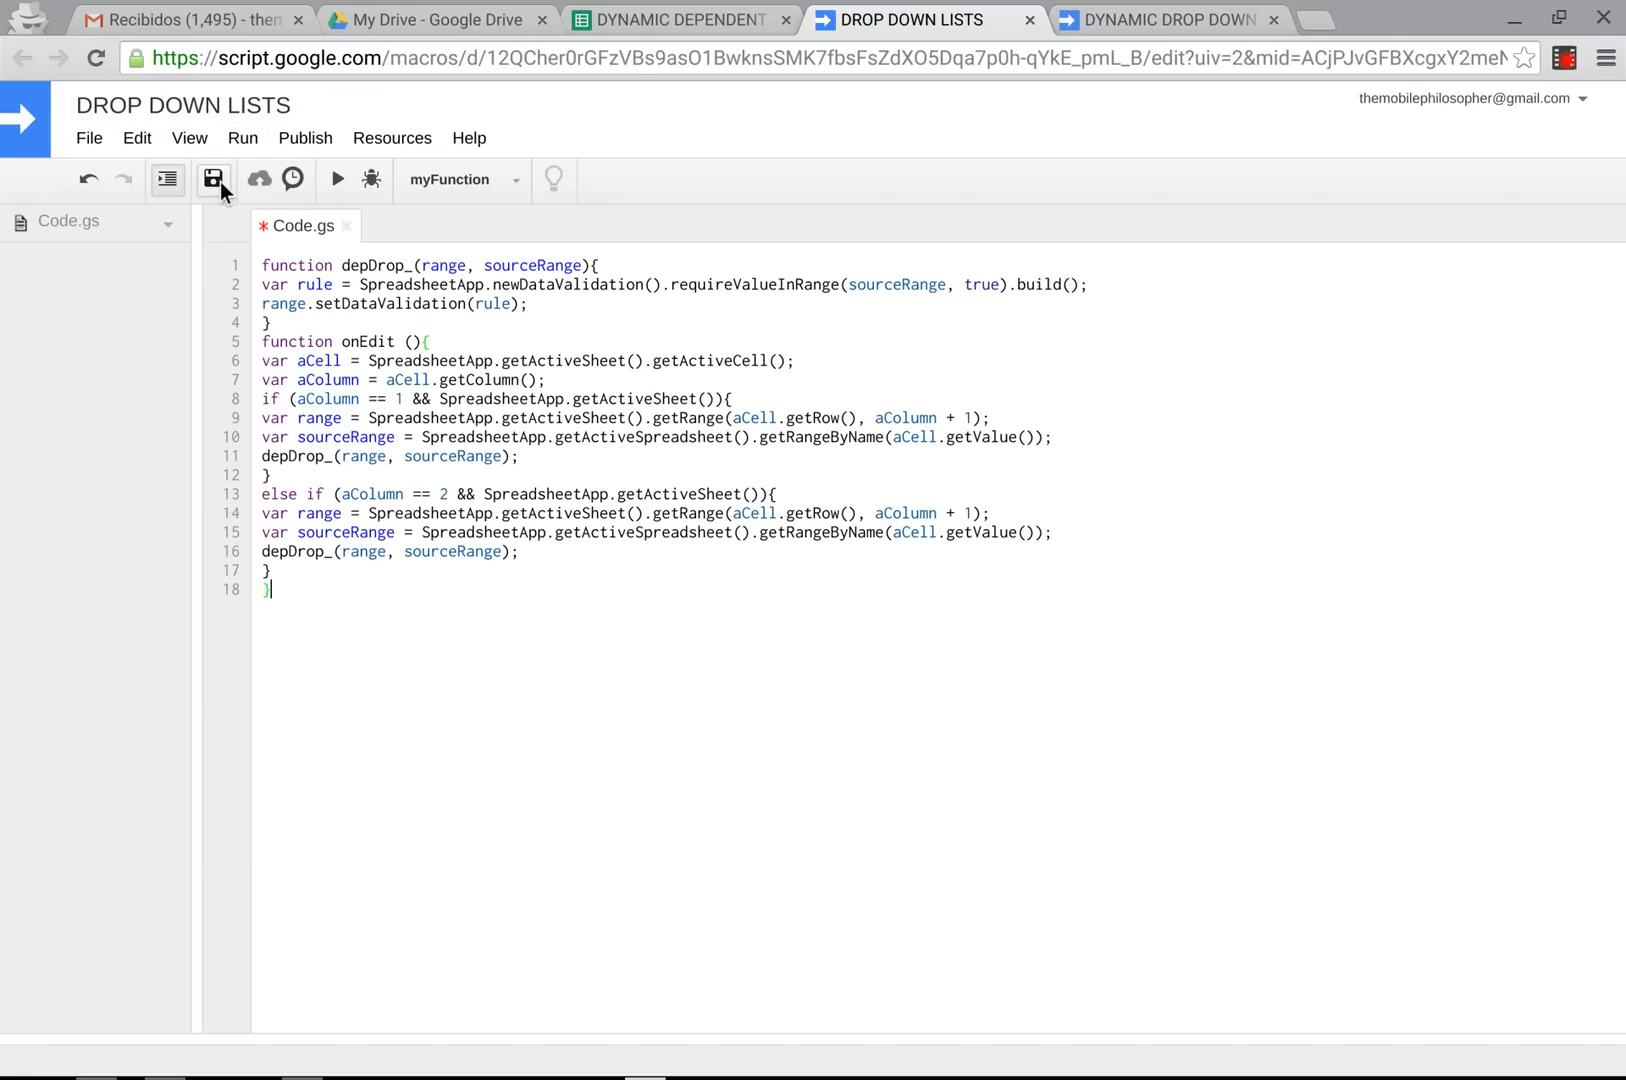
pyautogui.click(214, 180)
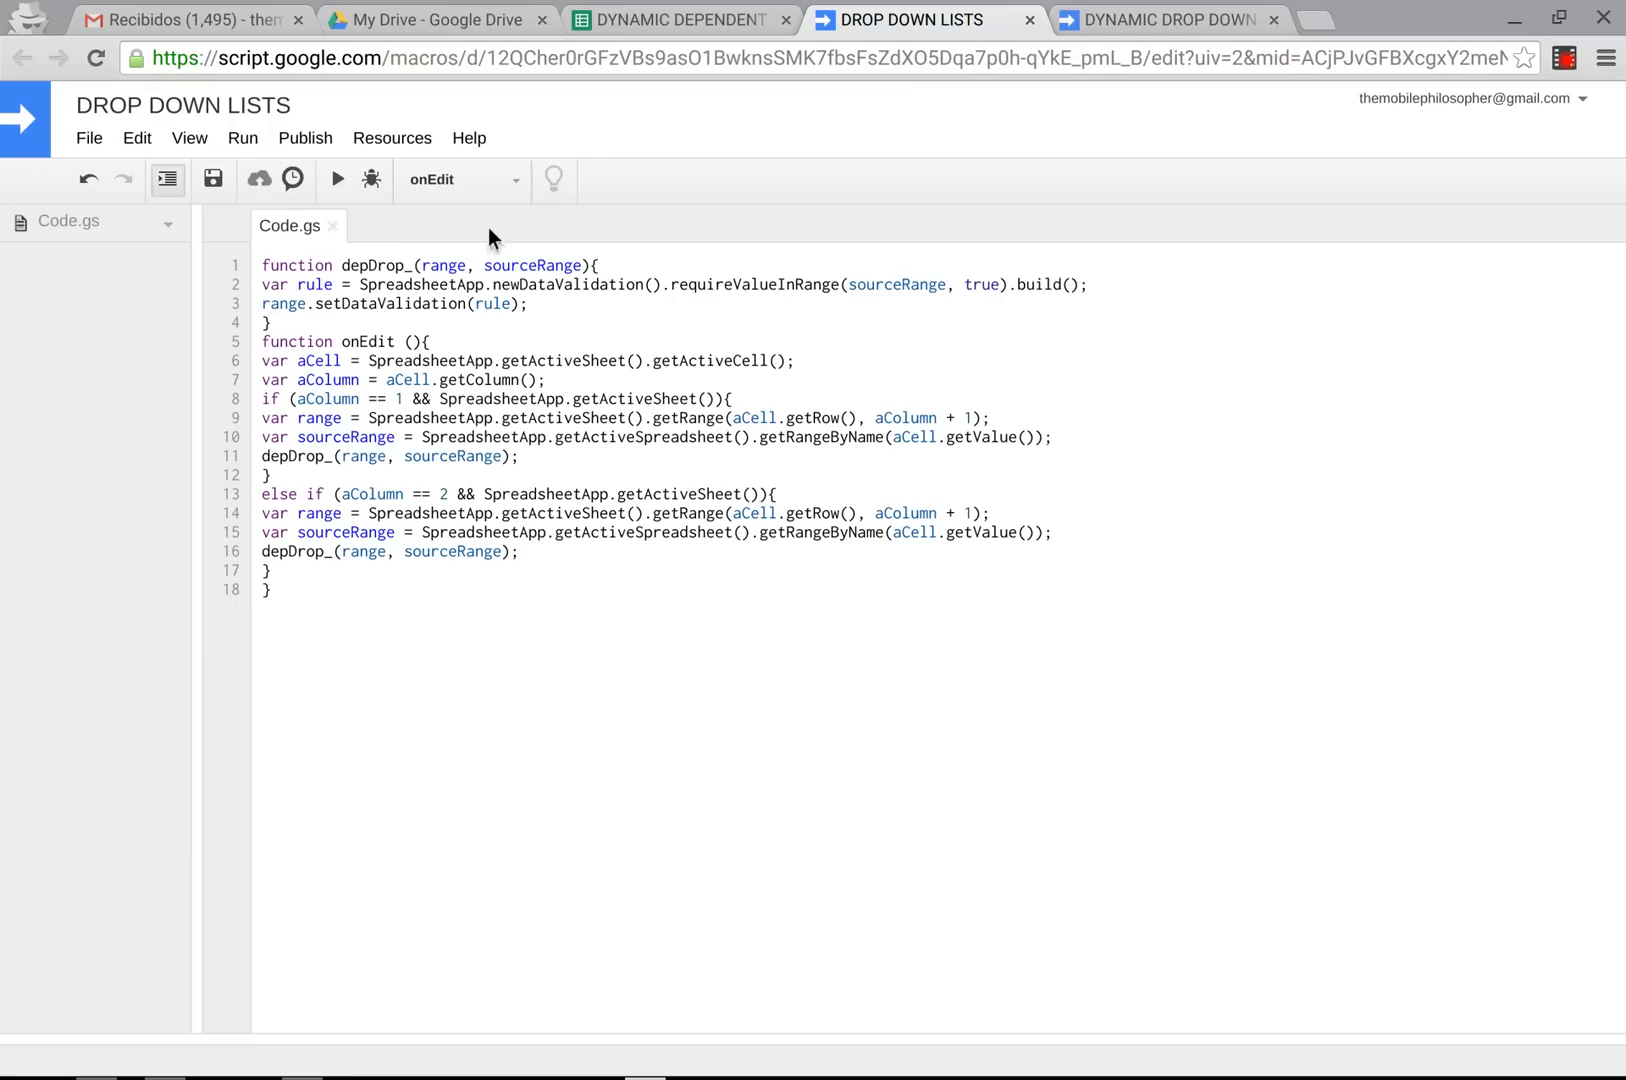
pyautogui.moveTo(625, 494)
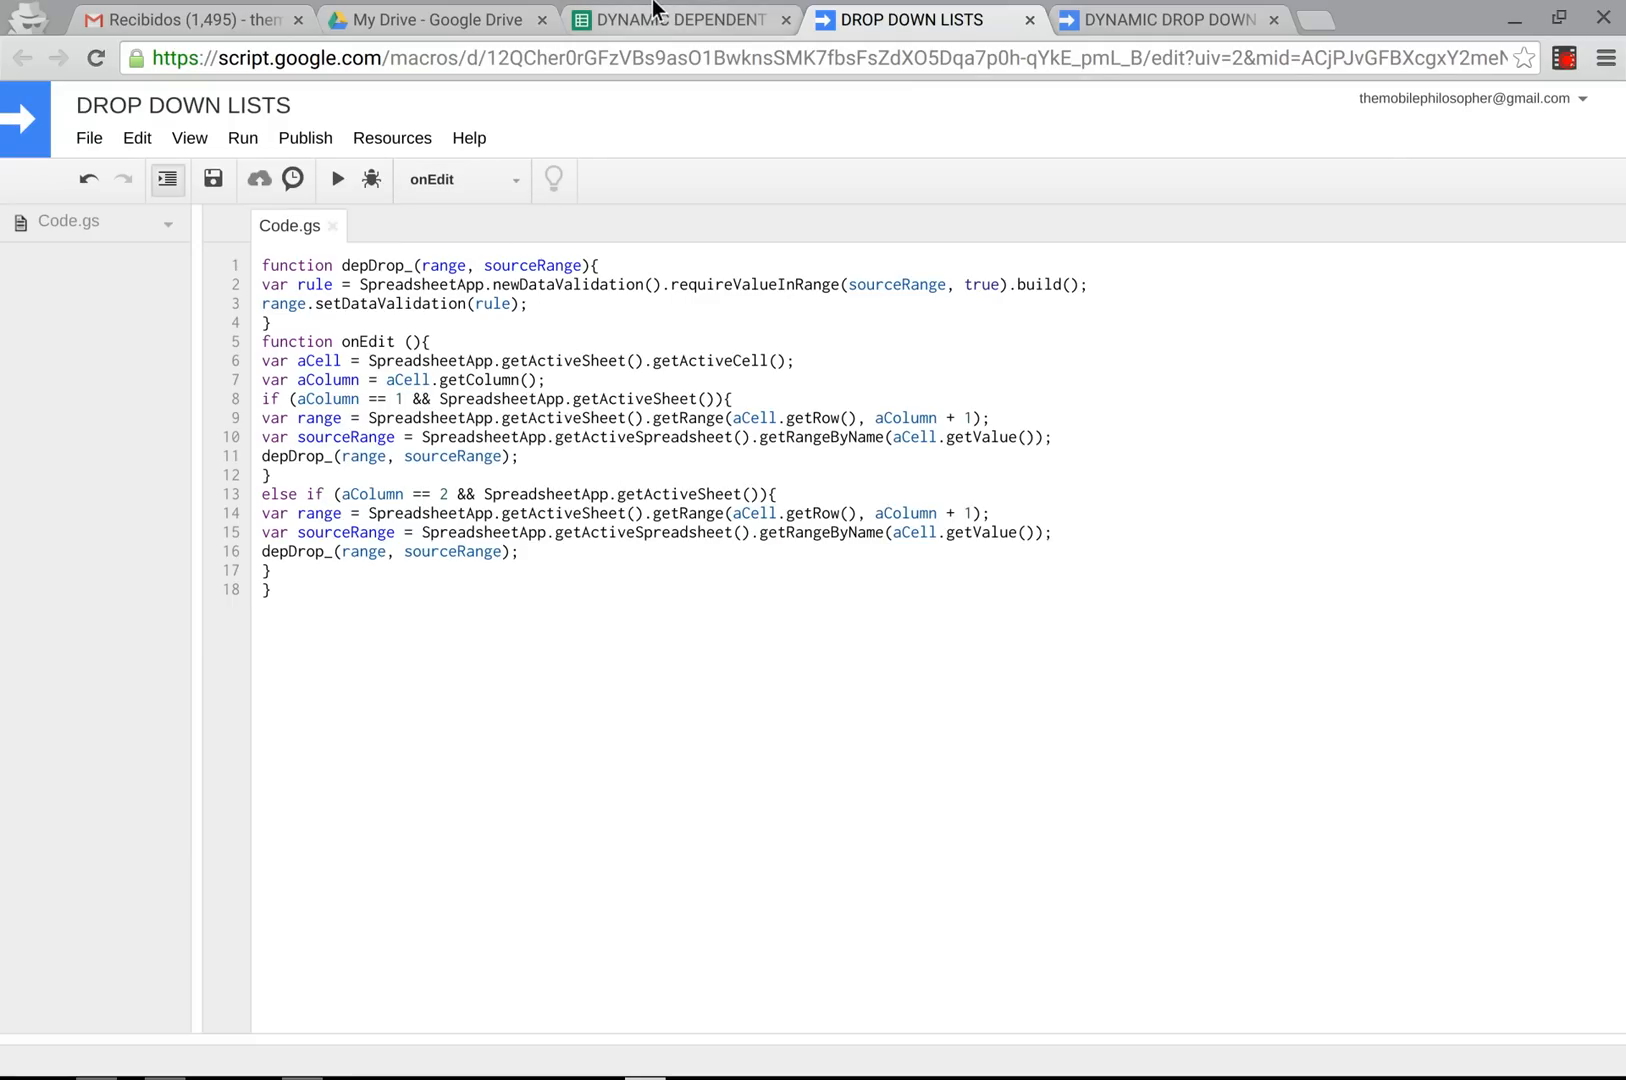
pyautogui.moveTo(659, 19)
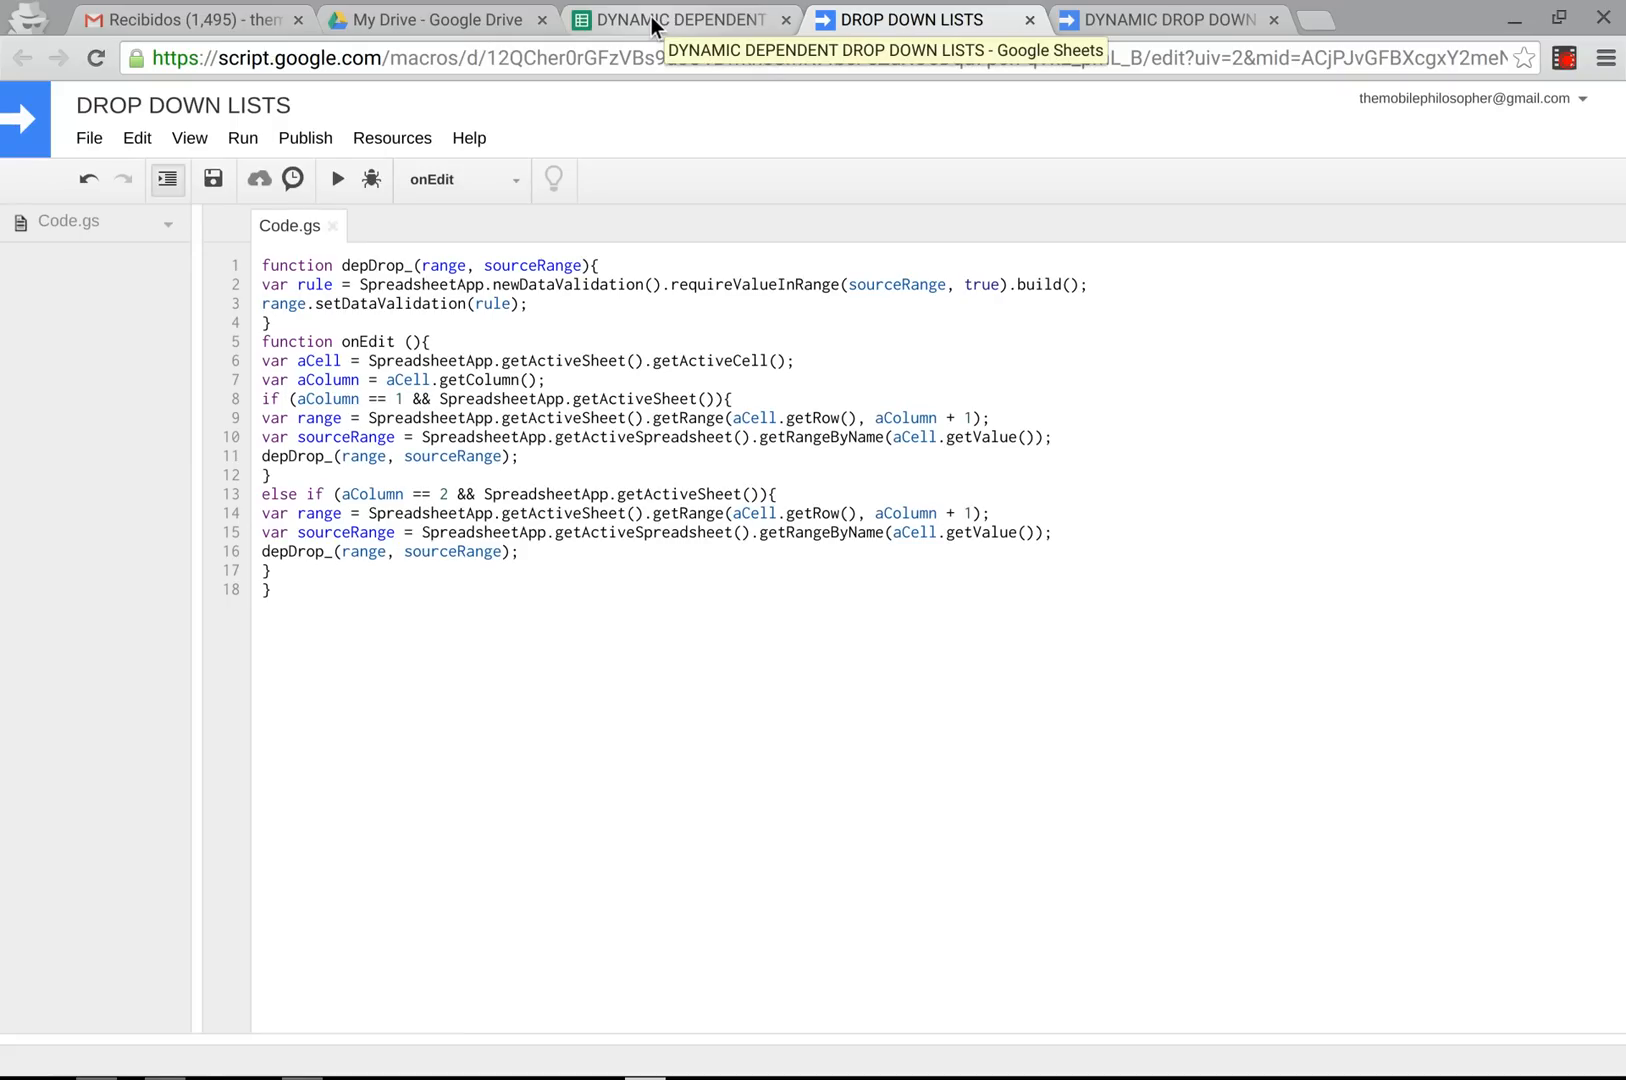
# Review Sheet1 columns A, B and C, then return to the DROP DOWN LISTS script.
pyautogui.click(664, 19)
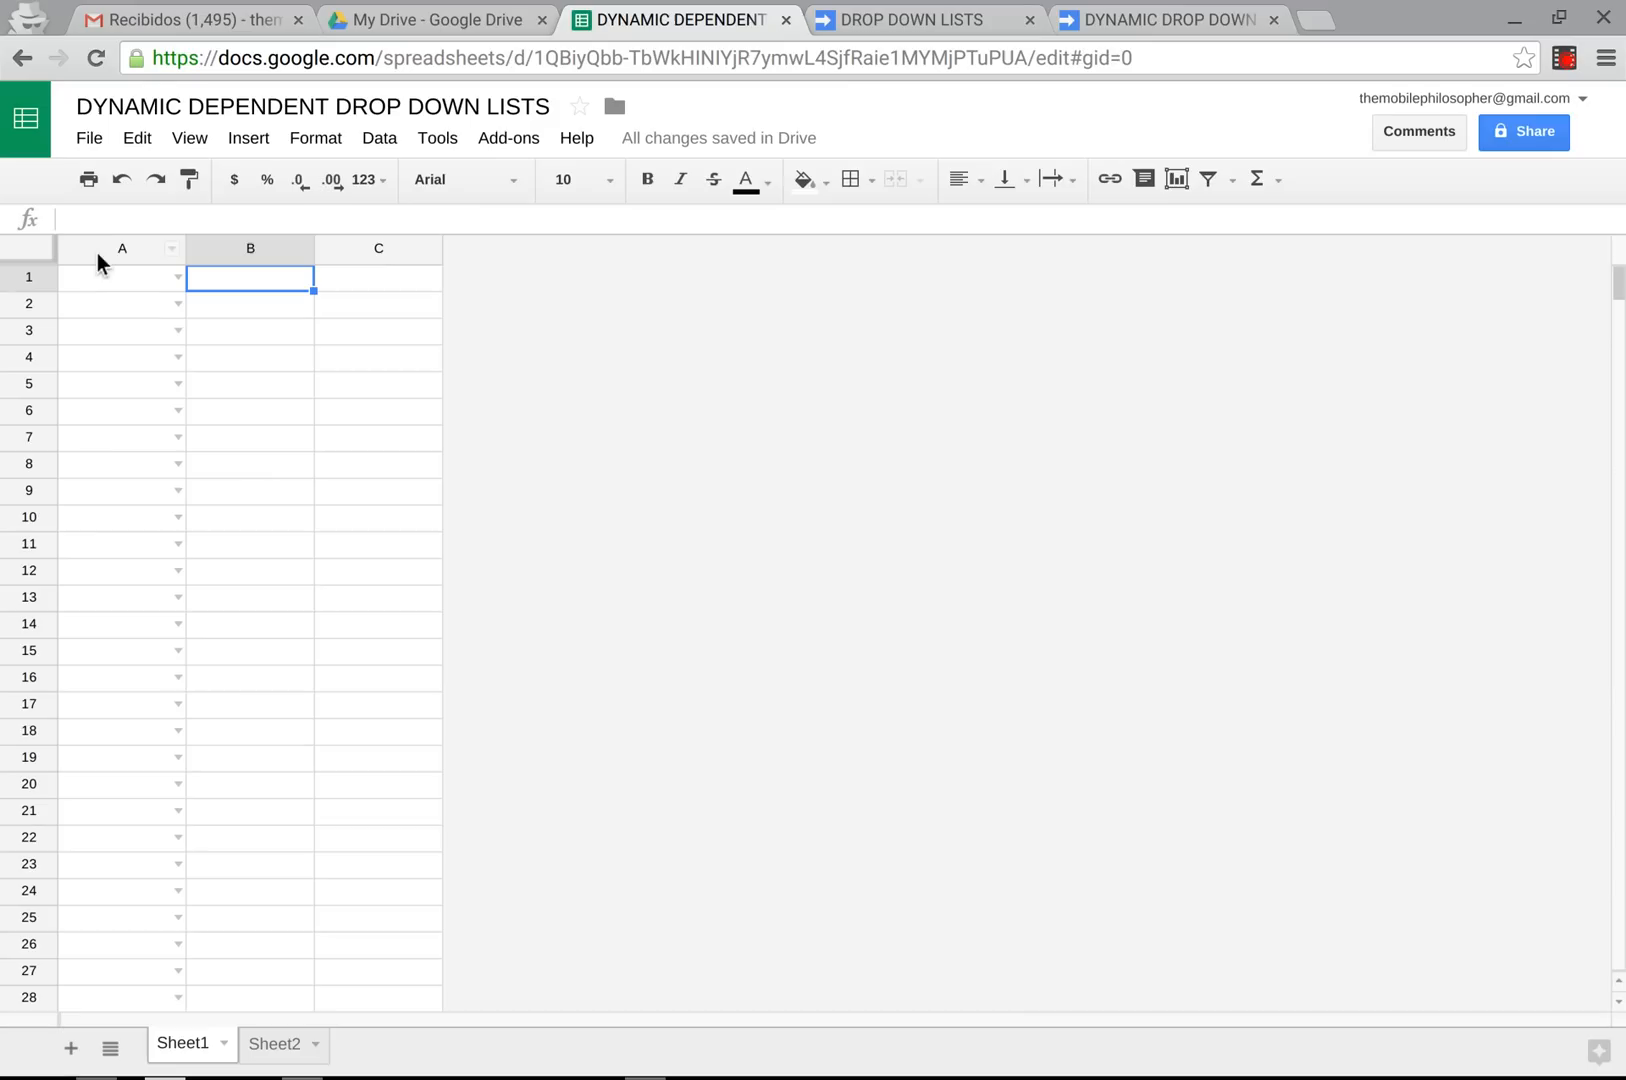
pyautogui.click(121, 248)
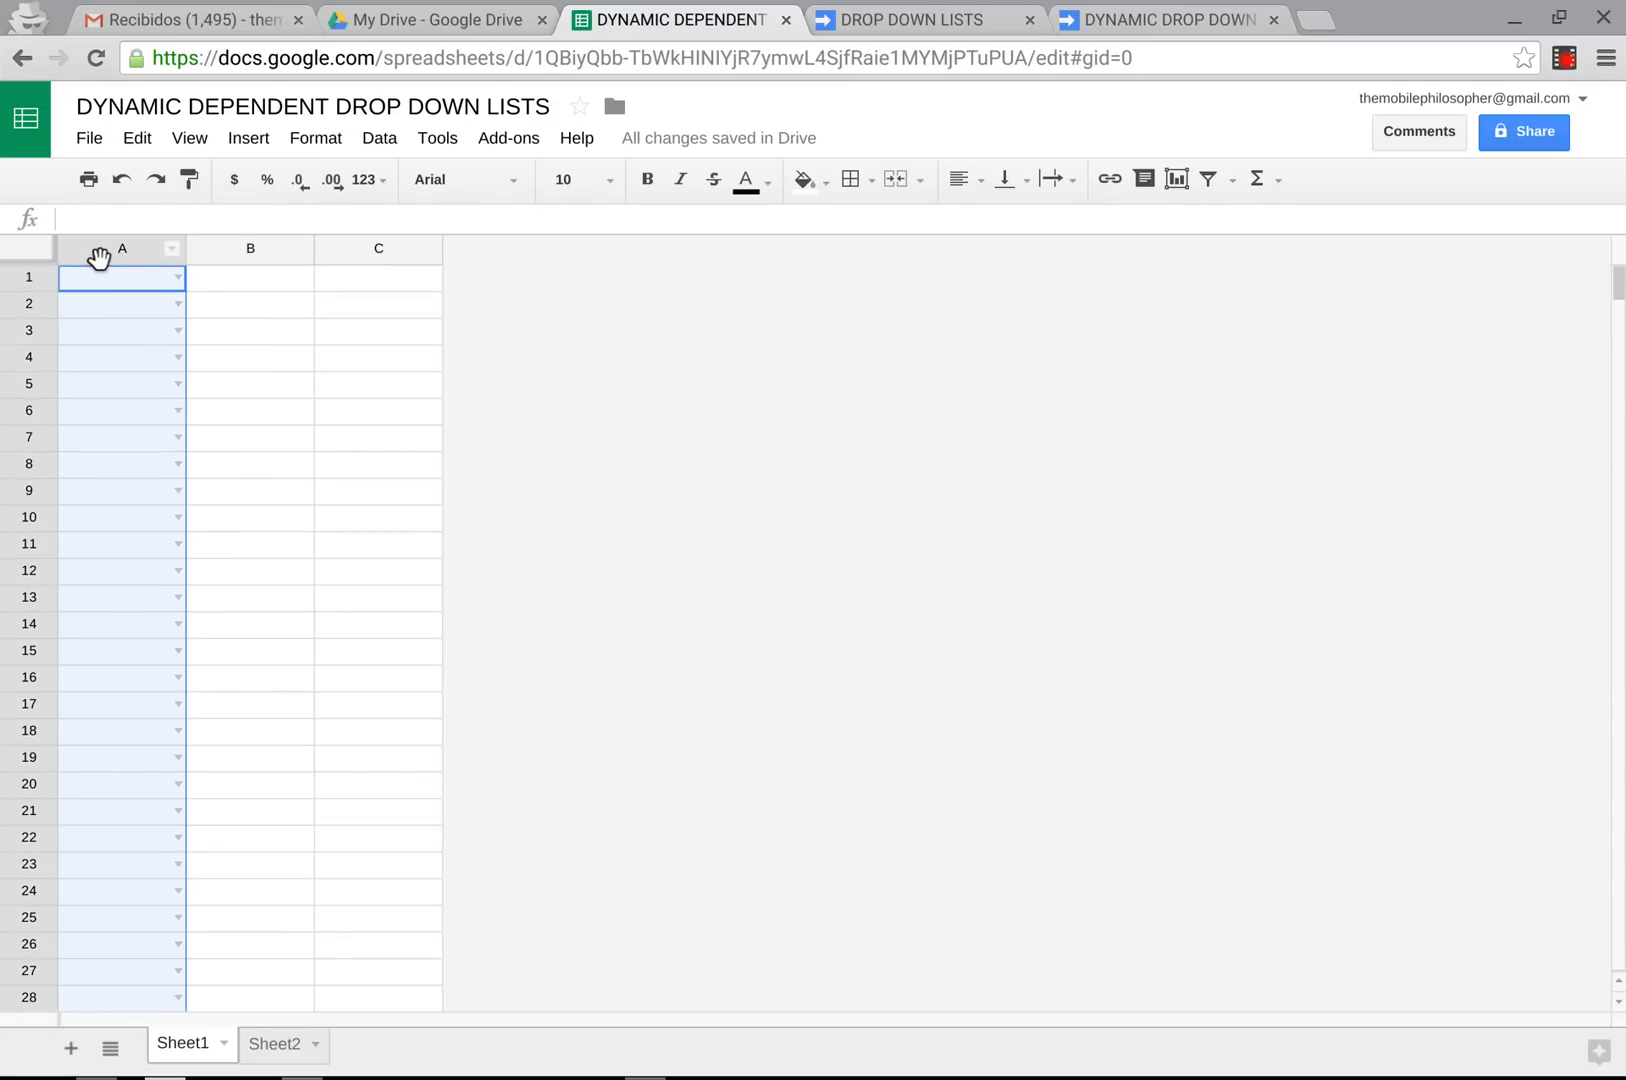
pyautogui.moveTo(146, 244)
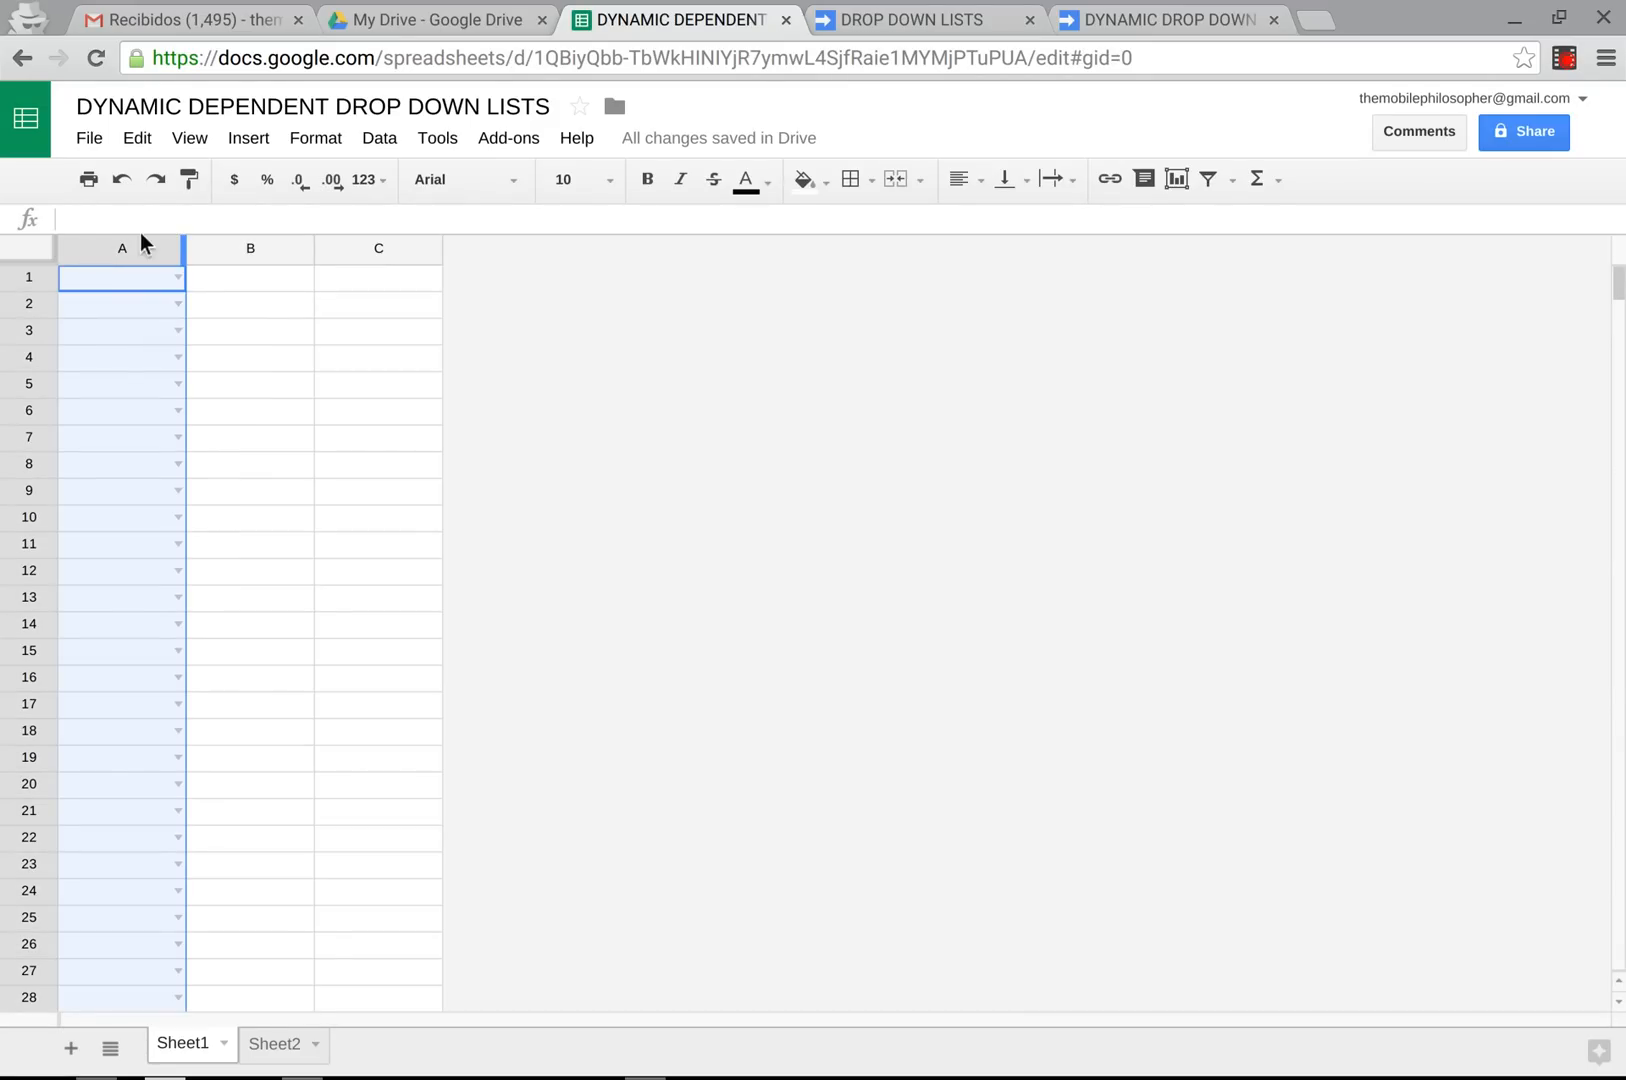
pyautogui.click(250, 248)
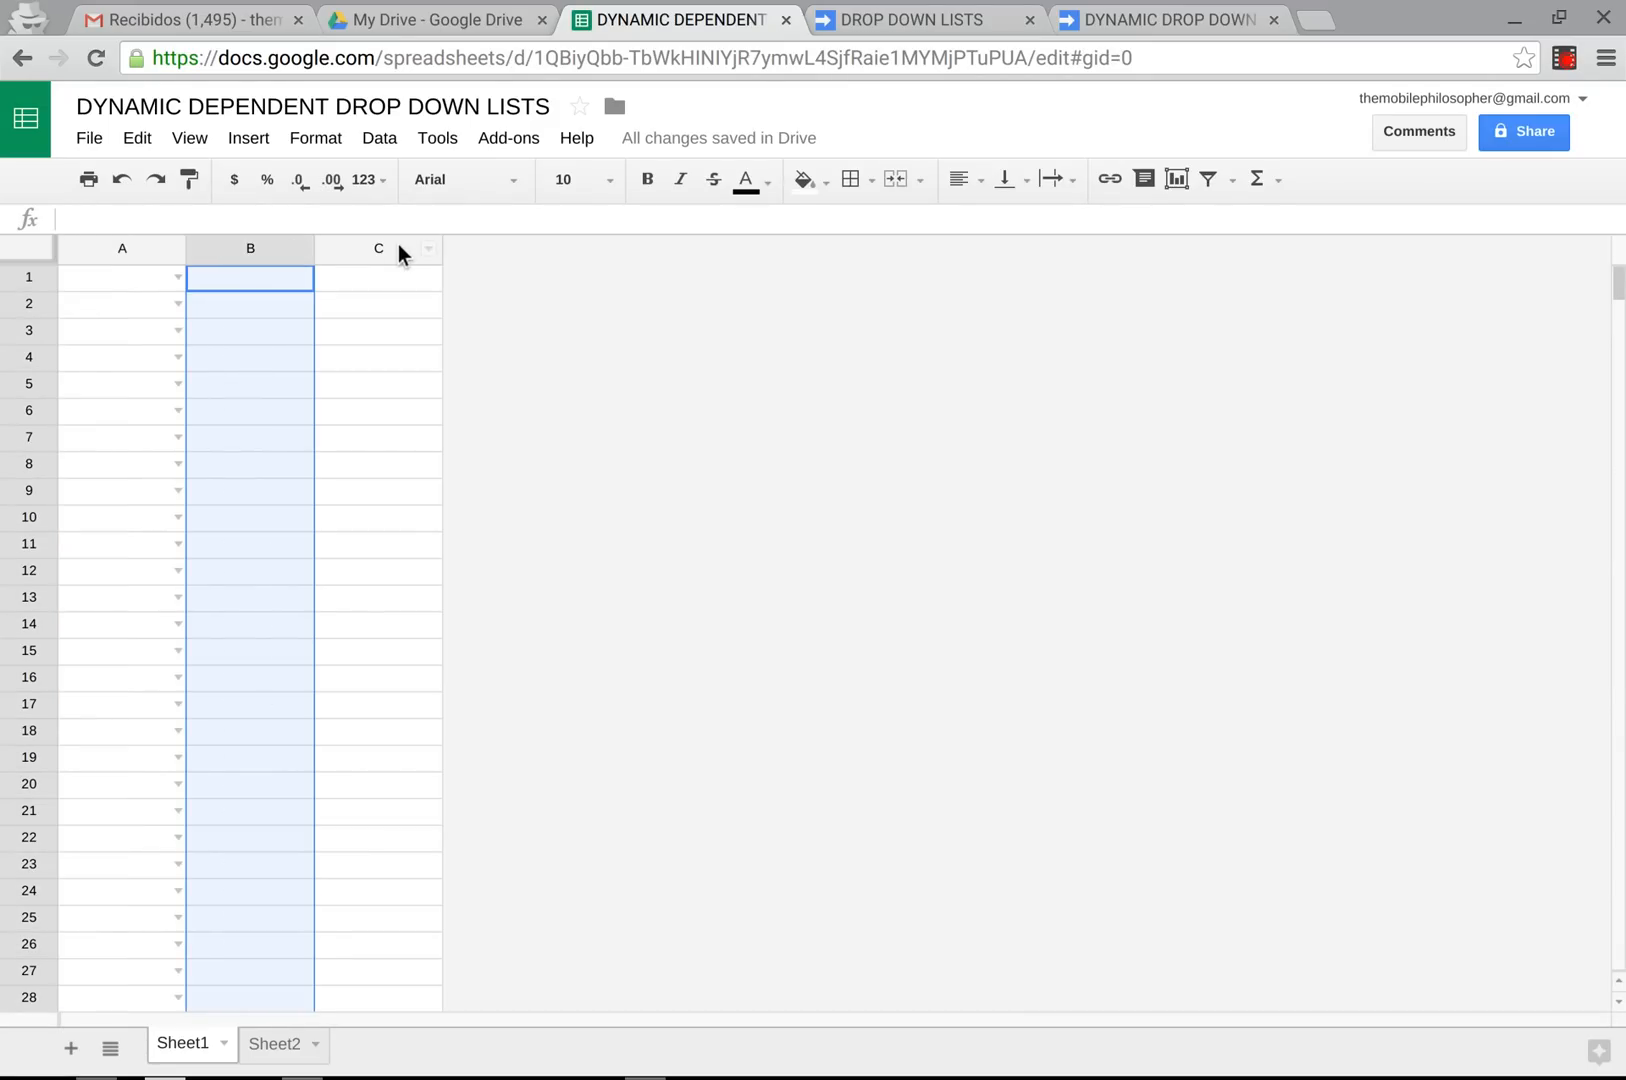
pyautogui.click(378, 279)
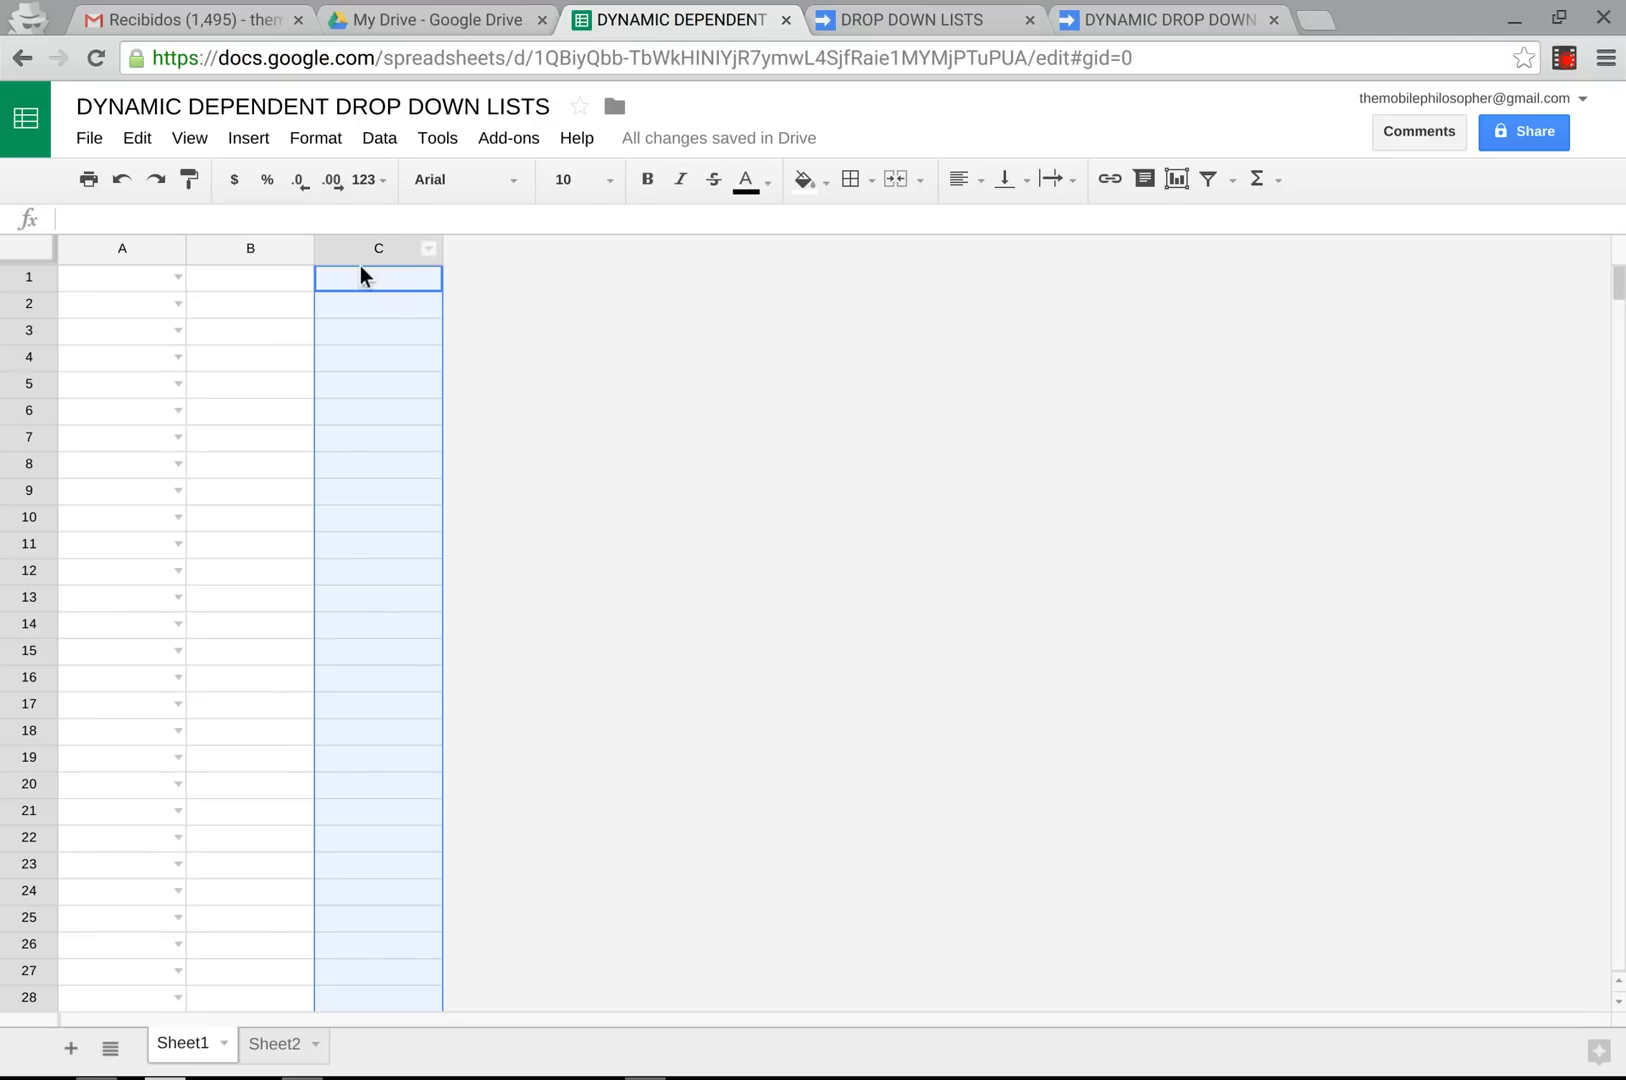
pyautogui.moveTo(87, 314)
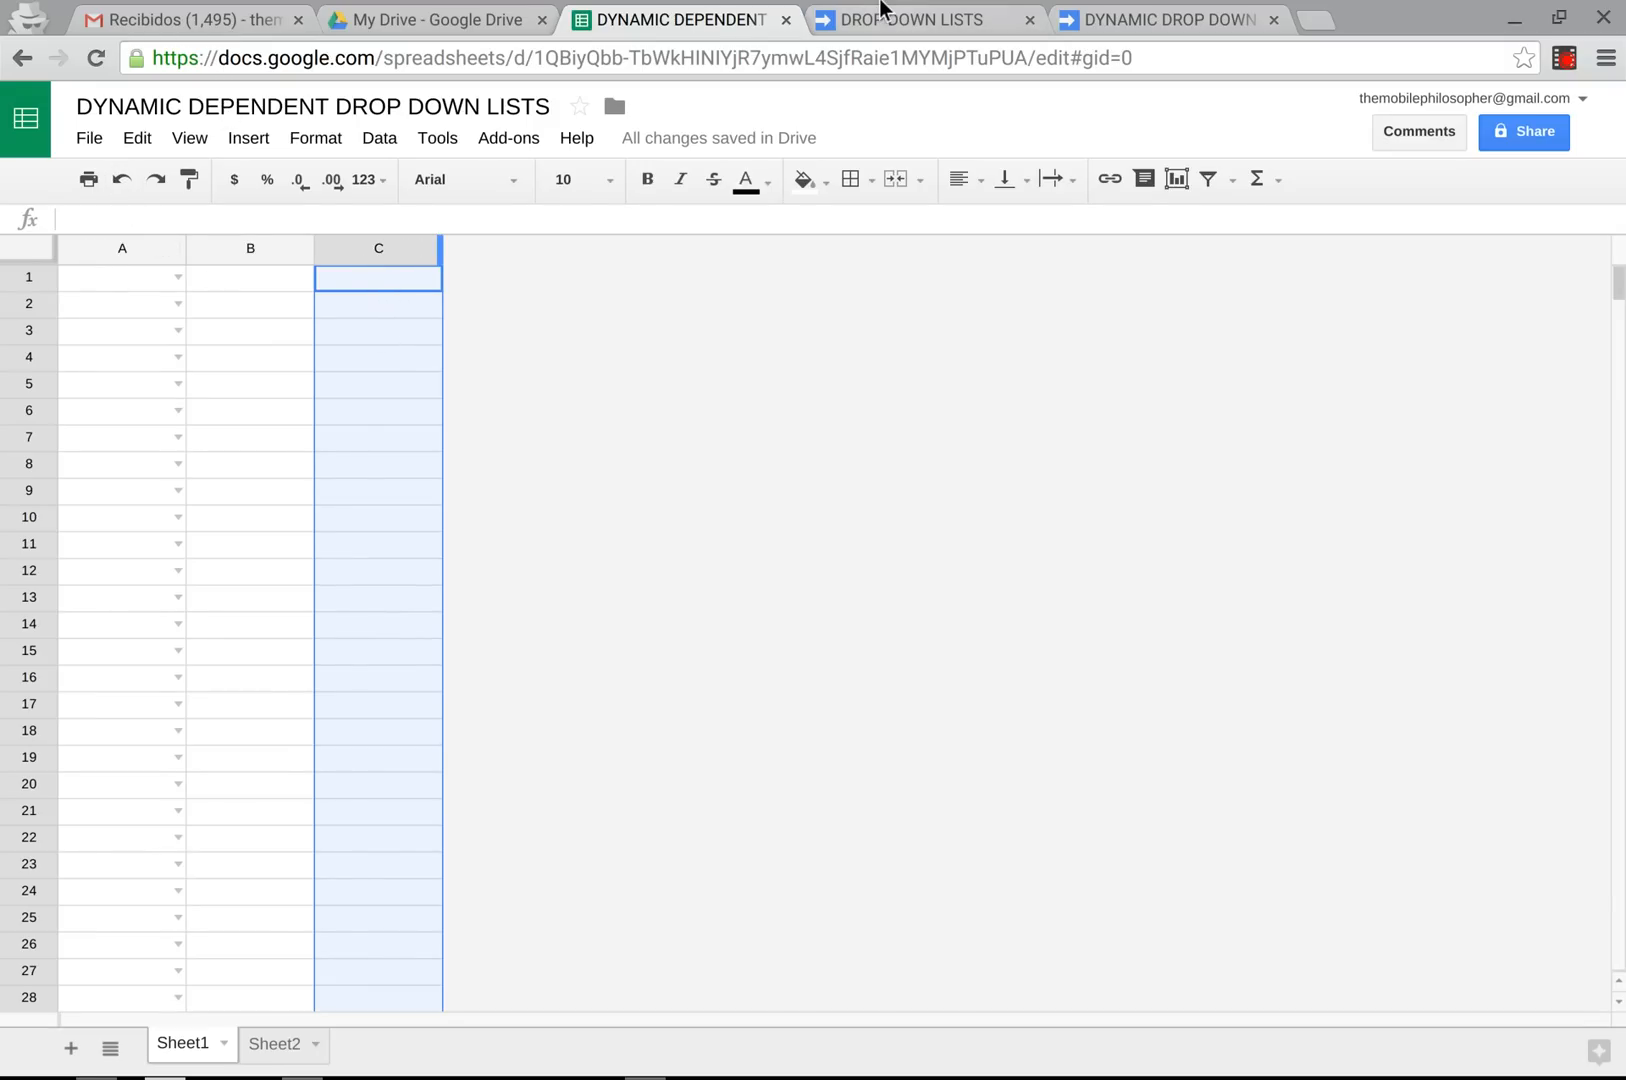
pyautogui.click(916, 19)
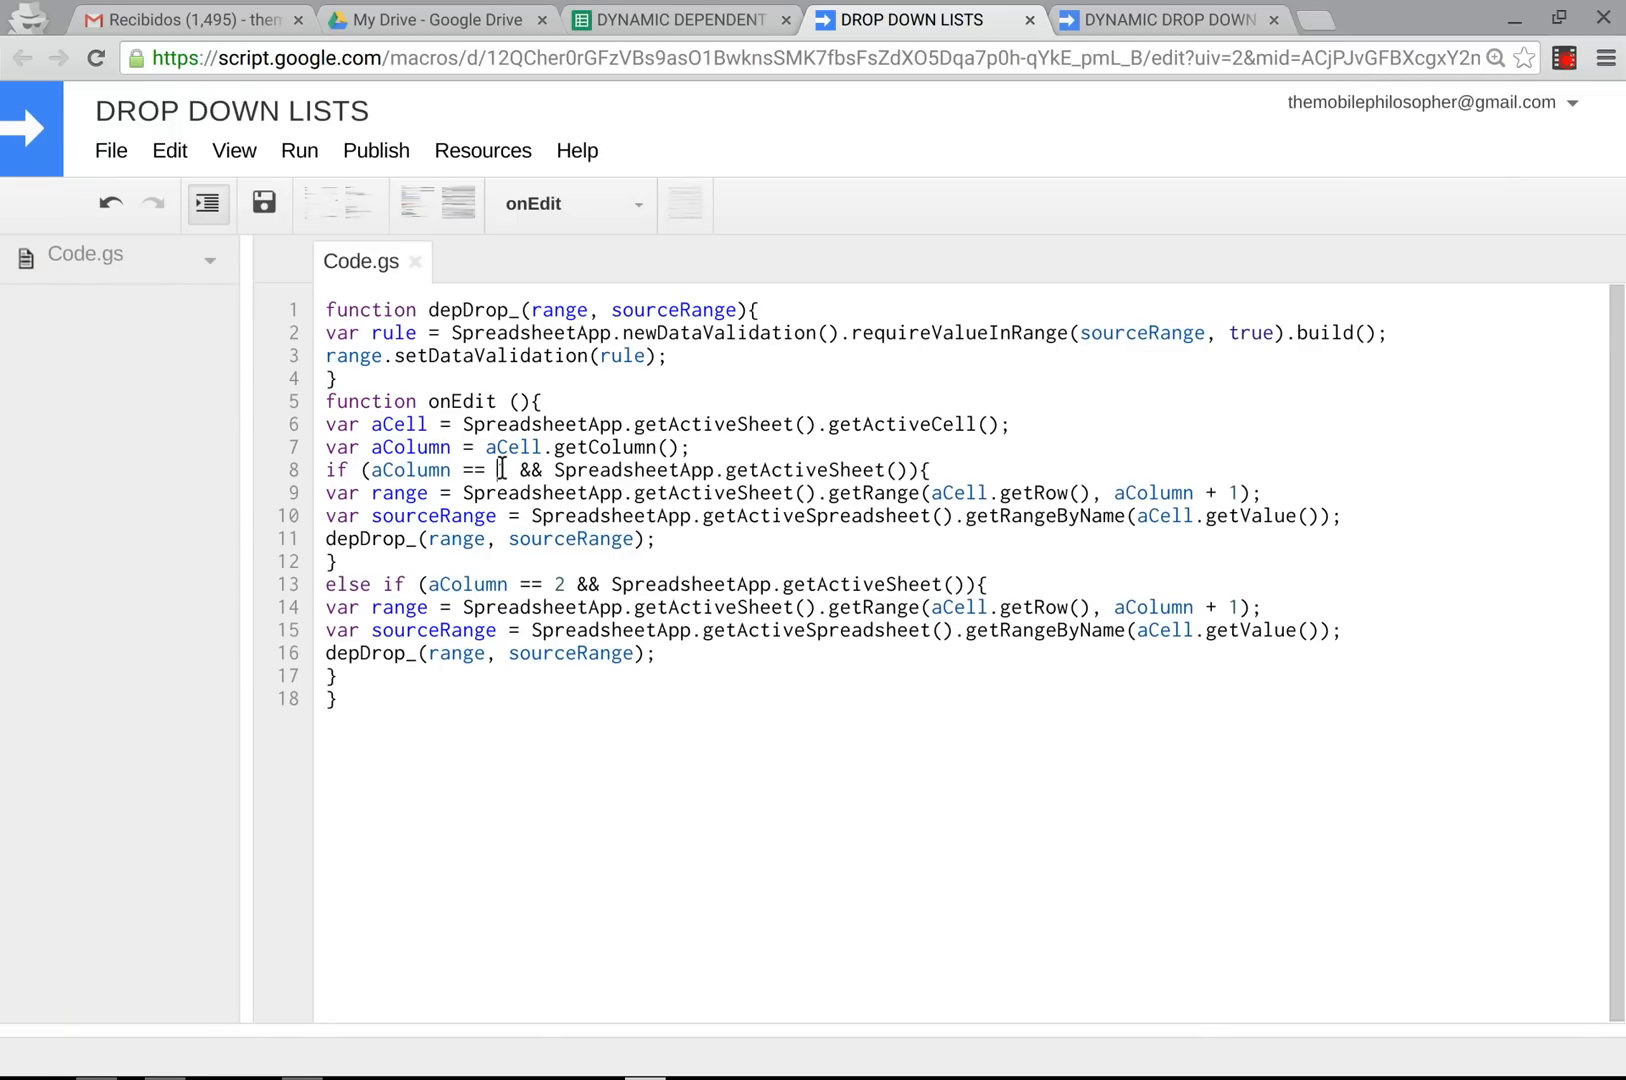
# Type 1 after 'aColumn ==' on line 8 and select the column 2 else-if block.
pyautogui.write('1')
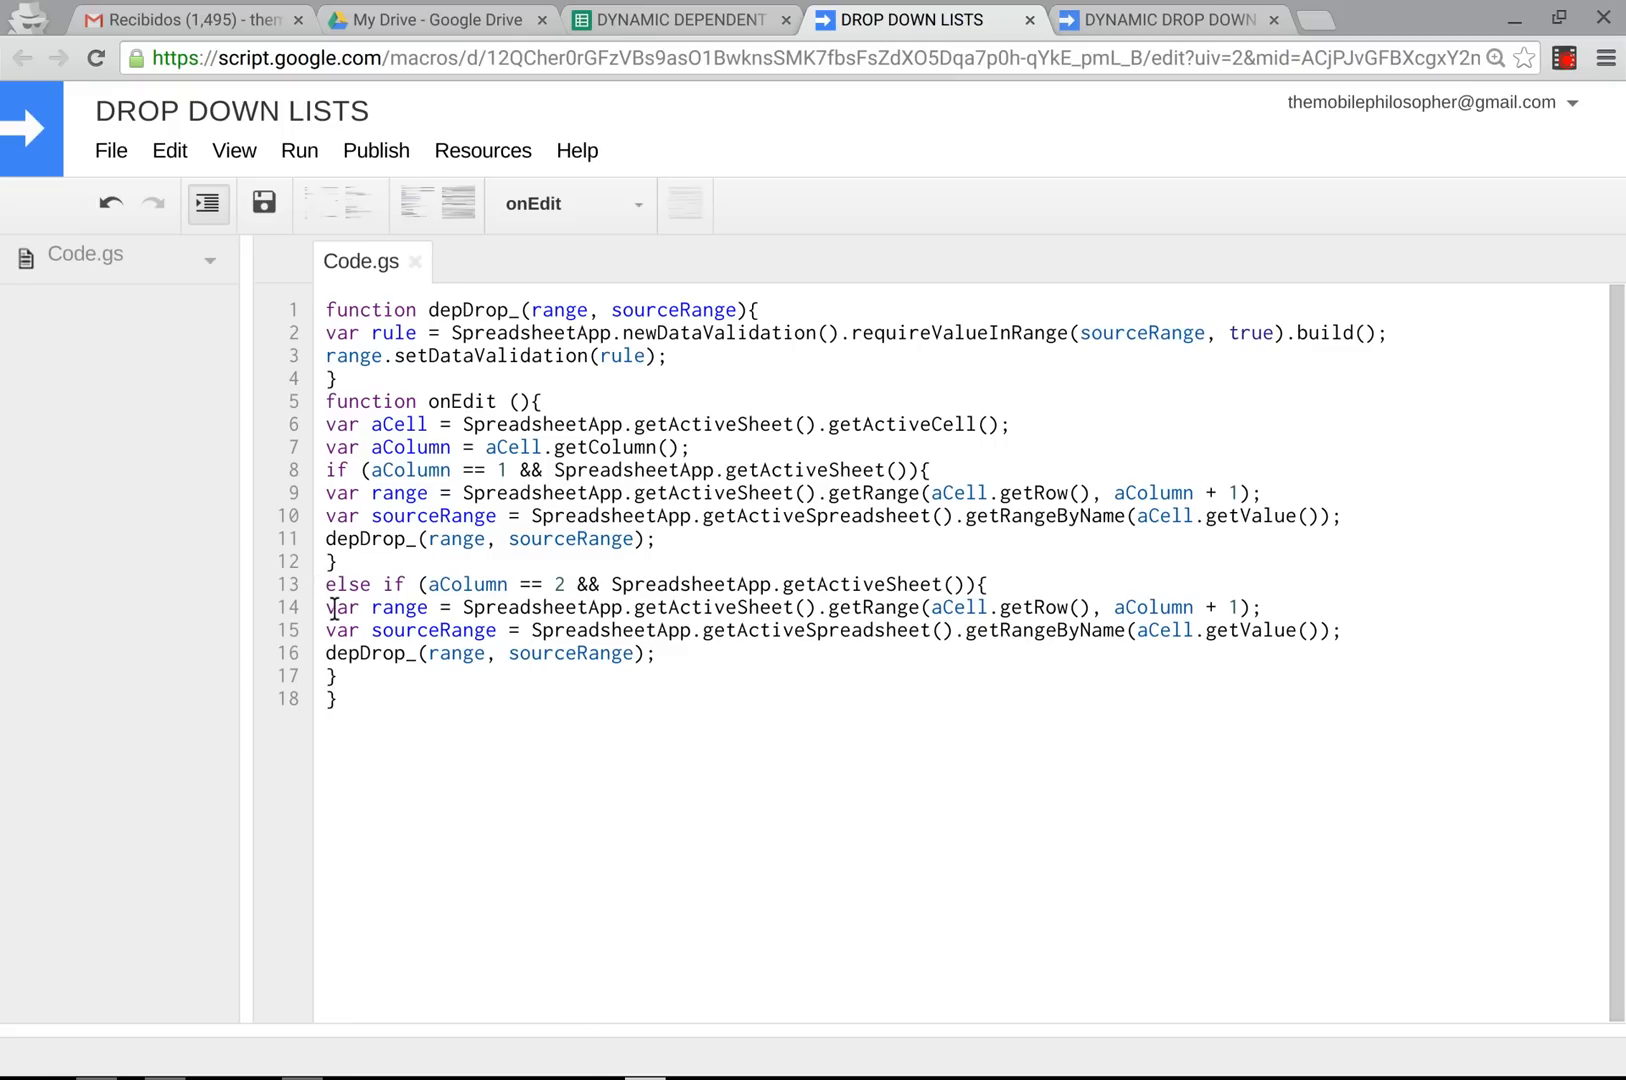
pyautogui.moveTo(325, 583); pyautogui.dragTo(336, 675)
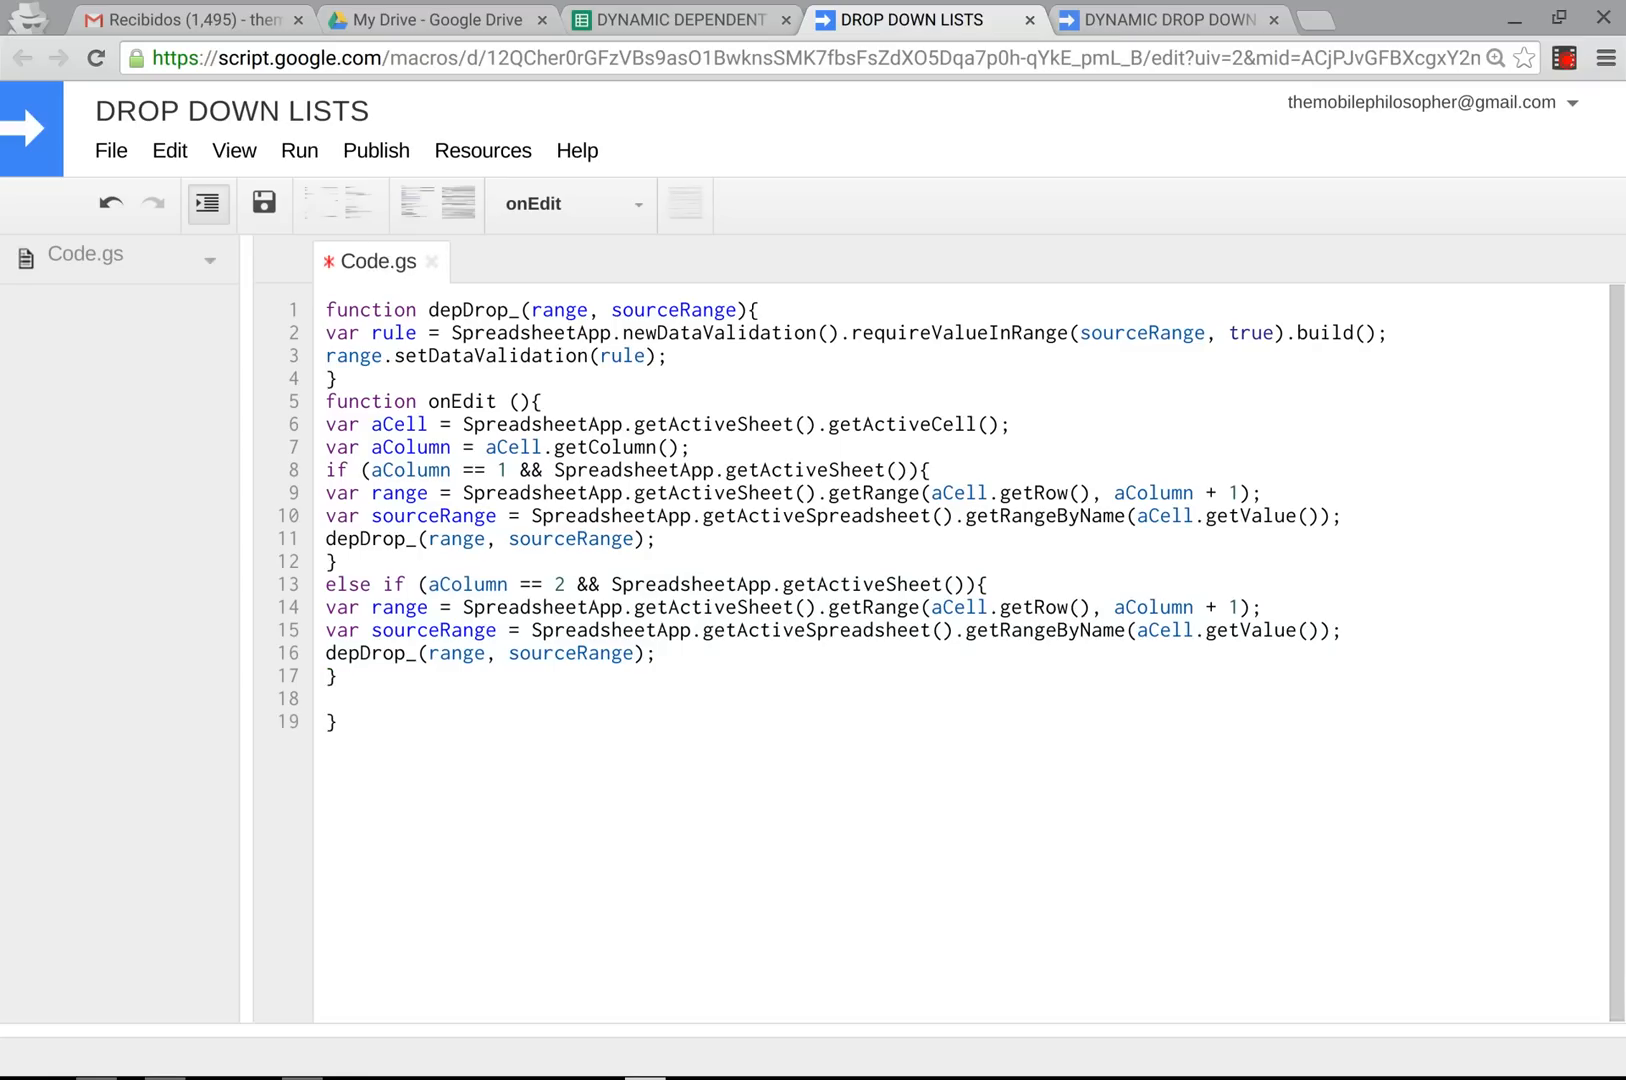
# Delete the duplicate 'else if (aColumn == 2 ...)' branch and its leftover blank line.
pyautogui.write('else if (aColumn == 2 && SpreadsheetApp.getActiveSheet()){')
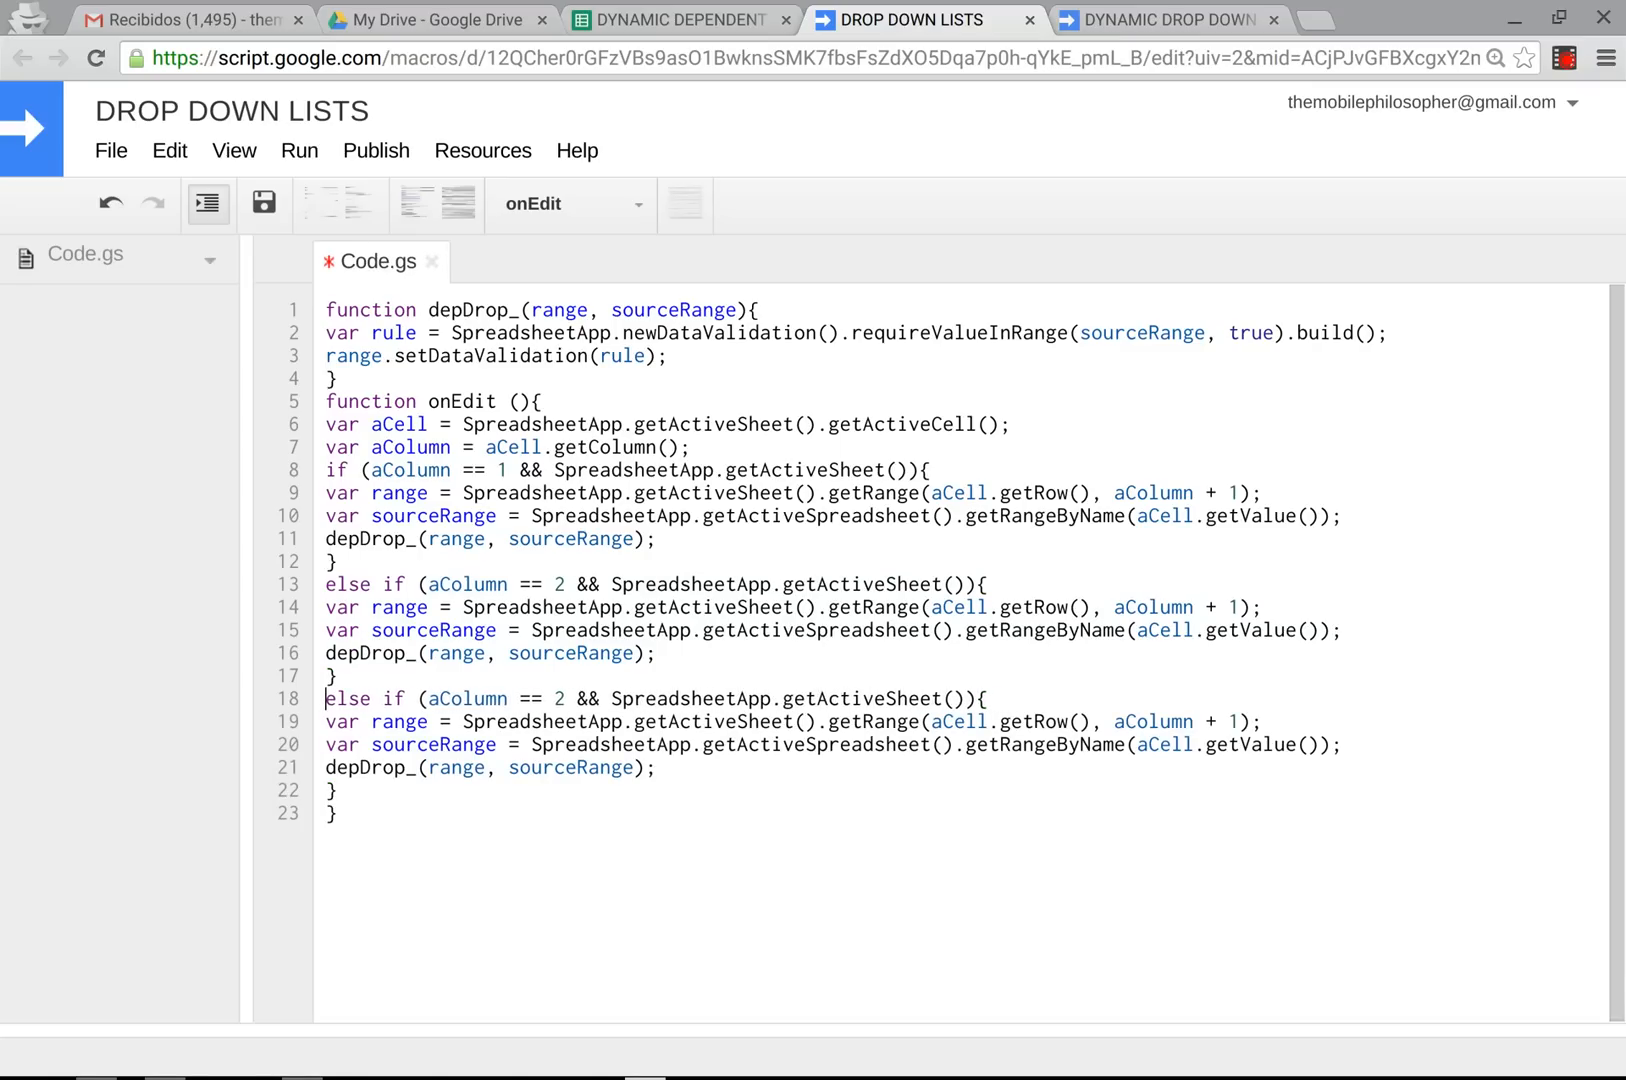
pyautogui.click(567, 698)
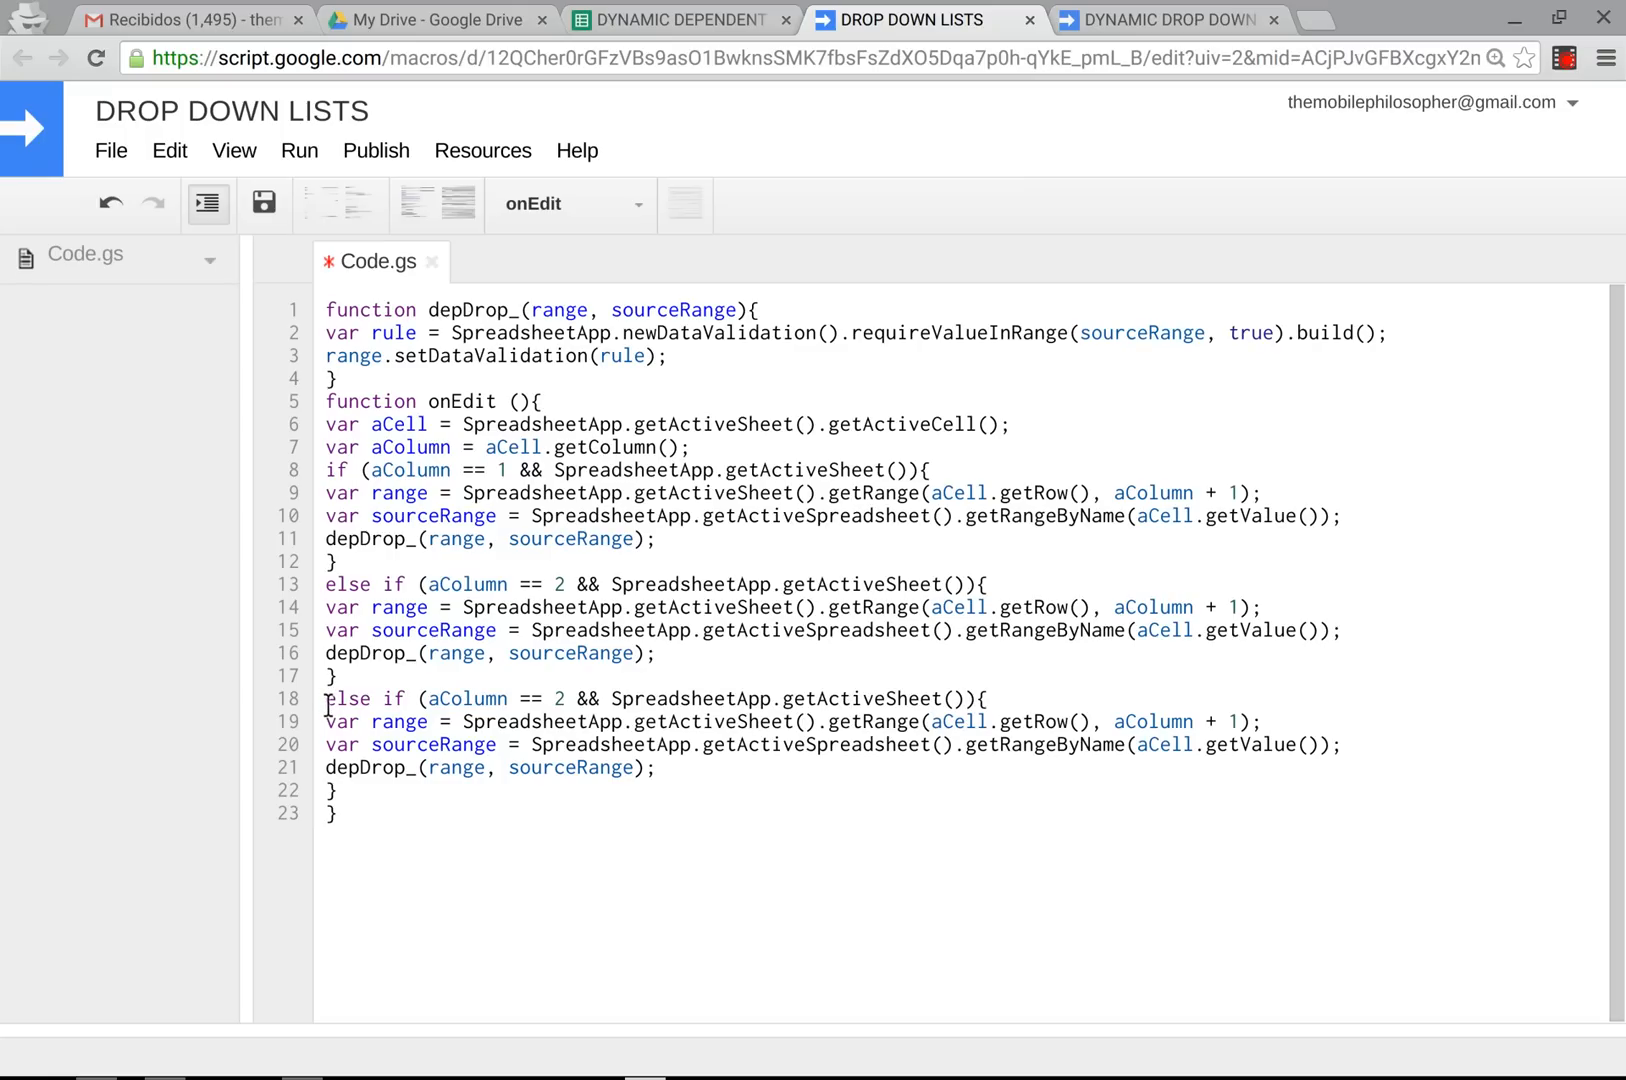
pyautogui.press('Delete')
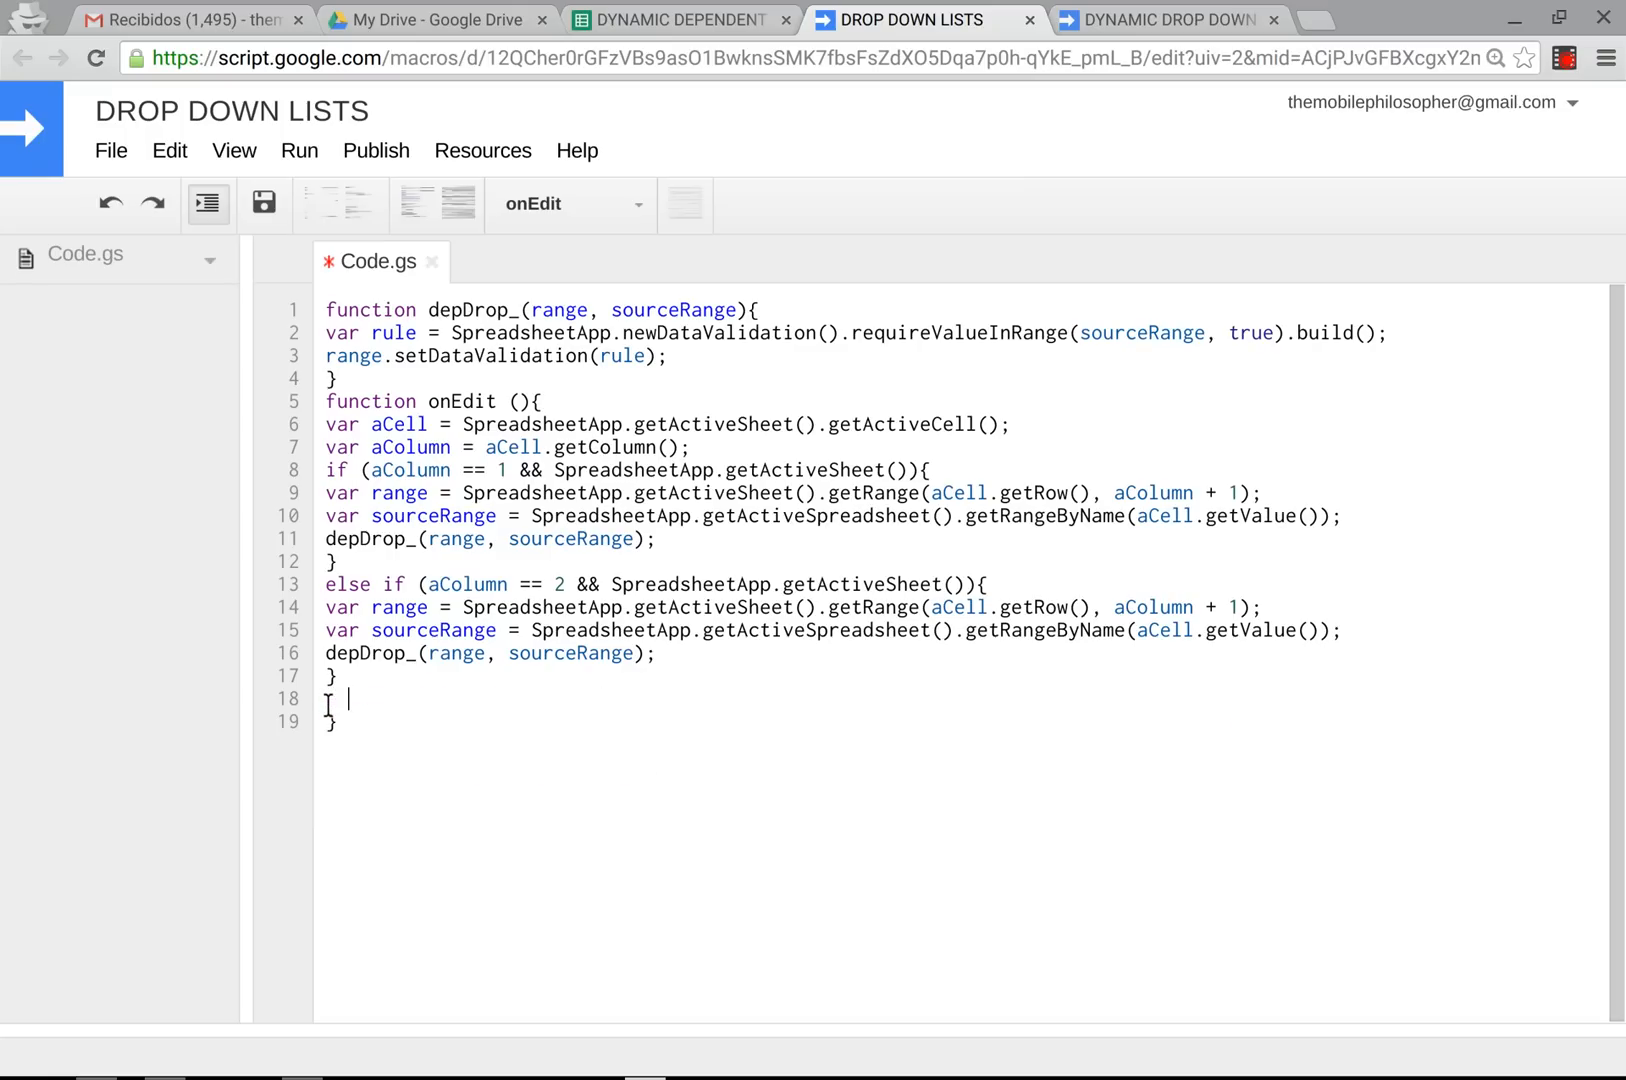
pyautogui.press('Backspace')
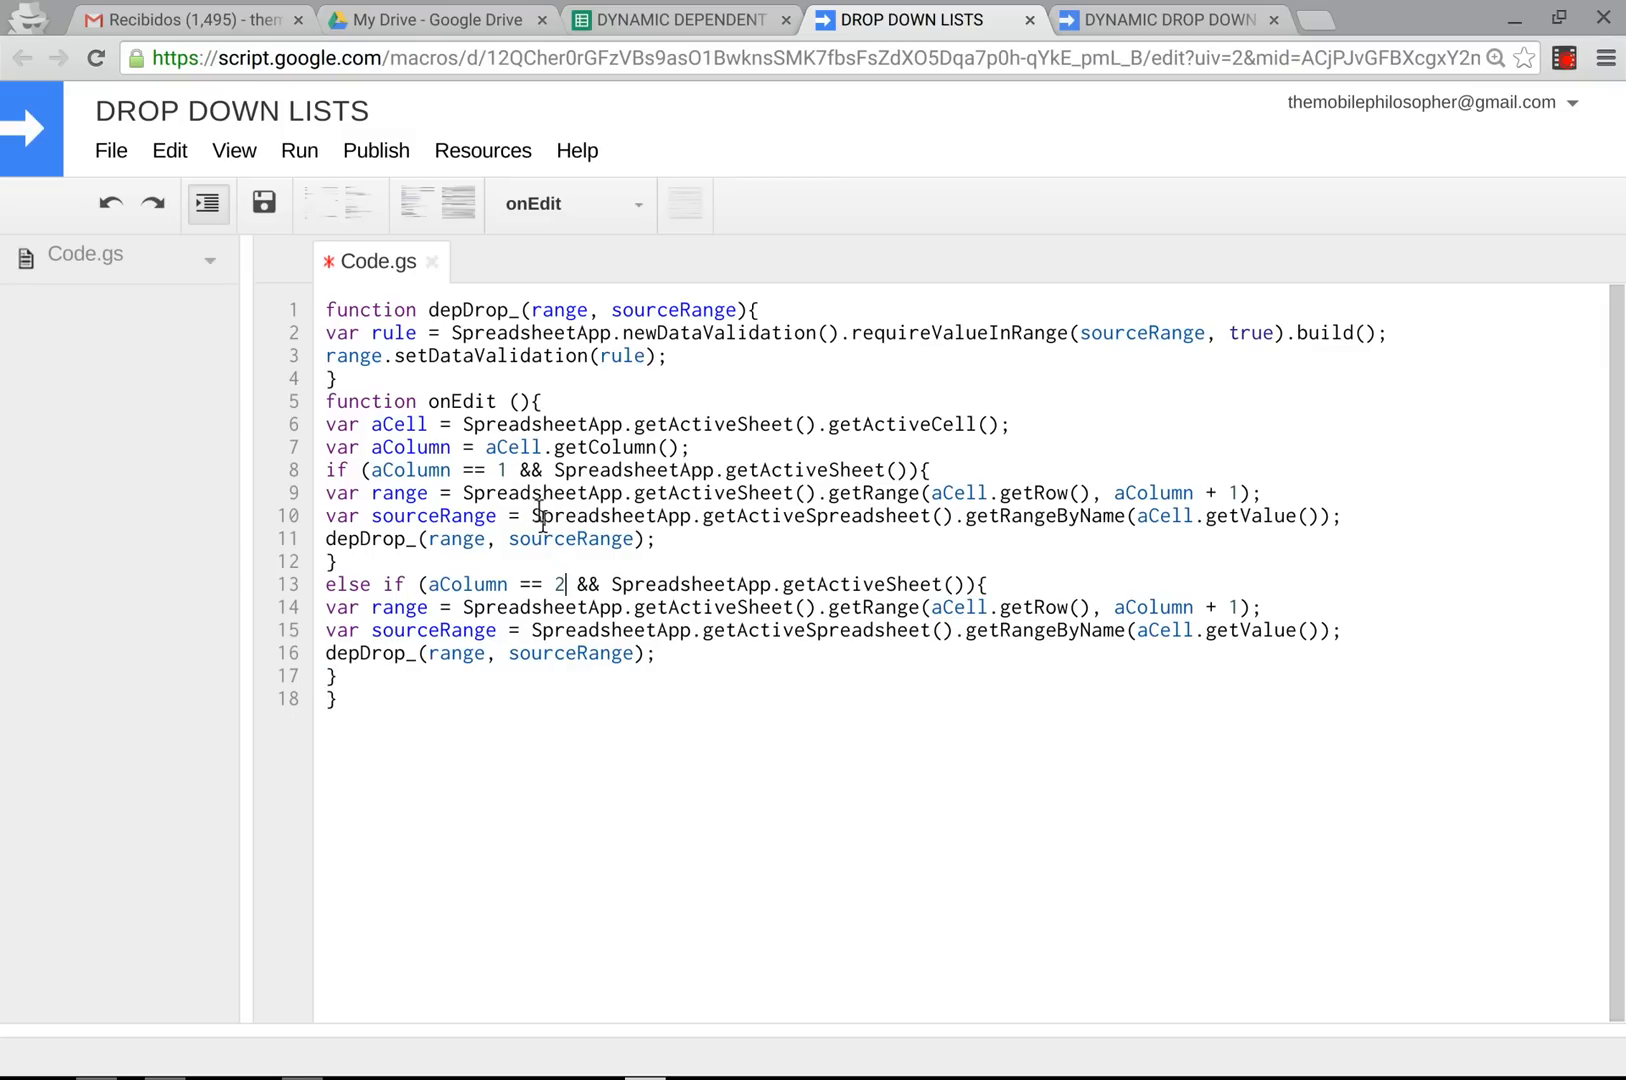
pyautogui.moveTo(593, 561)
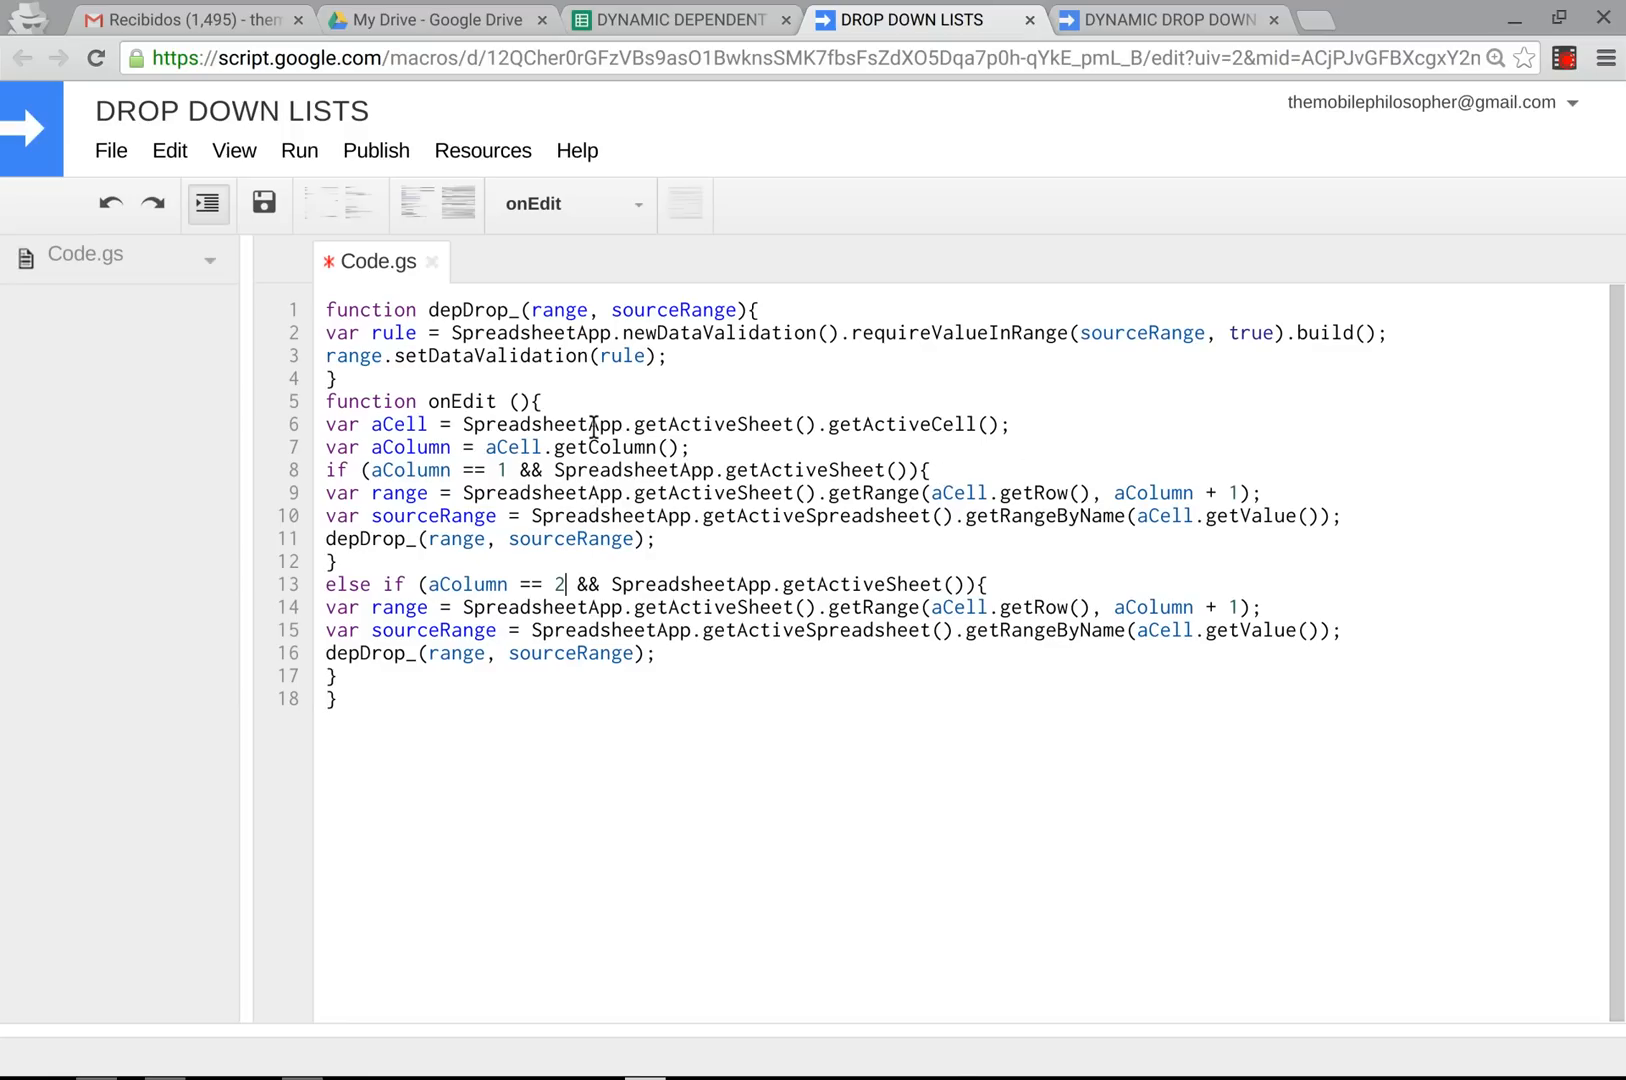
pyautogui.click(731, 539)
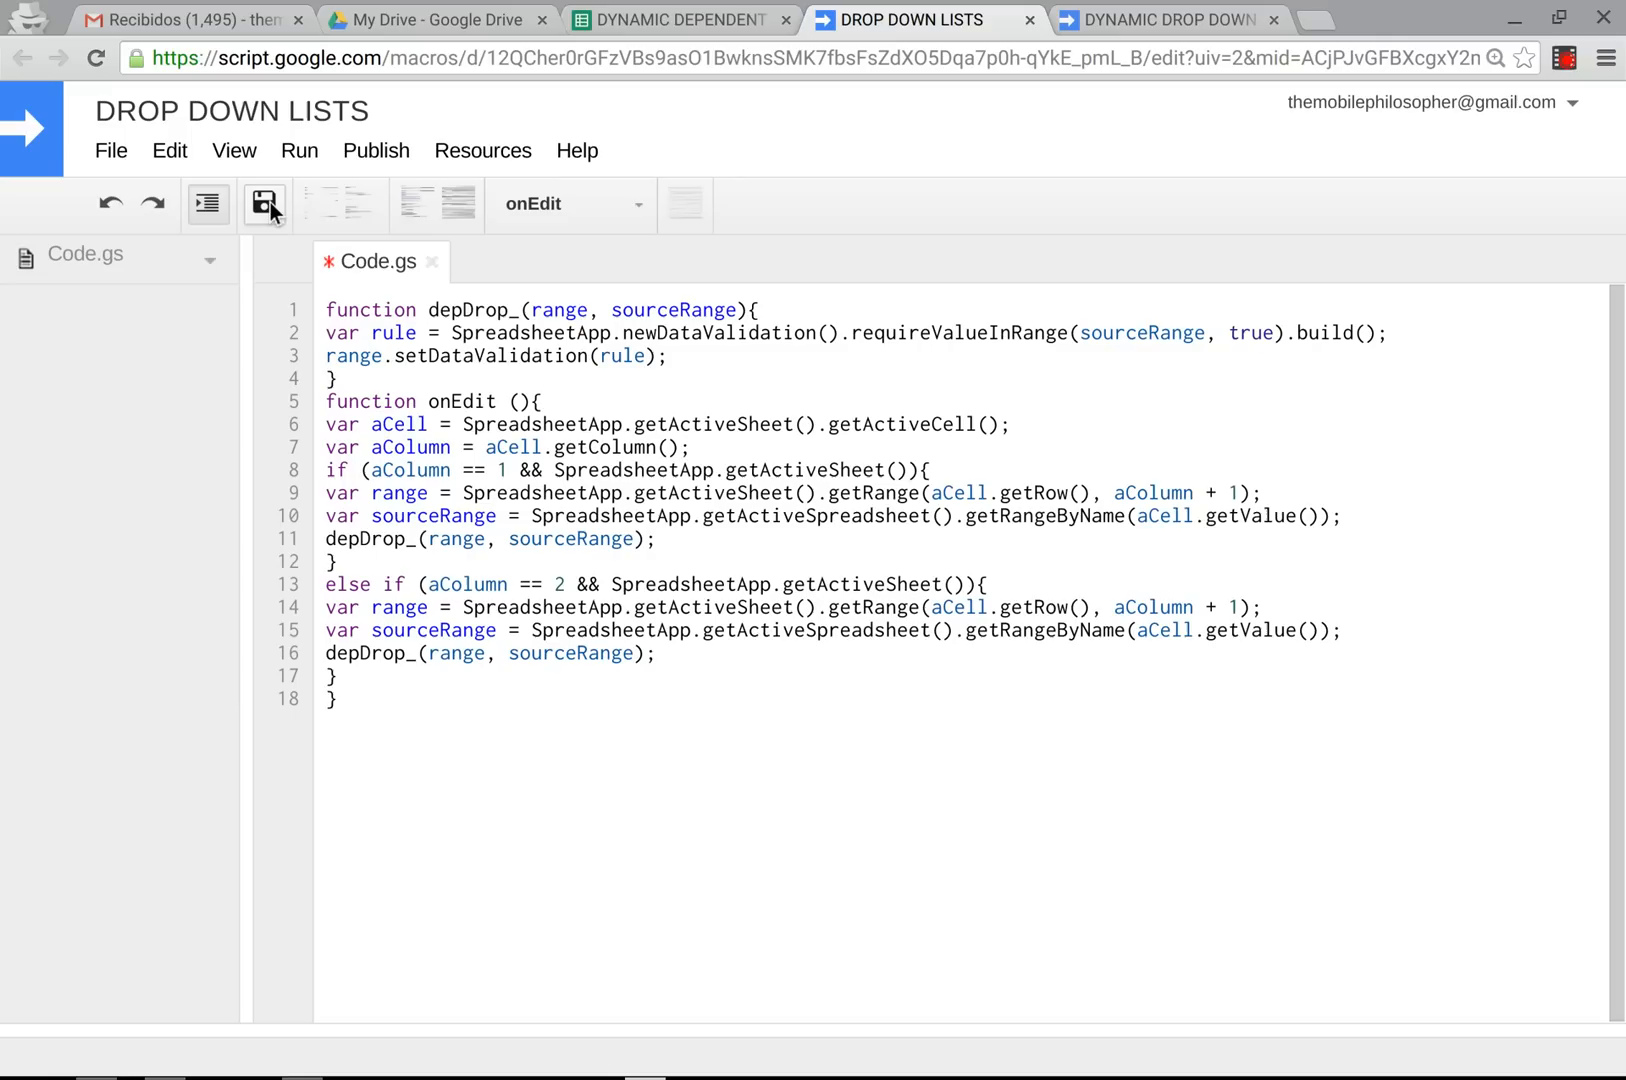
# Save the two-branch onEdit code in the DROP DOWN LISTS project.
pyautogui.click(265, 204)
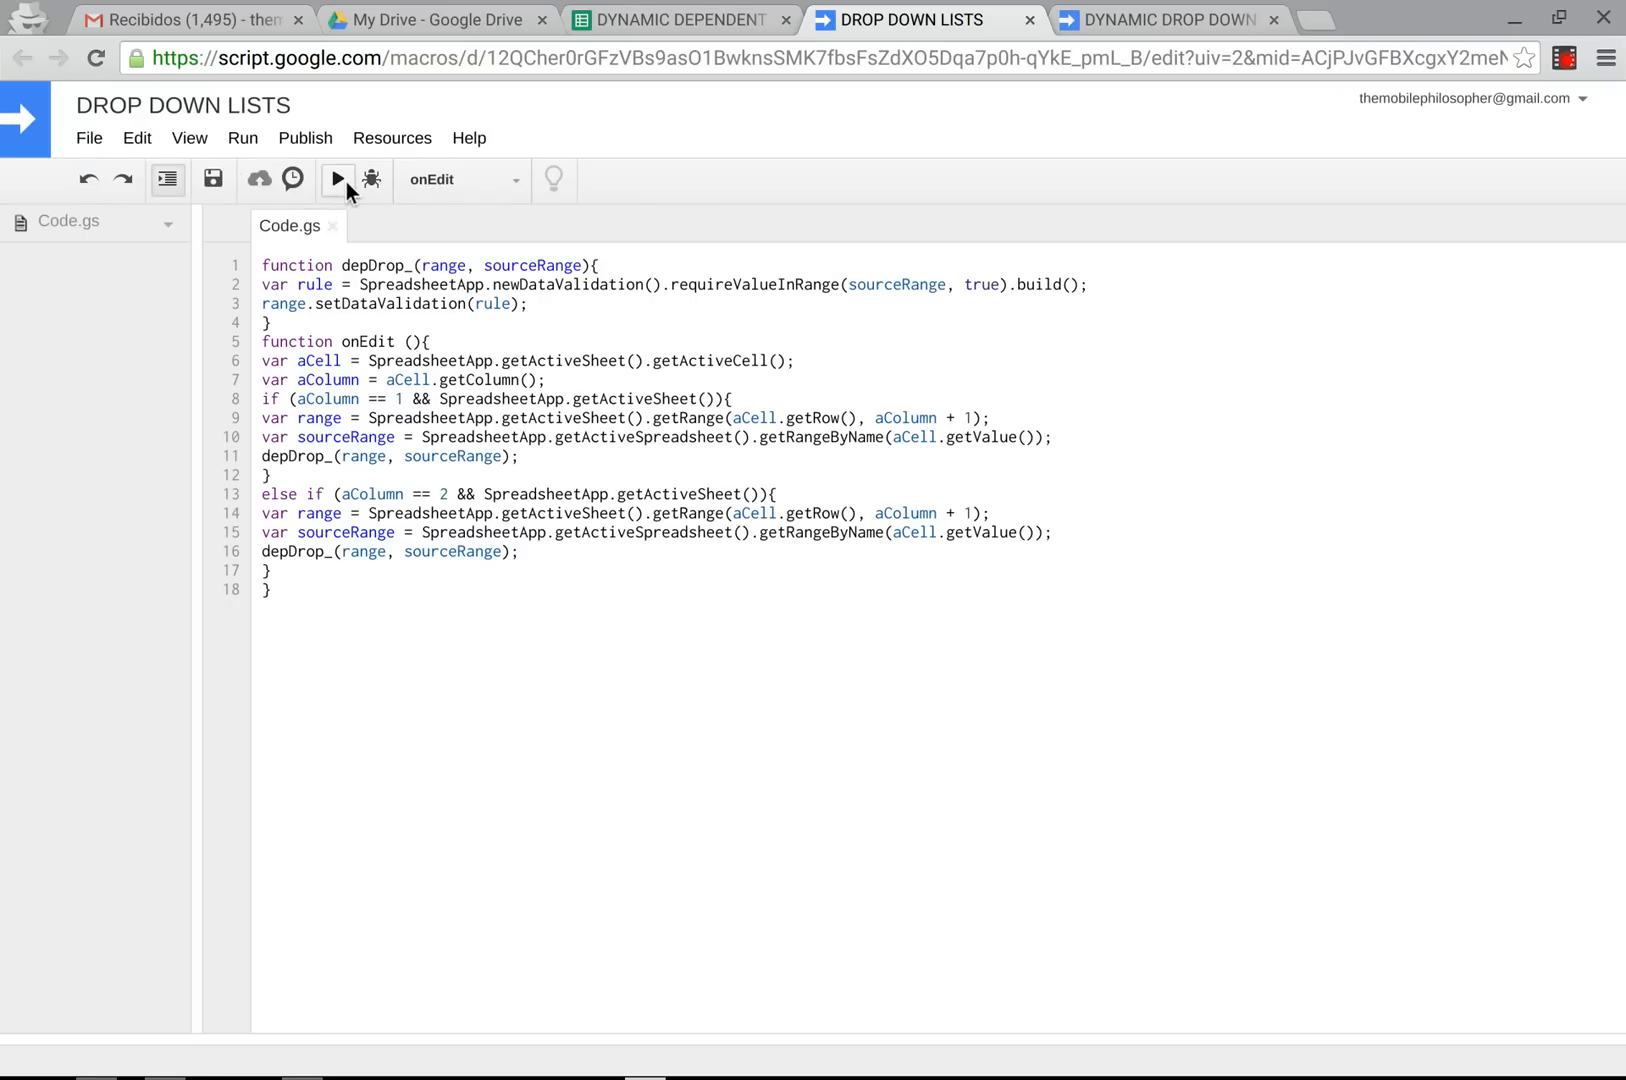
# Run onEdit, authorize spreadsheet access with Continue and Allow, then run it again.
pyautogui.click(337, 179)
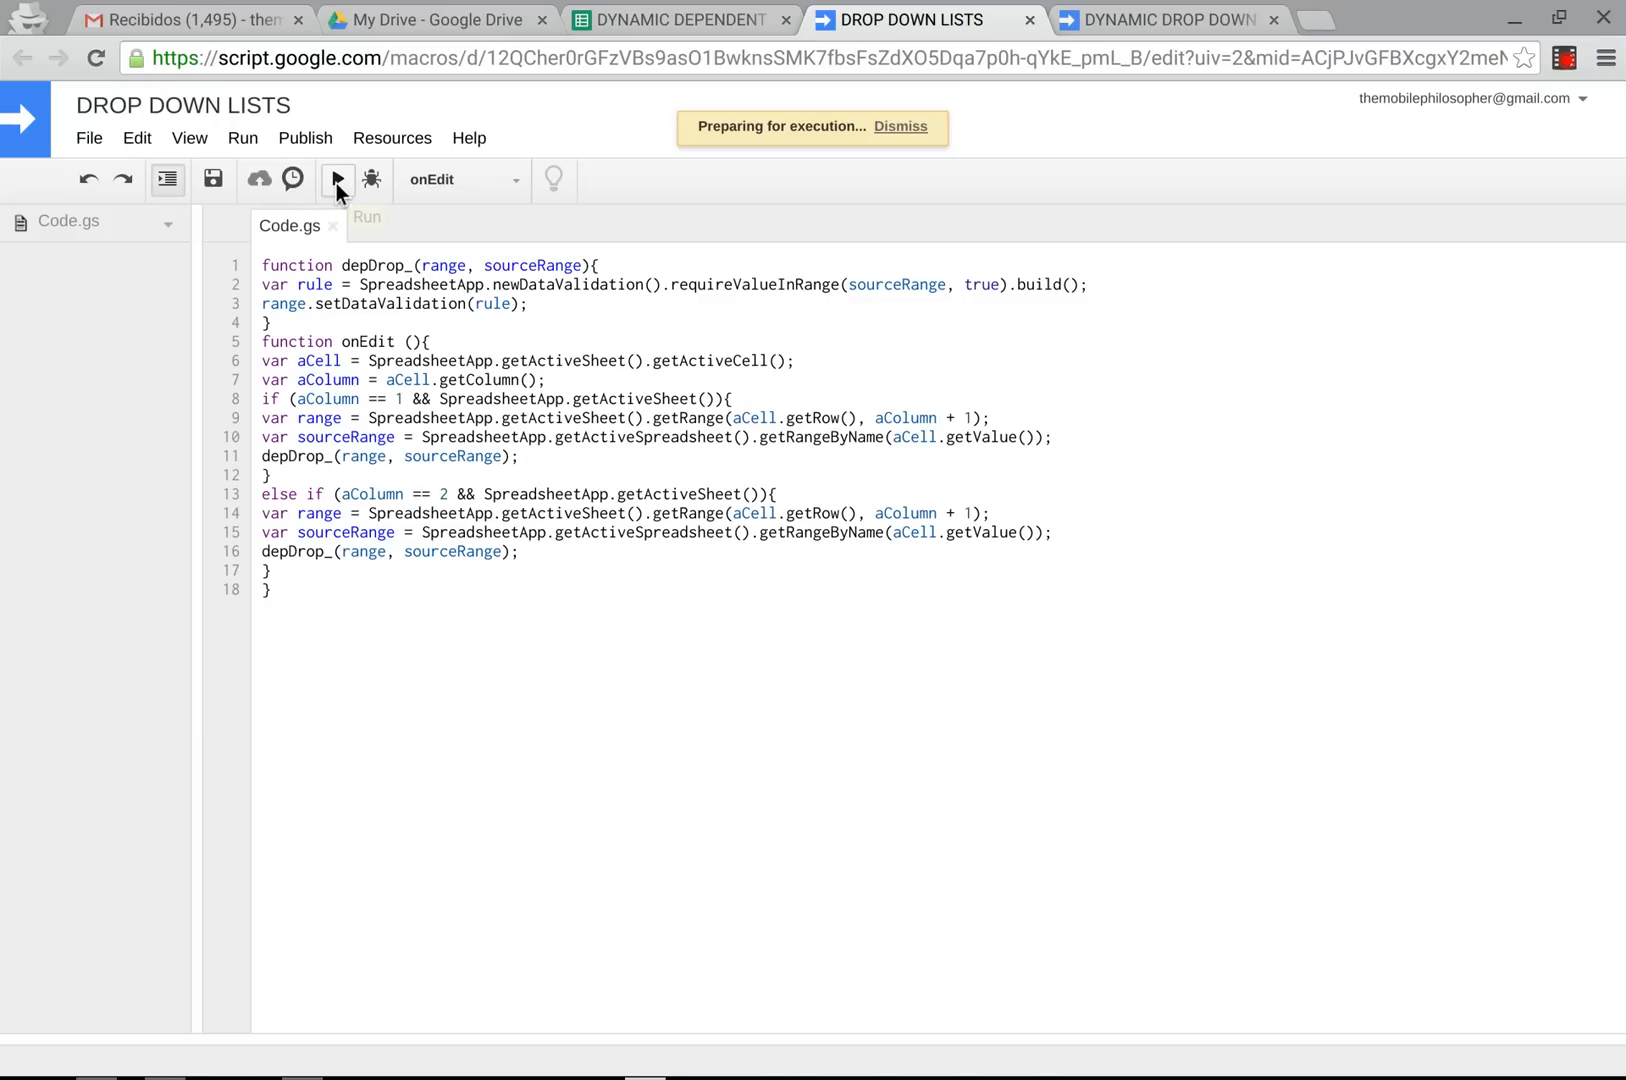
pyautogui.click(337, 179)
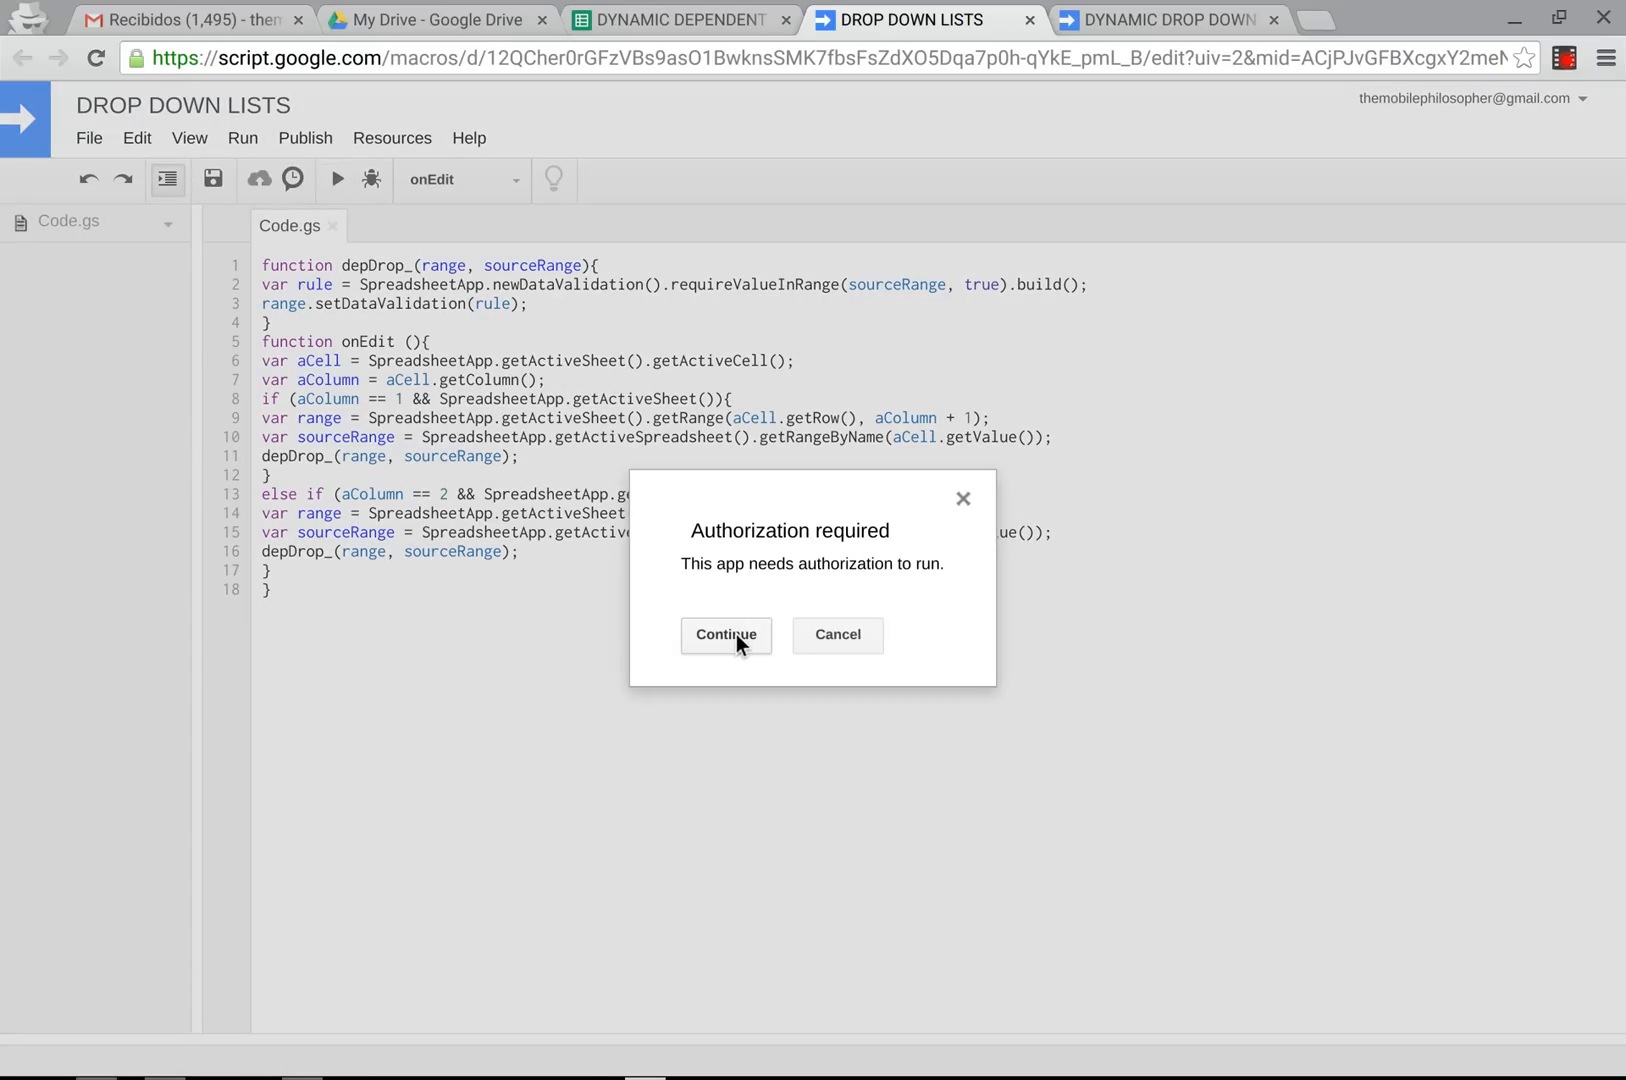
pyautogui.click(726, 635)
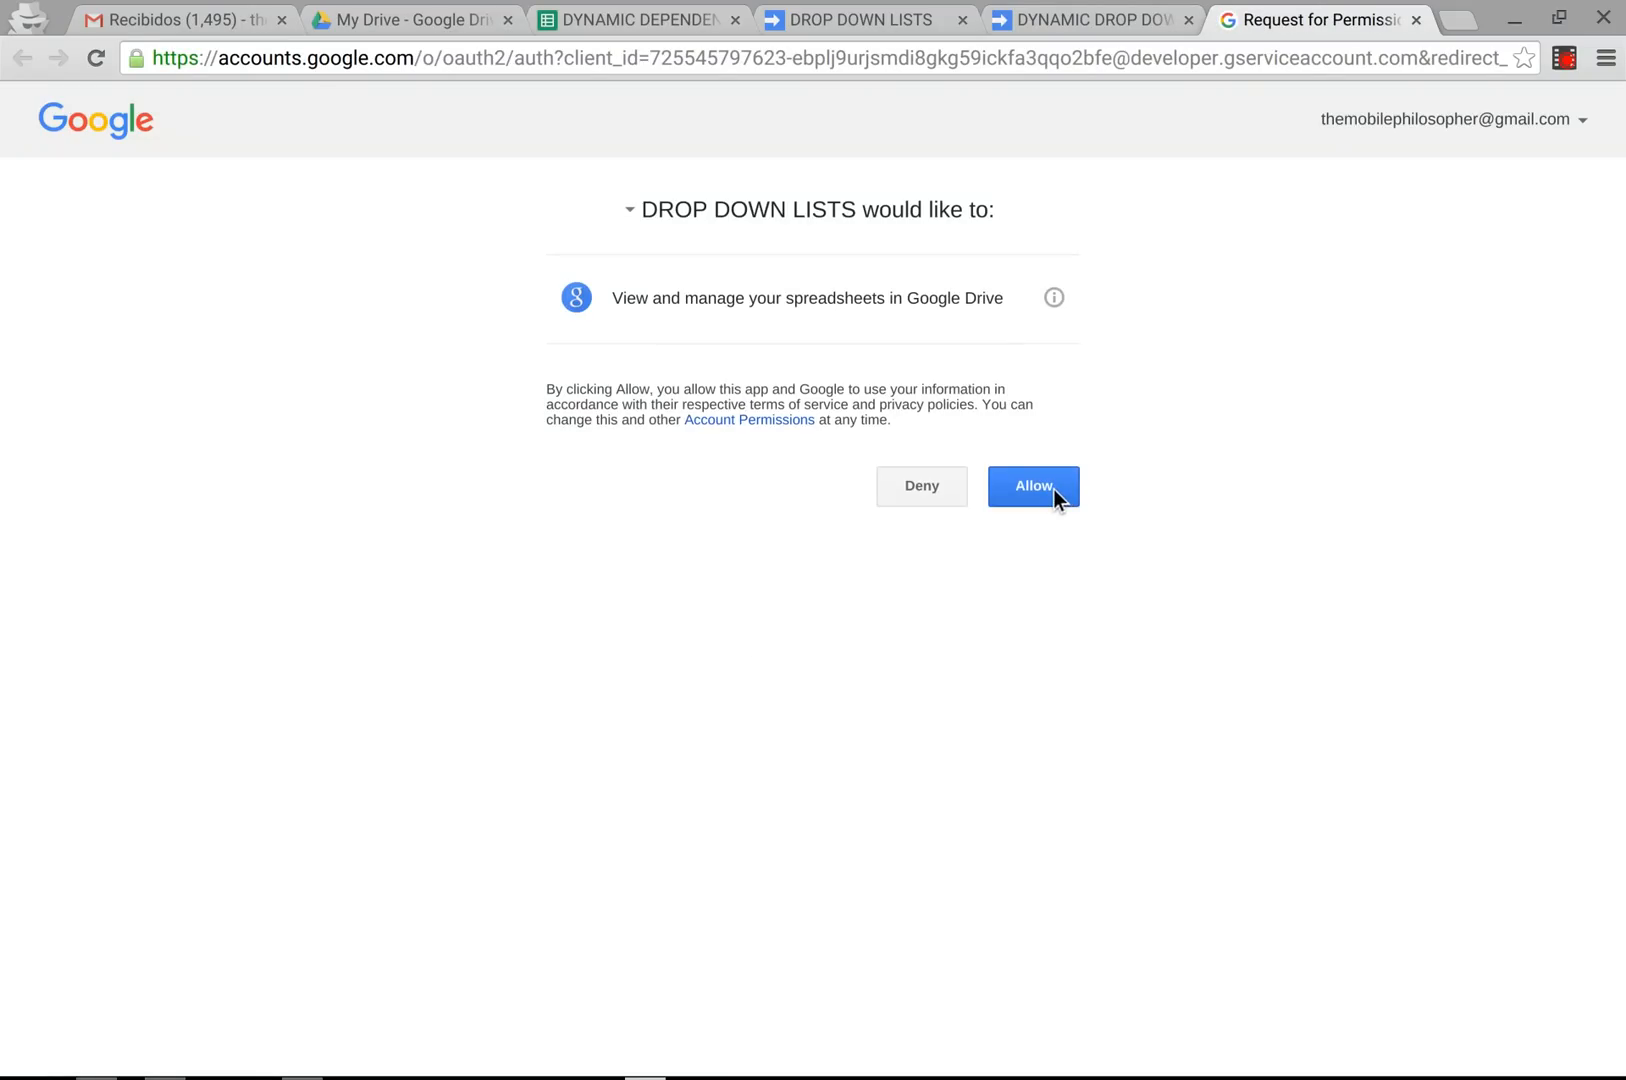
pyautogui.click(1033, 486)
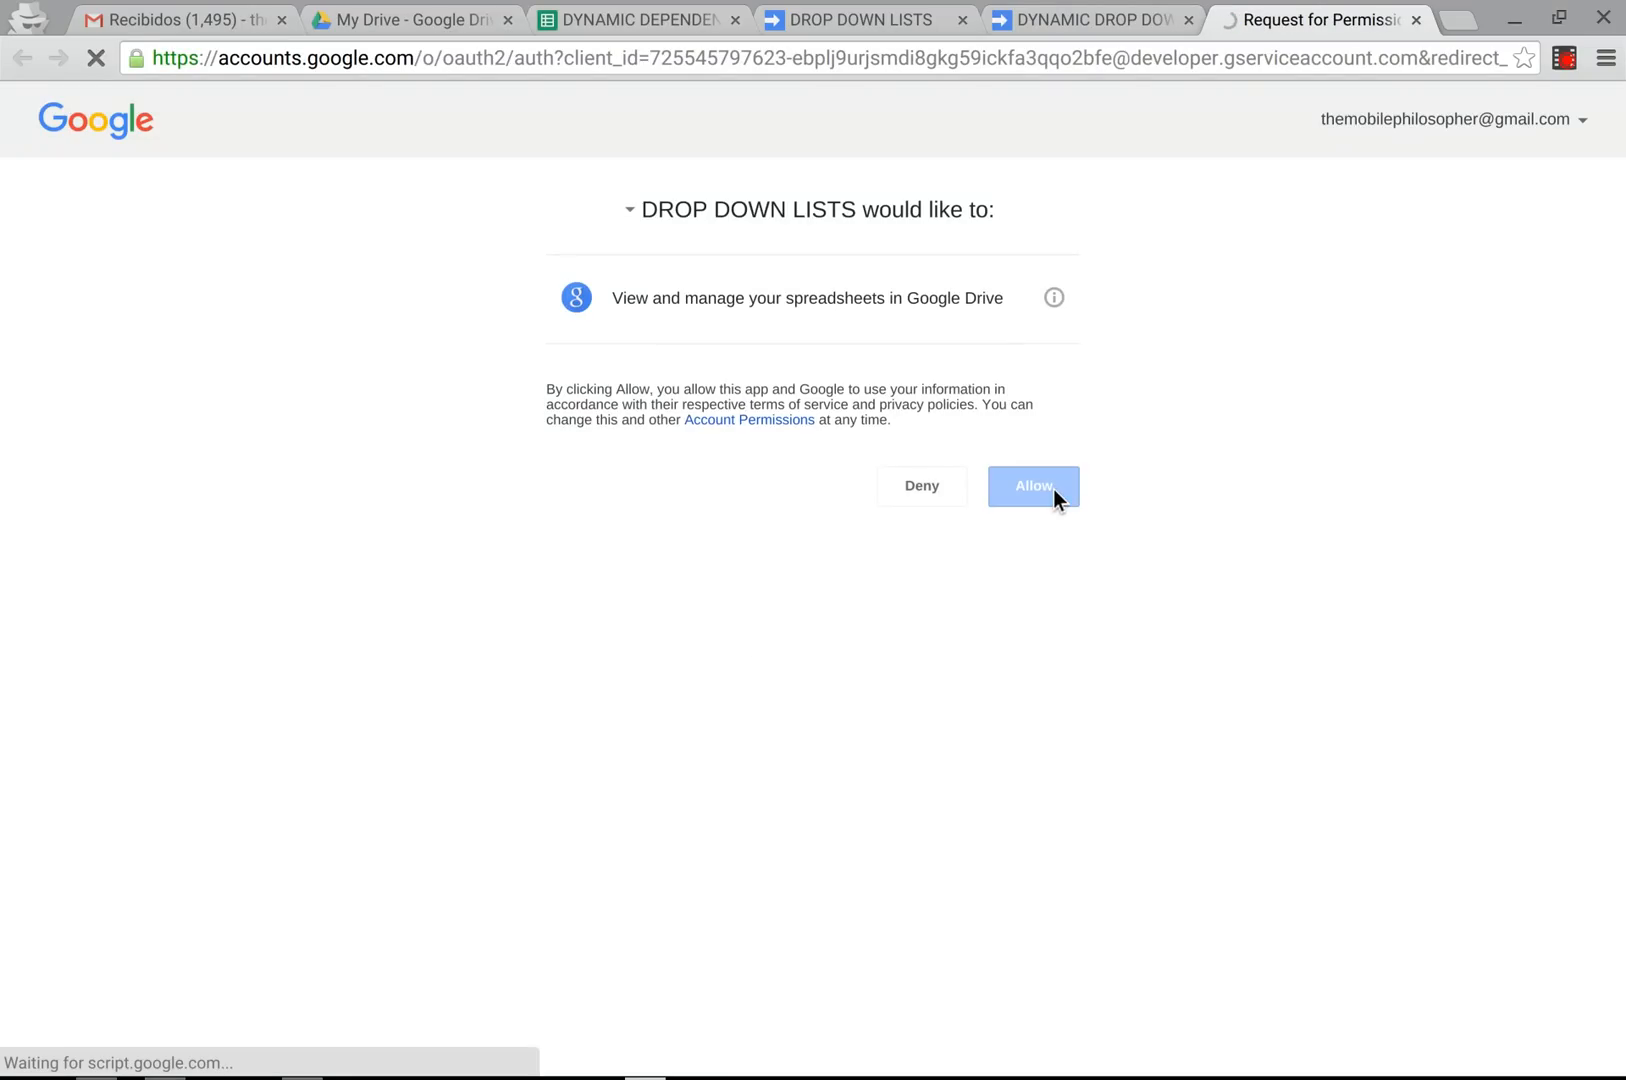
pyautogui.click(1033, 486)
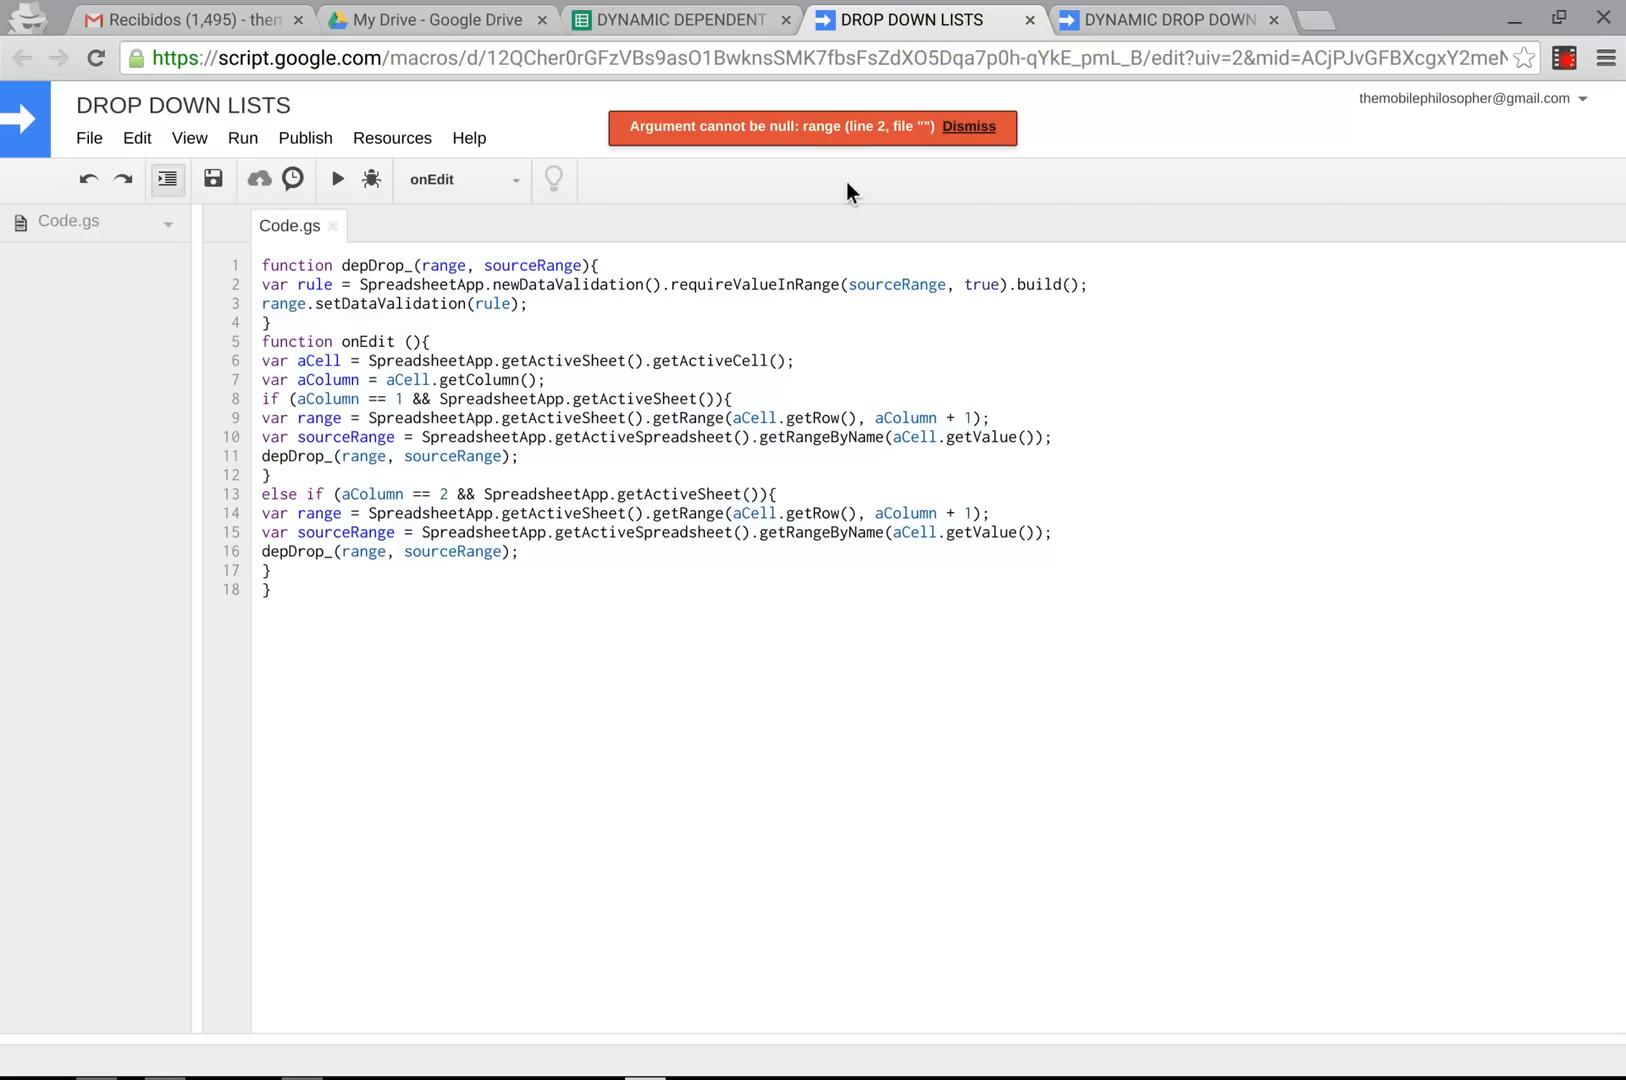
pyautogui.moveTo(914, 147)
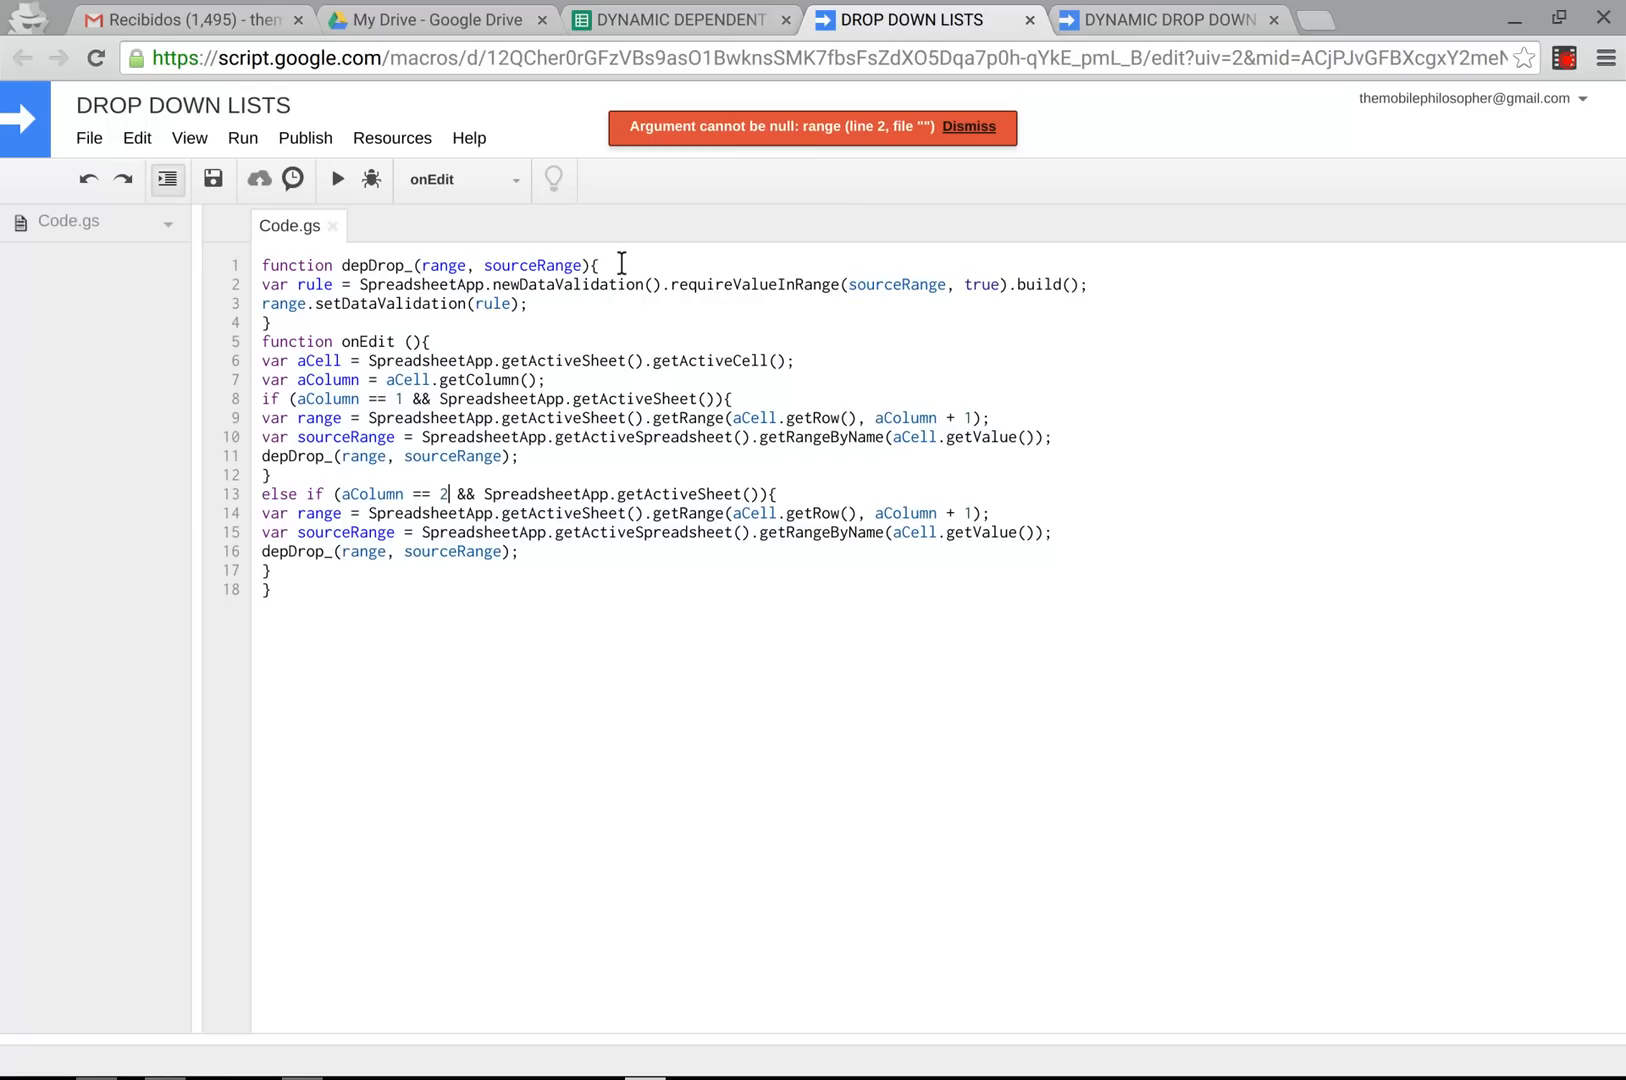
pyautogui.moveTo(563, 532)
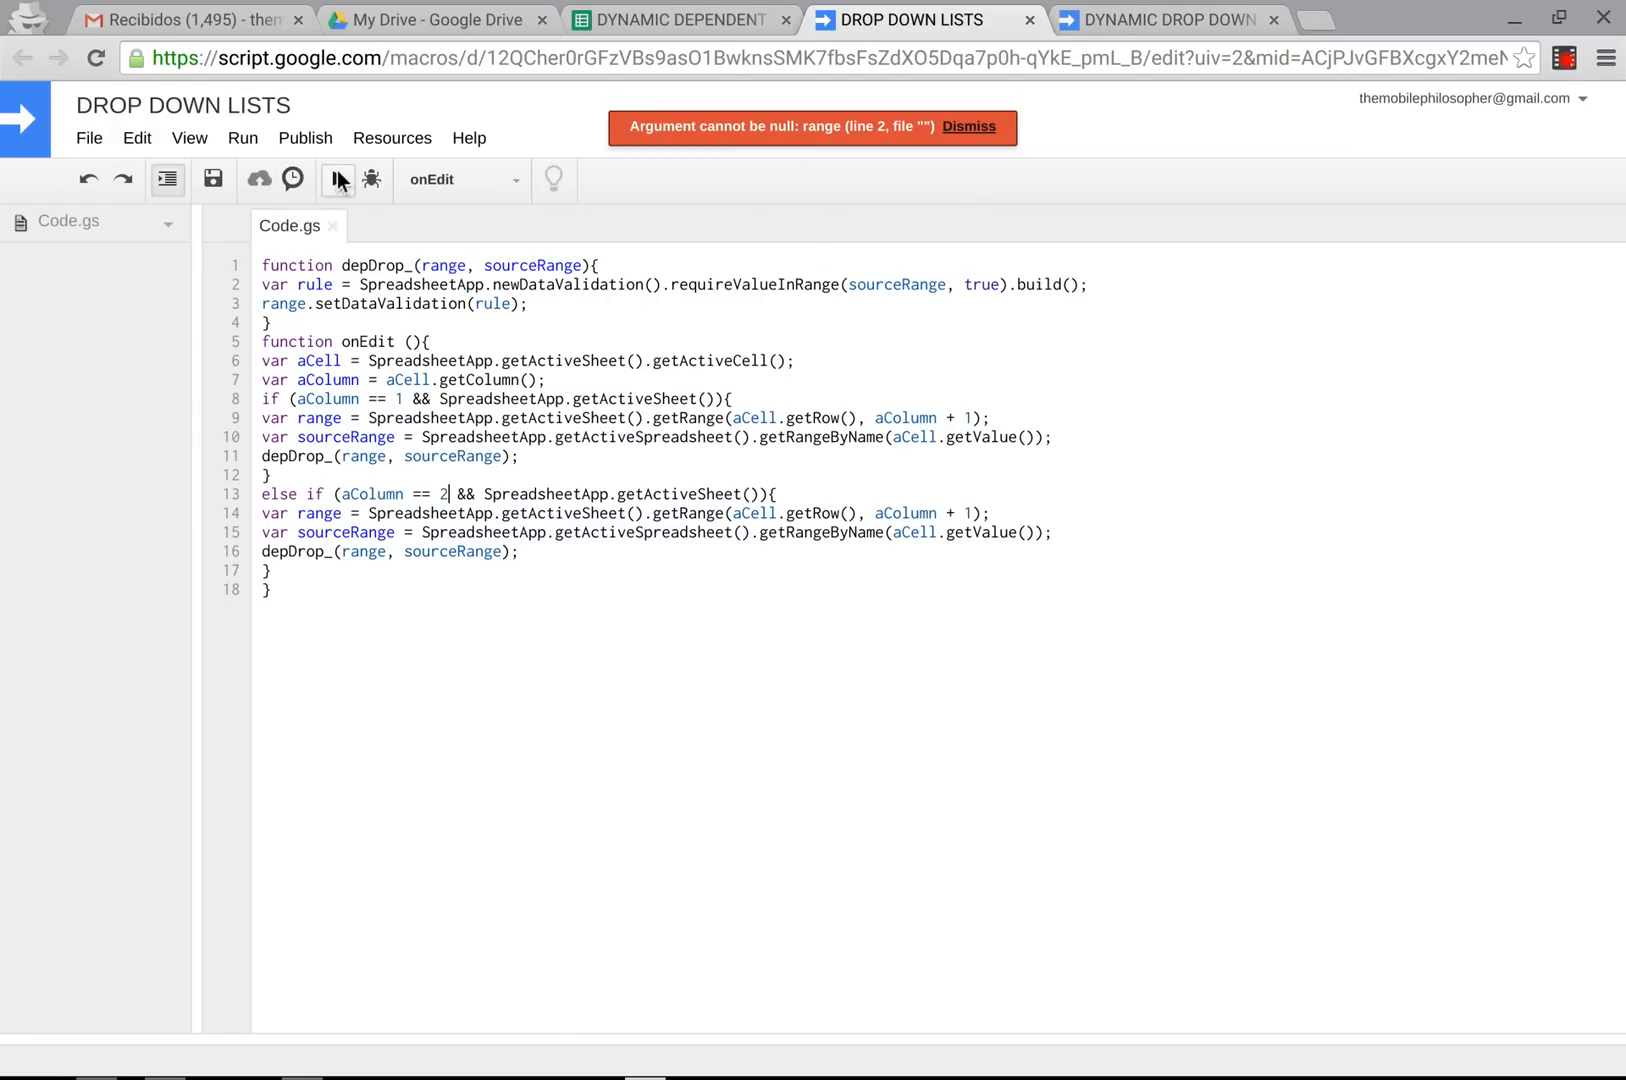
pyautogui.click(337, 180)
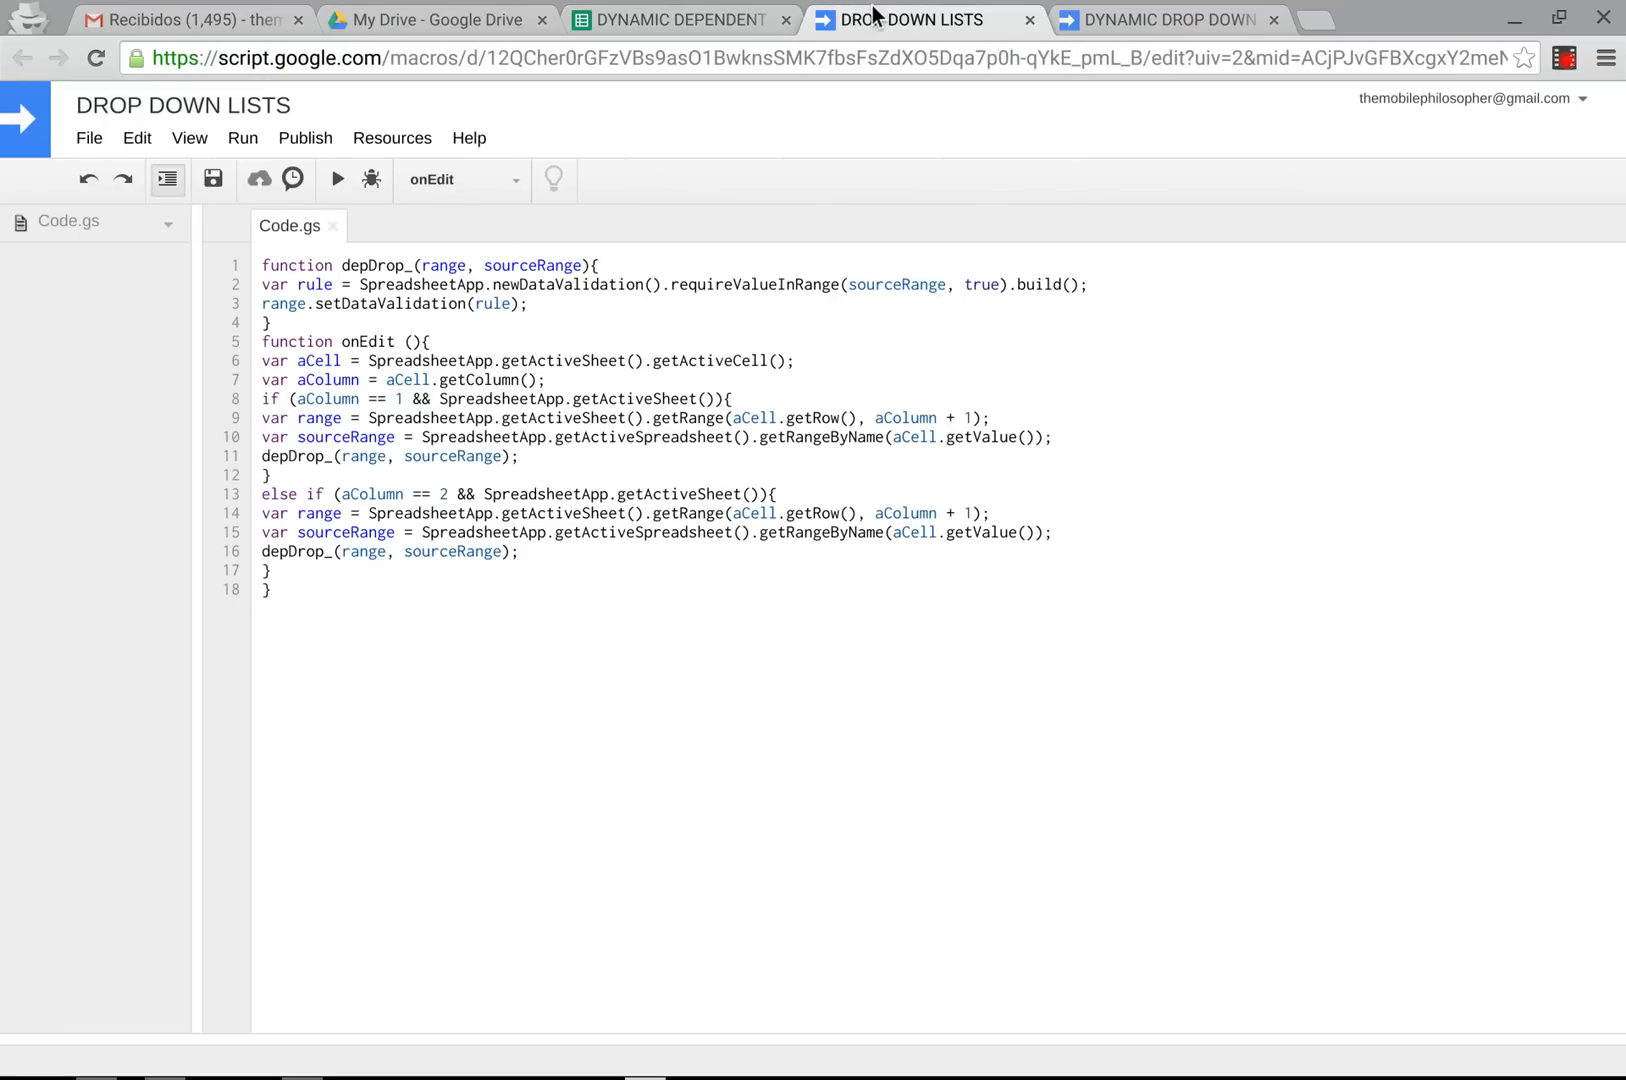
# Glance at DYNAMIC DROP DOWN LIST SCRIPT, then return to the dependent drop-down spreadsheet.
pyautogui.click(1163, 20)
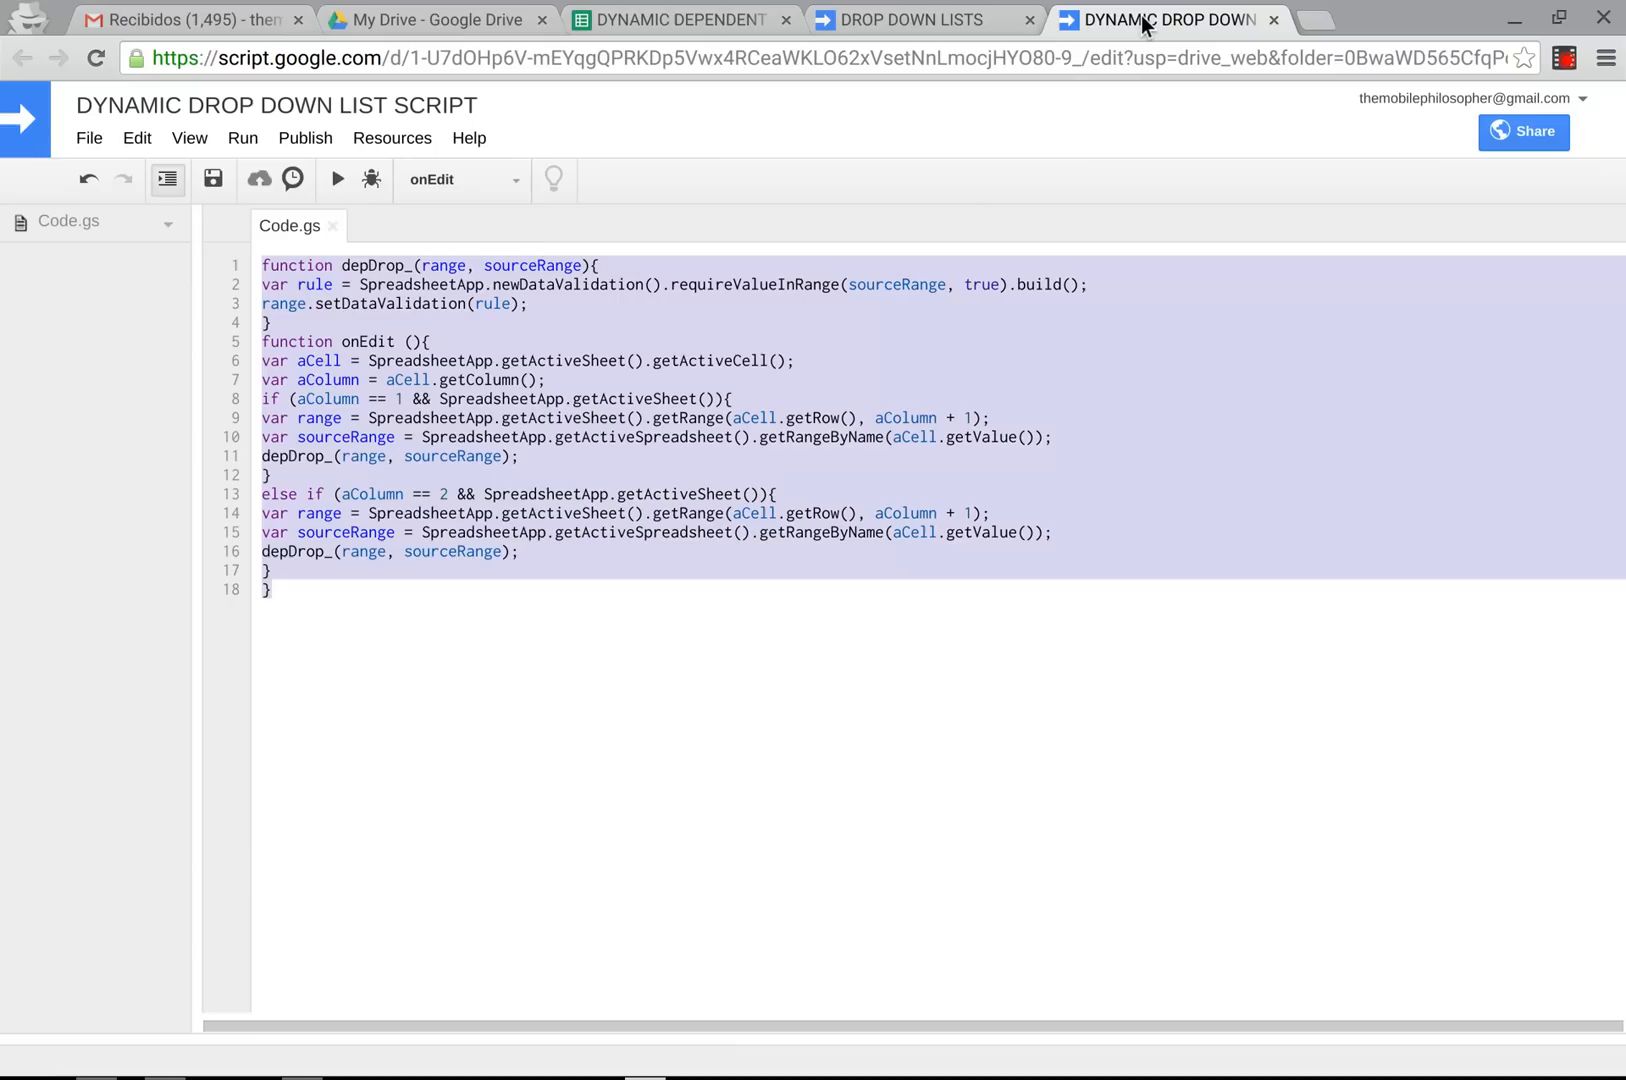
pyautogui.moveTo(930, 49)
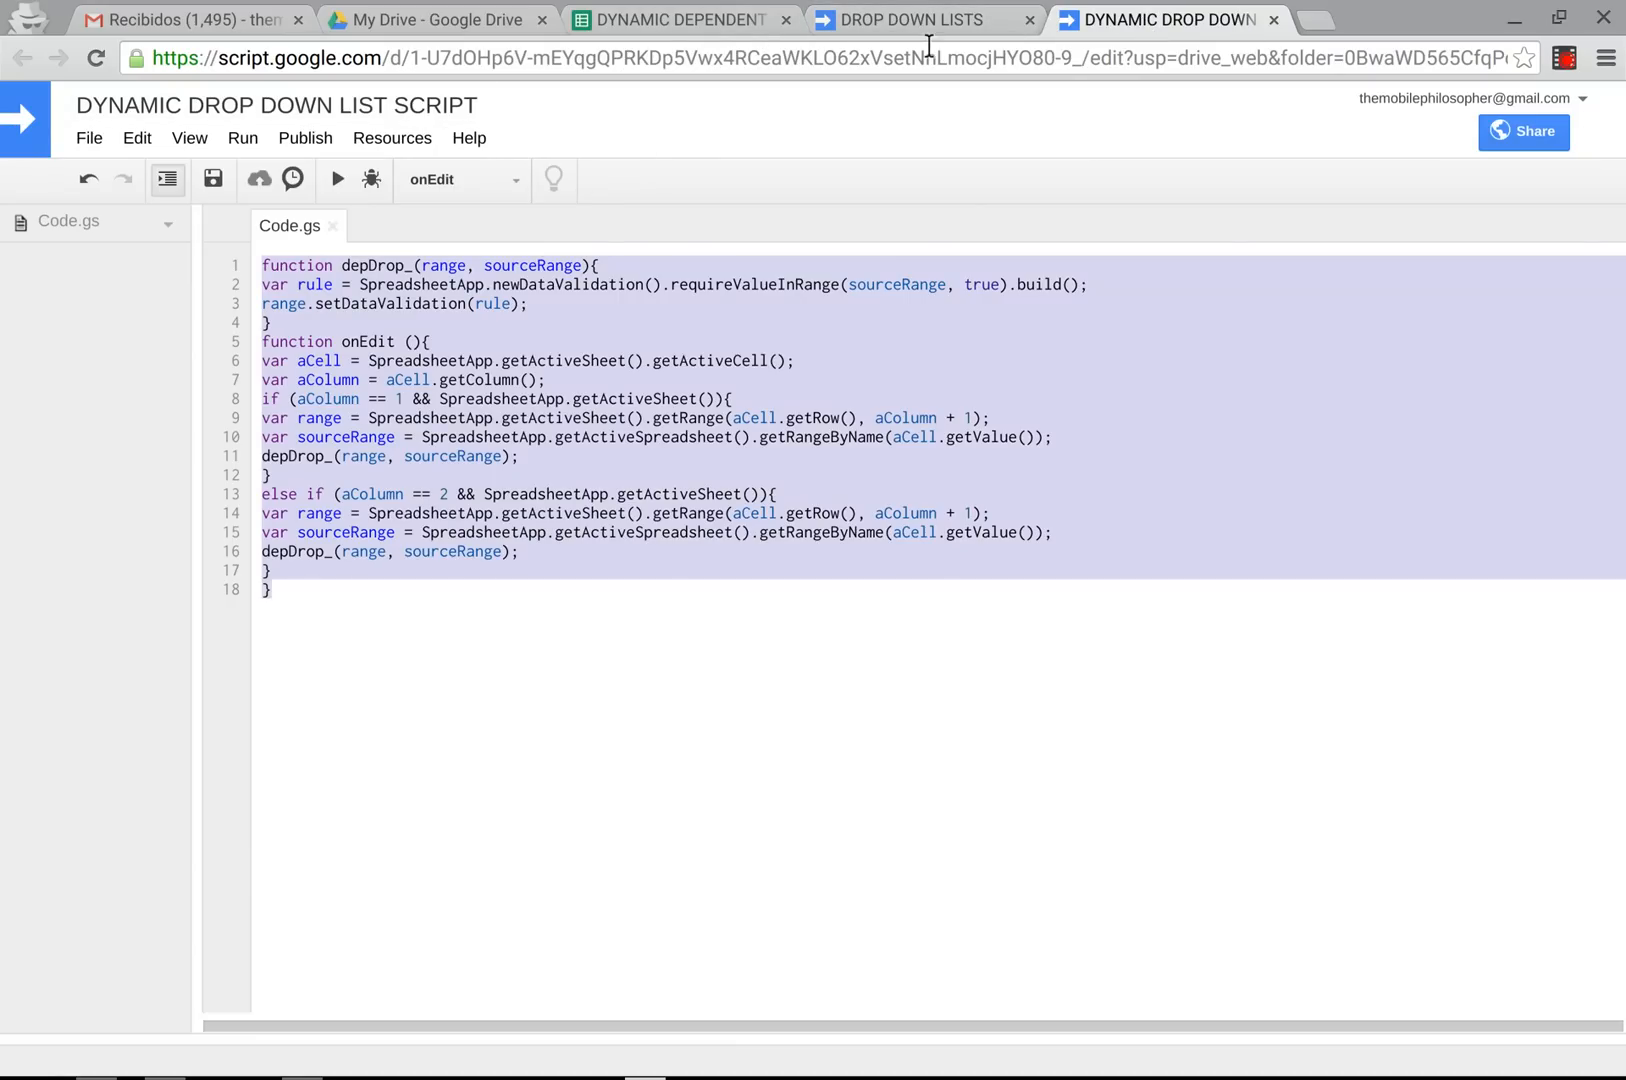
pyautogui.click(906, 19)
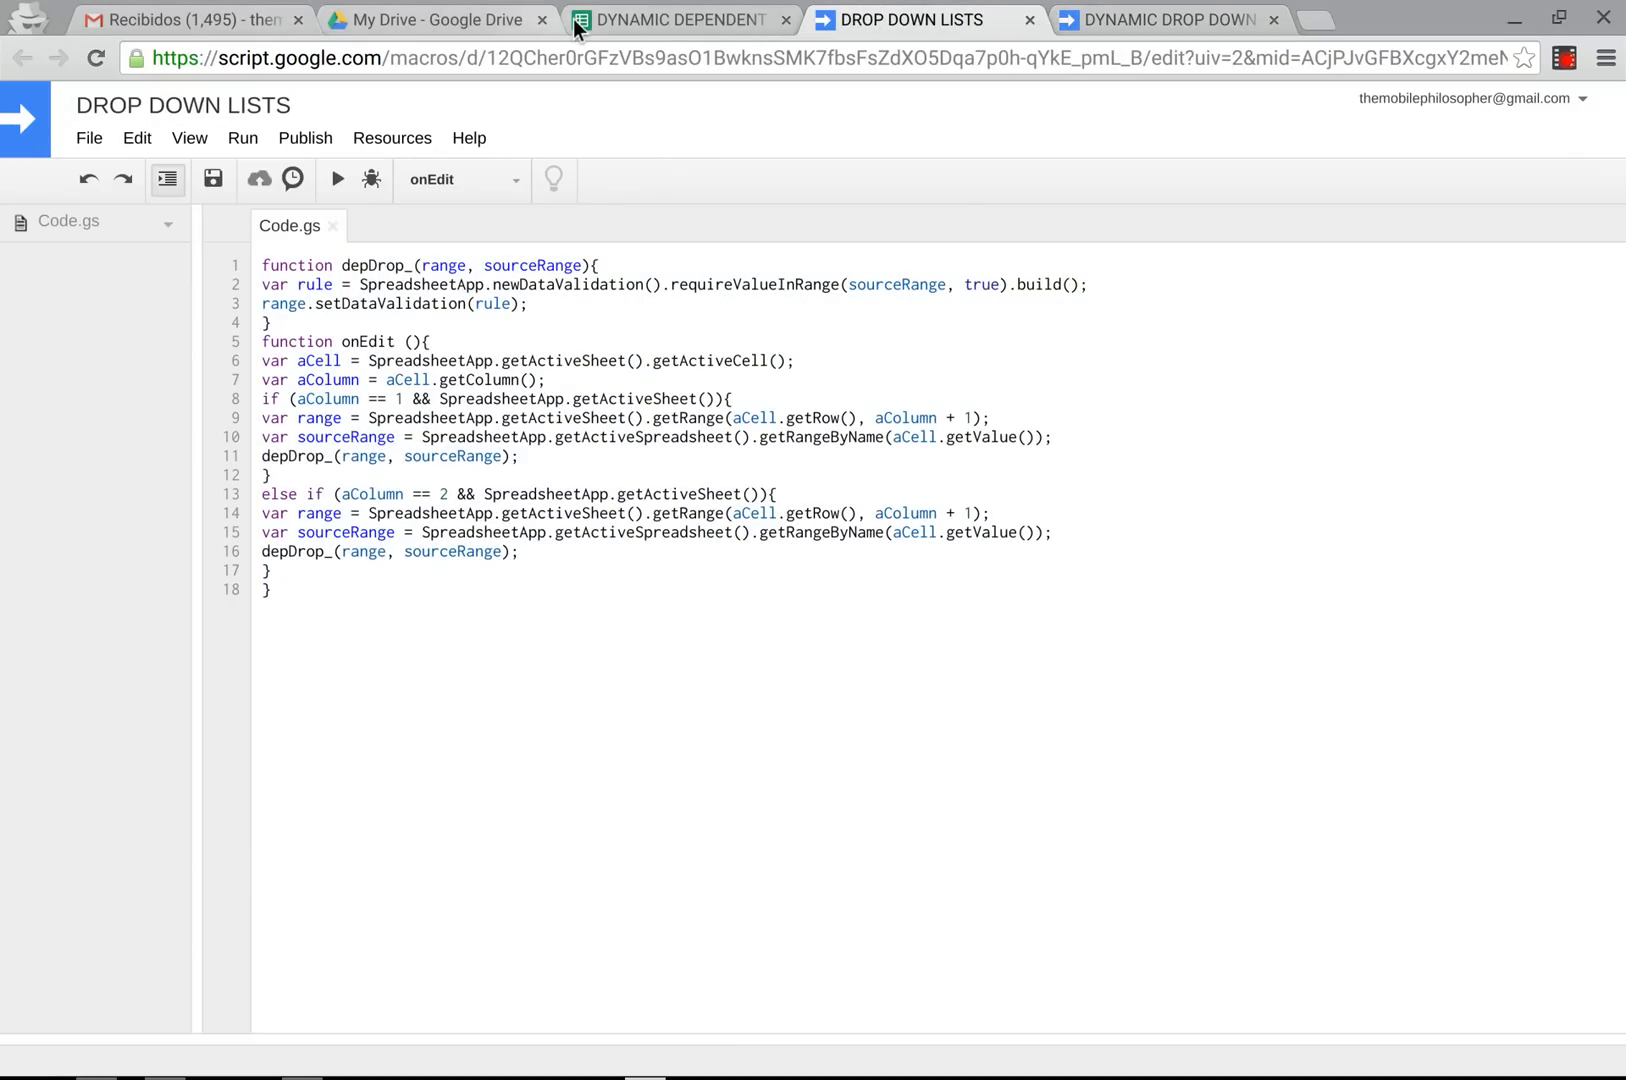
pyautogui.click(674, 19)
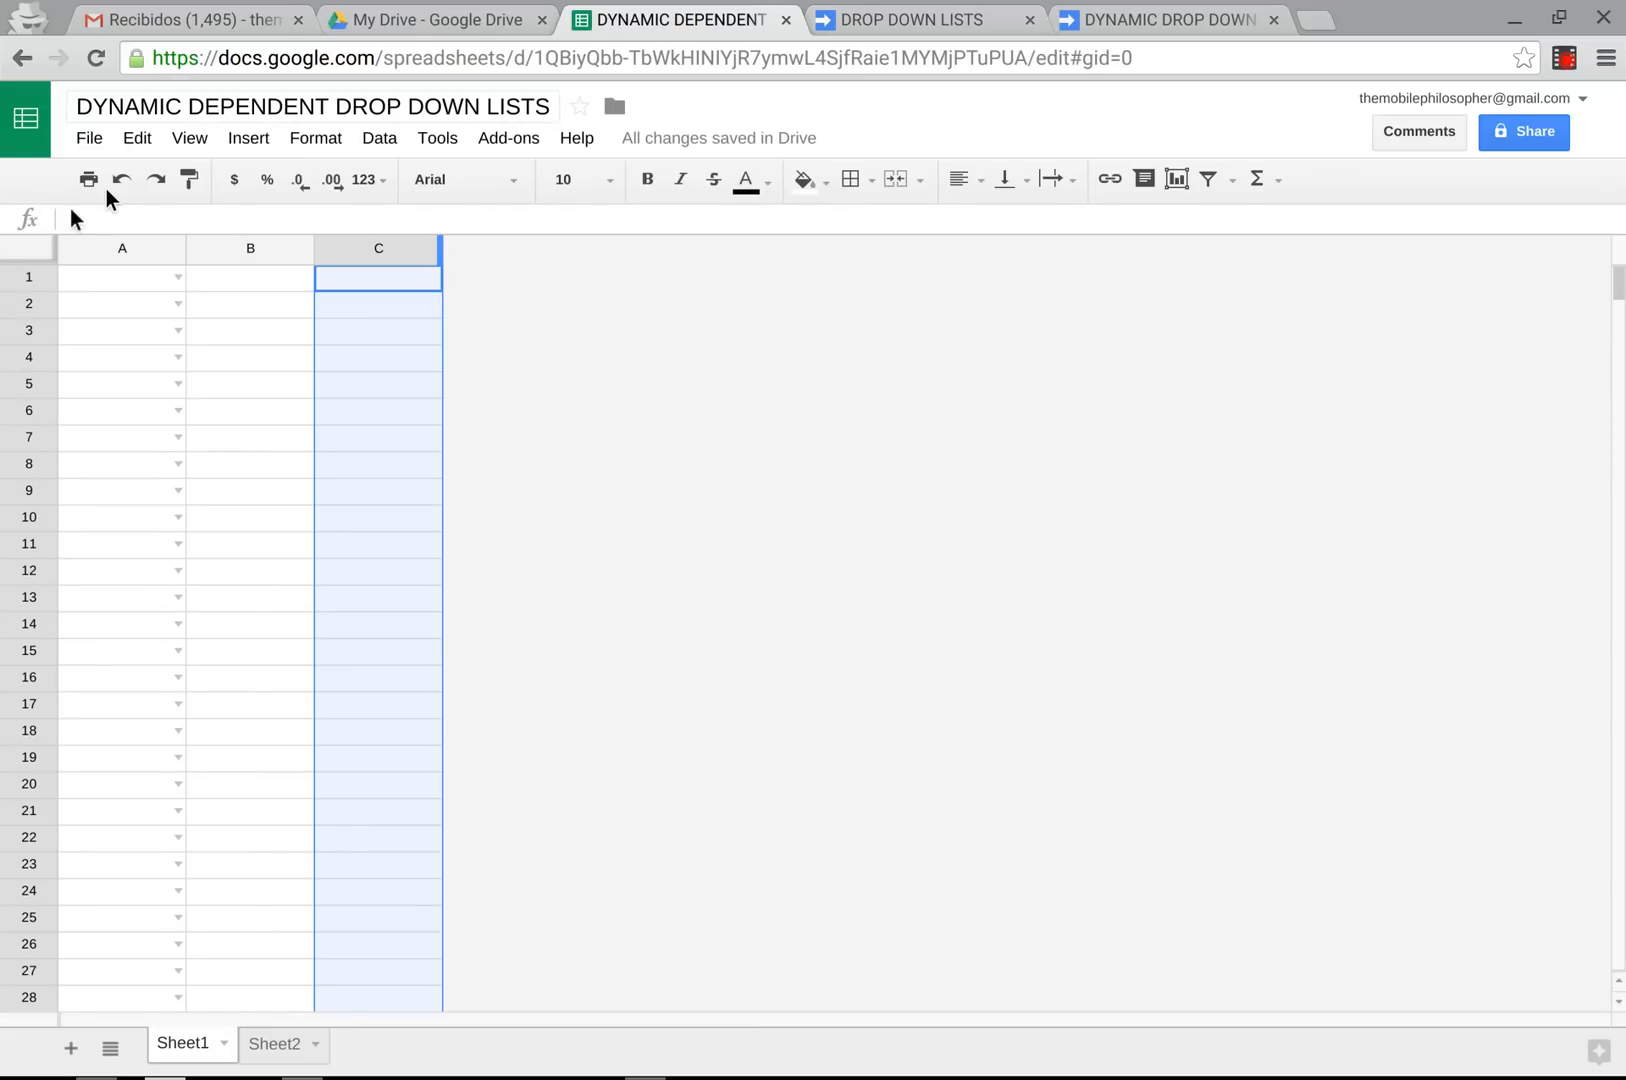
# Pick AAAA and AAA in row 1, then CCCC and C1 in row 2.
pyautogui.click(121, 277)
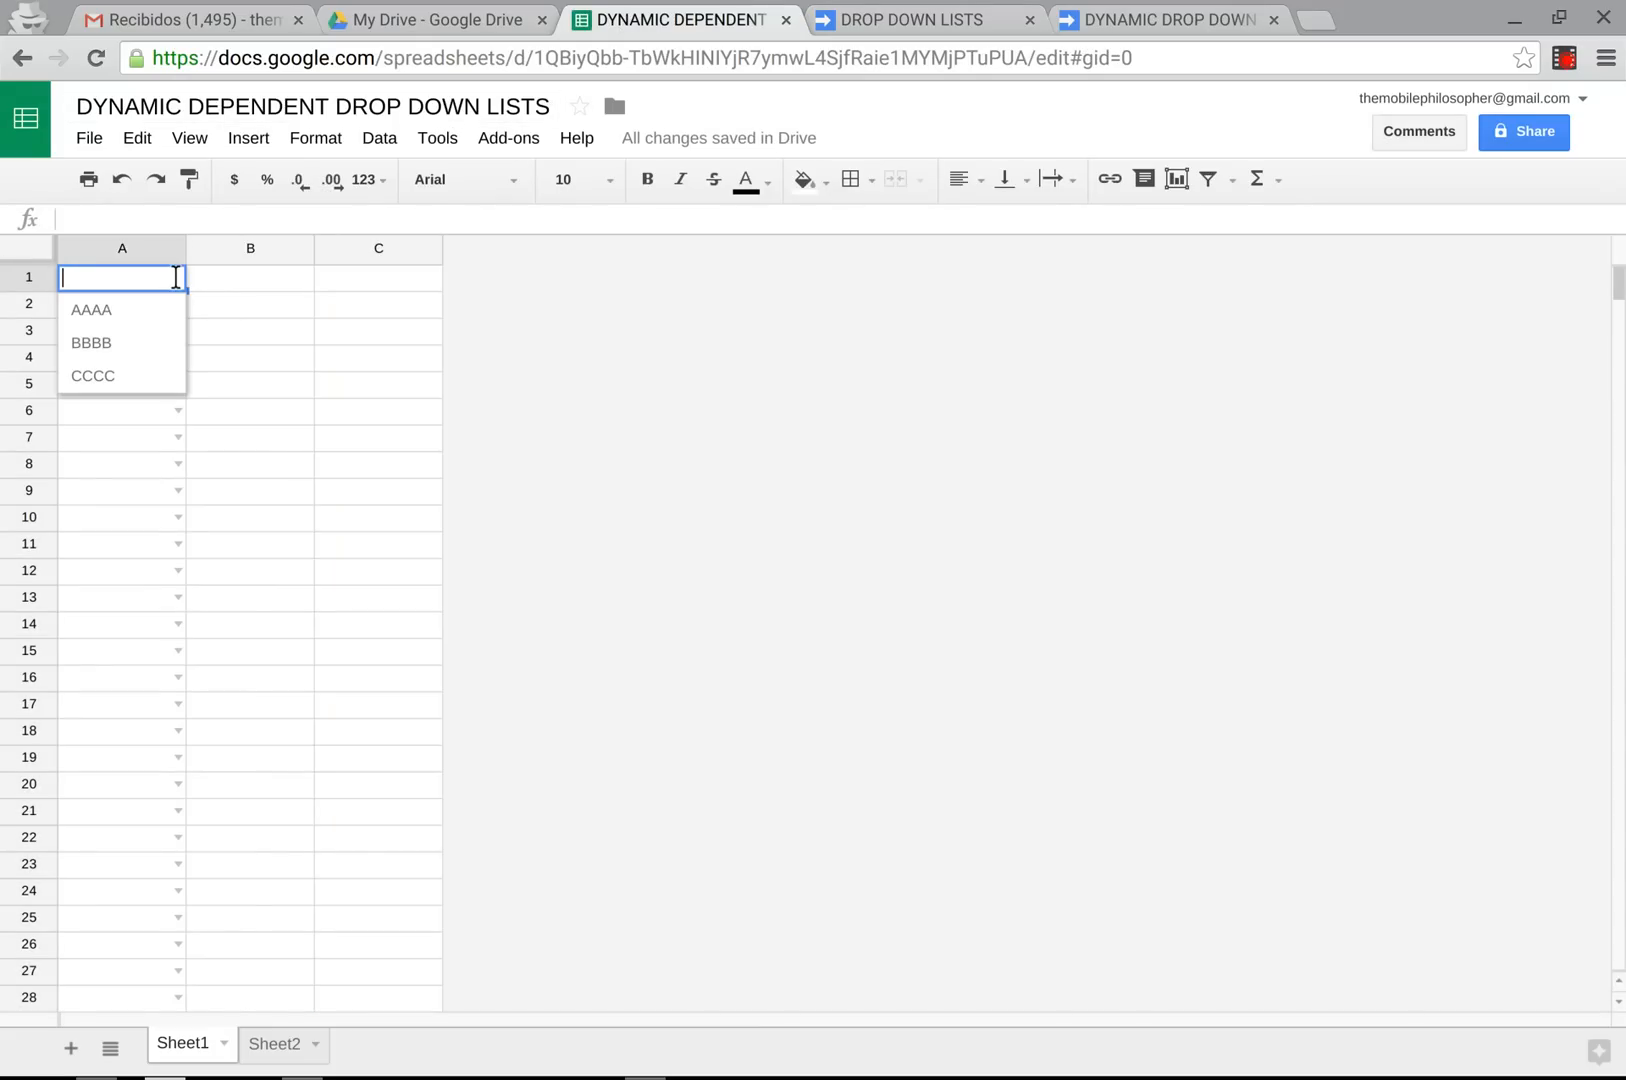
pyautogui.click(91, 309)
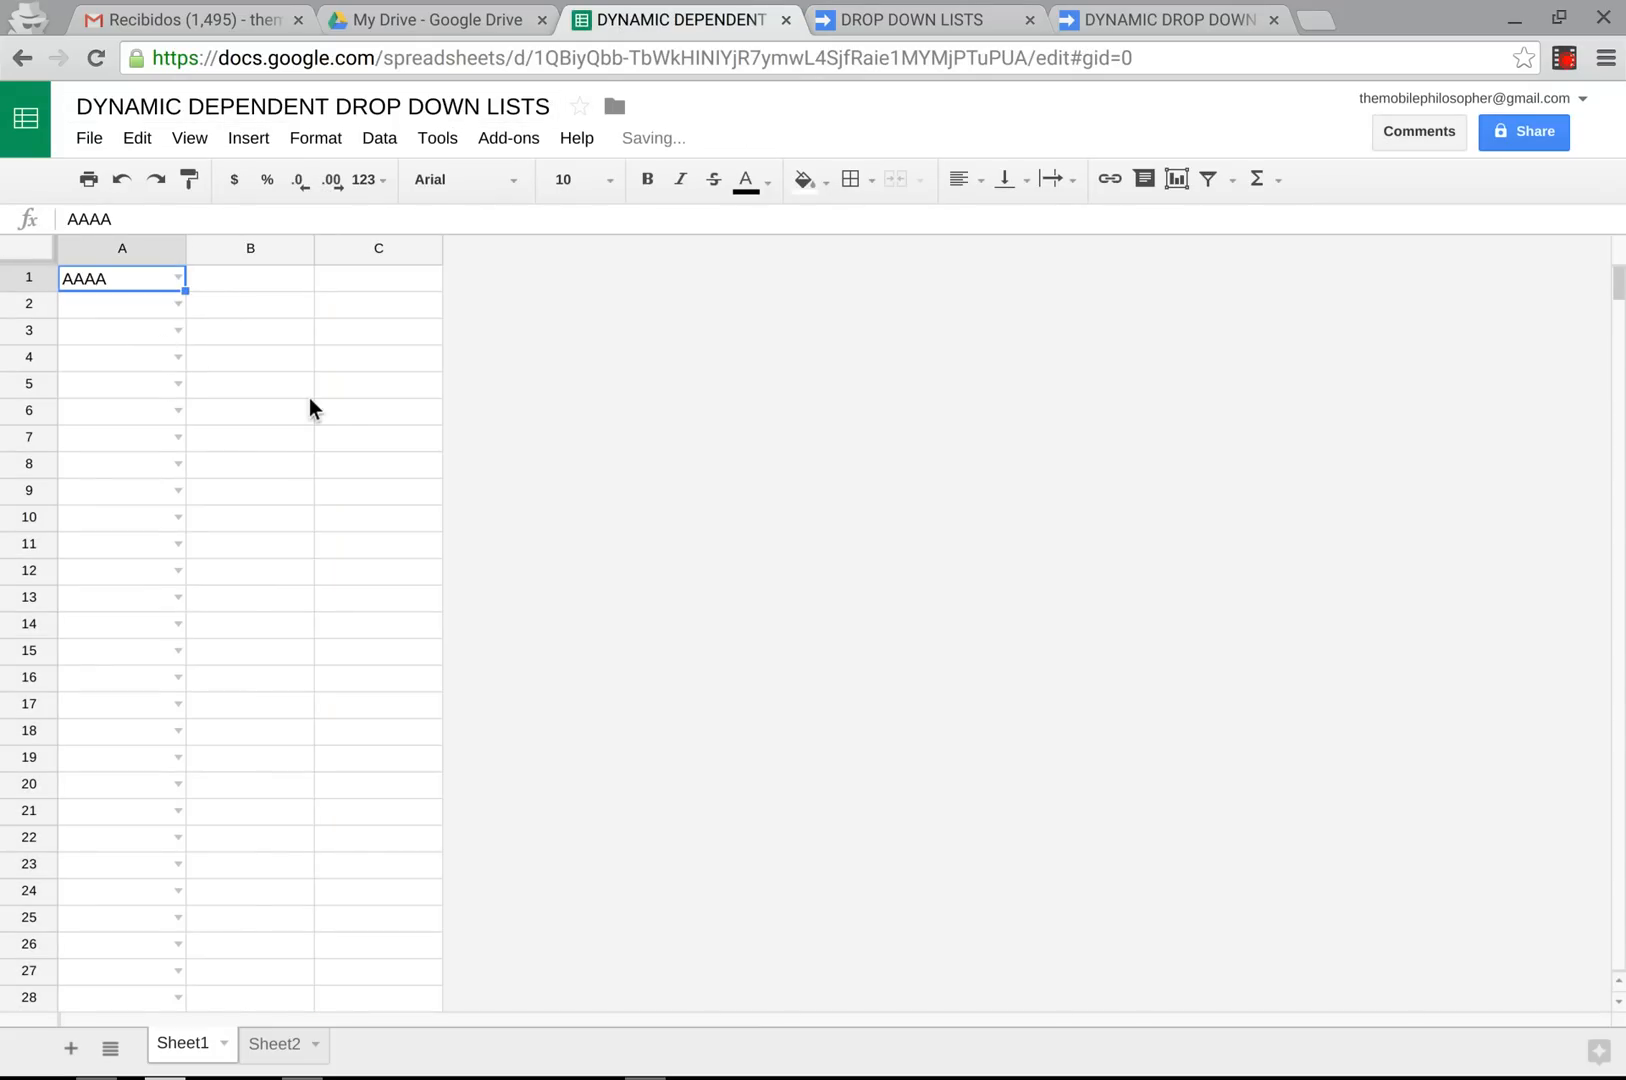
pyautogui.moveTo(252, 291)
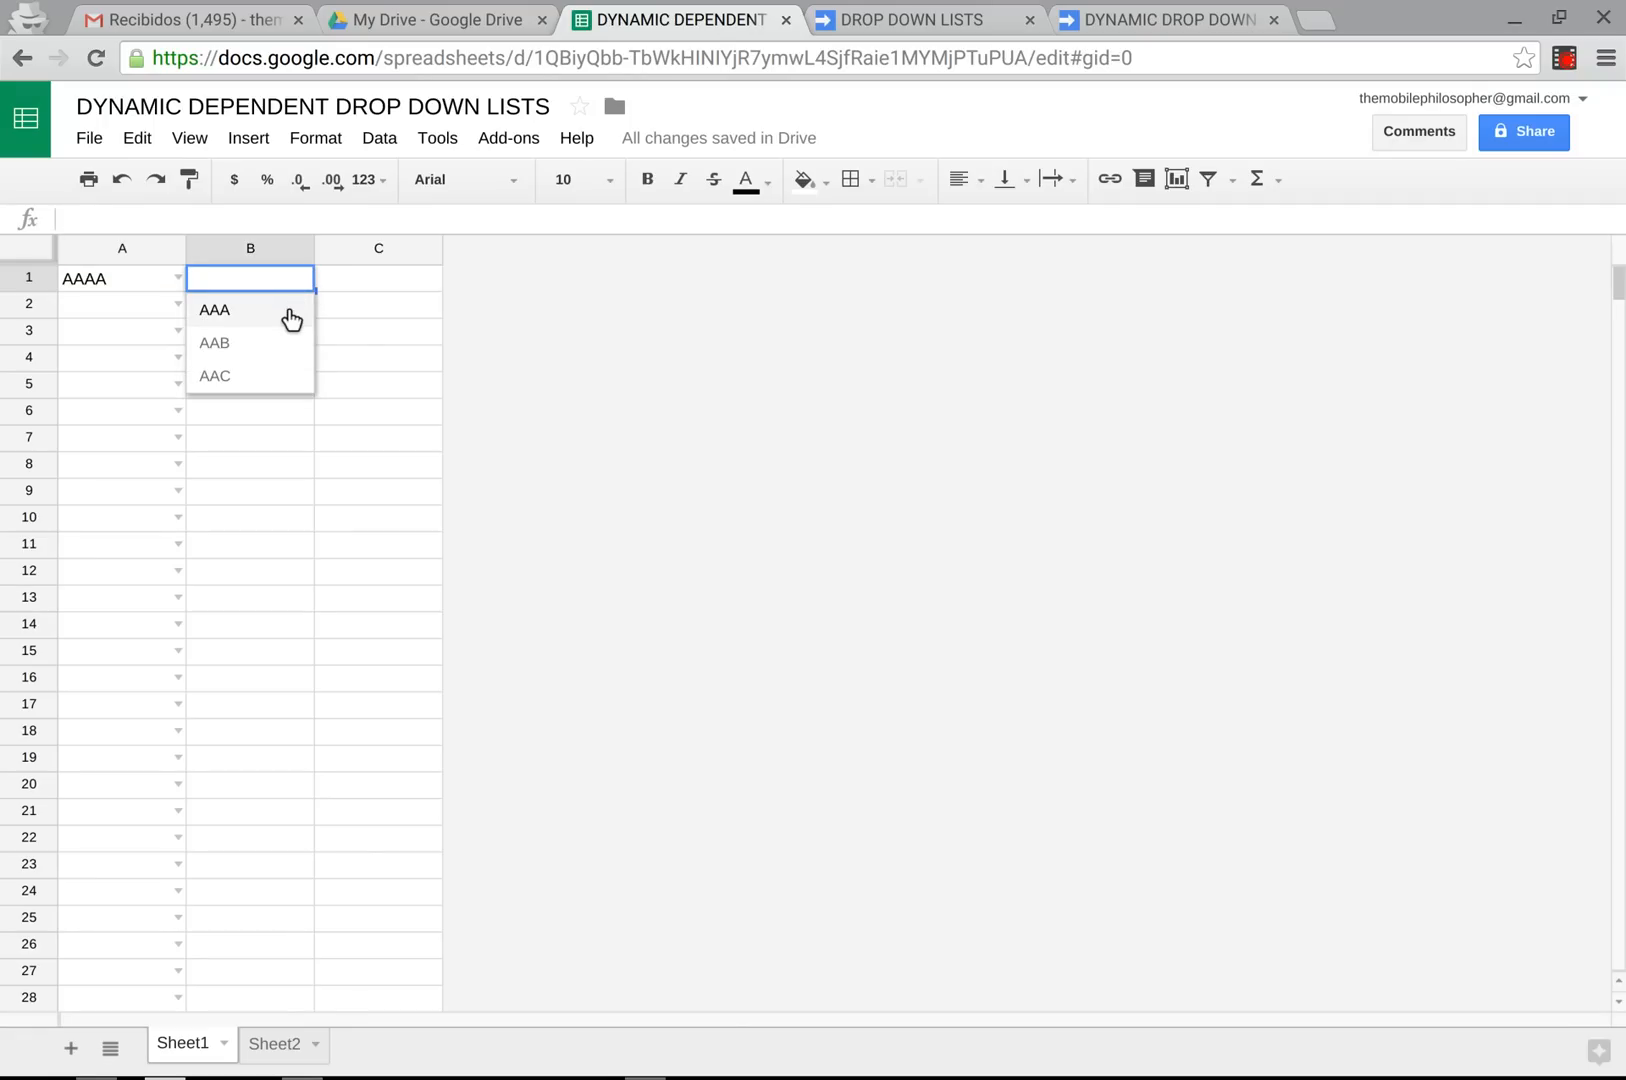
pyautogui.click(214, 309)
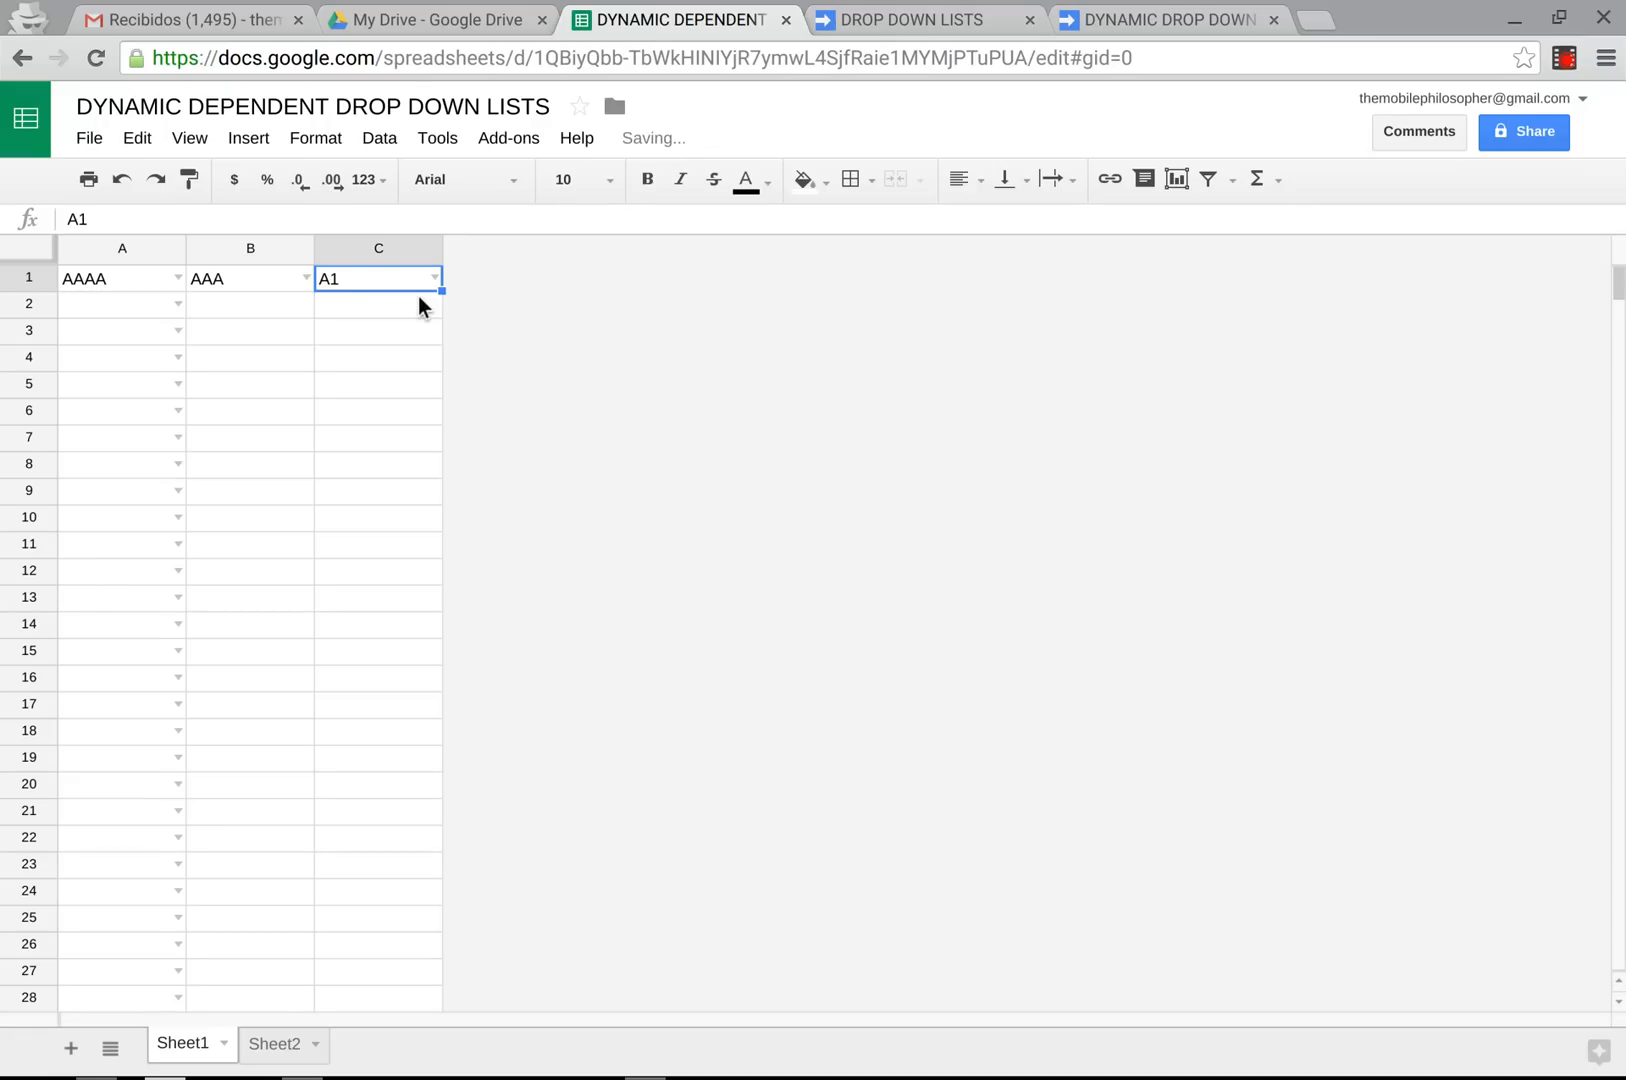
pyautogui.click(245, 330)
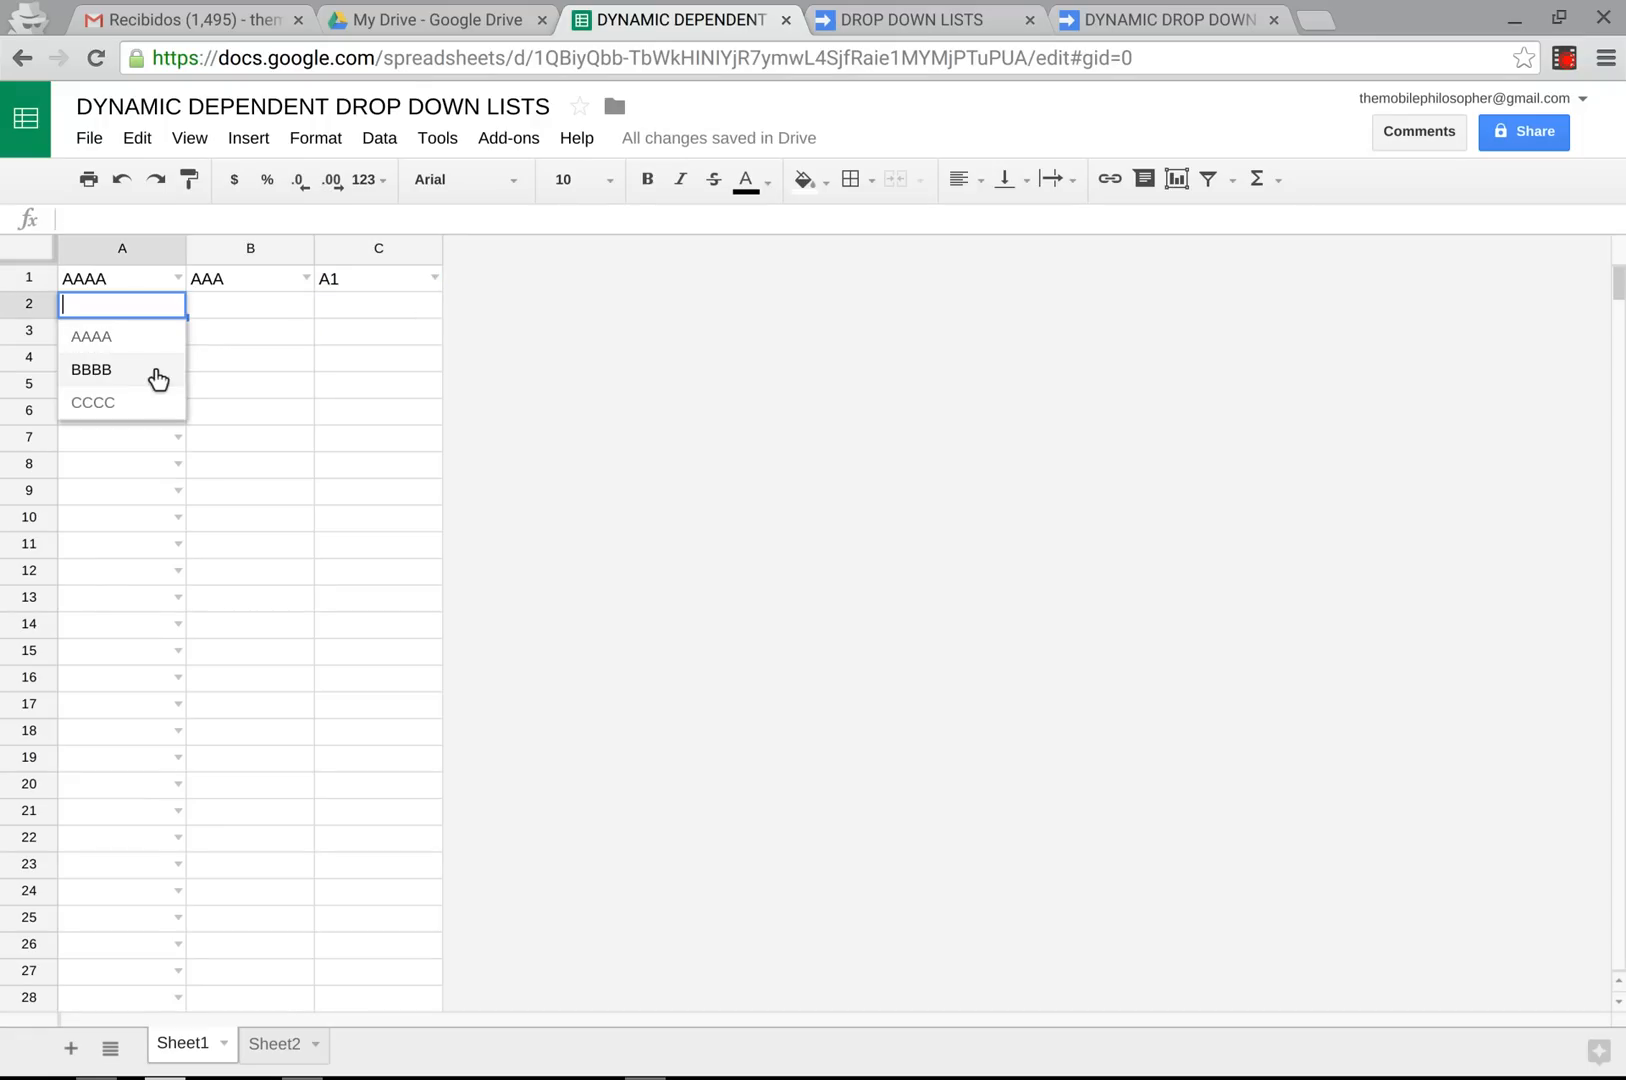
pyautogui.click(92, 402)
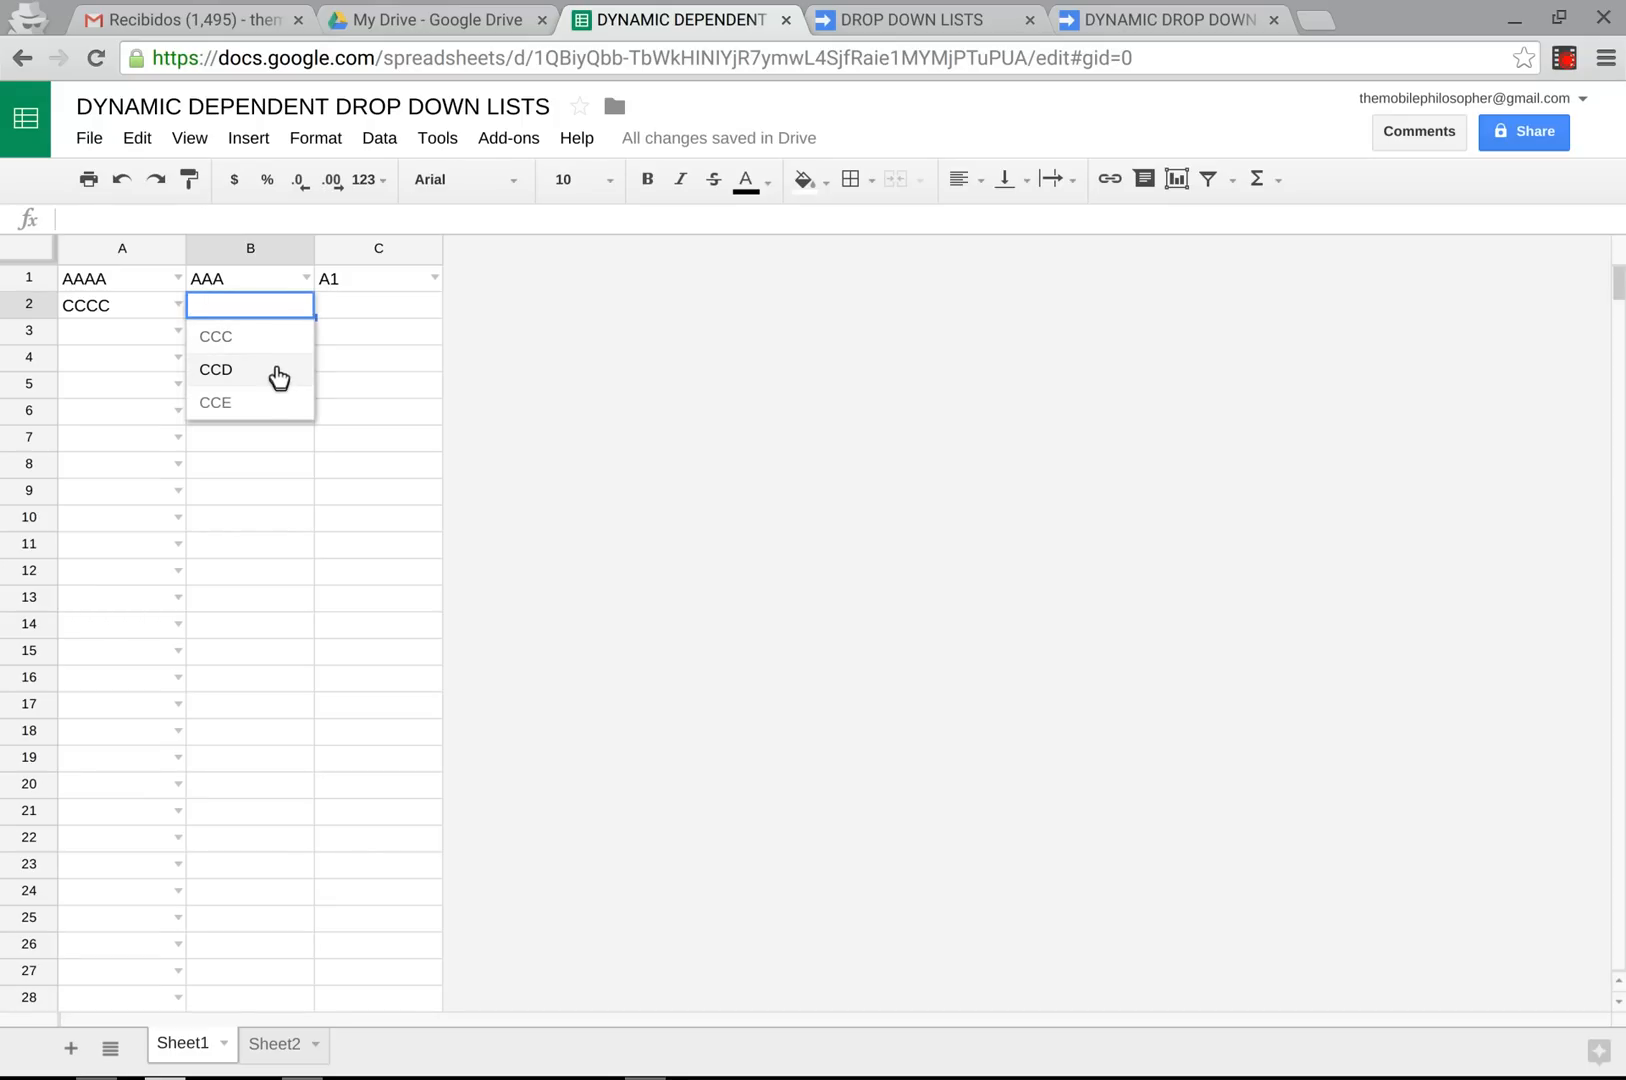
pyautogui.click(215, 336)
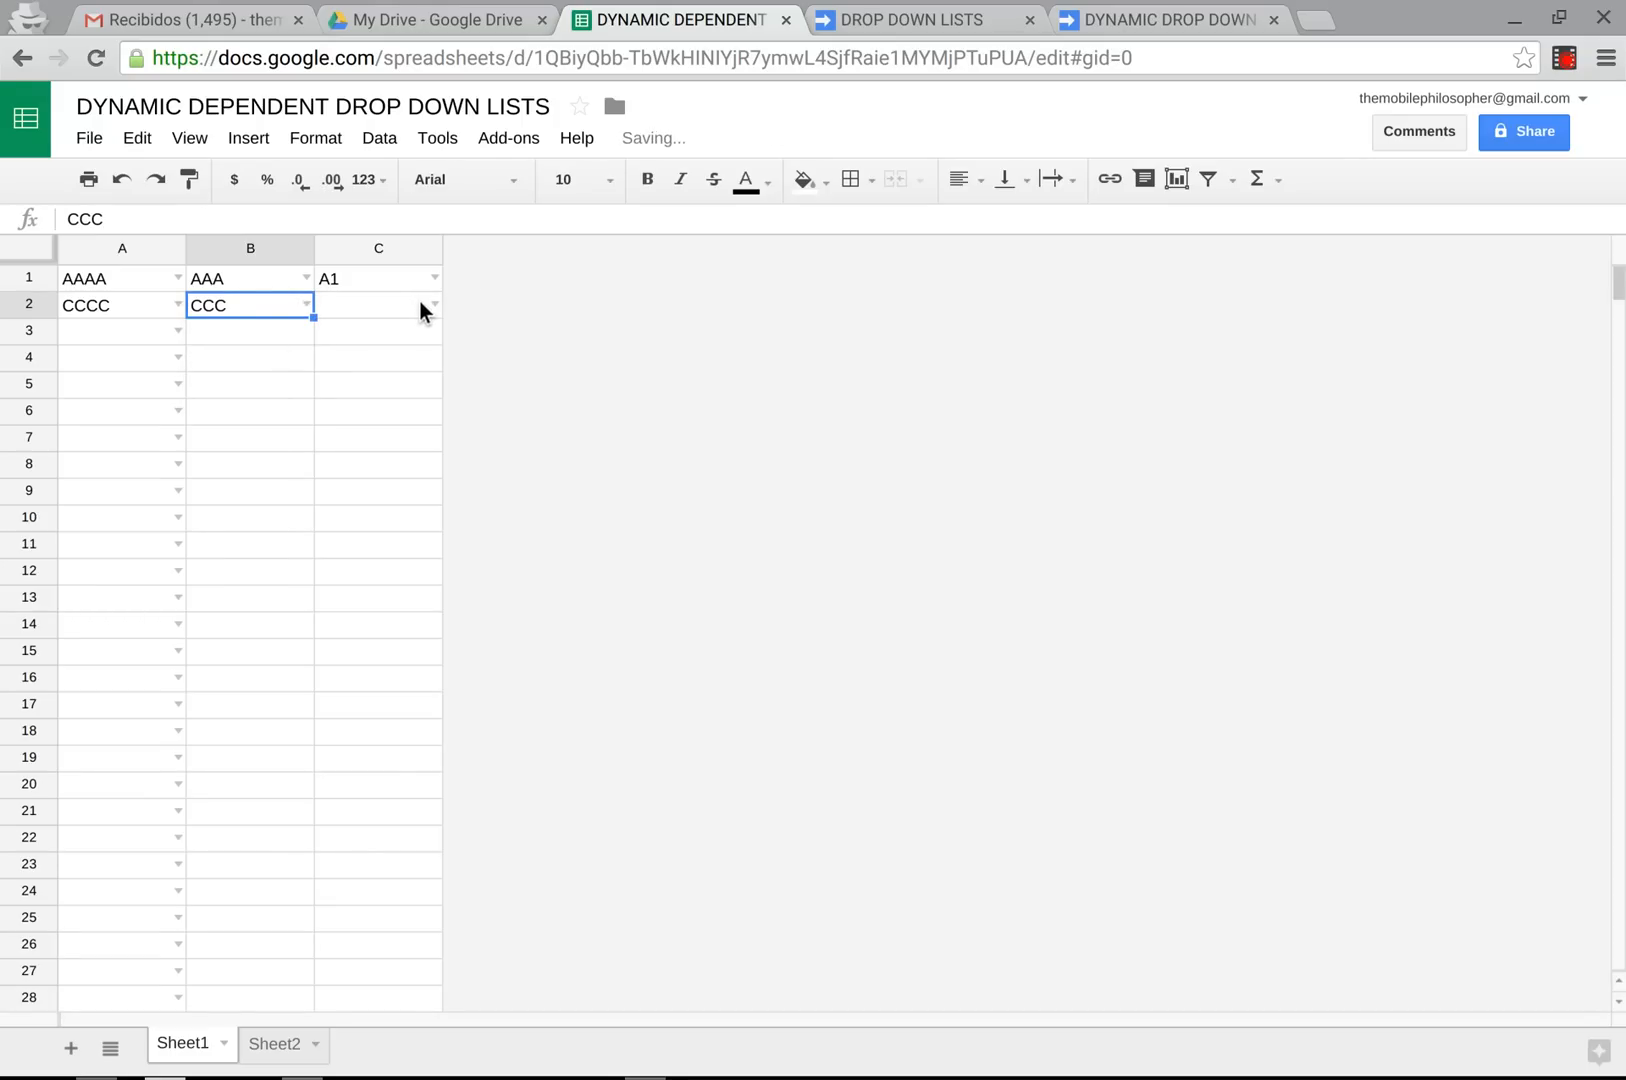
pyautogui.click(372, 304)
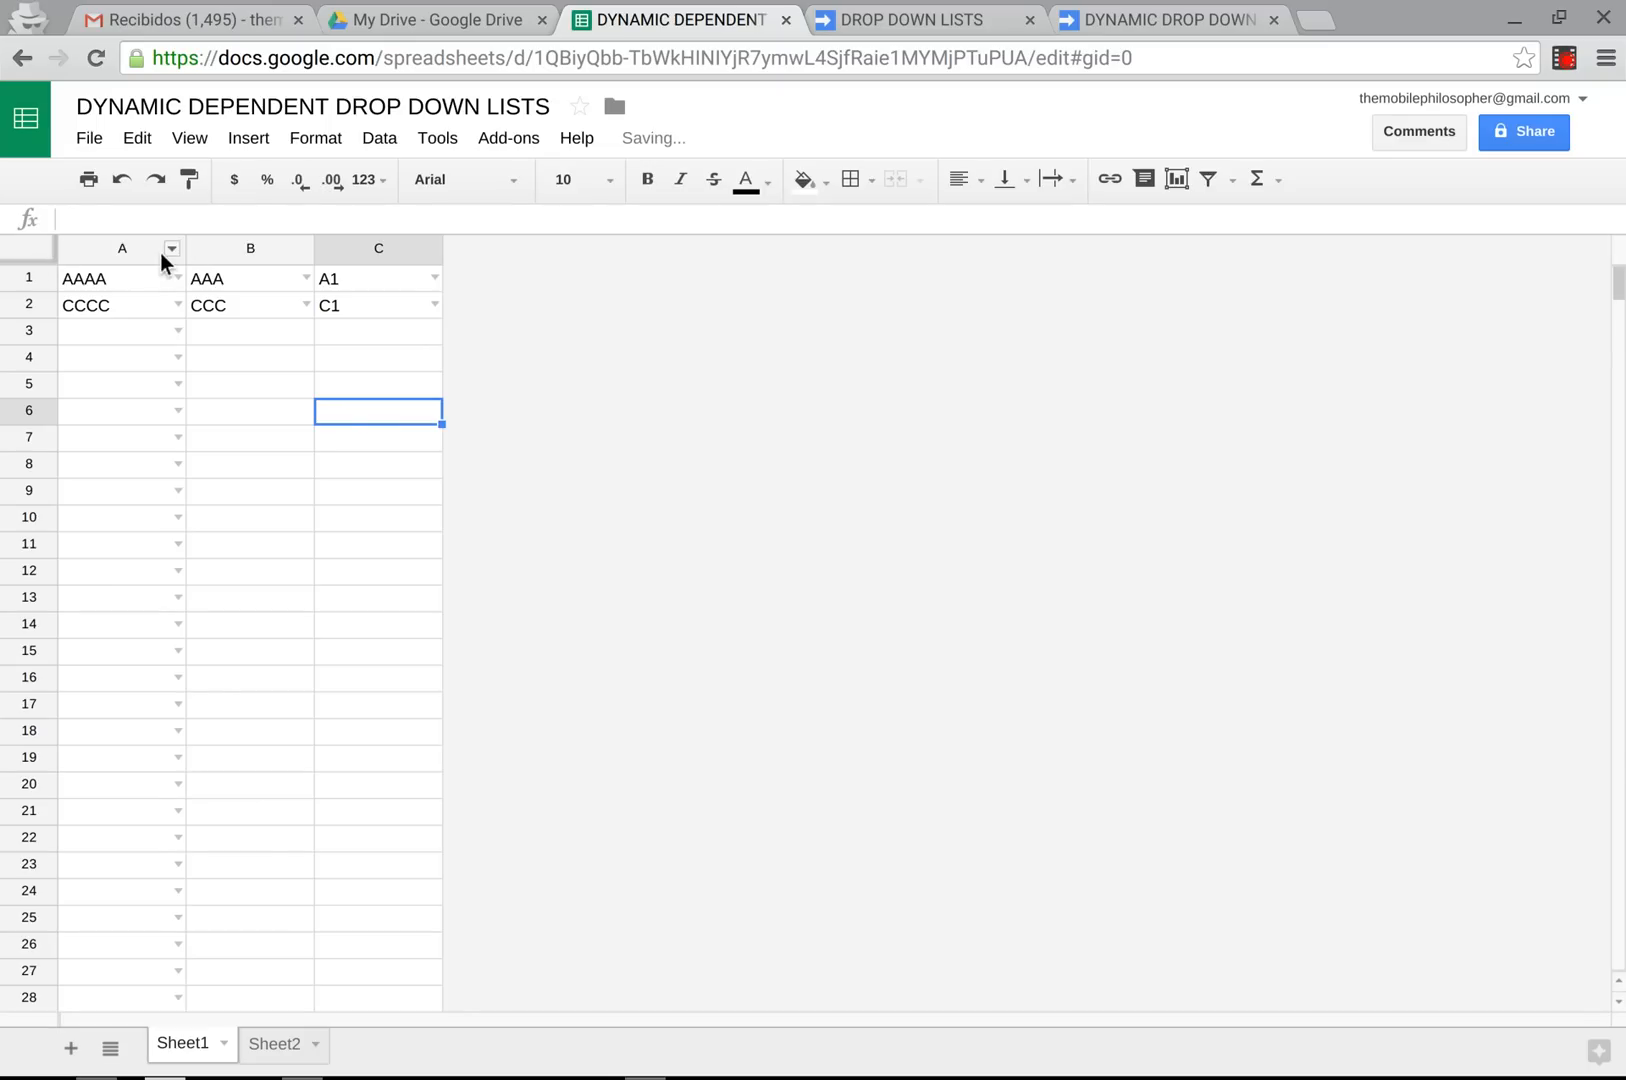
# Switch row 1 to BBBB, BBB and B1 using the dependent drop-downs.
pyautogui.click(110, 279)
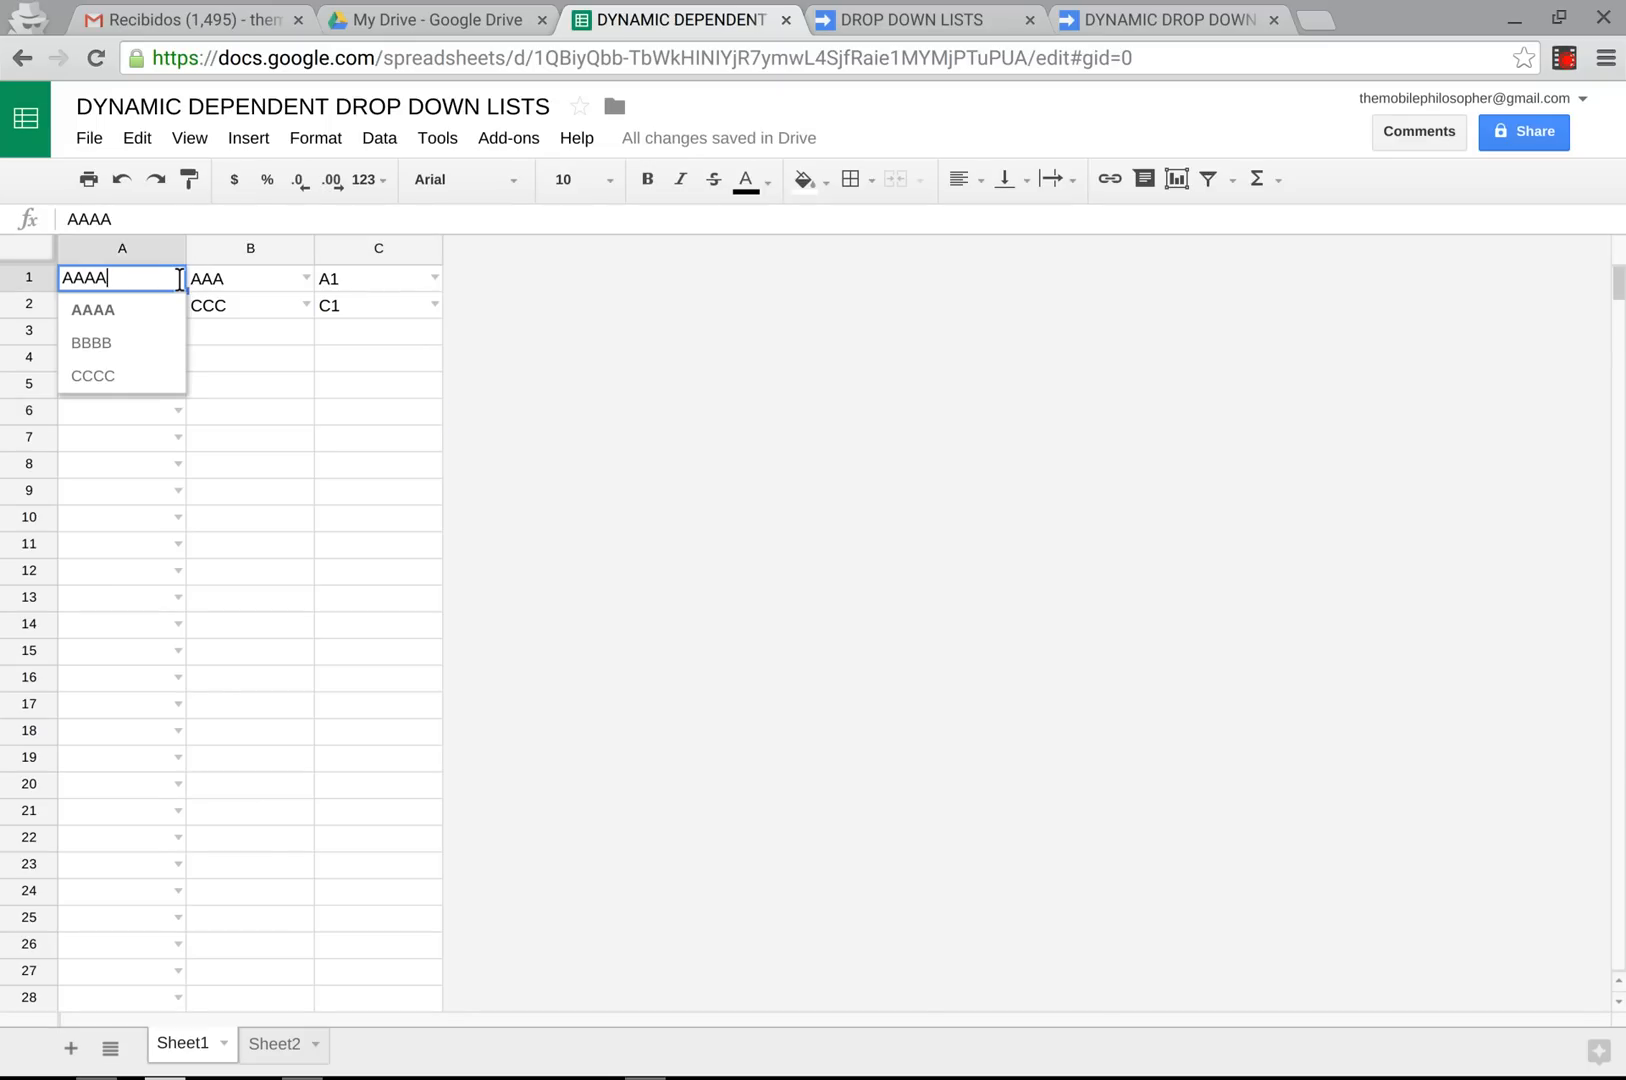
pyautogui.click(90, 342)
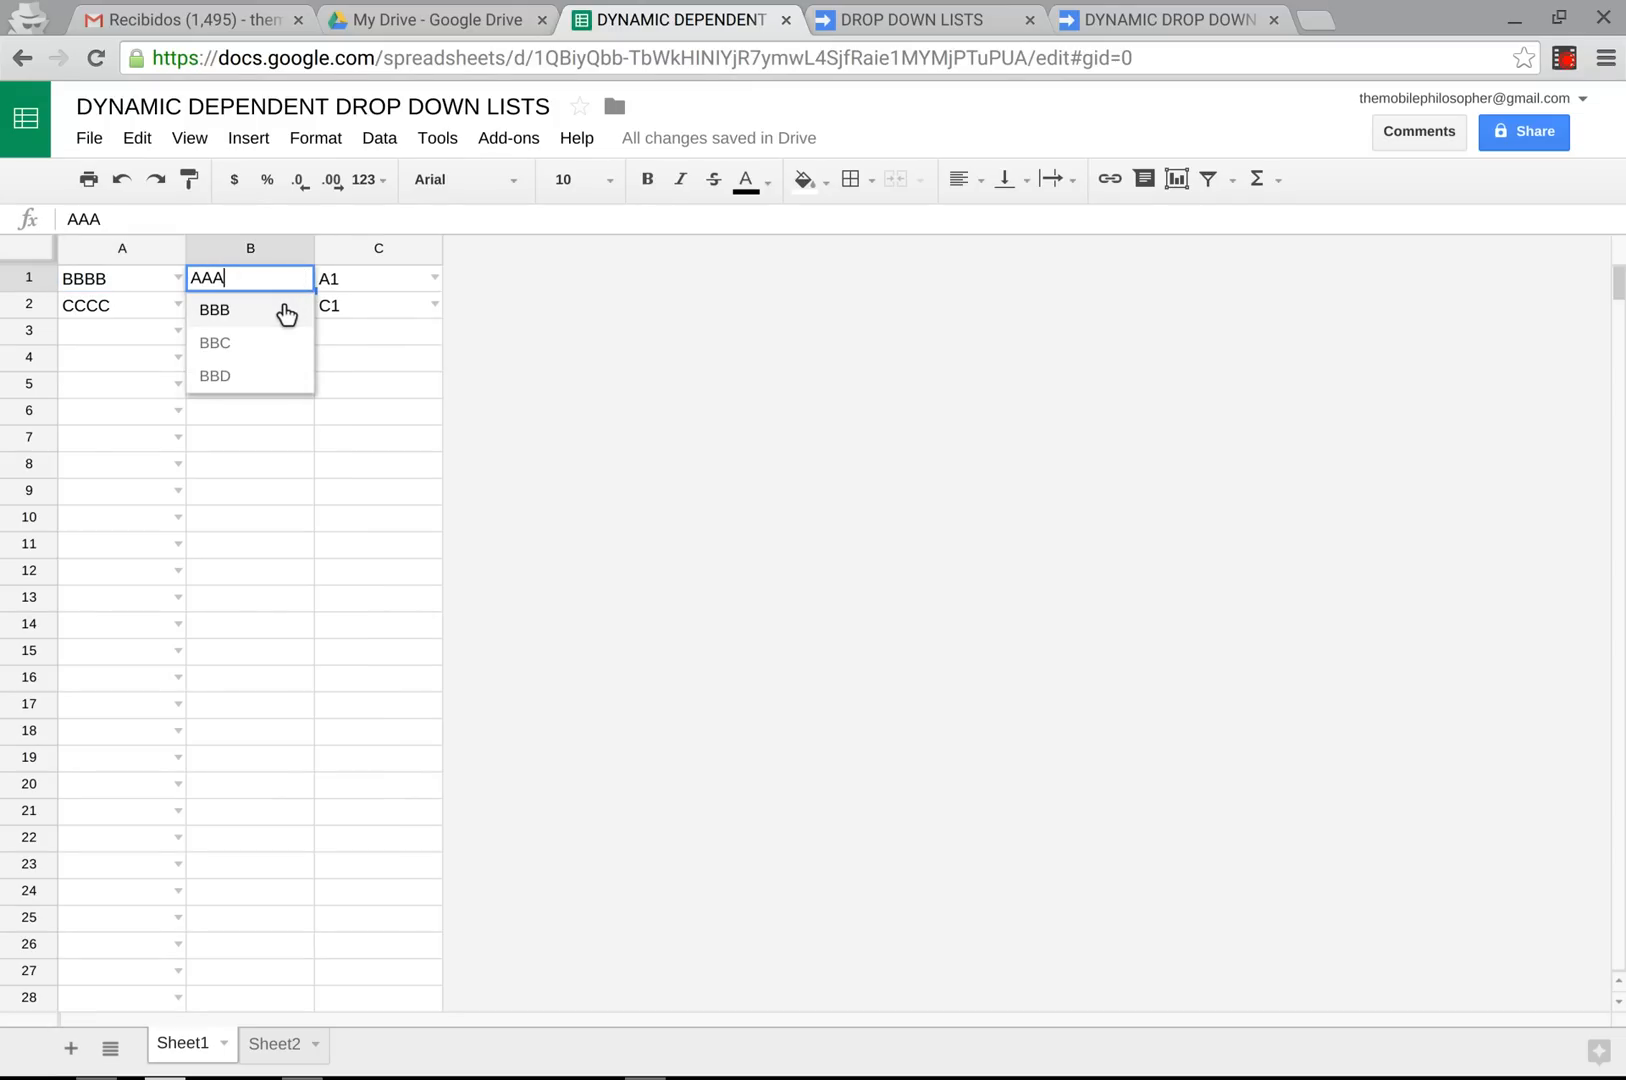
pyautogui.click(214, 309)
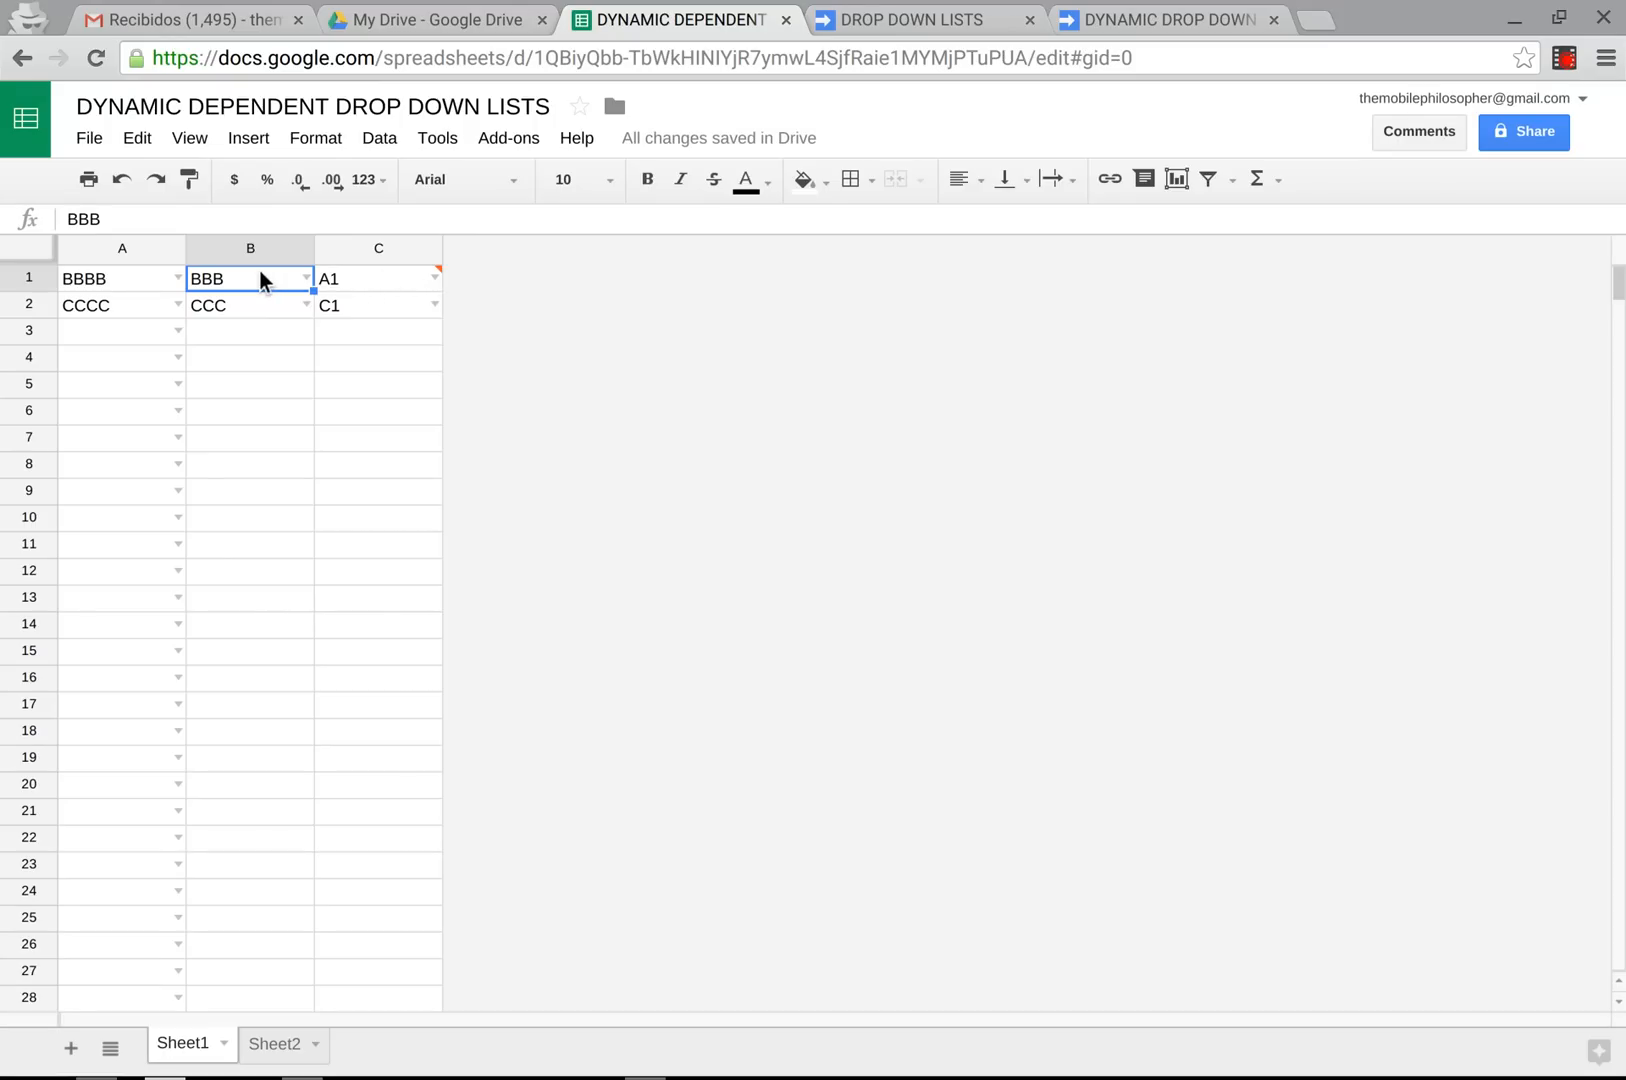
pyautogui.click(377, 278)
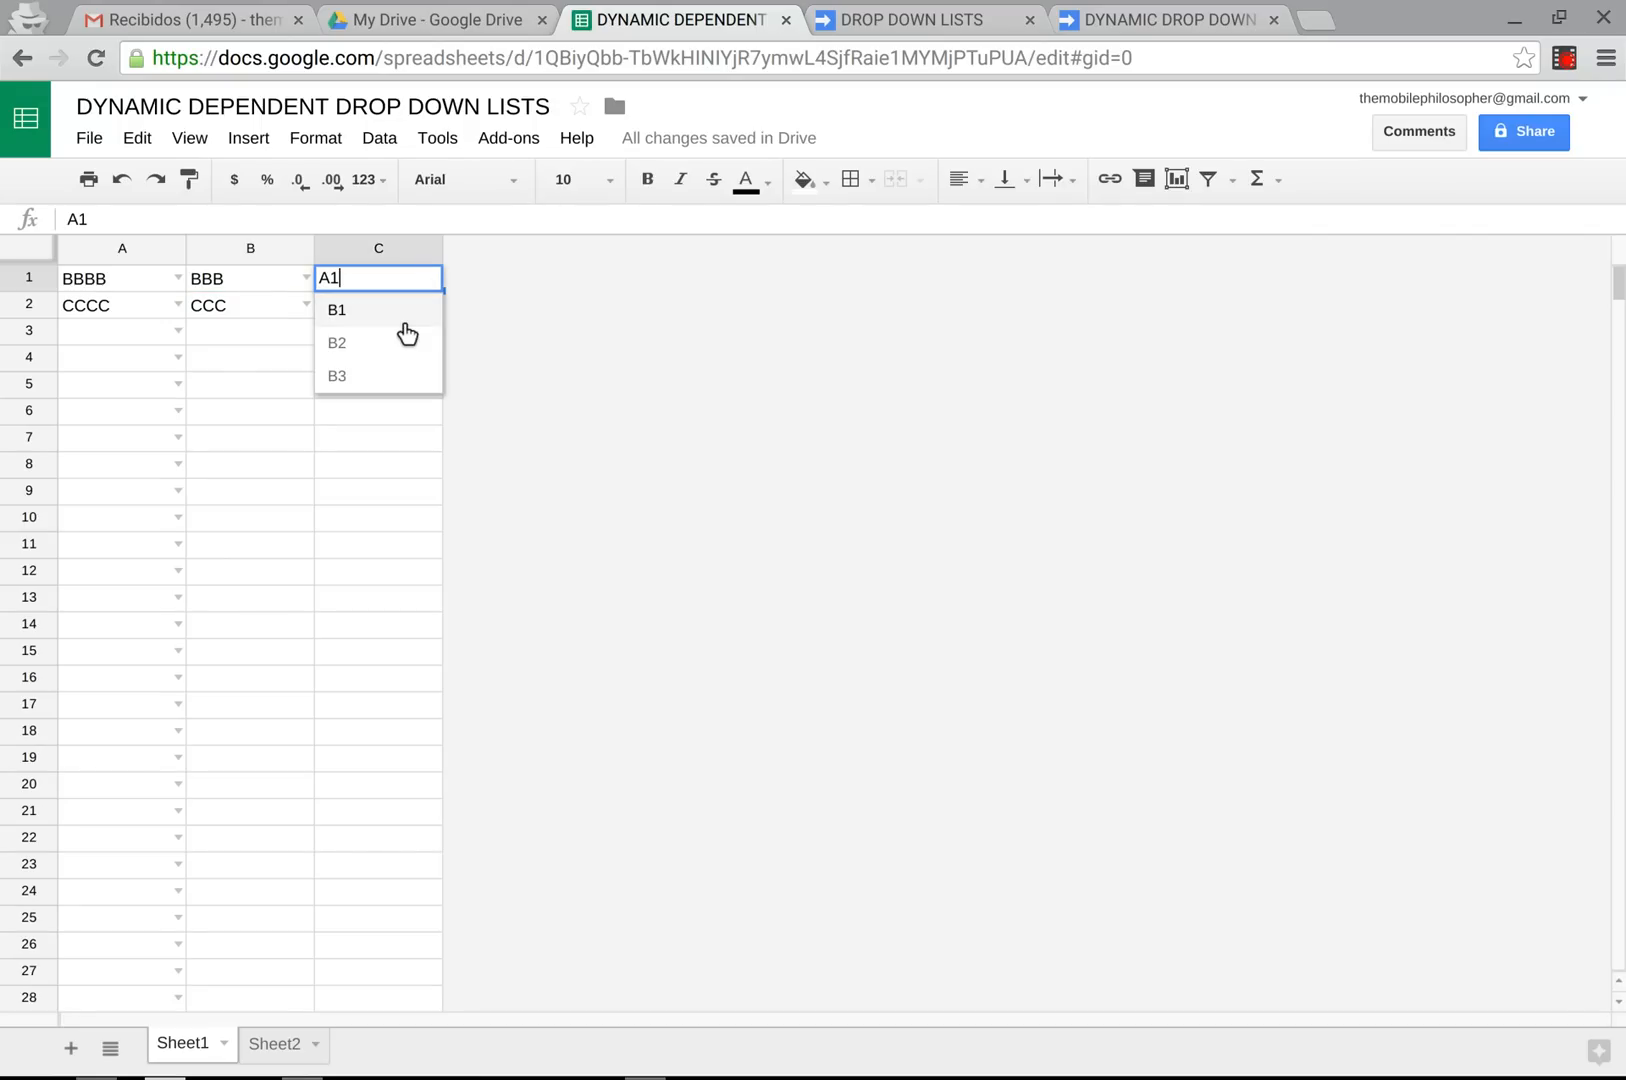
pyautogui.click(336, 310)
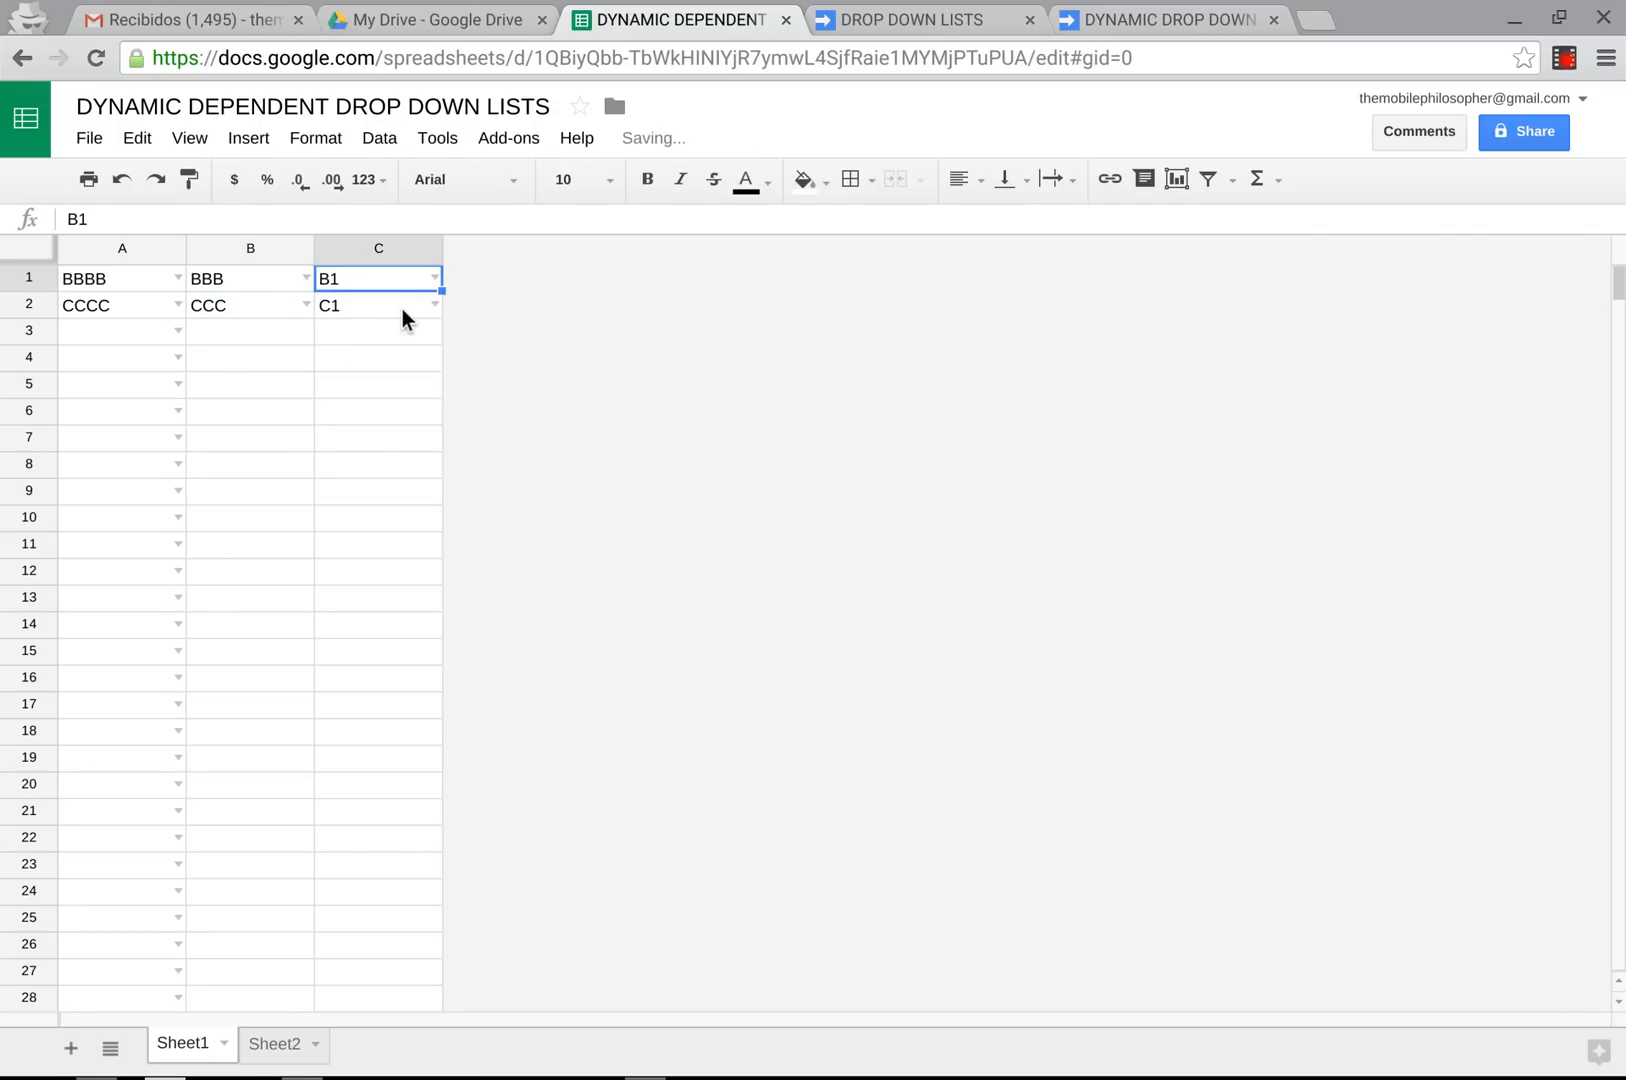
pyautogui.click(377, 357)
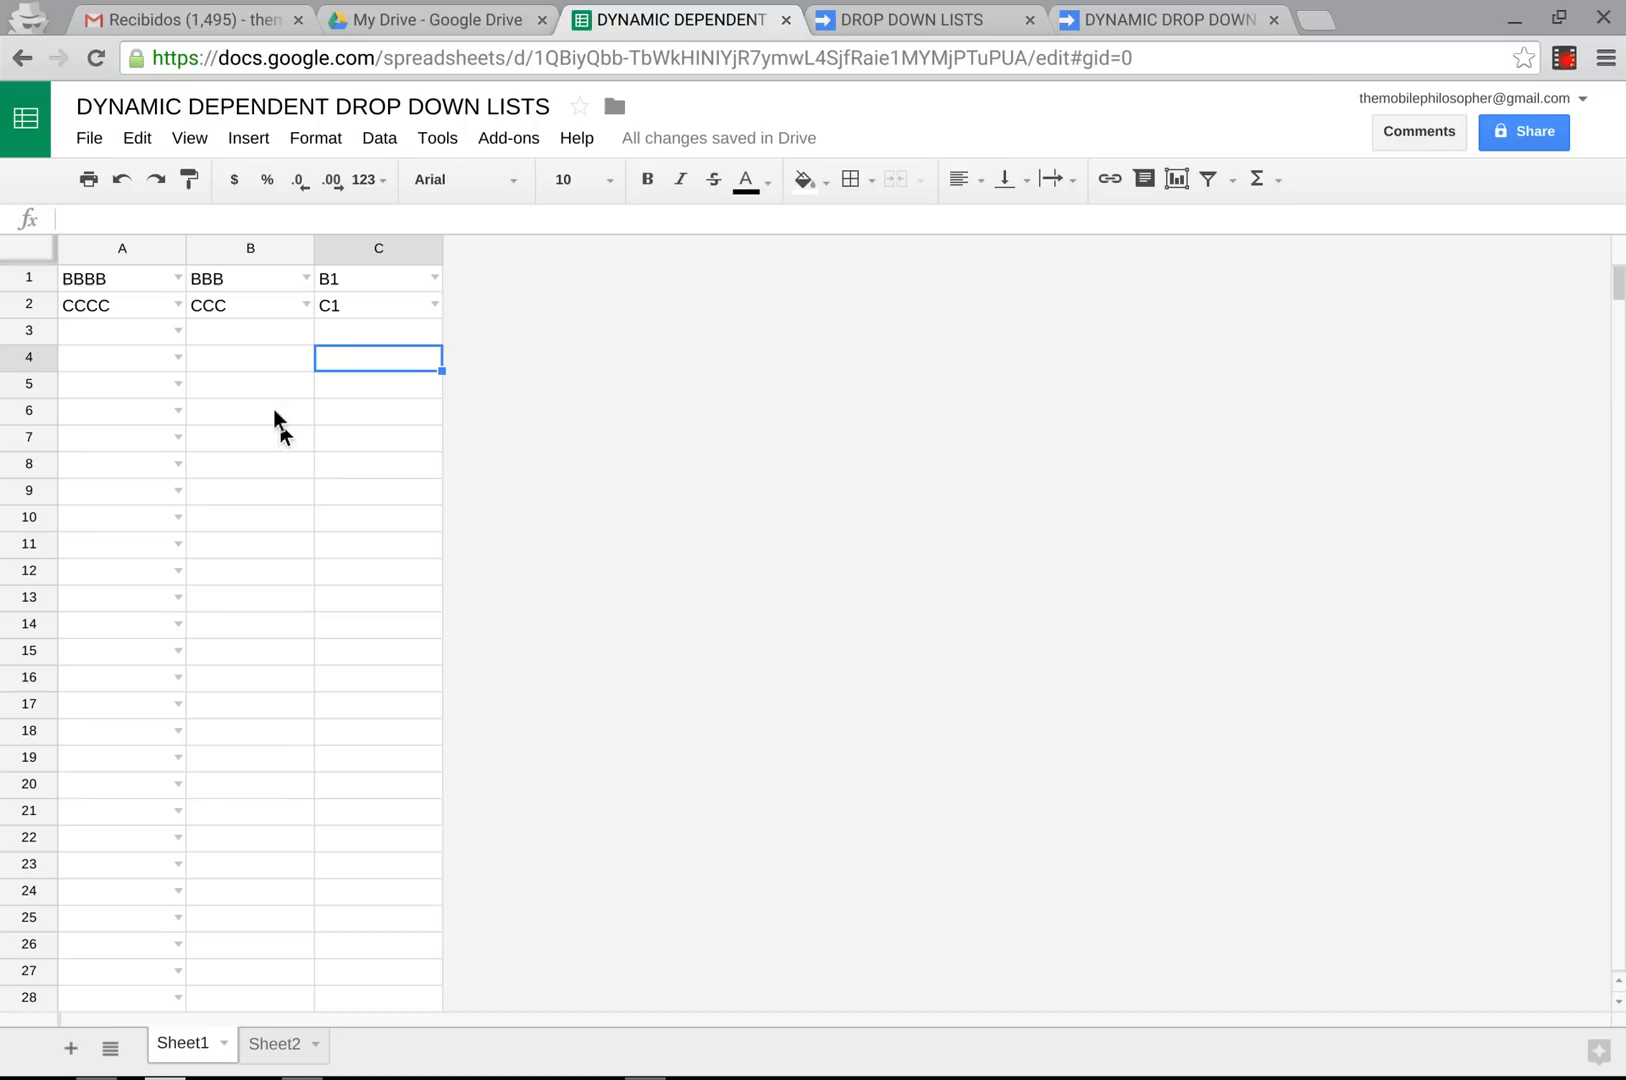
pyautogui.moveTo(340, 407)
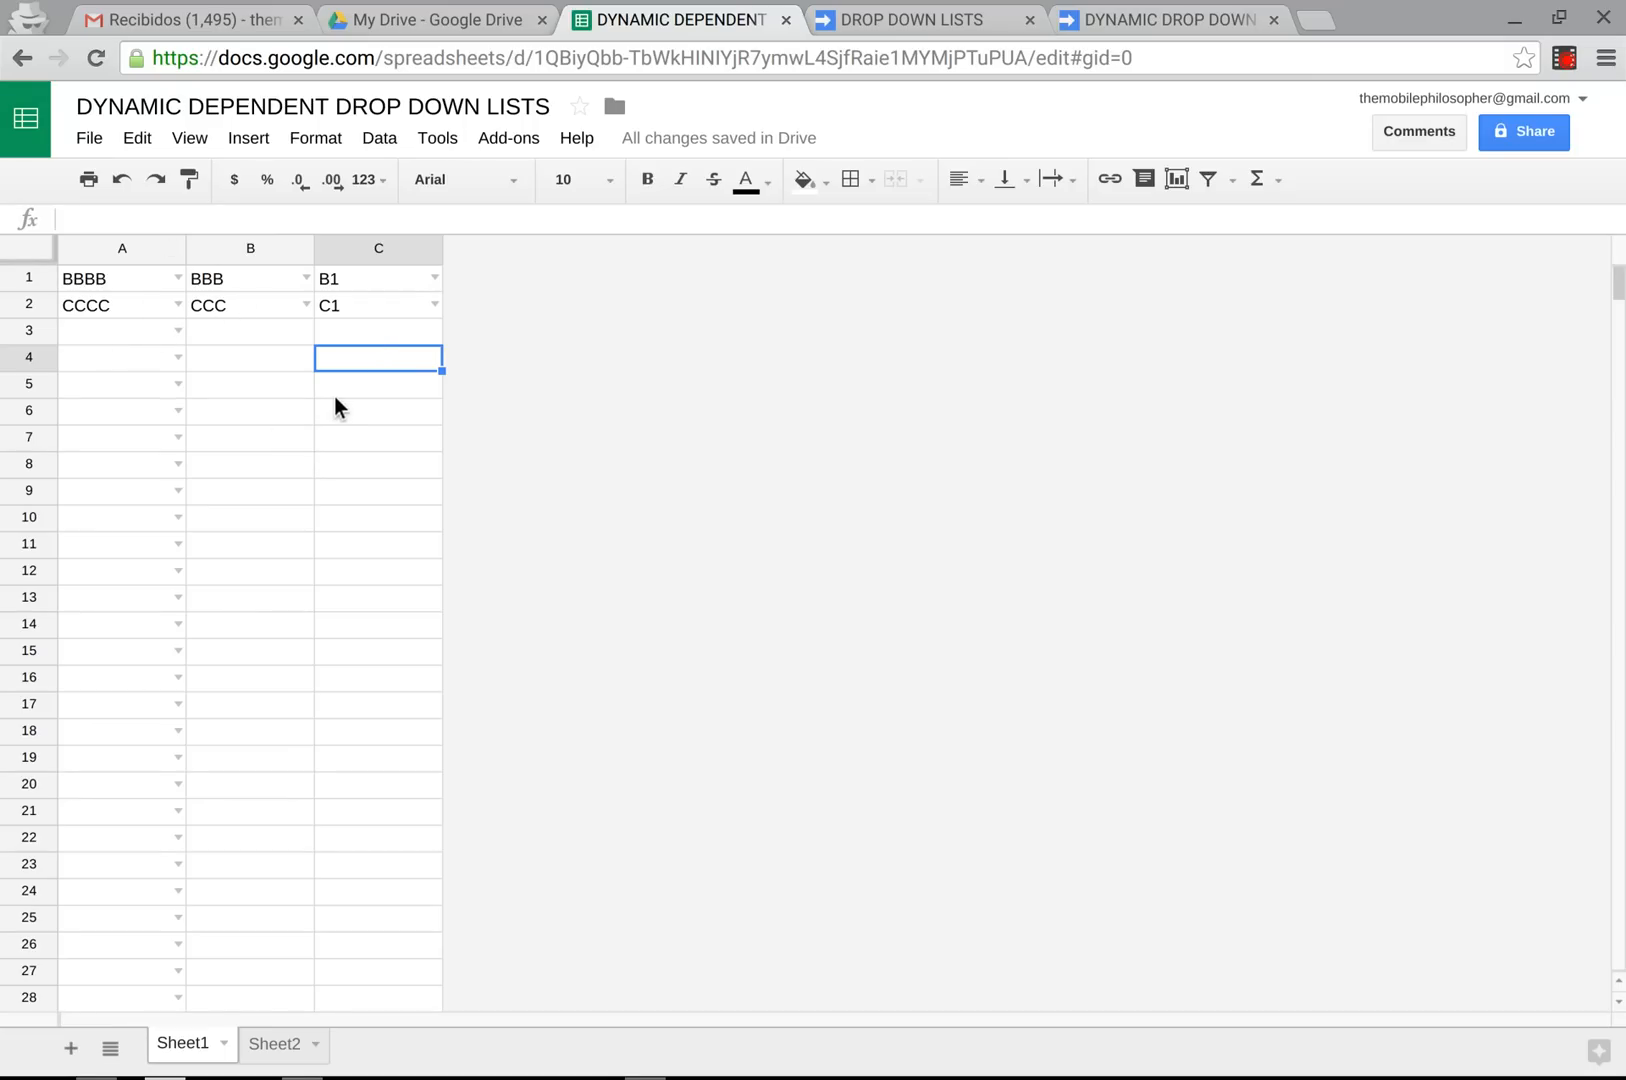
pyautogui.moveTo(940, 16)
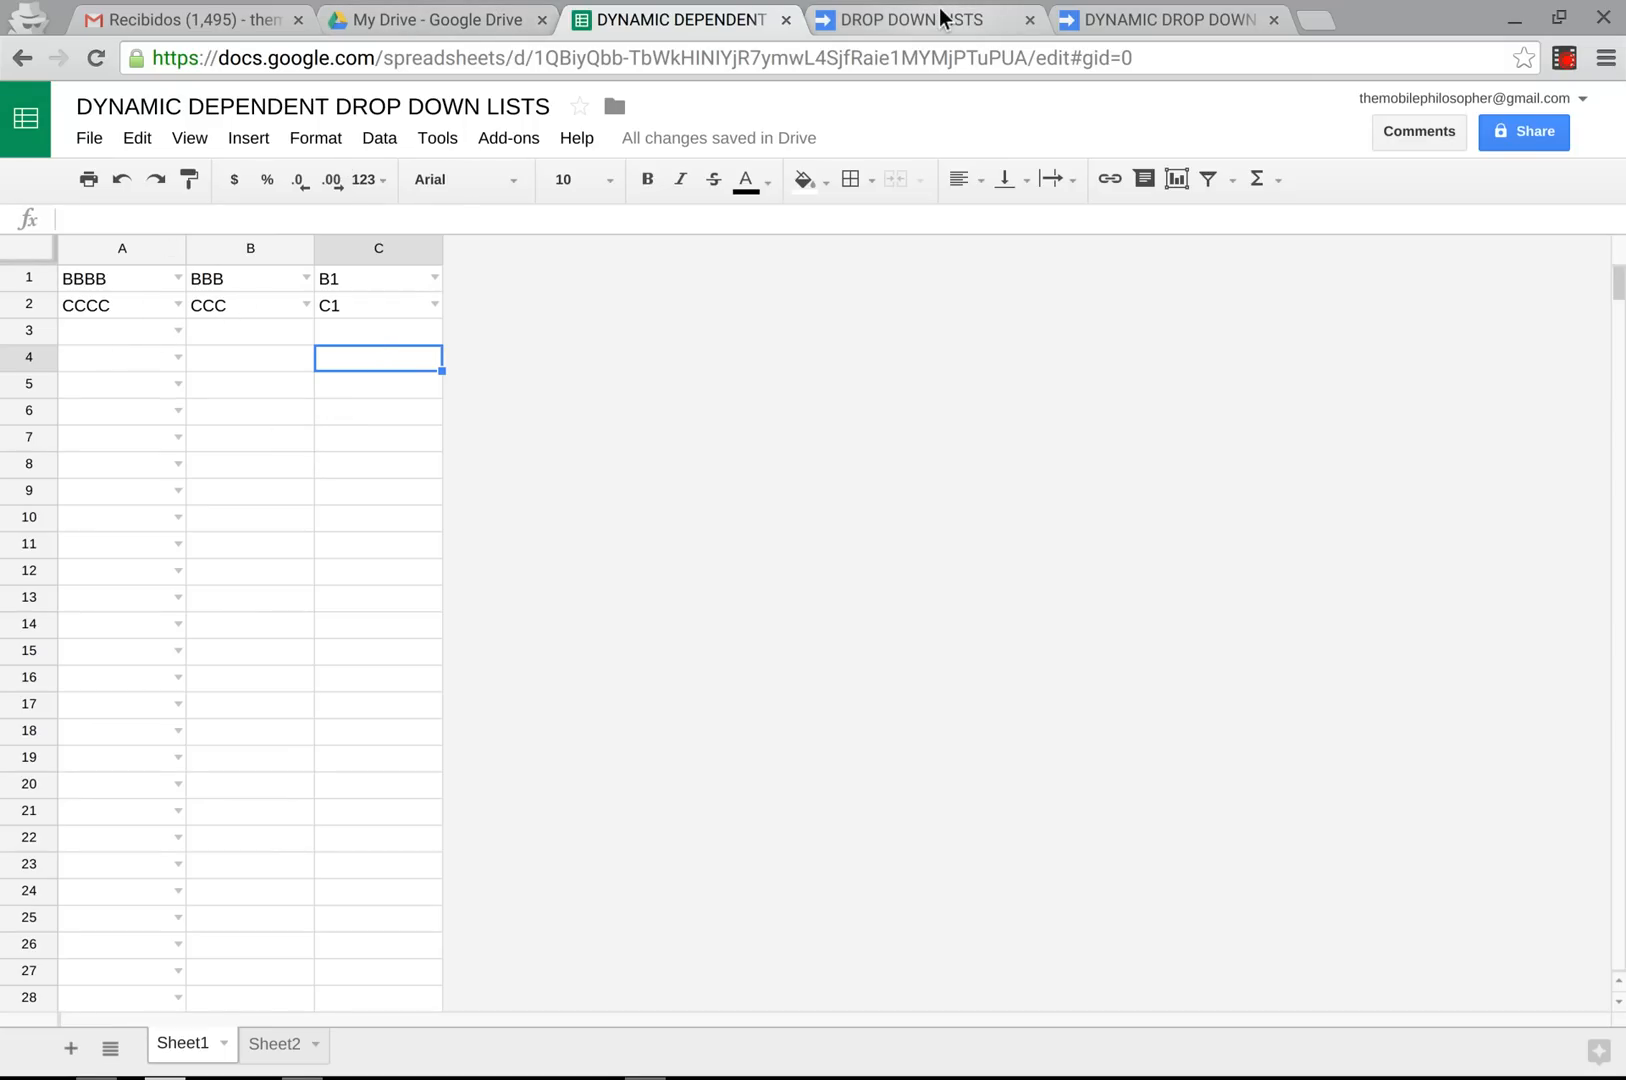
pyautogui.click(901, 19)
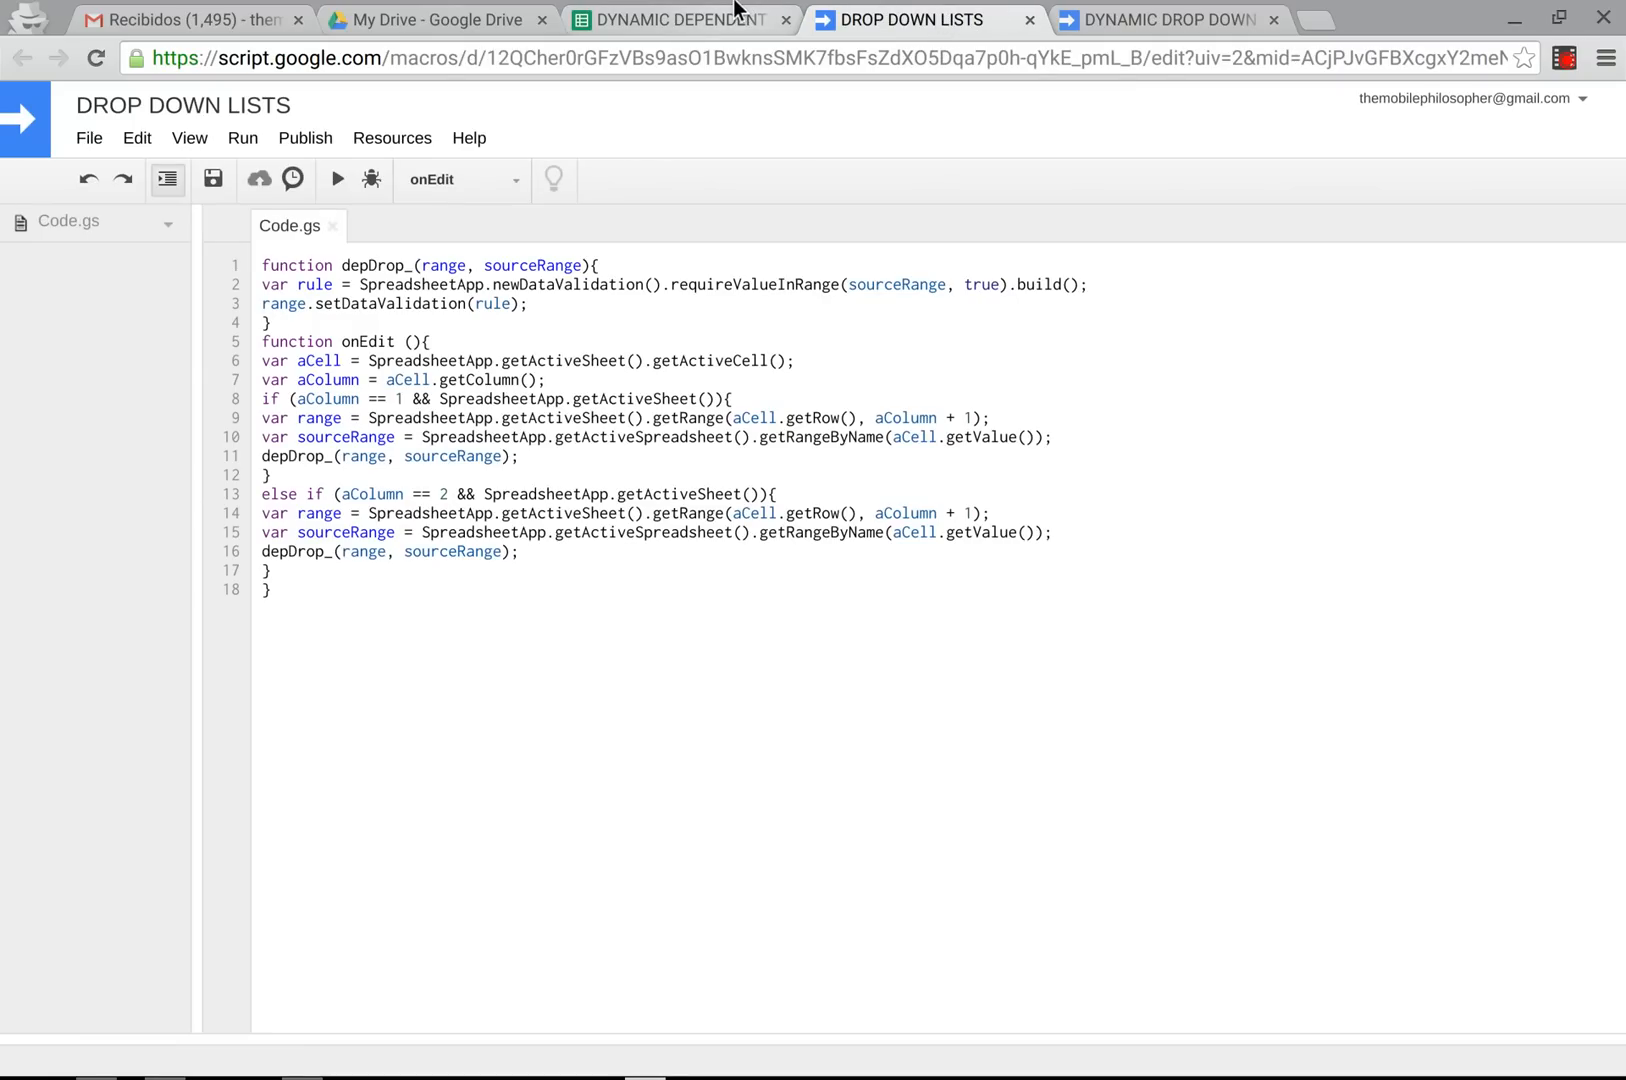
pyautogui.click(657, 19)
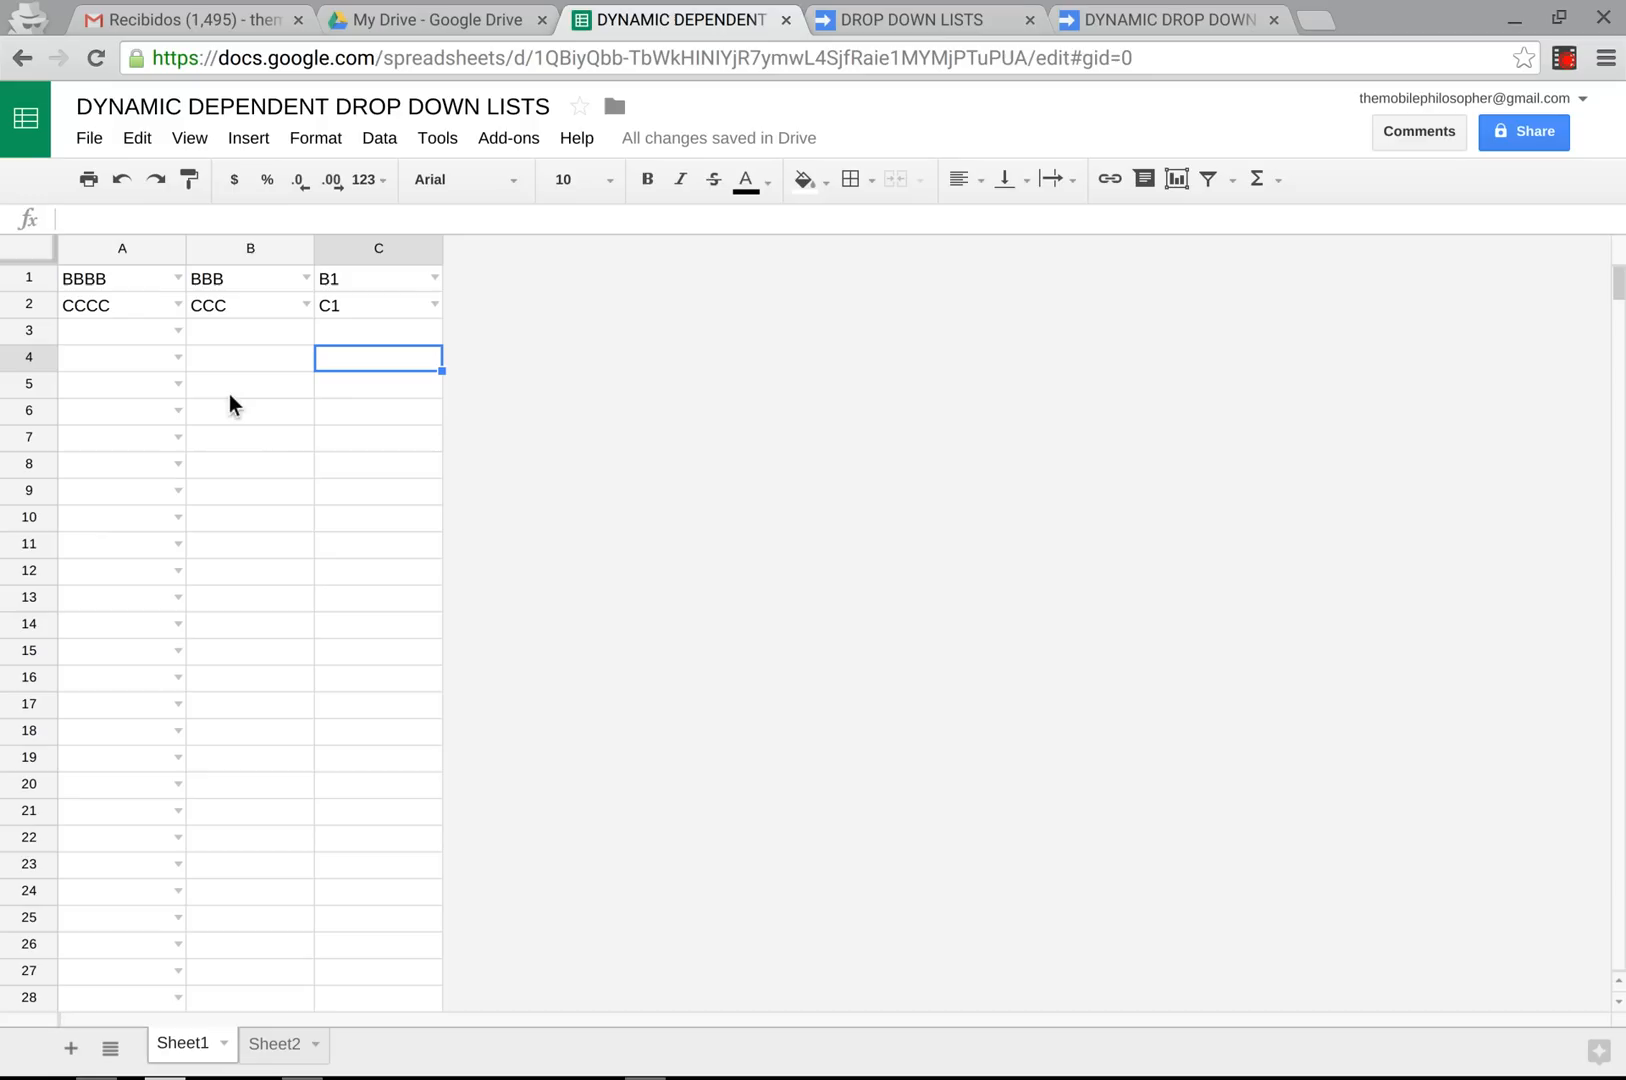
pyautogui.moveTo(197, 1070)
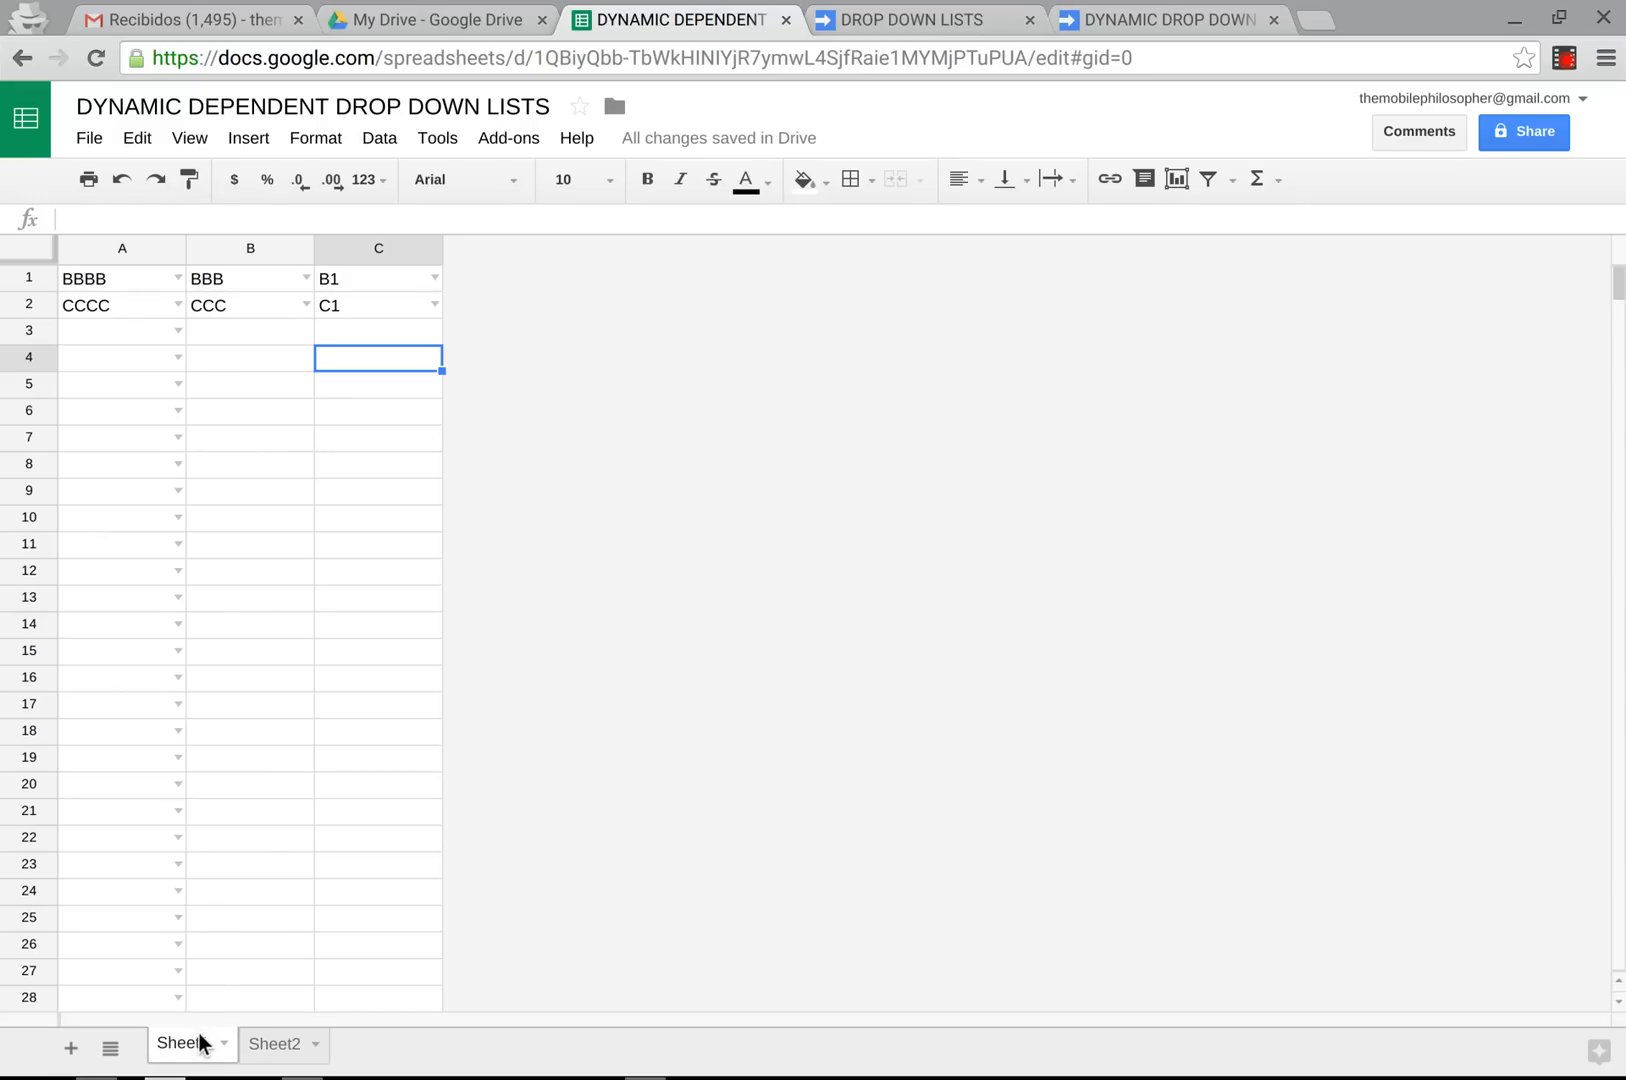
pyautogui.moveTo(293, 253)
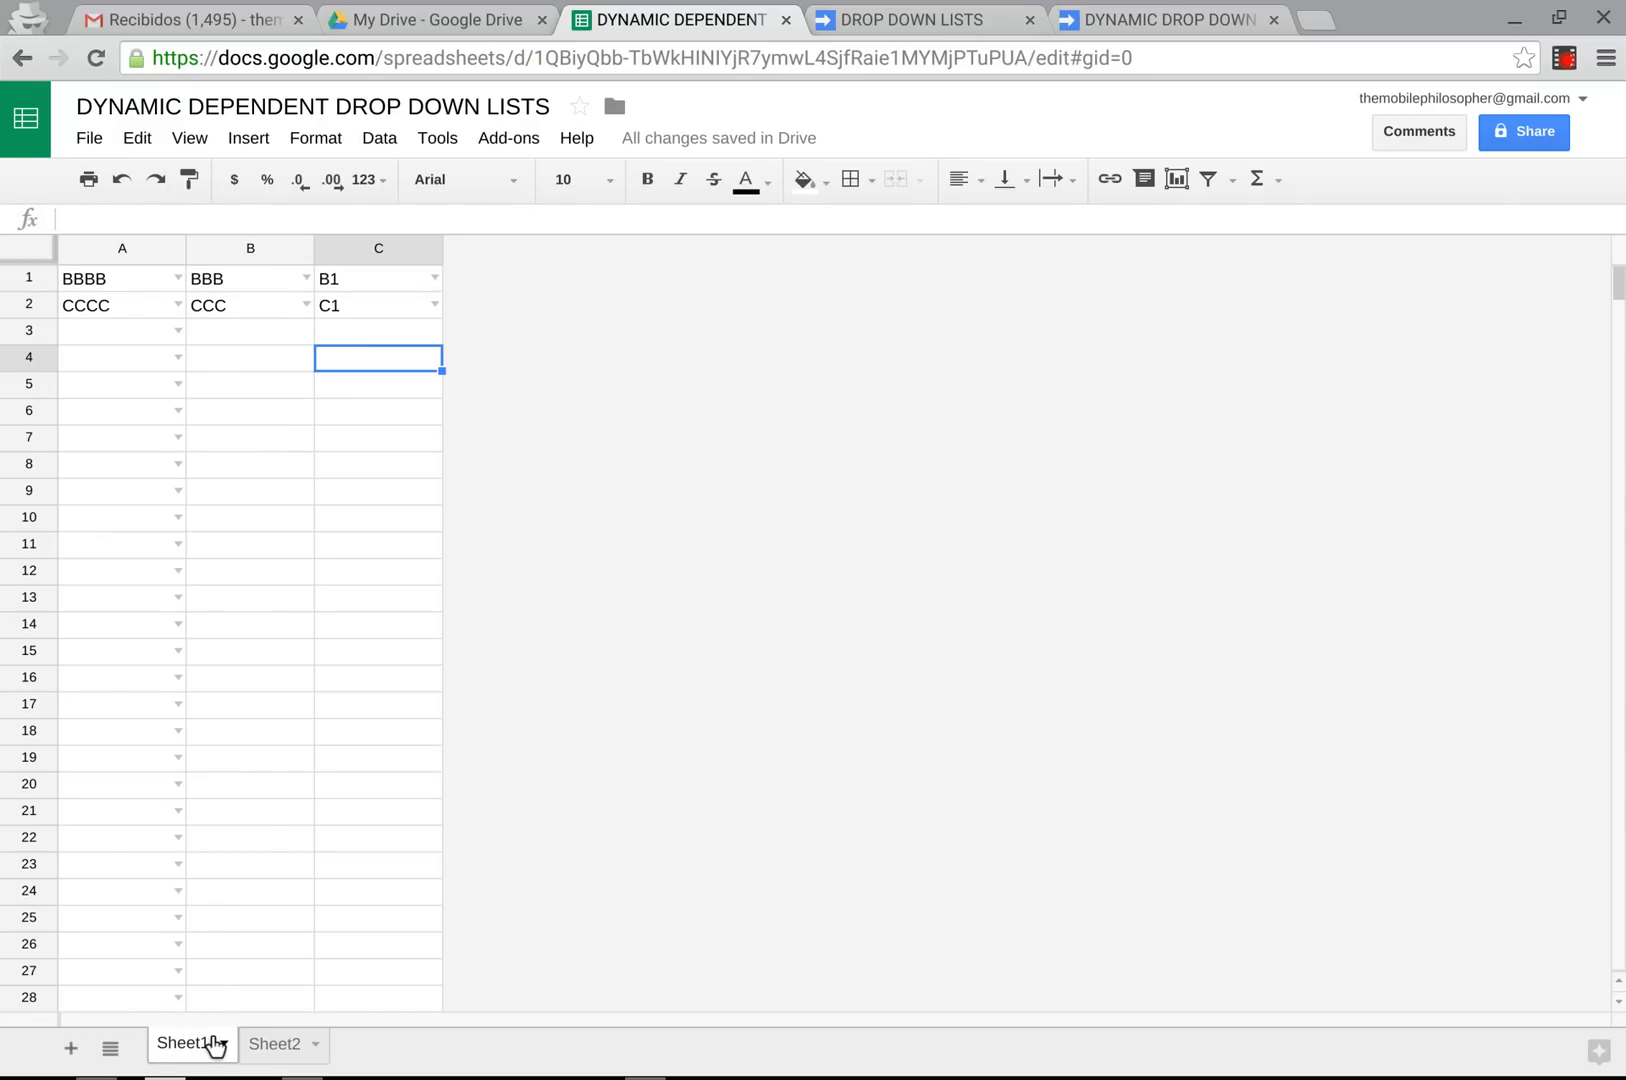
pyautogui.rightClick(184, 1072)
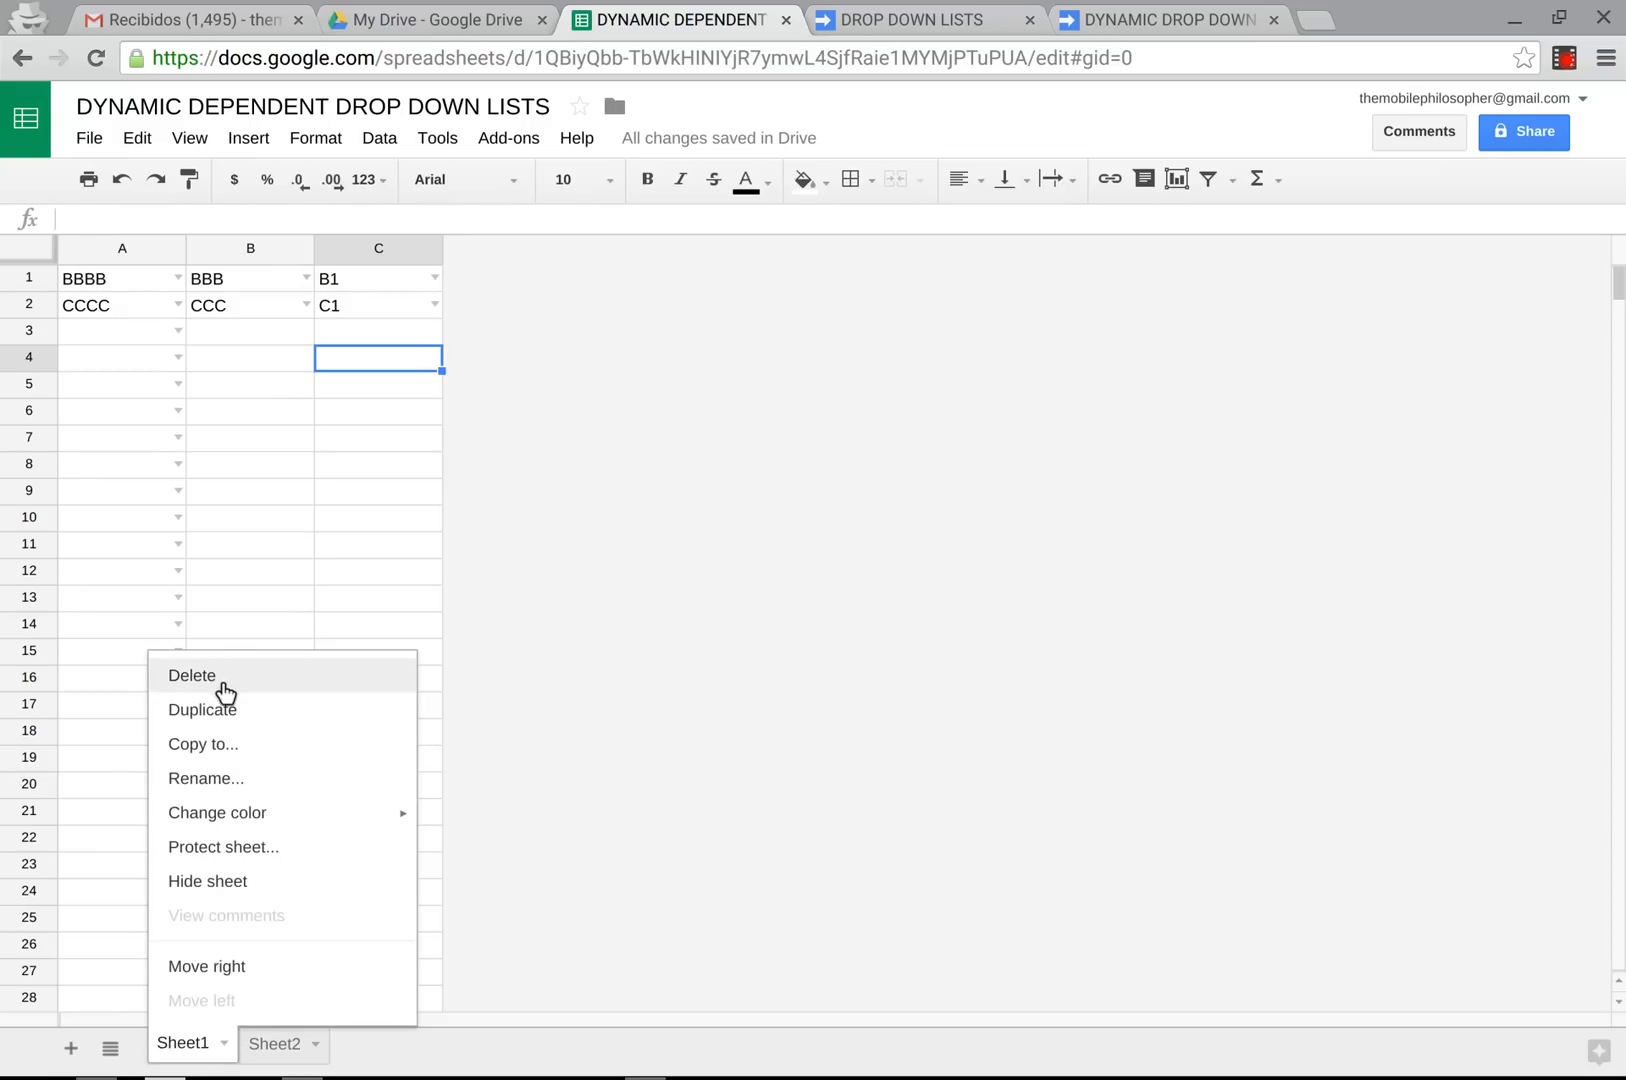
# Duplicate Sheet1 to create Copy of Sheet1.
pyautogui.click(203, 710)
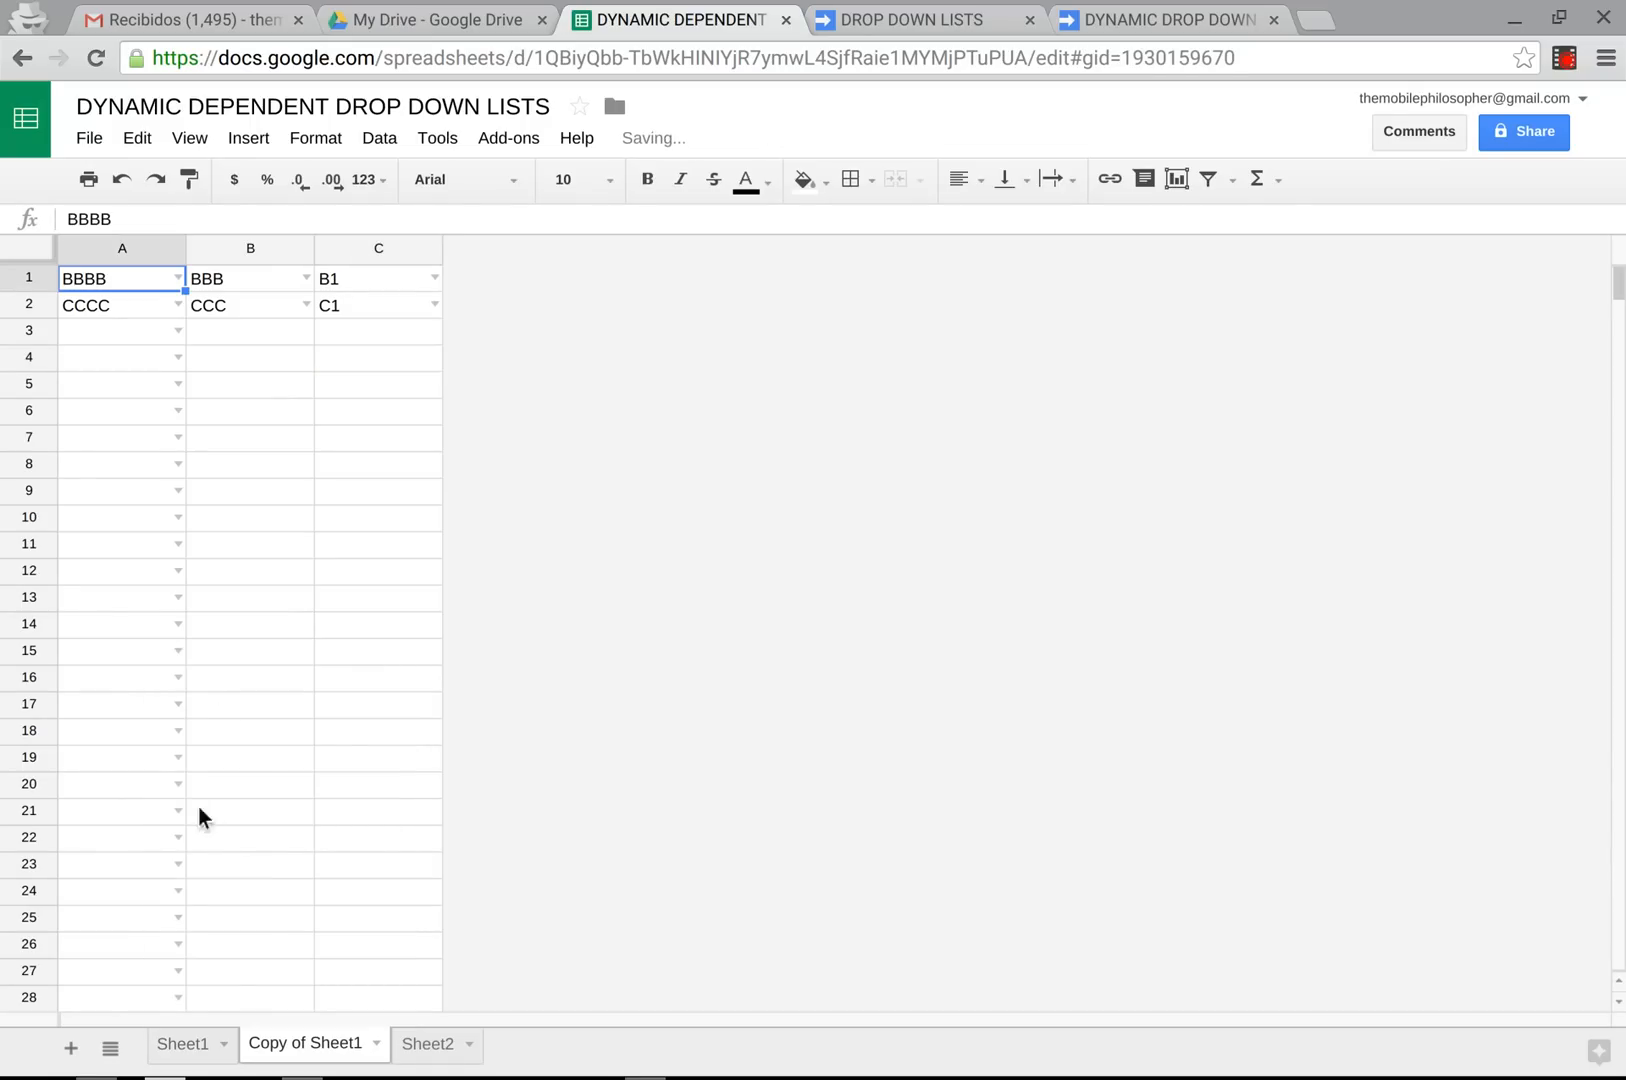
pyautogui.moveTo(276, 670)
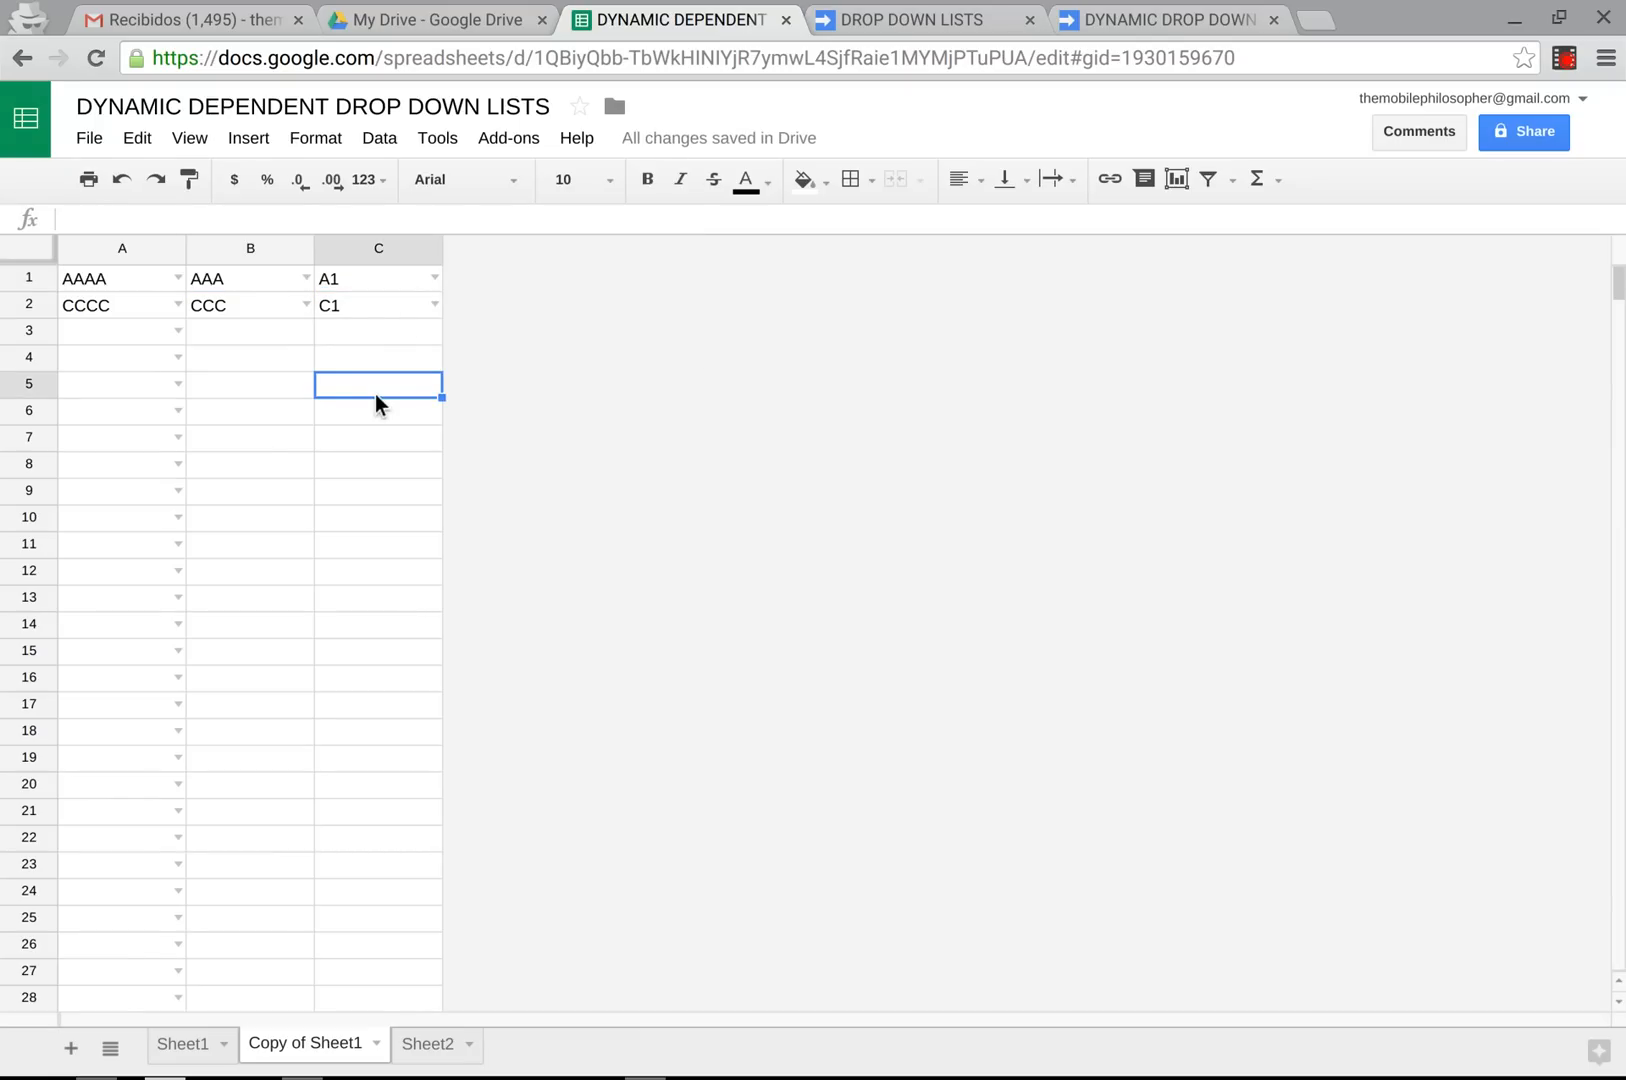
pyautogui.moveTo(318, 573)
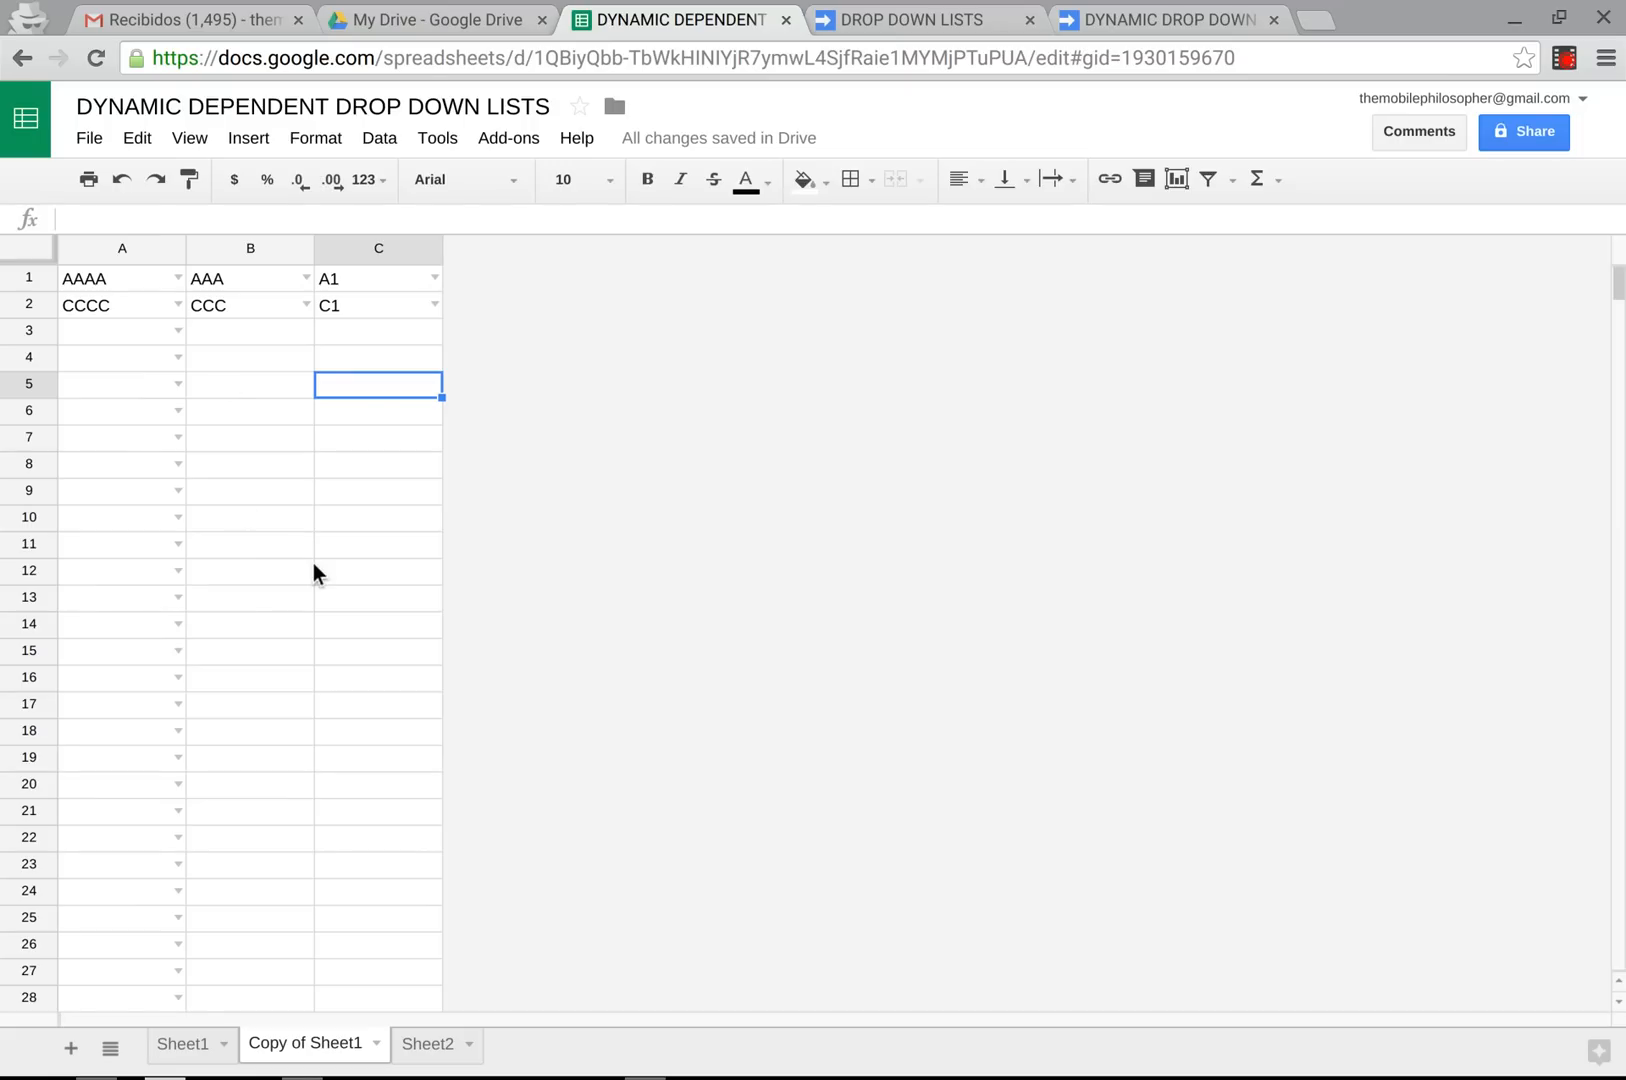
pyautogui.moveTo(230, 300)
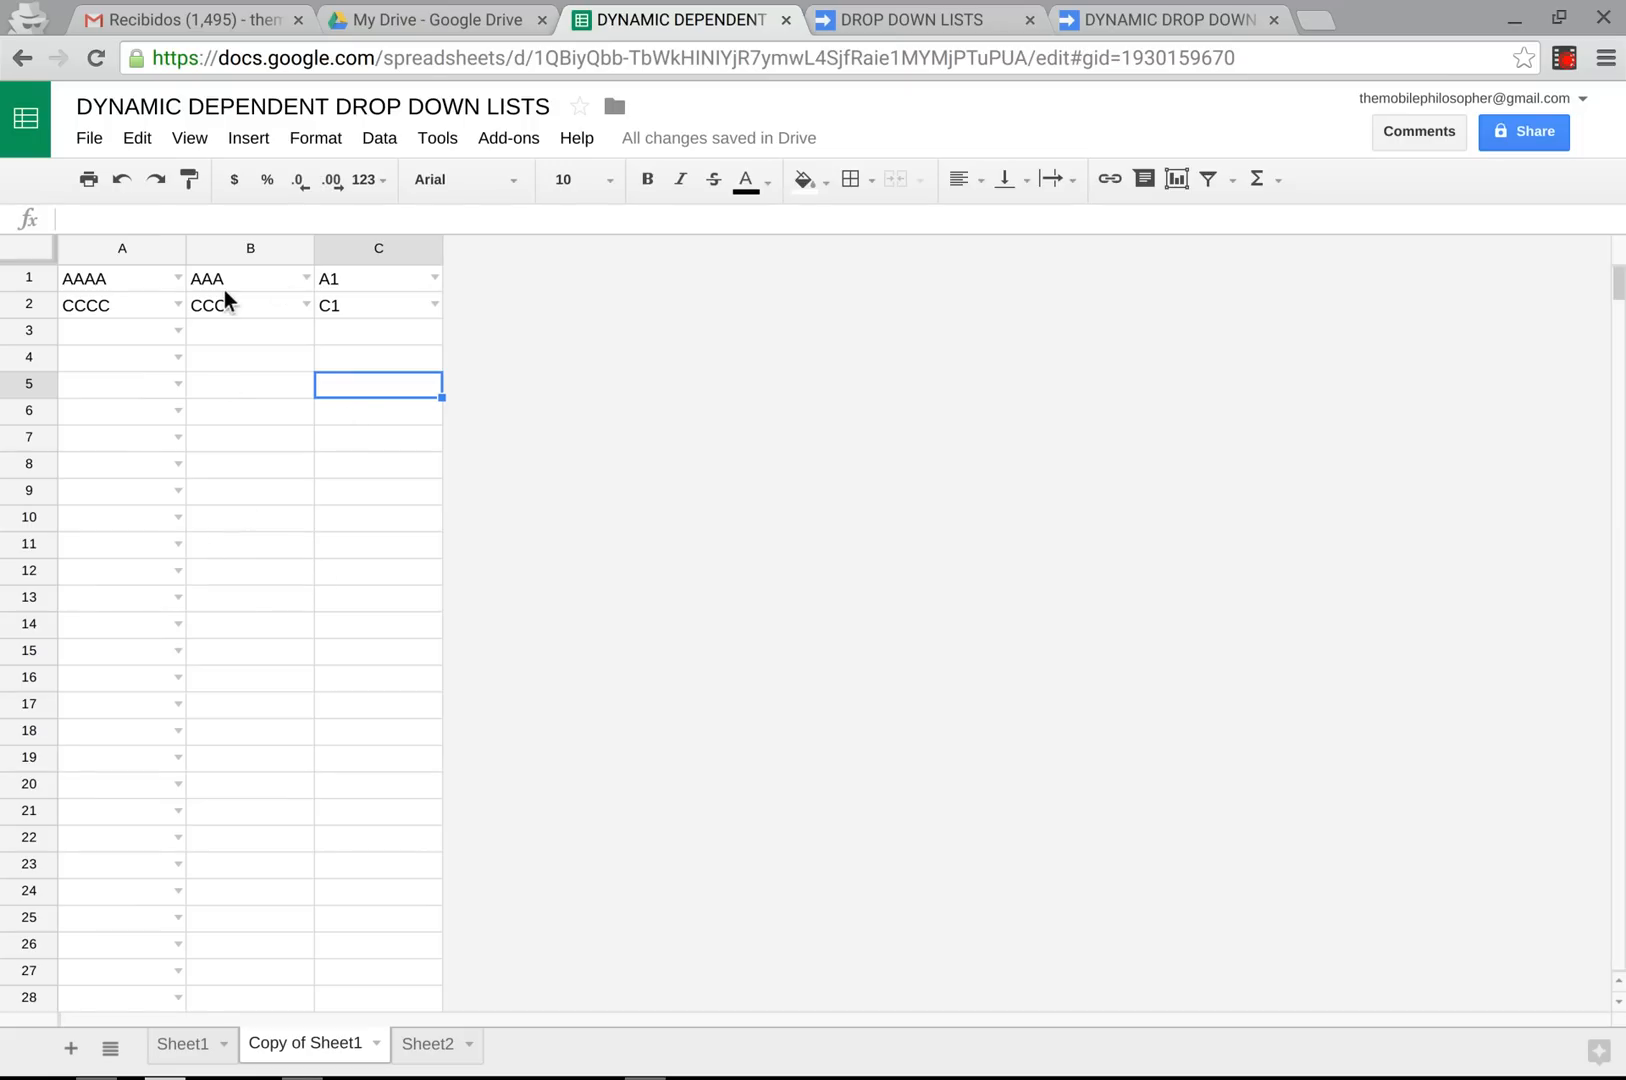
pyautogui.moveTo(293, 603)
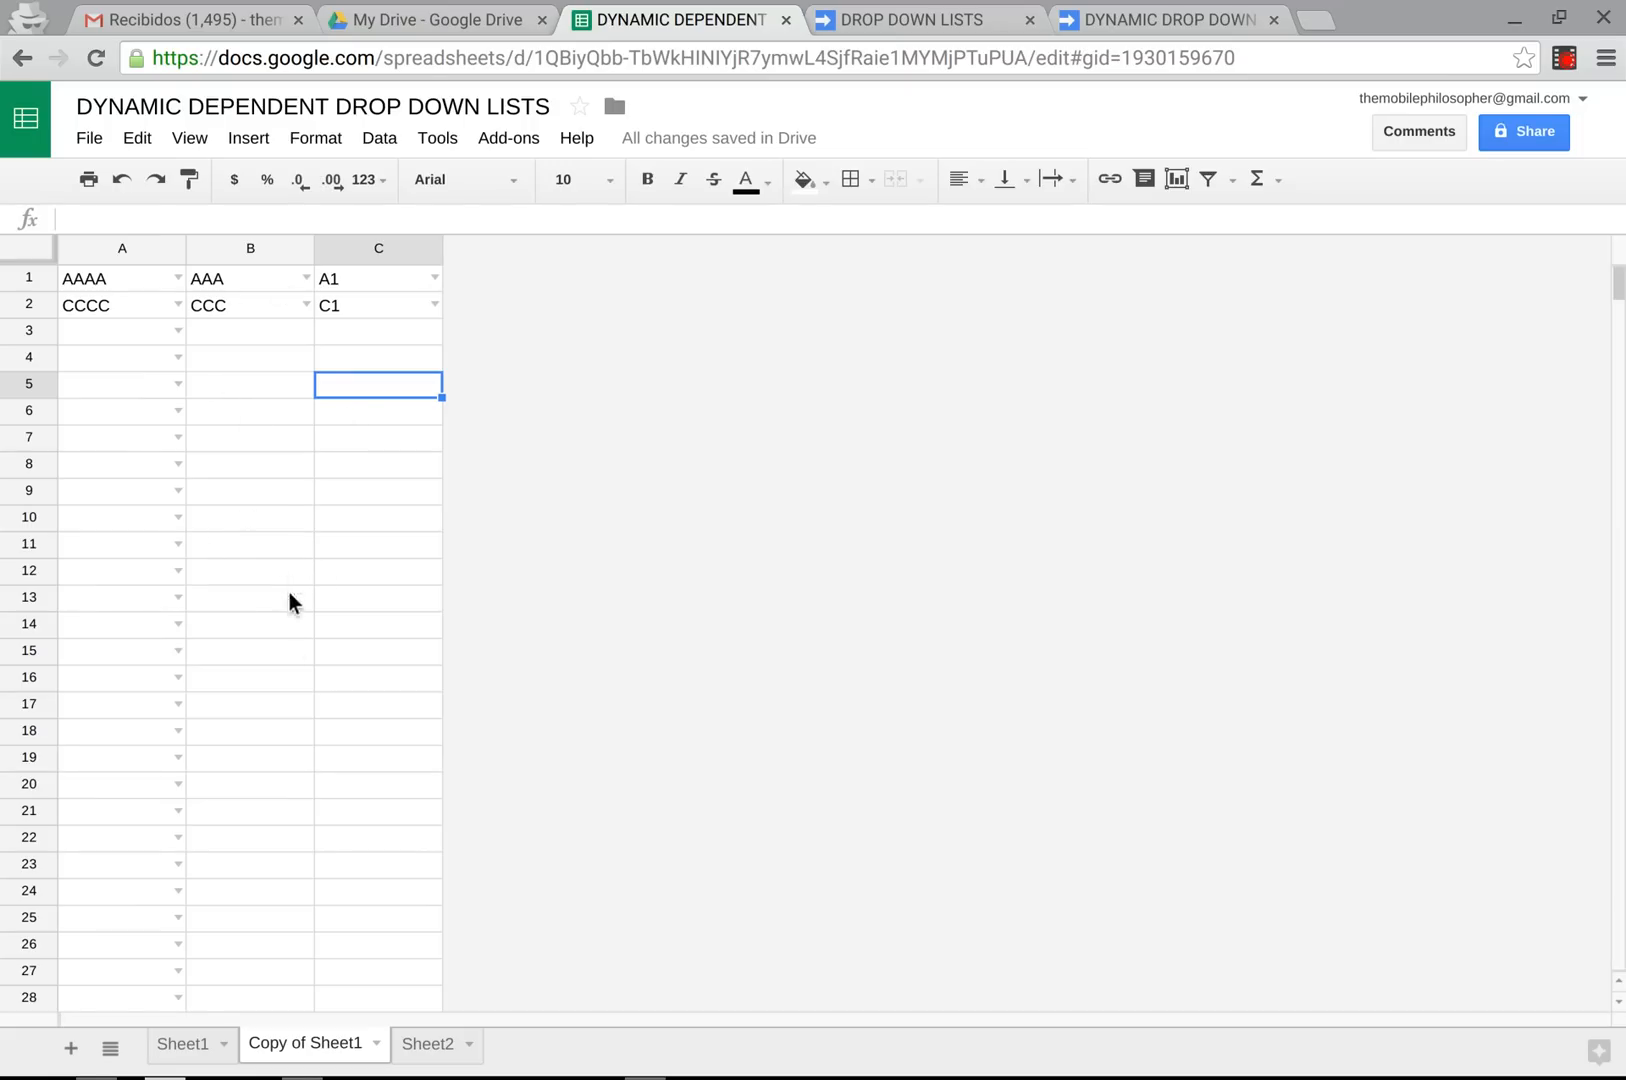
pyautogui.moveTo(133, 305)
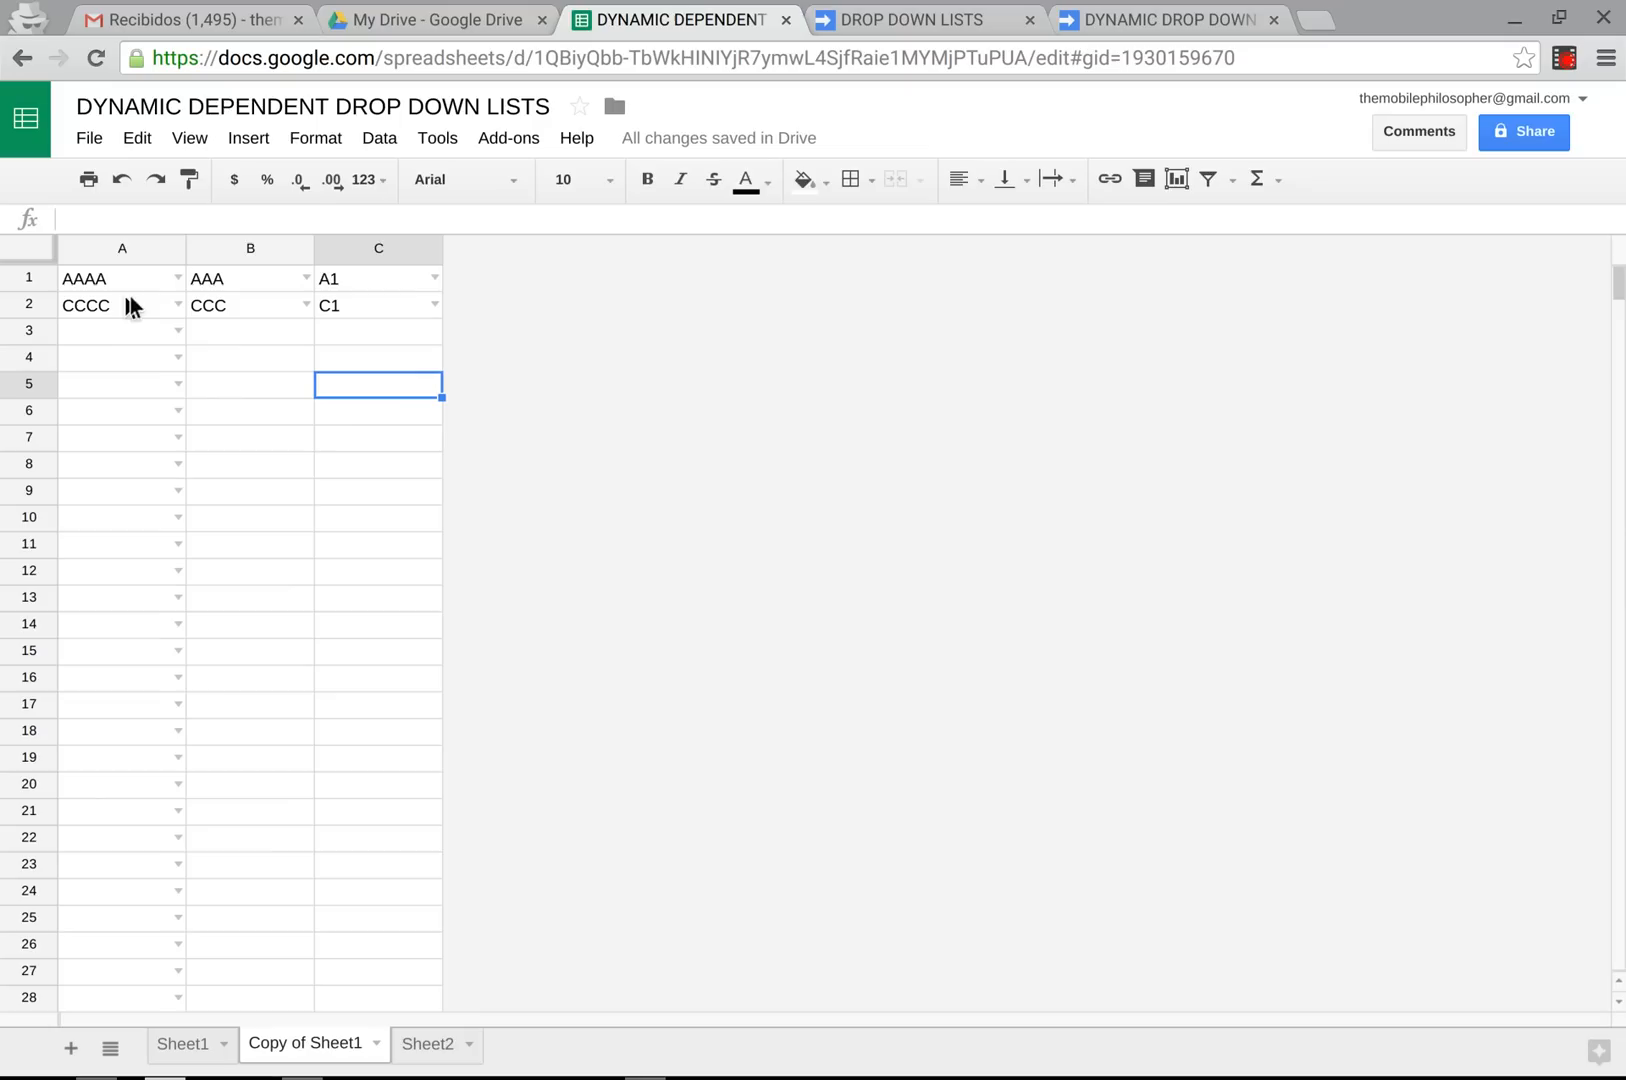
pyautogui.moveTo(222, 531)
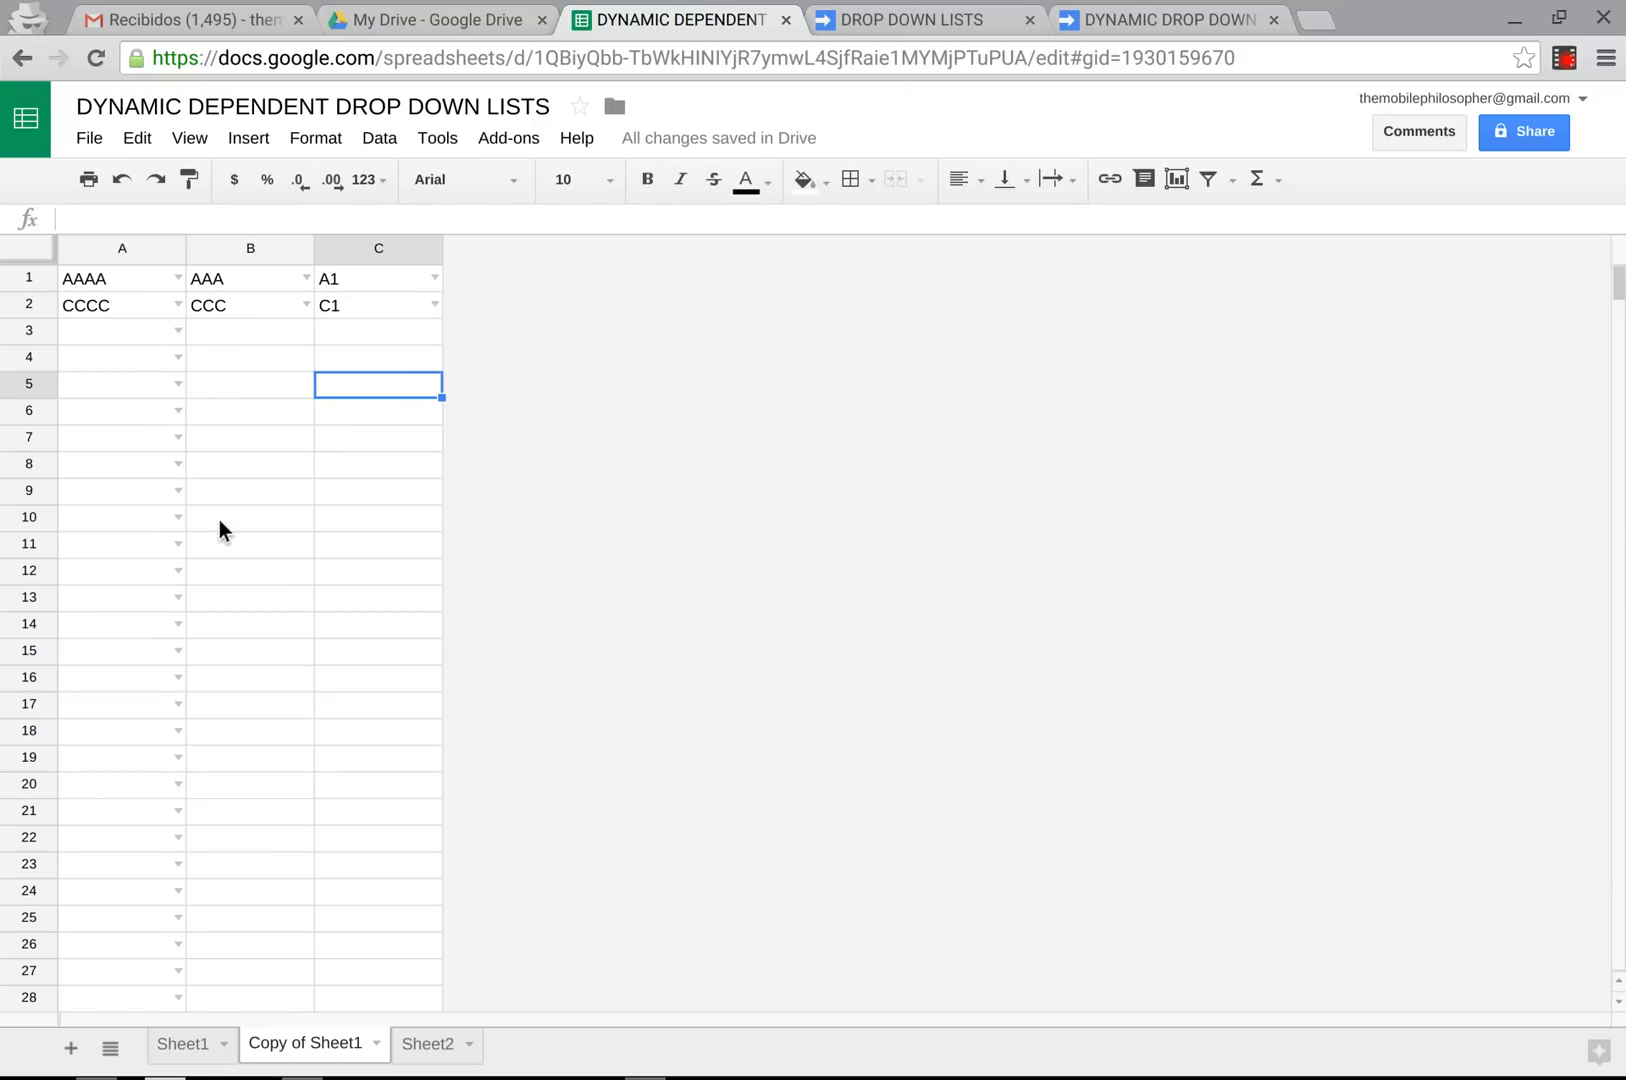
pyautogui.moveTo(322, 917)
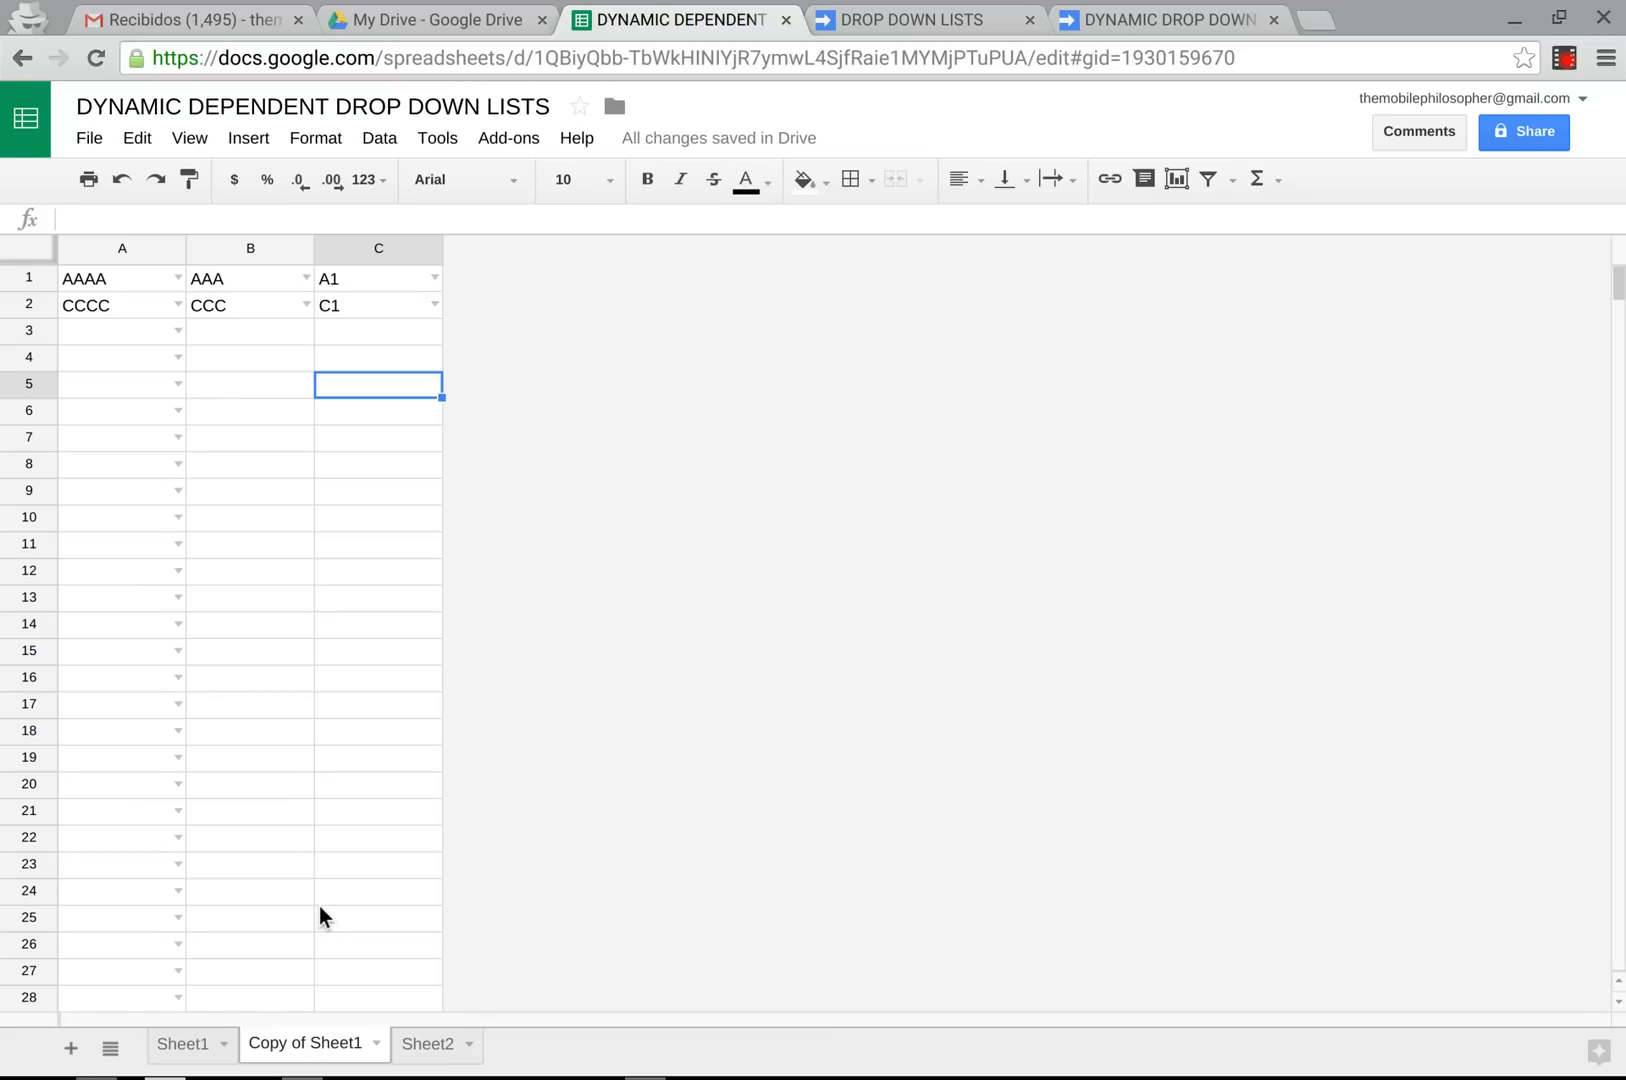
pyautogui.moveTo(1608, 995)
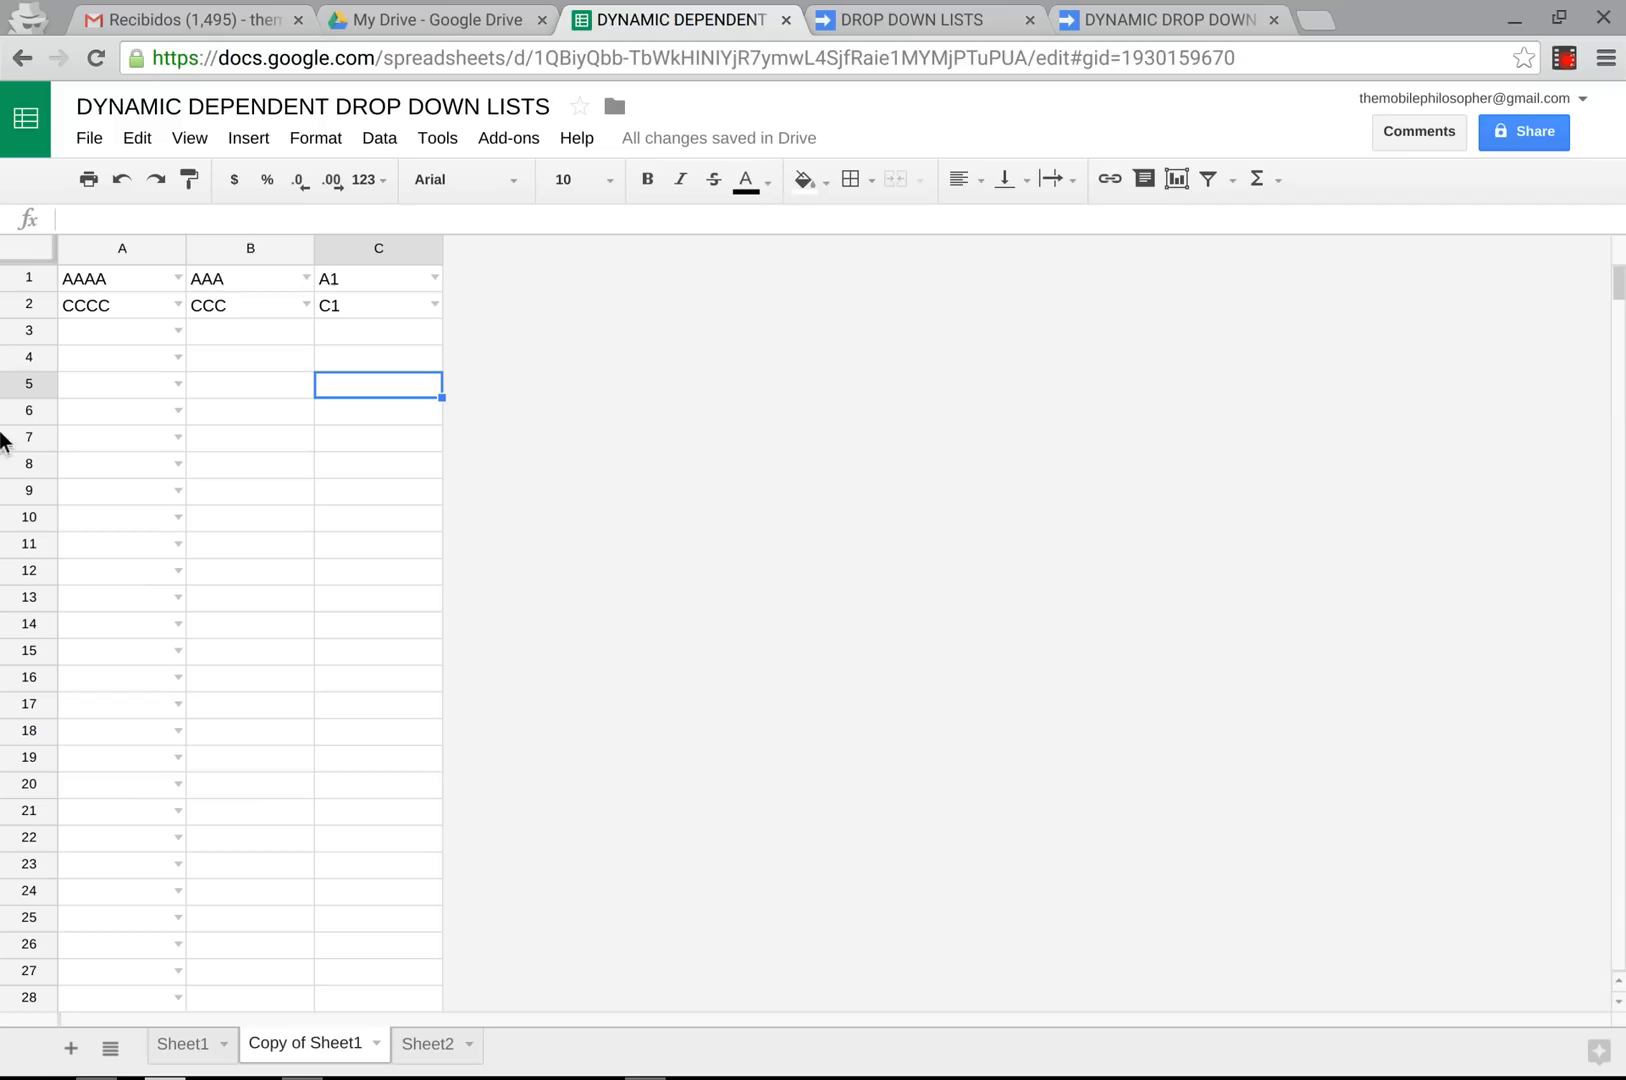
pyautogui.moveTo(140, 396)
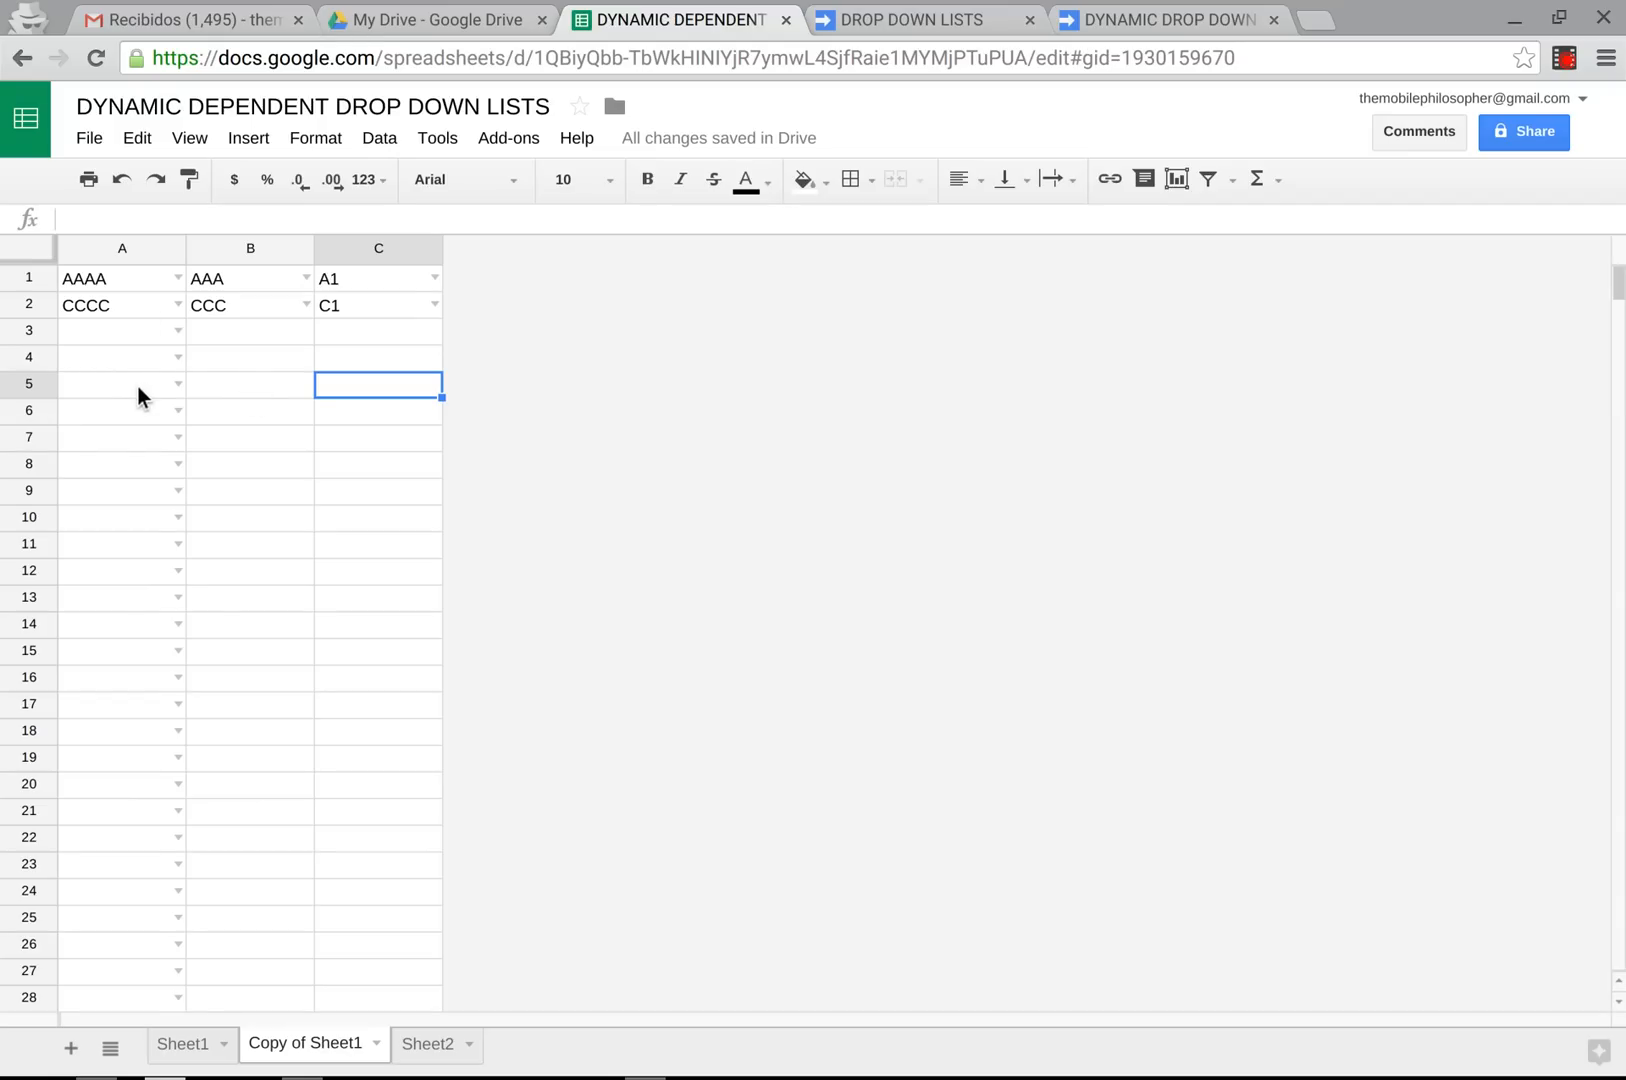